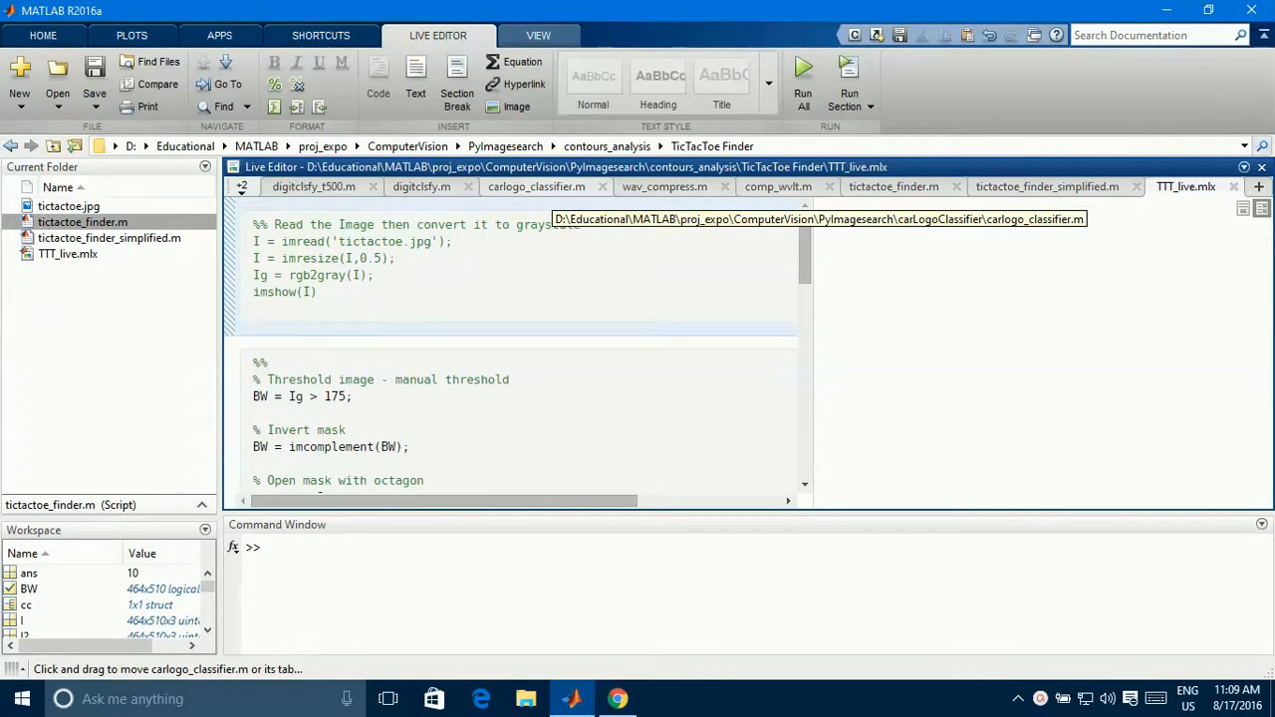
Review the script and preview the tictactoe.jpg image file, then hide the preview.
{"action": "left_click", "coordinate": [394, 259]}
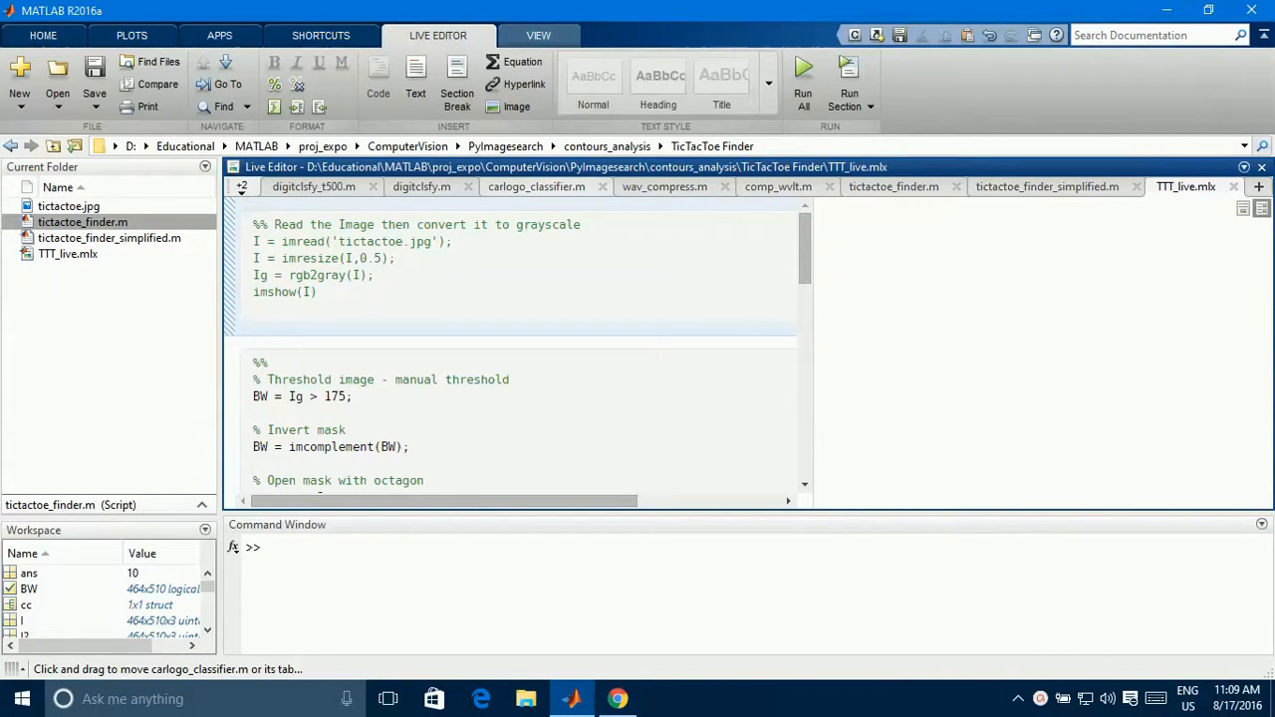
{"action": "left_click", "coordinate": [395, 259]}
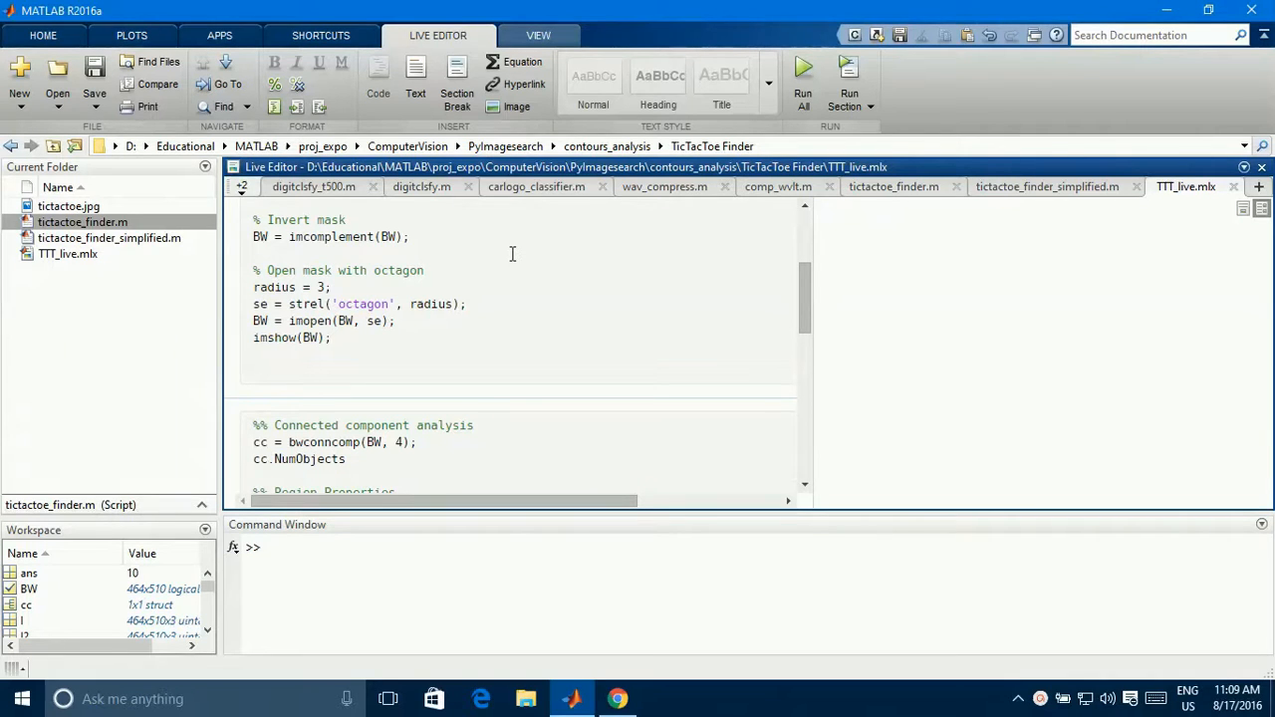
{"action": "scroll", "scroll_direction": "down", "scroll_amount": 3}
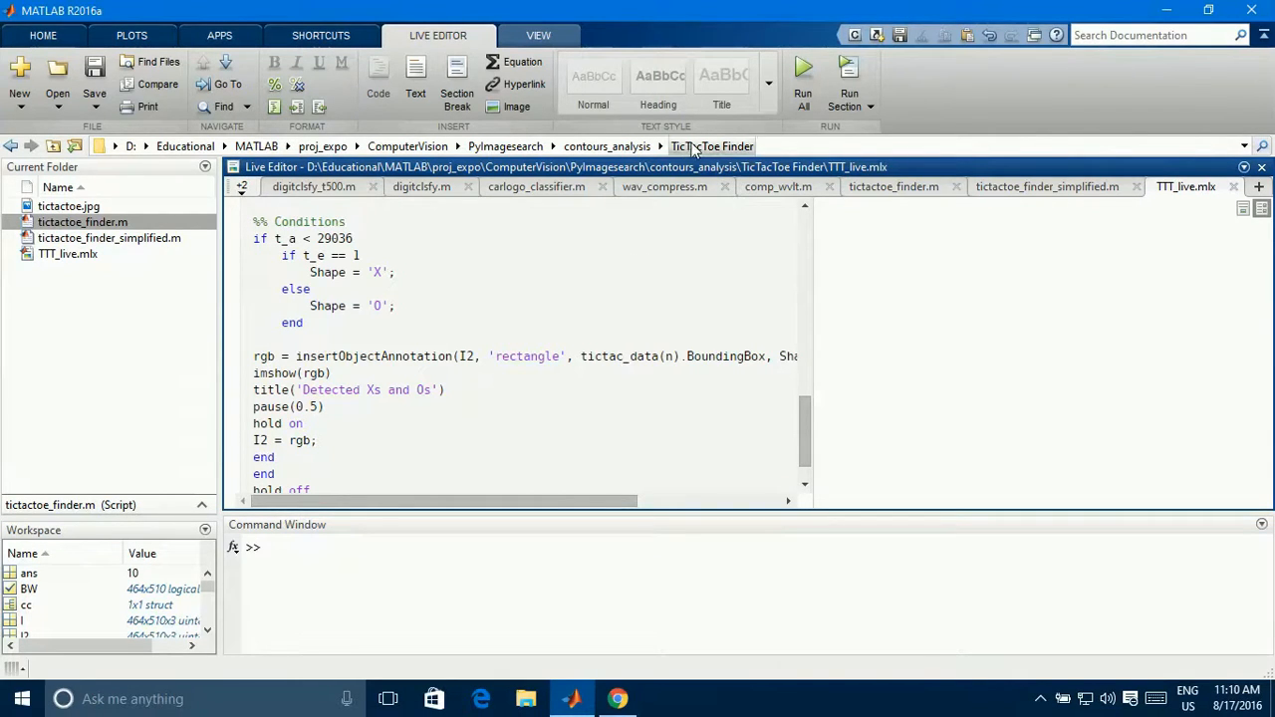
{"action": "mouse_move", "coordinate": [701, 150]}
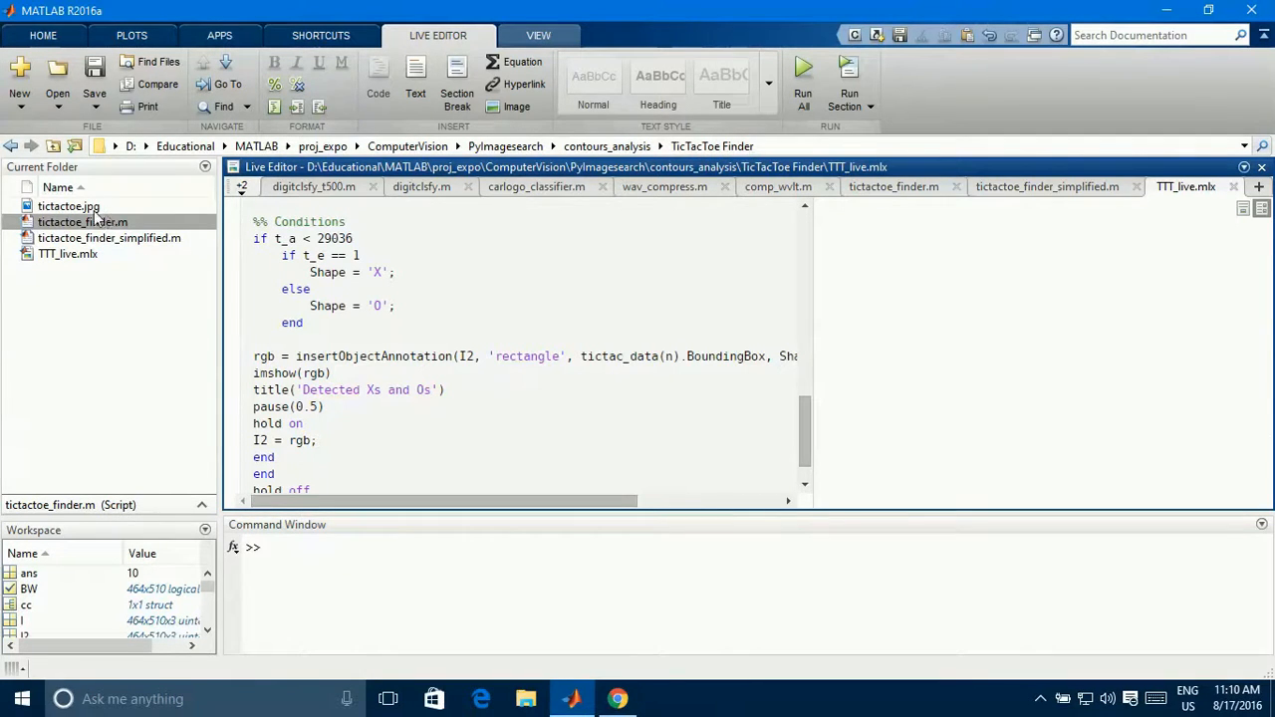
{"action": "left_click", "coordinate": [67, 205]}
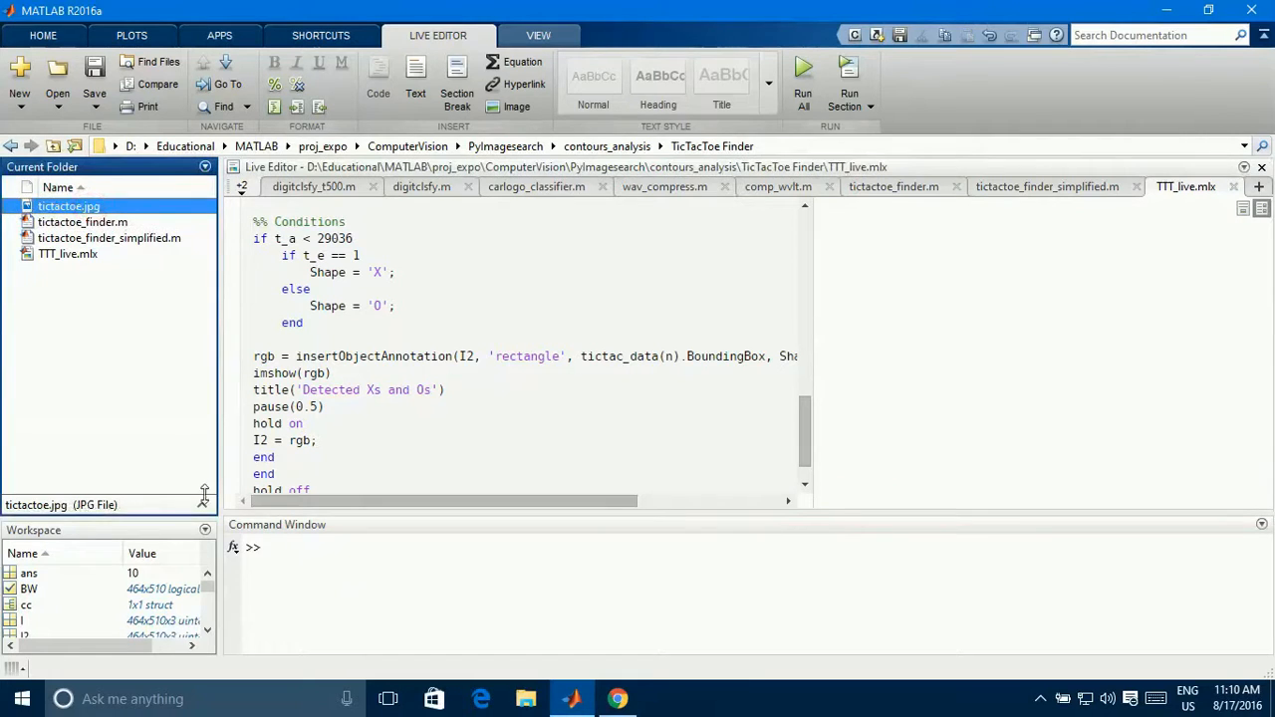
{"action": "left_click", "coordinate": [68, 205]}
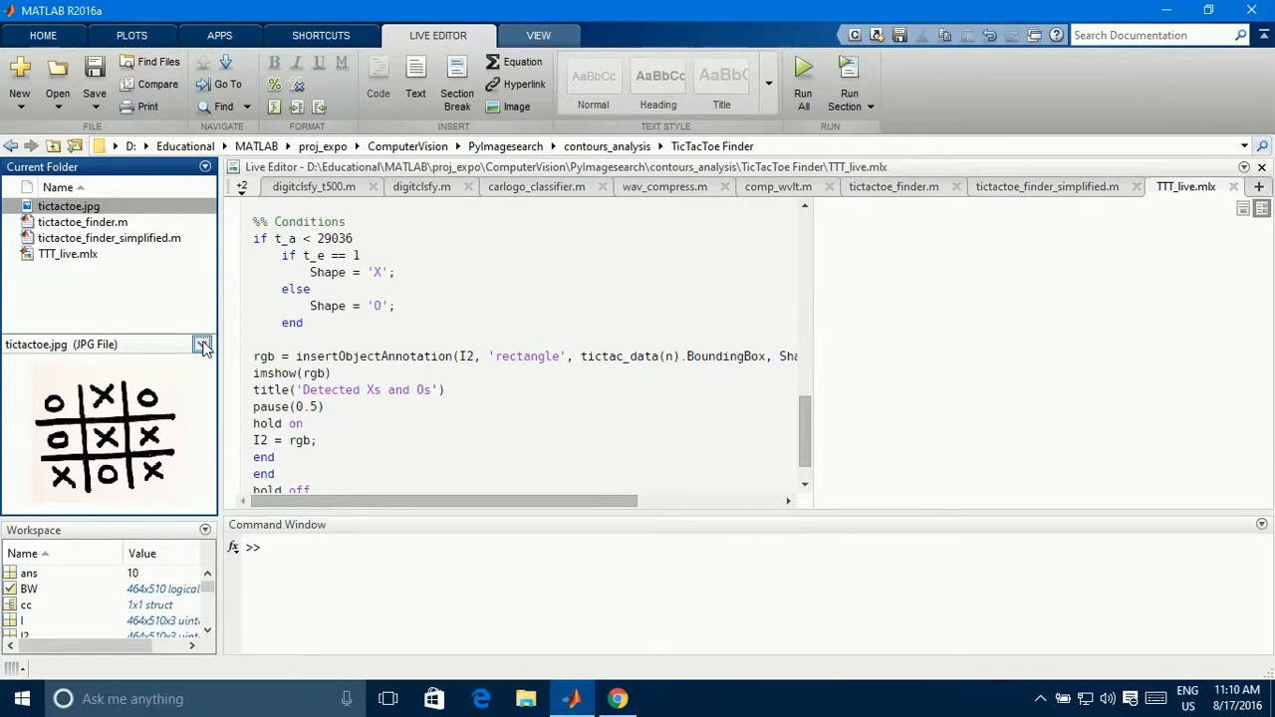
{"action": "left_click", "coordinate": [203, 344]}
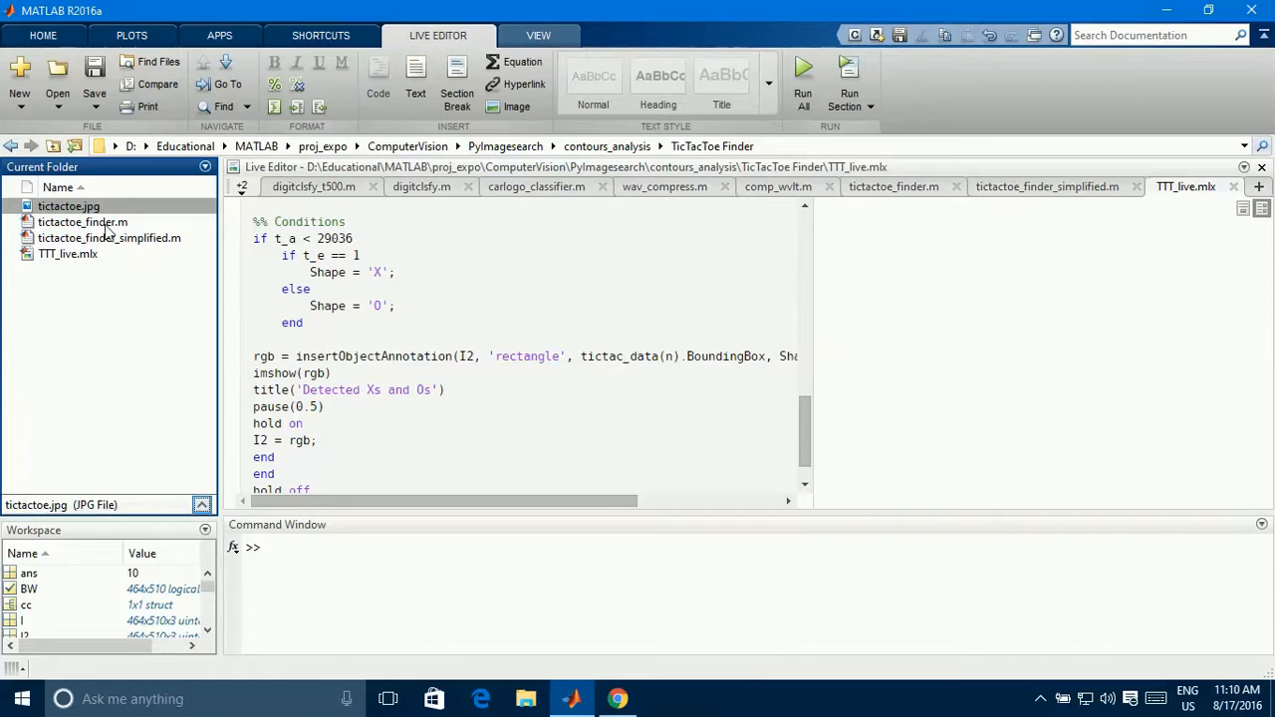
{"action": "mouse_move", "coordinate": [136, 249]}
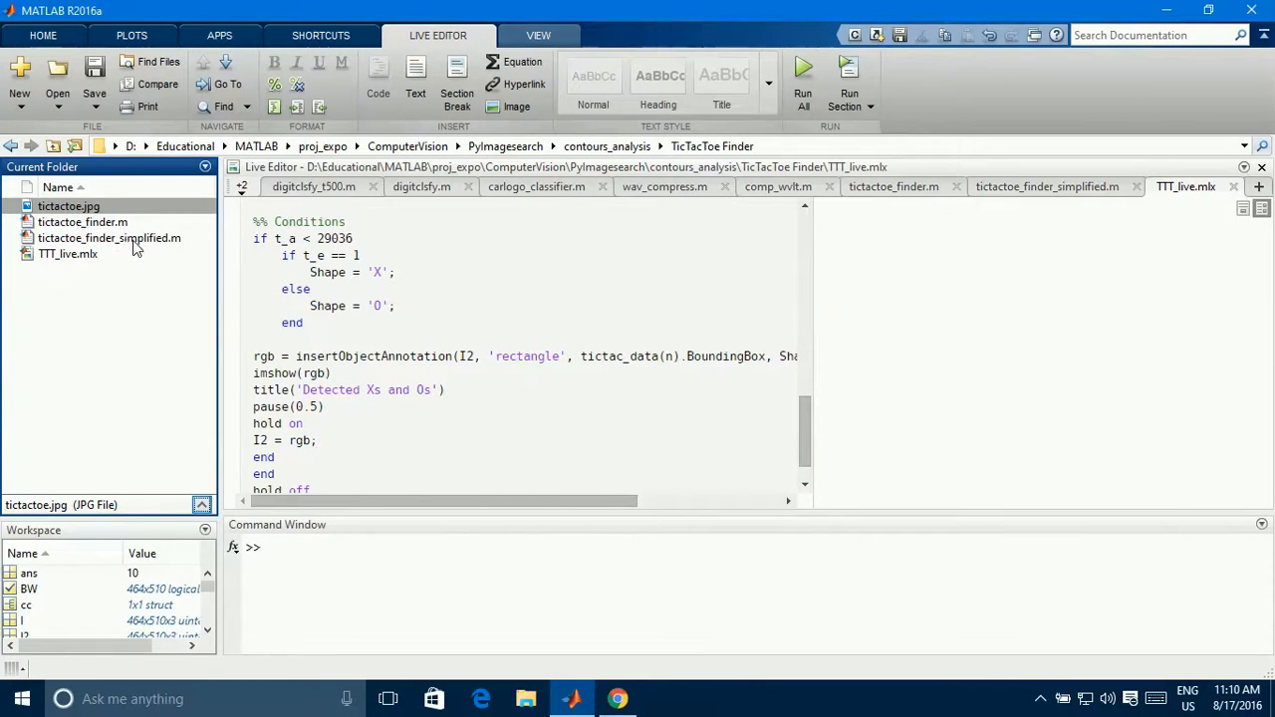
{"action": "mouse_move", "coordinate": [88, 259]}
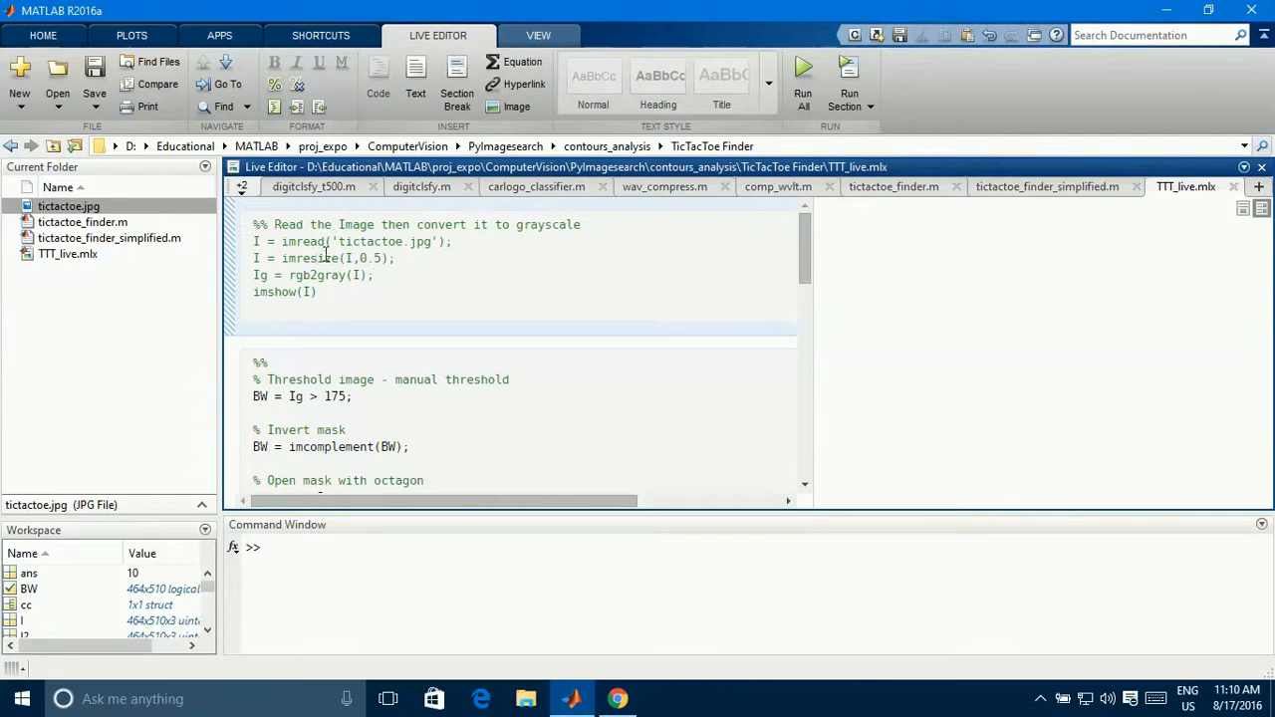
Highlight uses of variable I, run the image-reading section to show the board, and start a new line below imshow(I).
{"action": "double_click", "coordinate": [371, 241]}
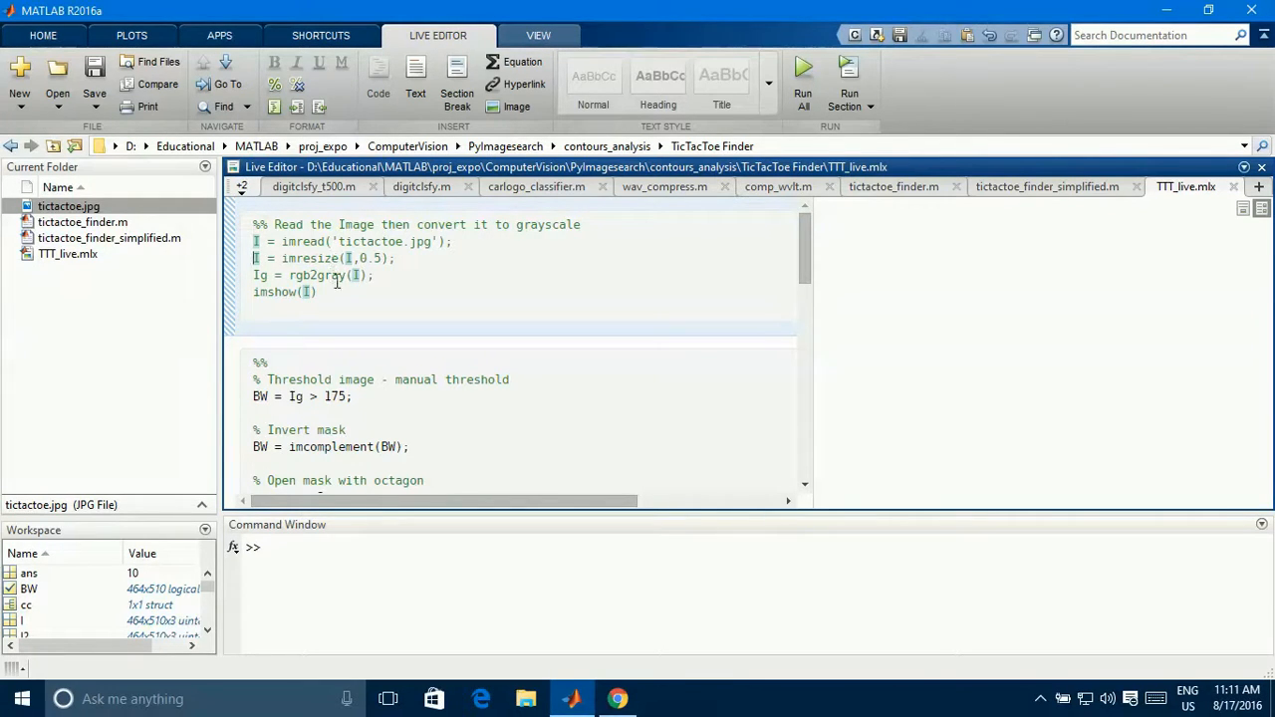
{"action": "double_click", "coordinate": [317, 275]}
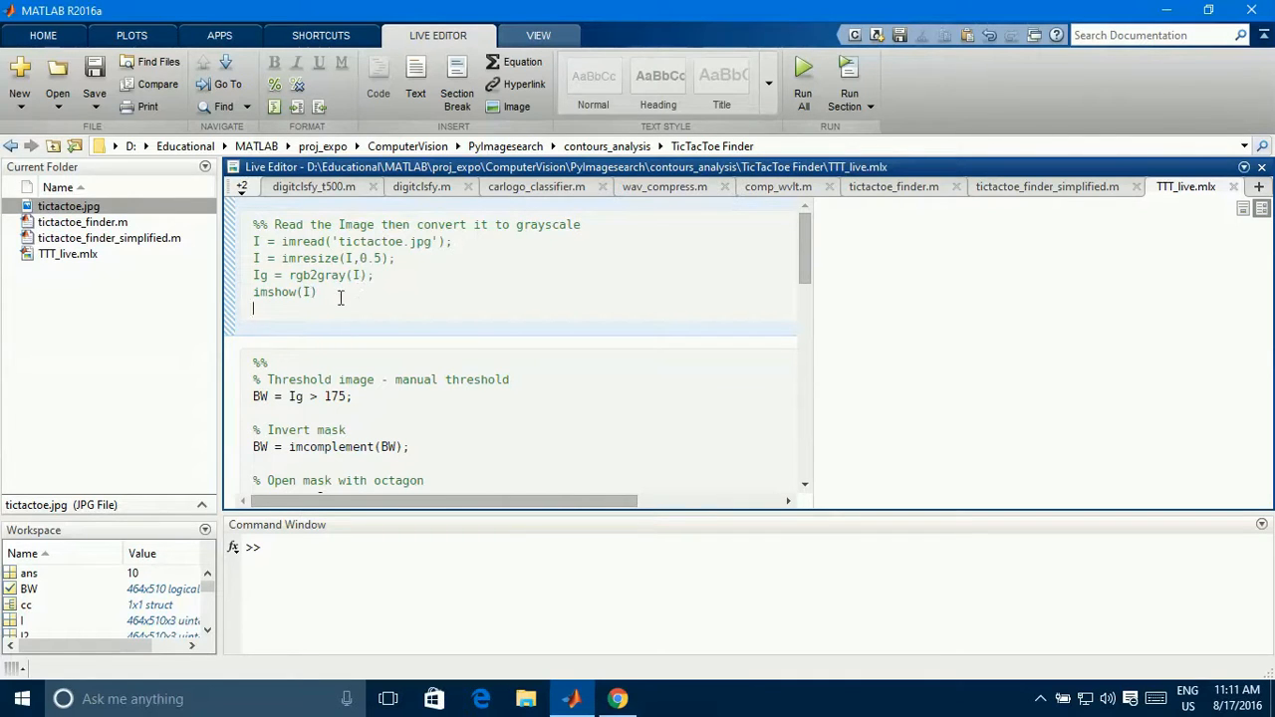
{"action": "double_click", "coordinate": [275, 290]}
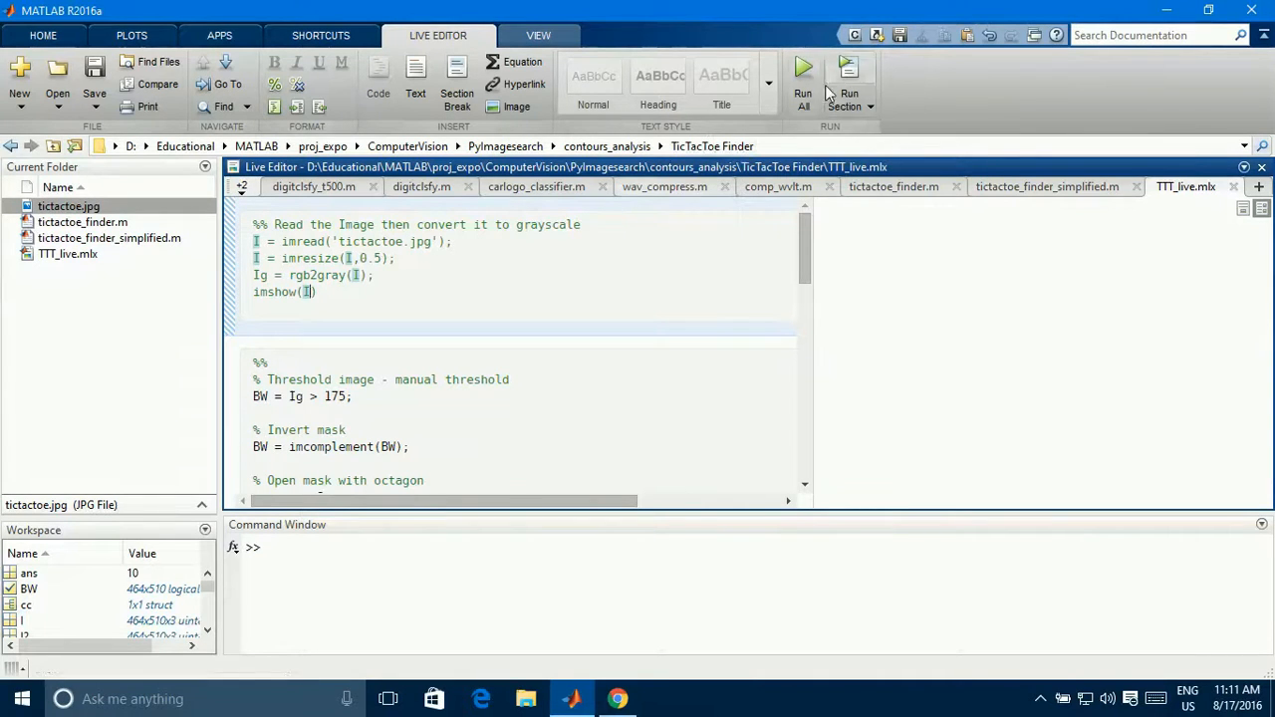
{"action": "left_click", "coordinate": [803, 75]}
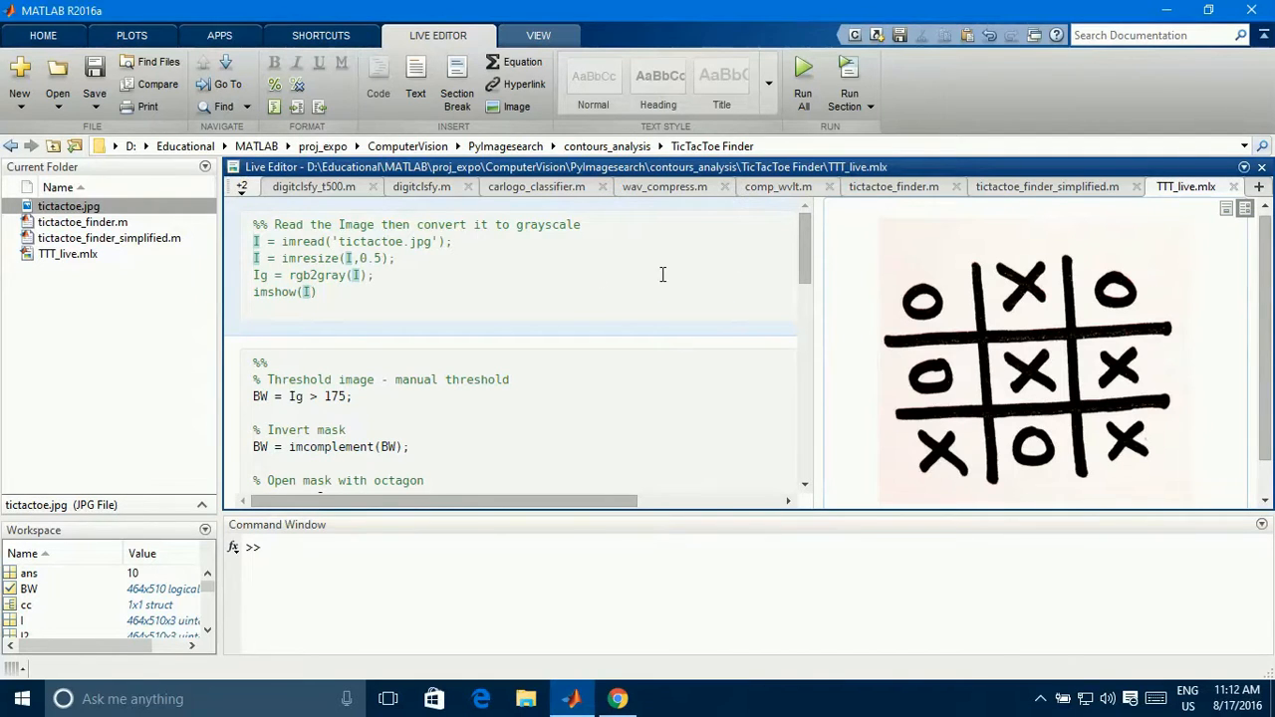
{"action": "mouse_move", "coordinate": [582, 389]}
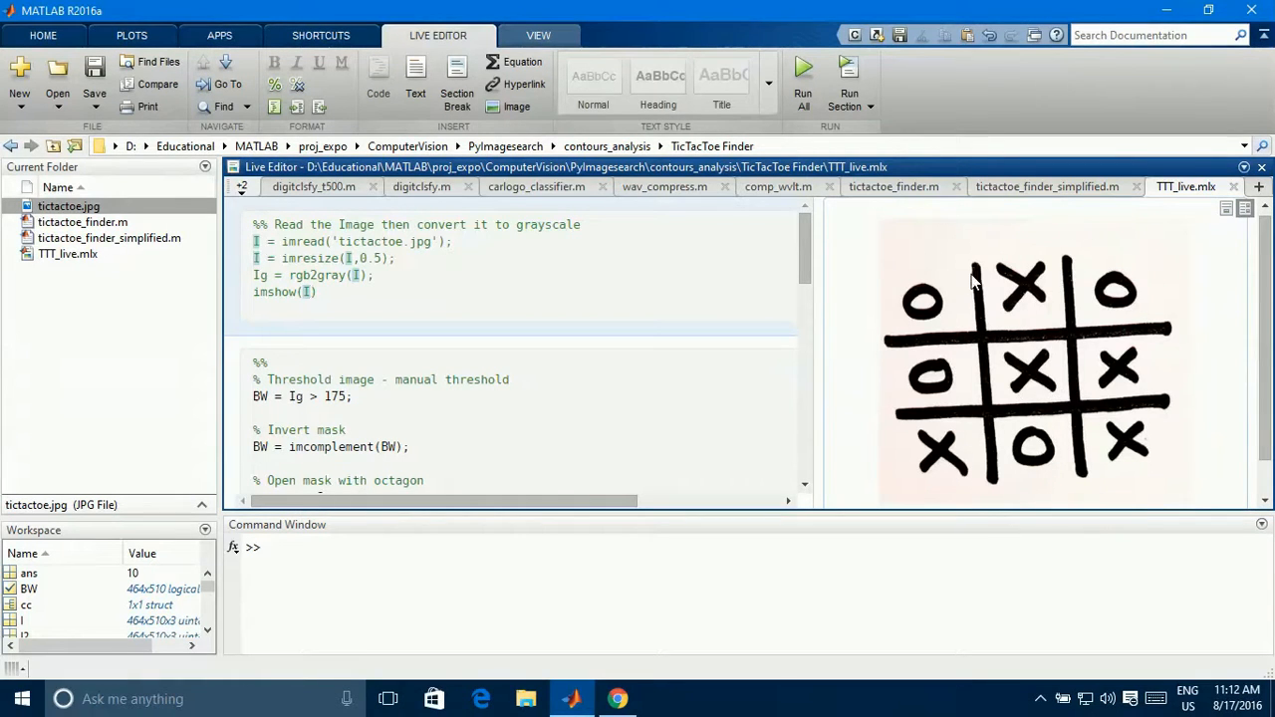
{"action": "left_click", "coordinate": [299, 303]}
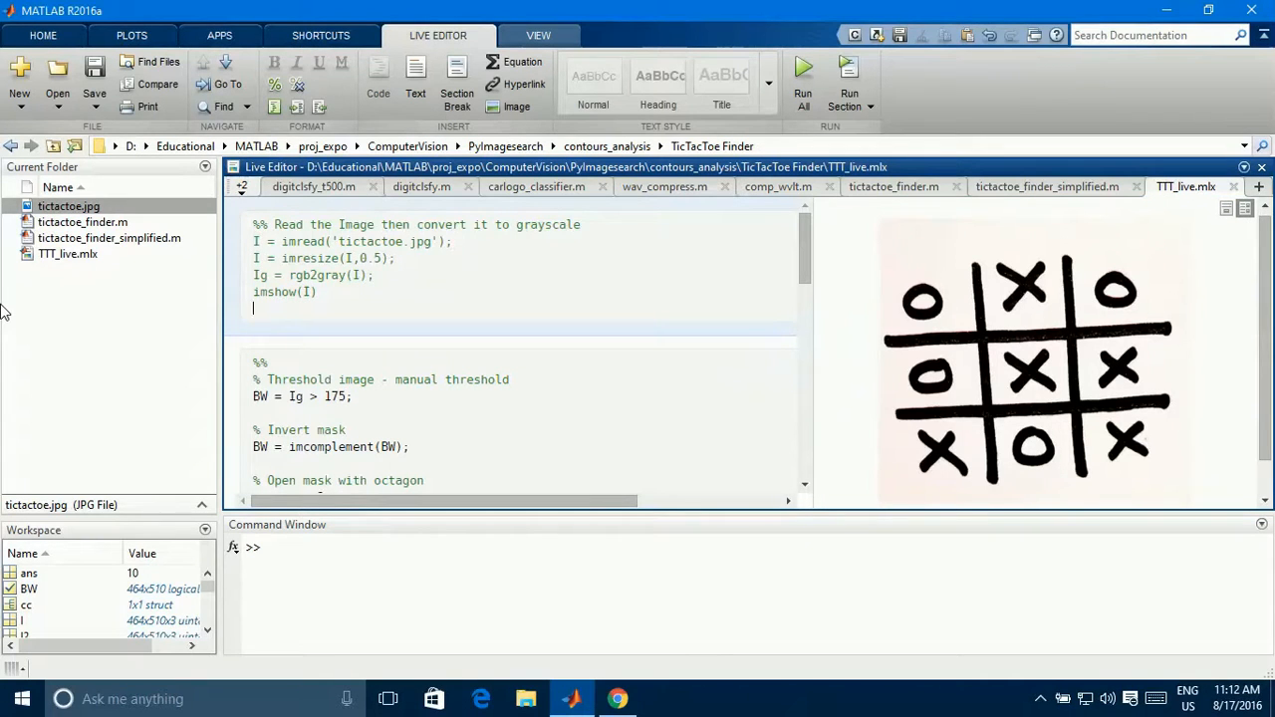
Add imshow(Ig) and rerun the section to display the grayscale board image.
{"action": "type", "text": "imshow"}
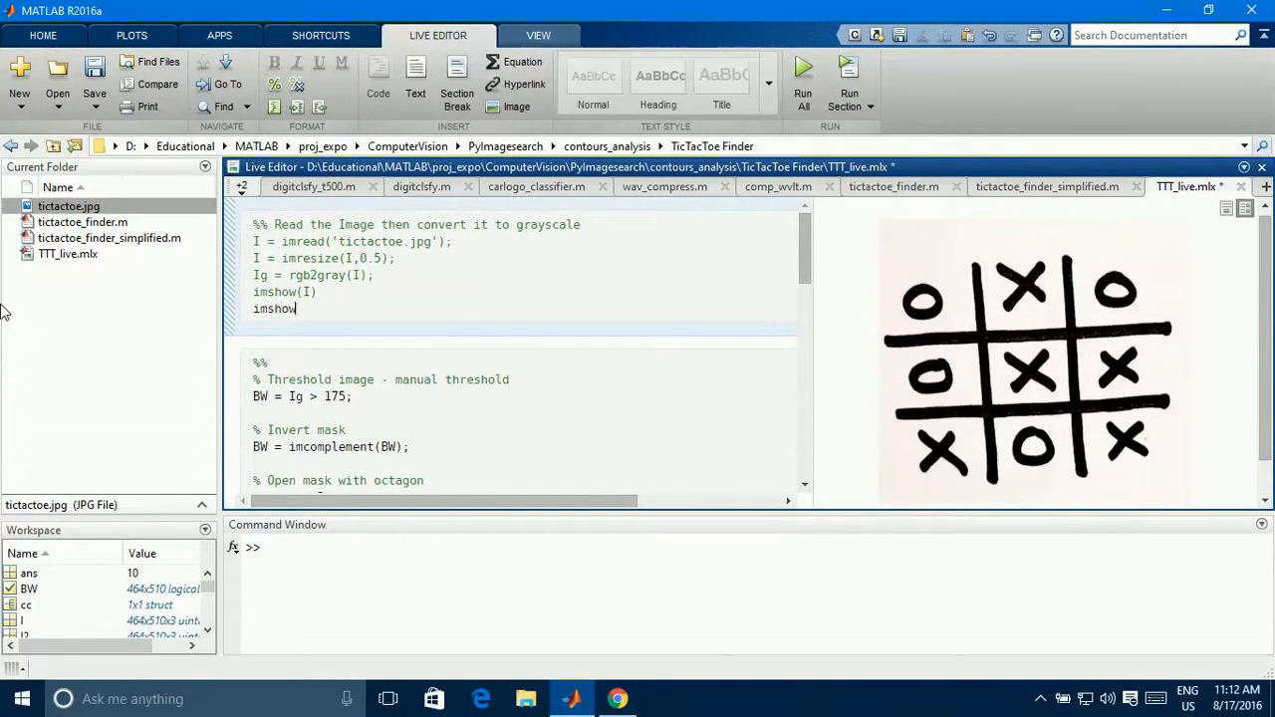
{"action": "type", "text": "(Ig"}
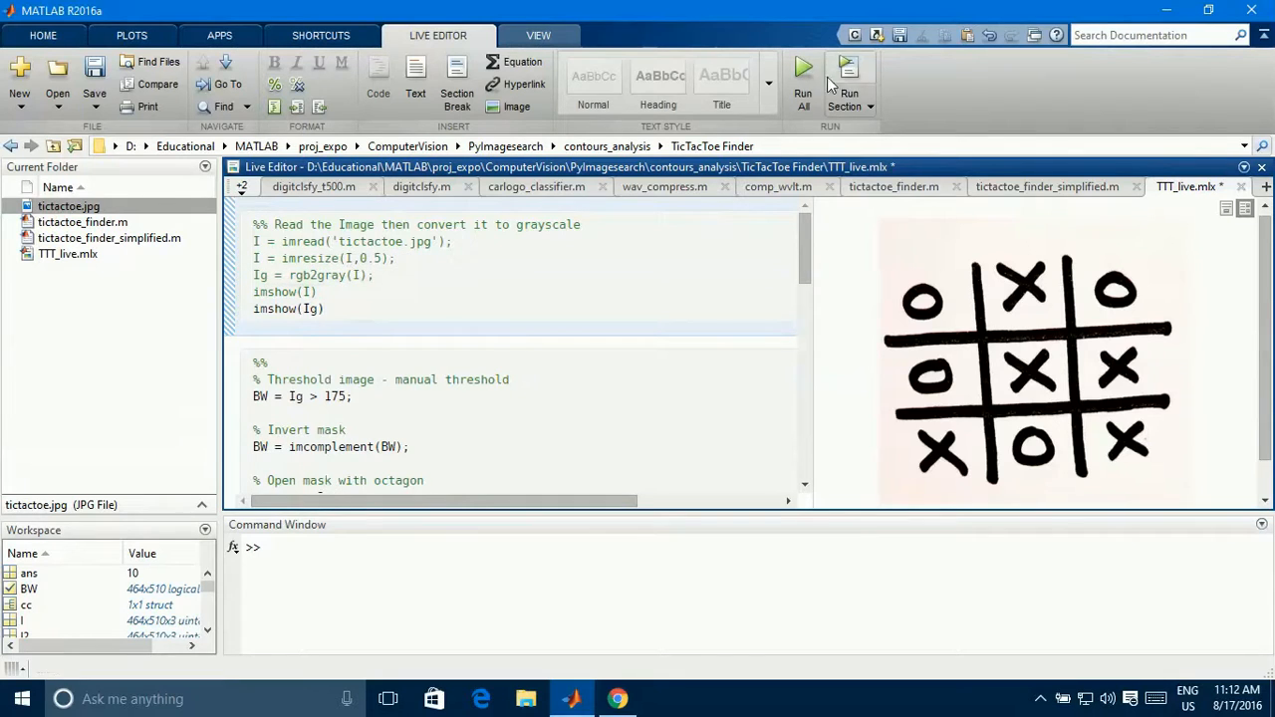
{"action": "left_click", "coordinate": [803, 76]}
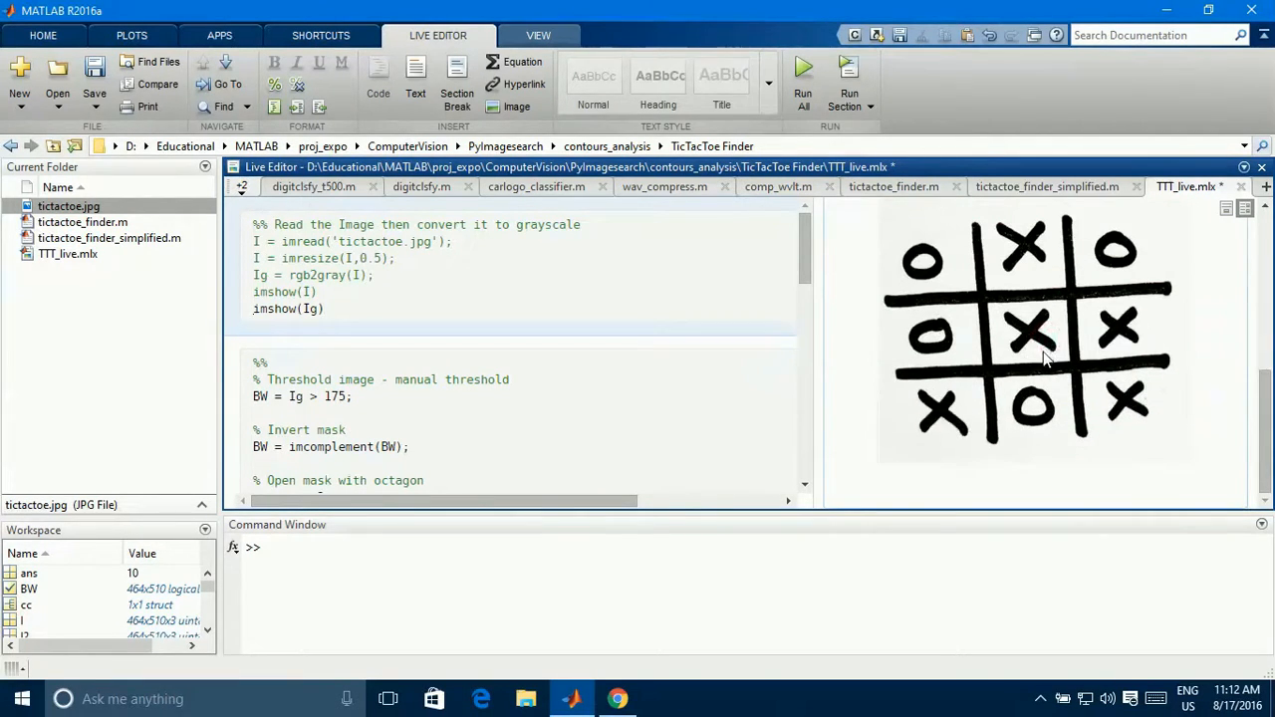
{"action": "mouse_move", "coordinate": [1060, 349]}
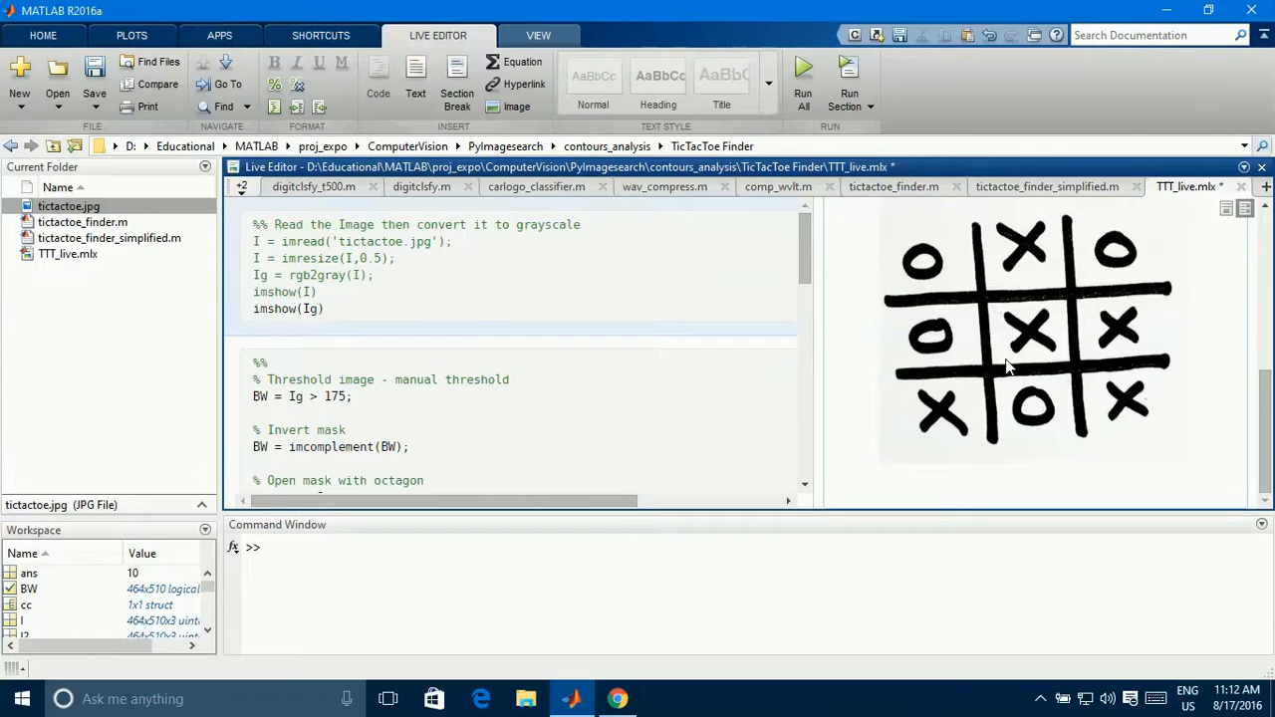
{"action": "left_click", "coordinate": [255, 308]}
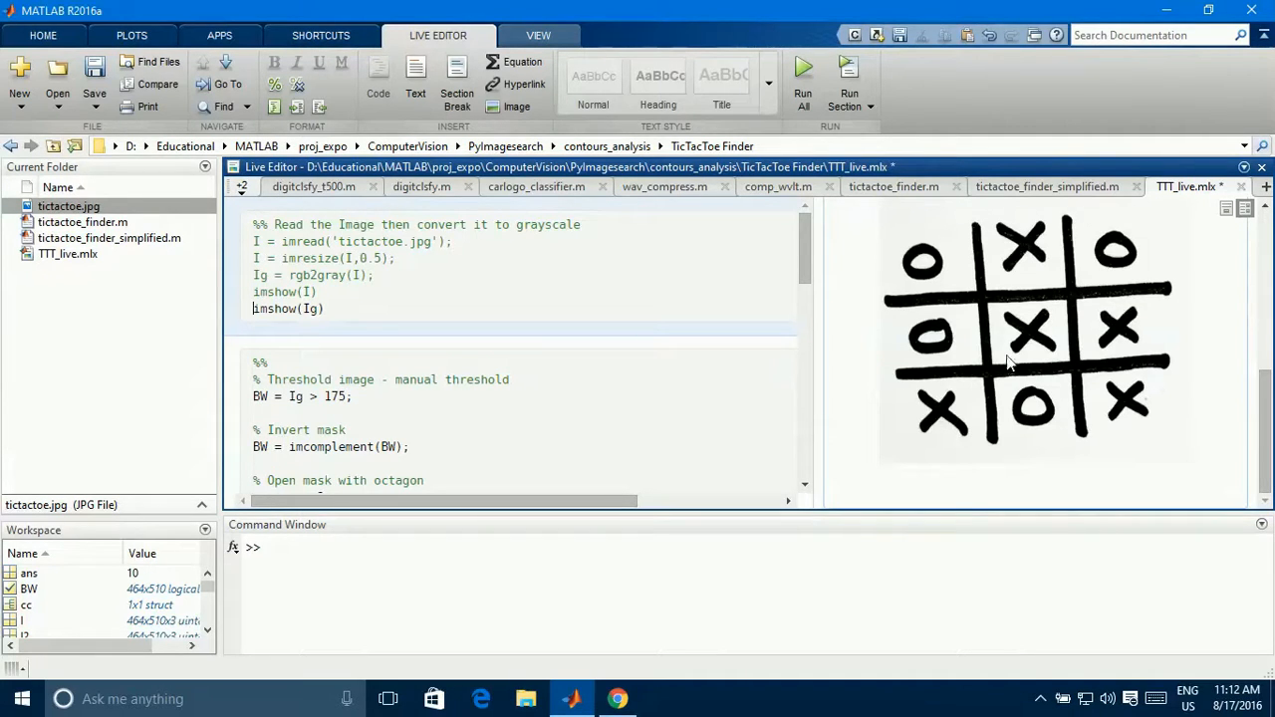
Select the 175 threshold value in the code and show the APPS gallery.
{"action": "left_click", "coordinate": [287, 360]}
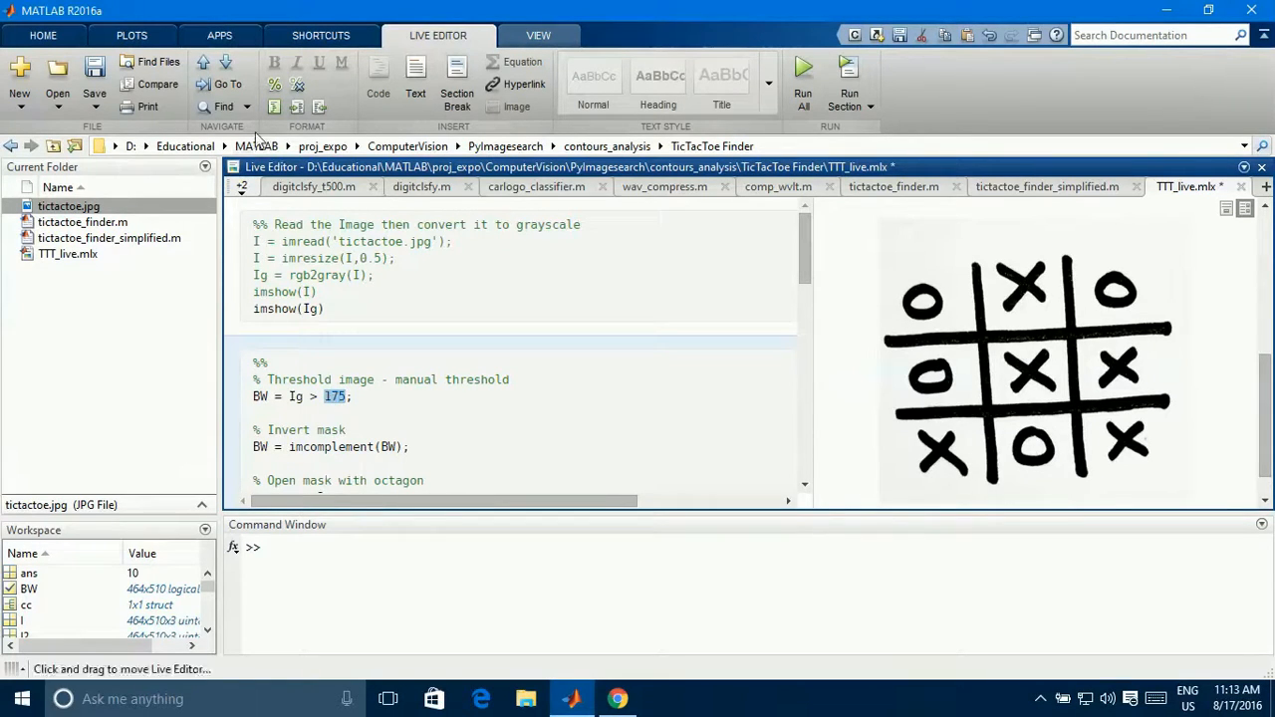
{"action": "left_click", "coordinate": [219, 35]}
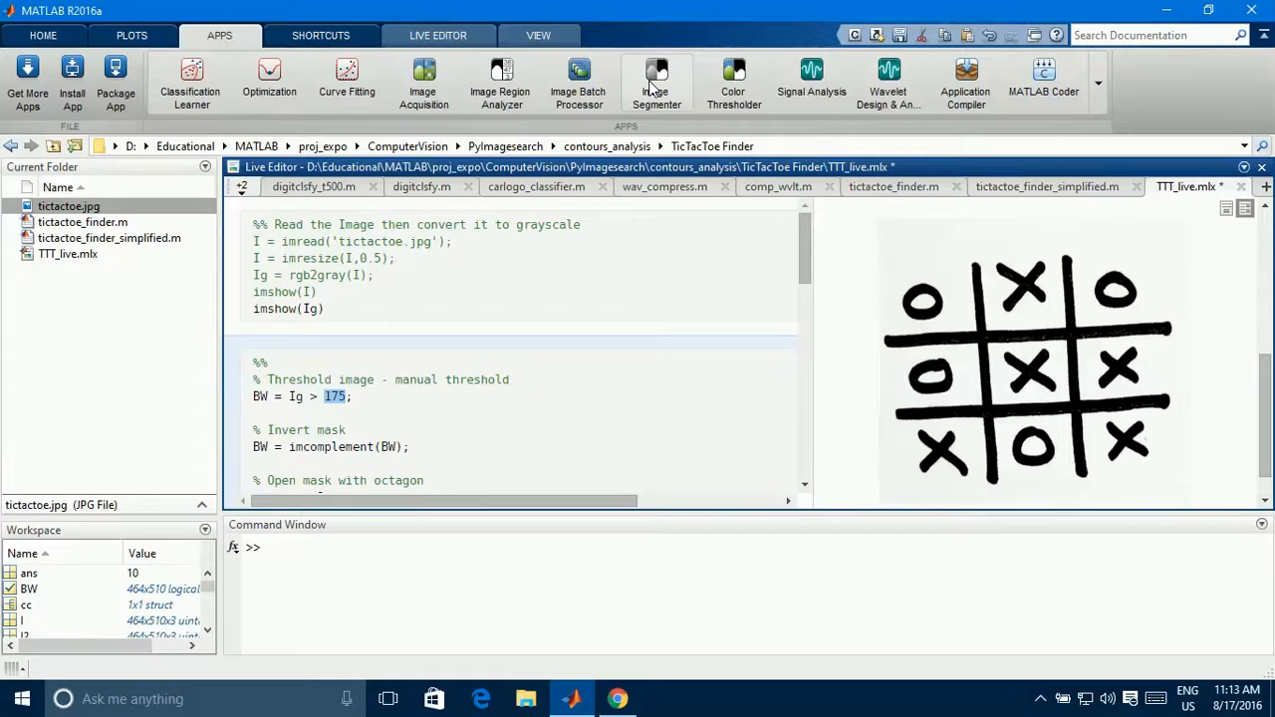
Launch Image Segmenter and import the grayscale variable Ig from the workspace.
{"action": "left_click", "coordinate": [658, 79]}
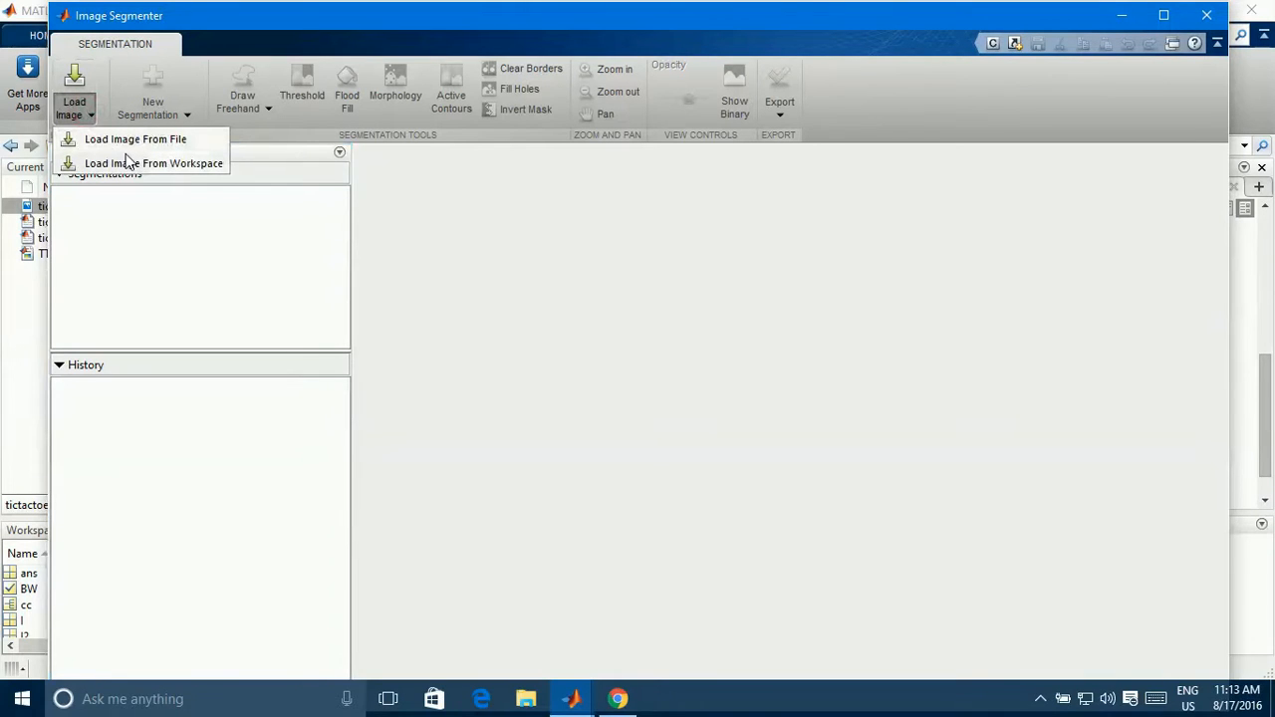
{"action": "mouse_move", "coordinate": [154, 163]}
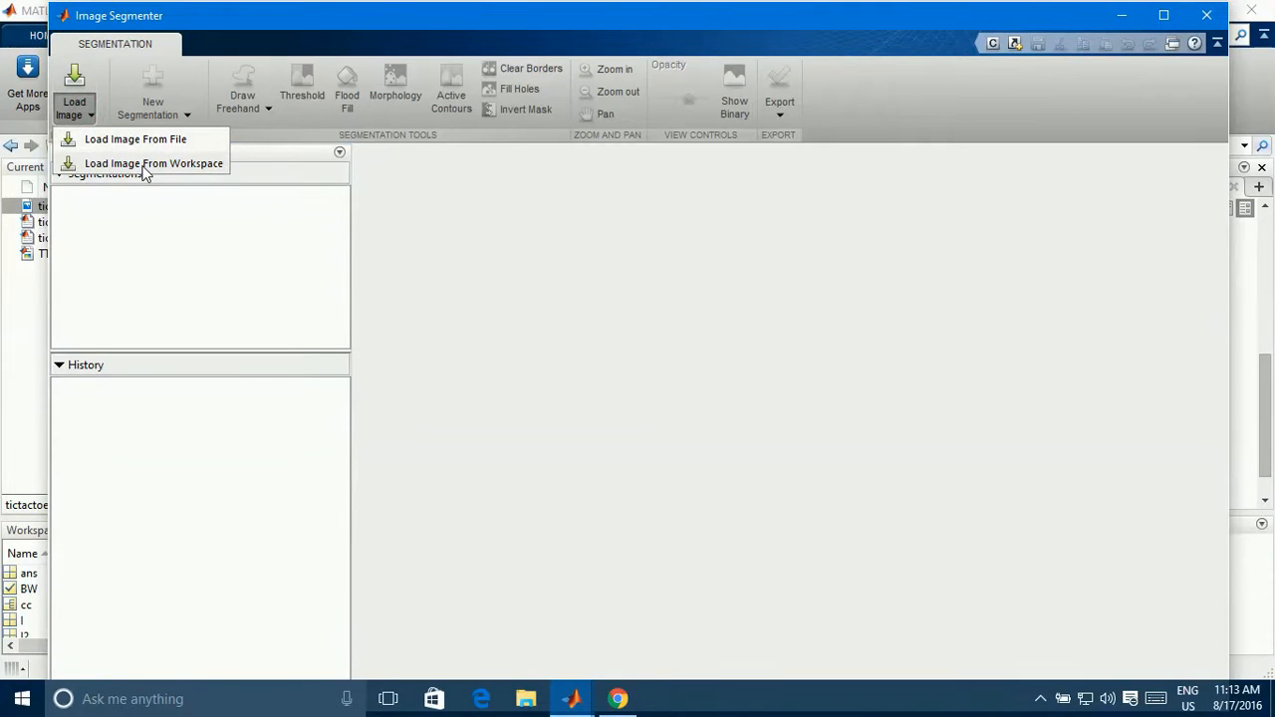
{"action": "left_click", "coordinate": [153, 164]}
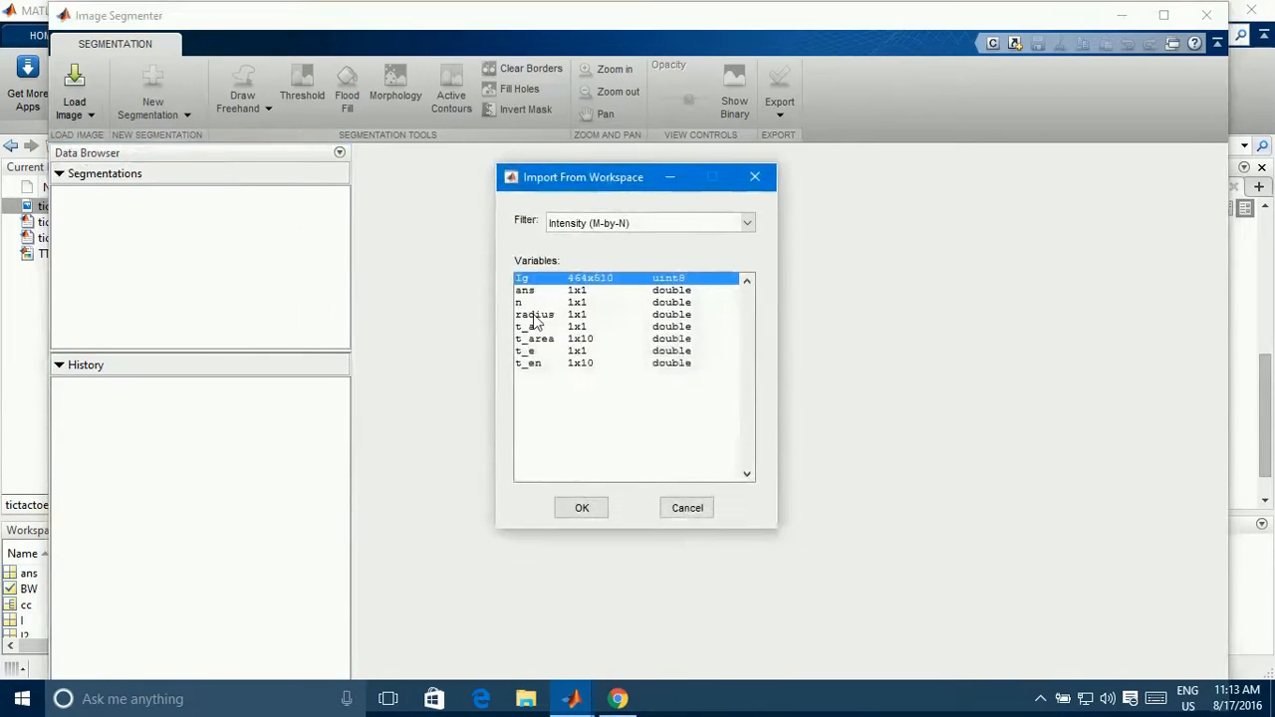
{"action": "mouse_move", "coordinate": [654, 289]}
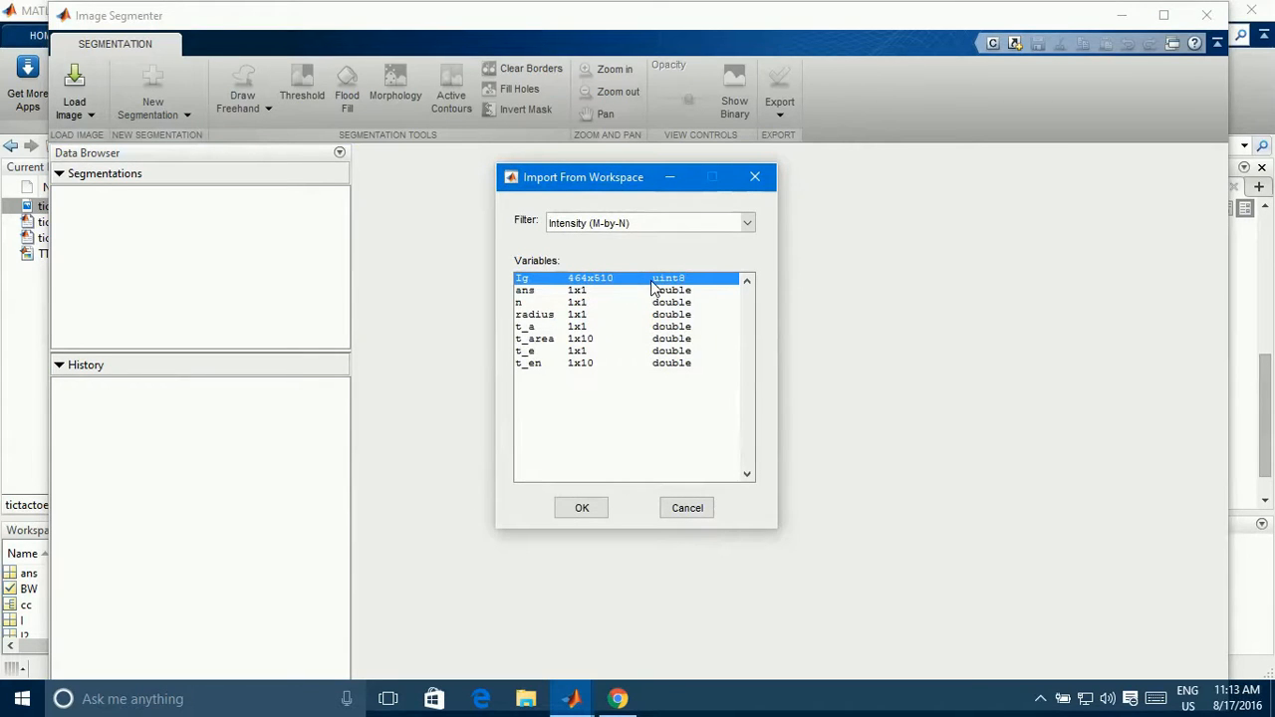
{"action": "mouse_move", "coordinate": [620, 228]}
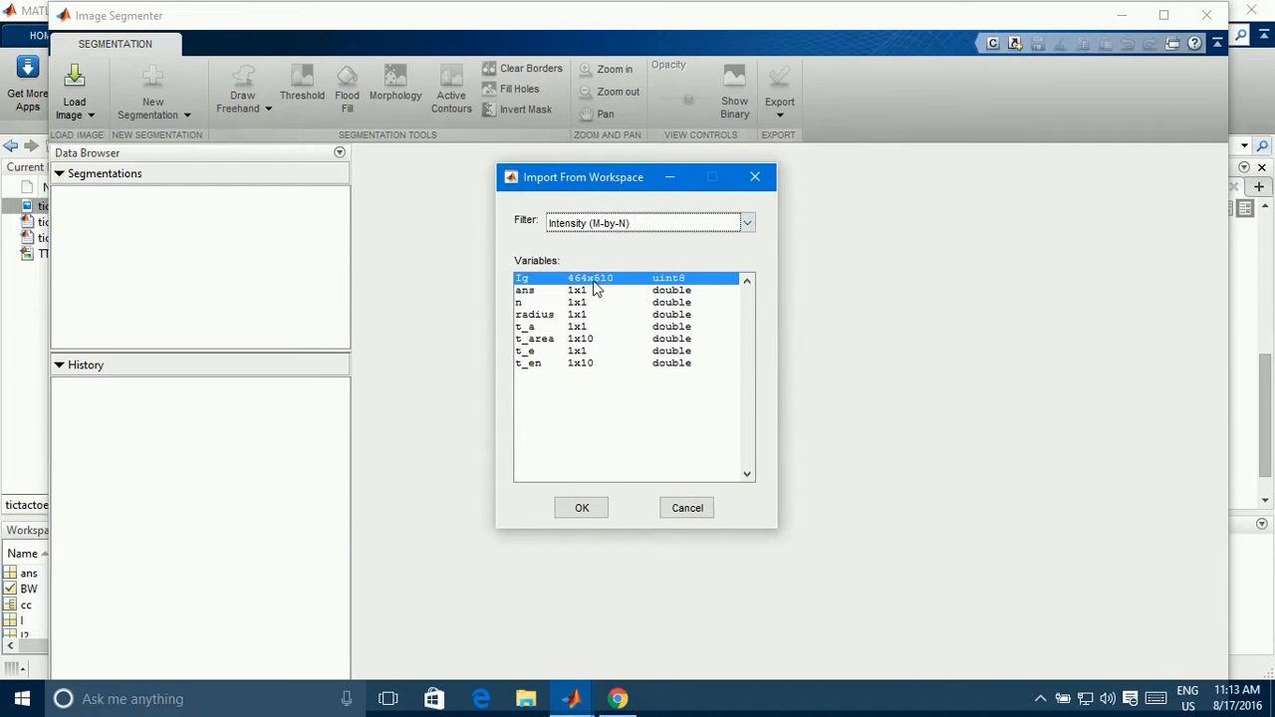
{"action": "mouse_move", "coordinate": [534, 283]}
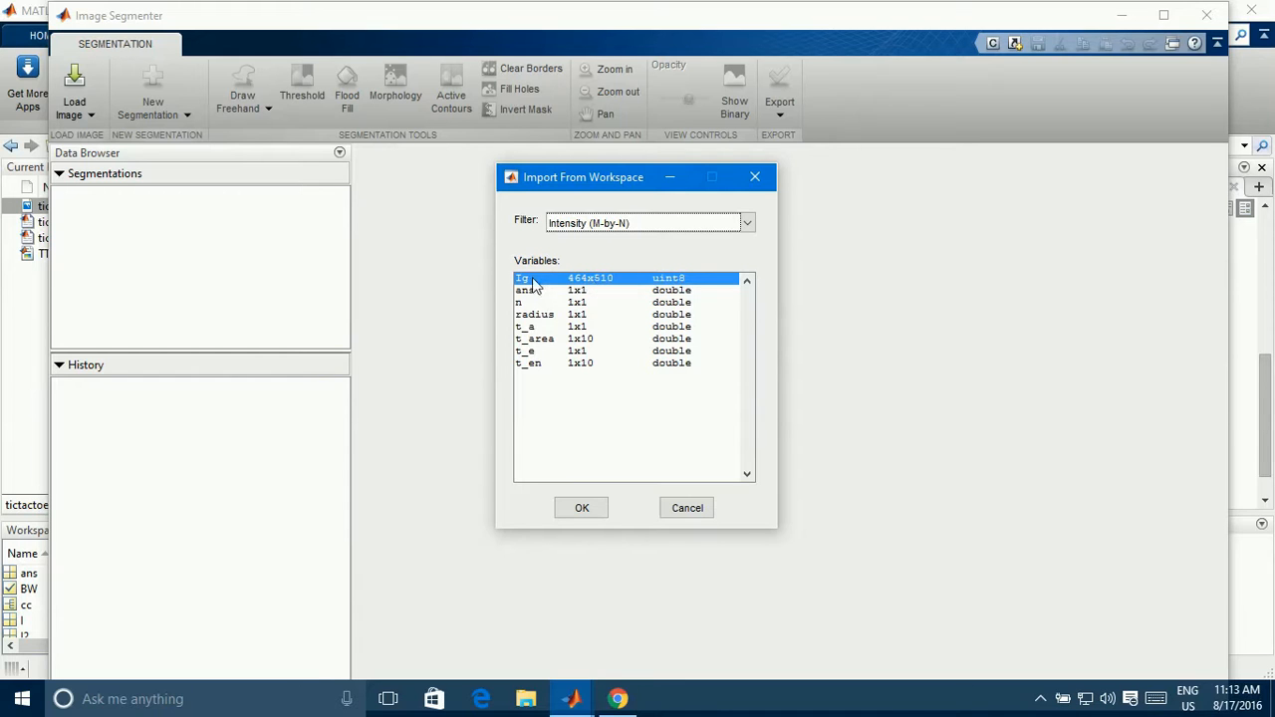
{"action": "left_click", "coordinate": [582, 508]}
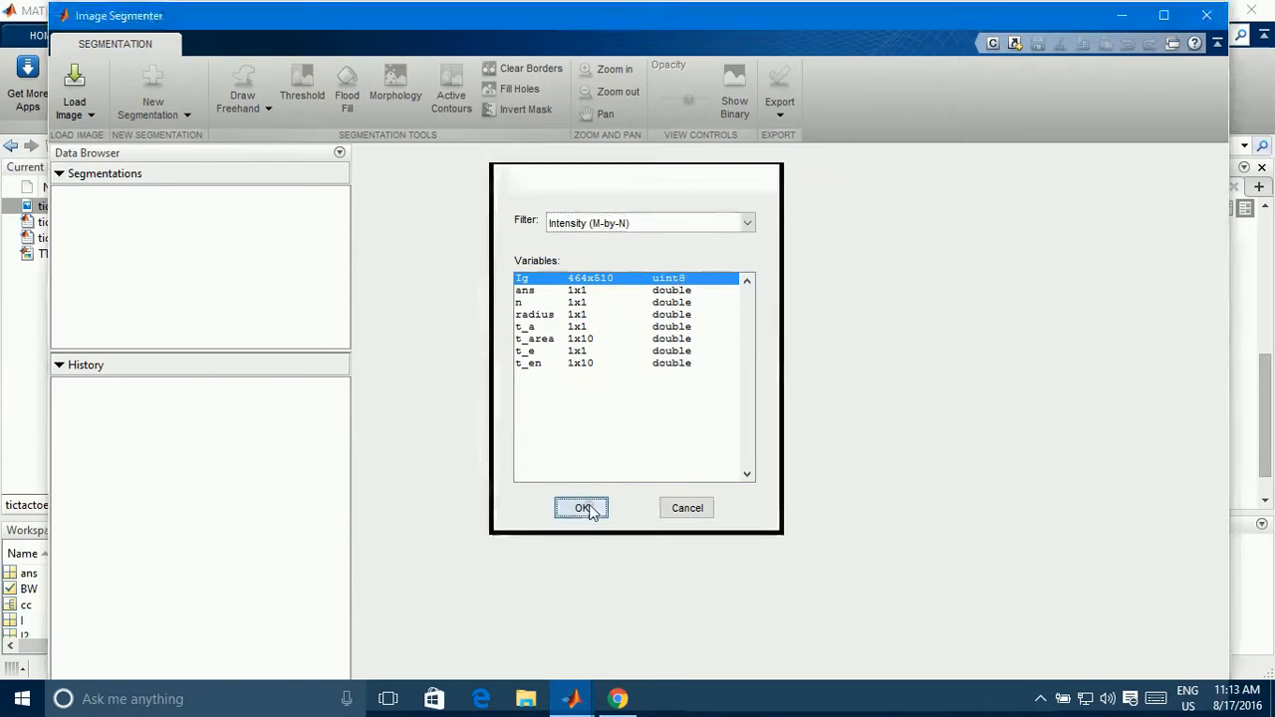
{"action": "left_click", "coordinate": [582, 508]}
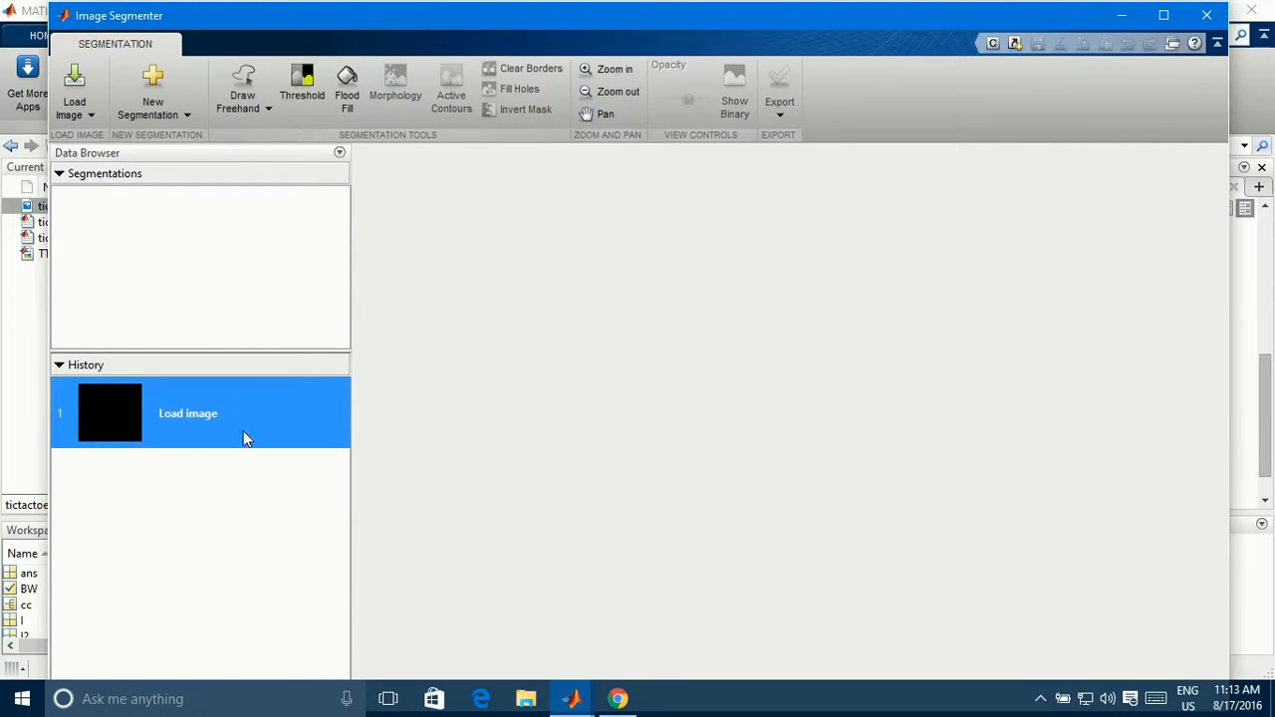
Start Segmentation 1 and begin thresholding the board image.
{"action": "left_click", "coordinate": [151, 88]}
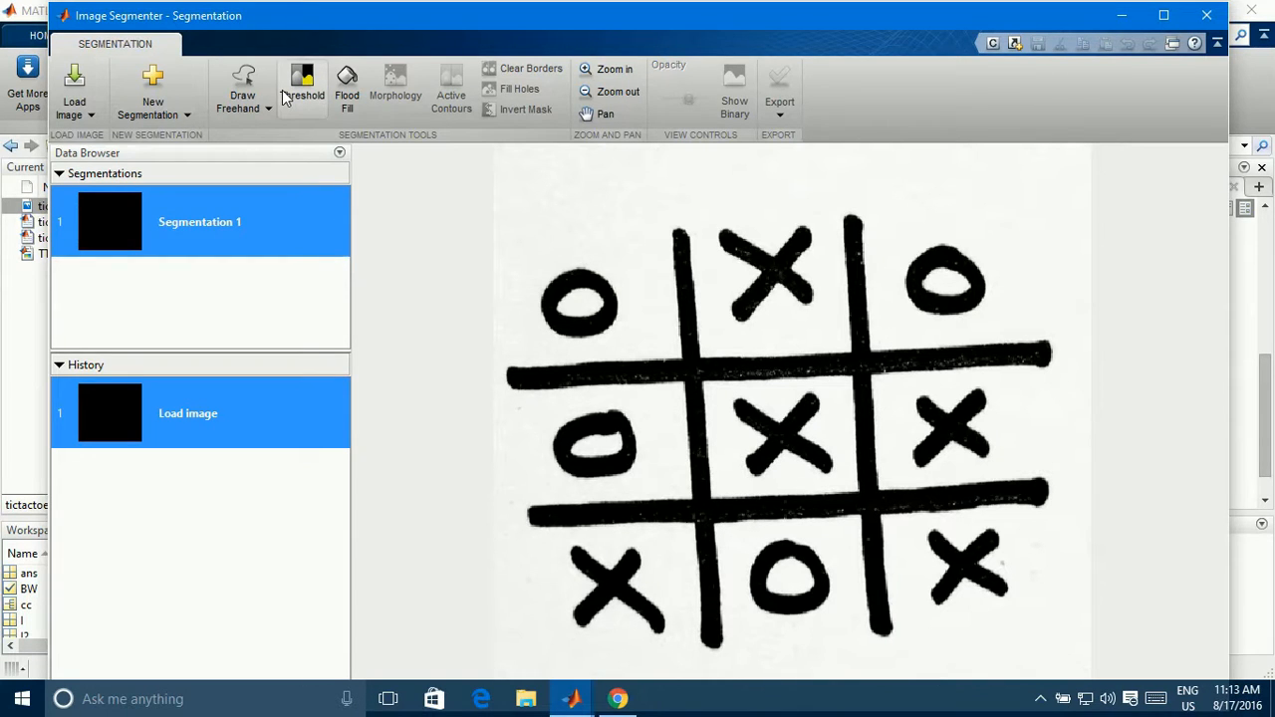
{"action": "mouse_move", "coordinate": [303, 88]}
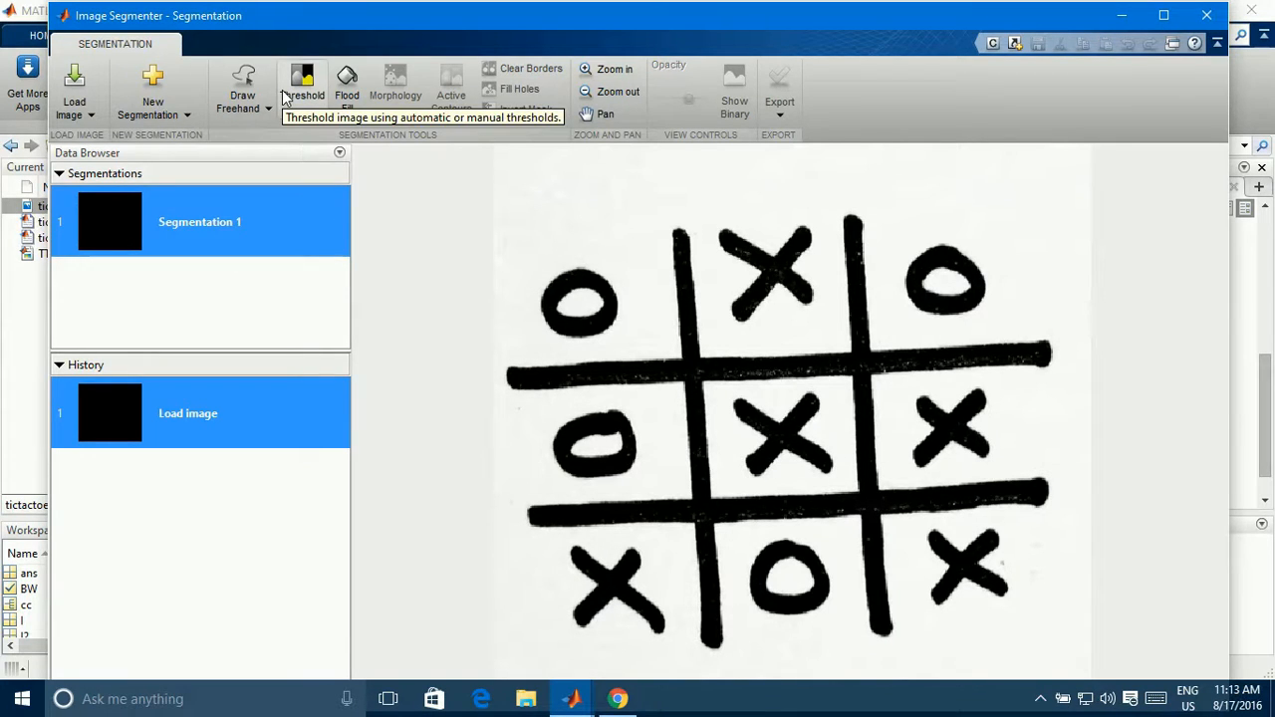
{"action": "left_click", "coordinate": [303, 90]}
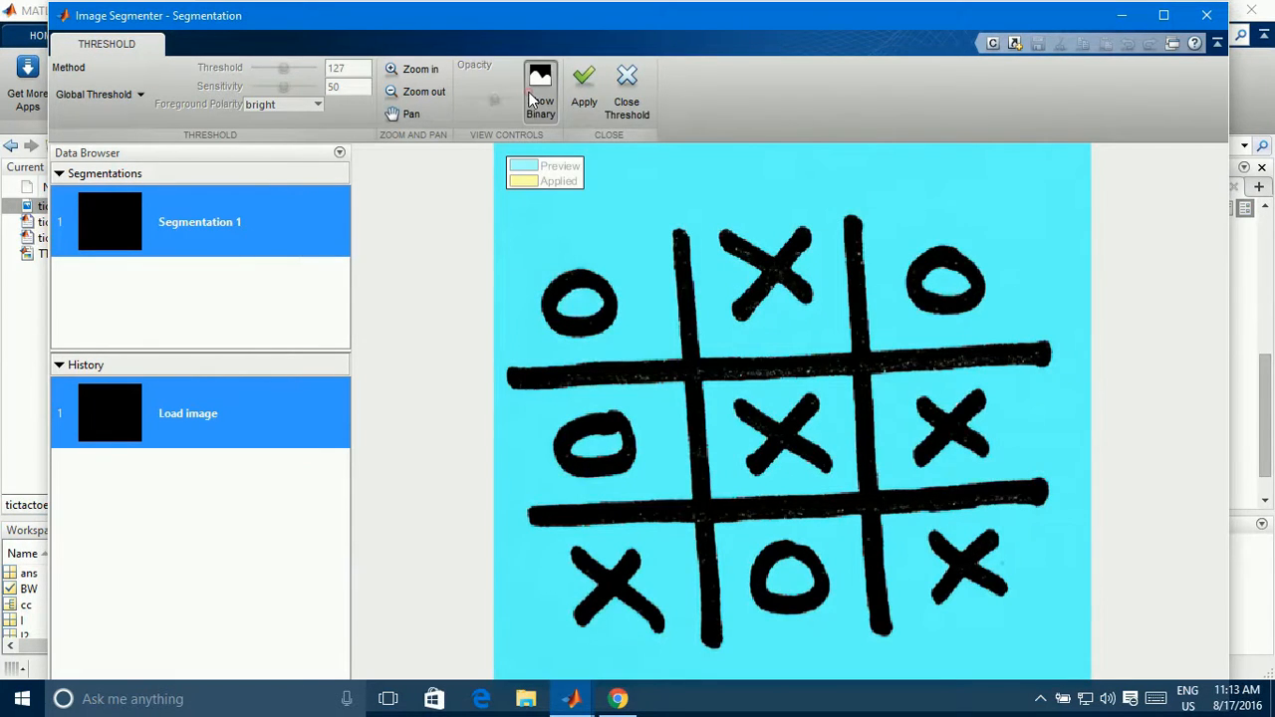
Show the binary mask, apply a manual threshold of 175, and close the threshold settings.
{"action": "left_click", "coordinate": [540, 83]}
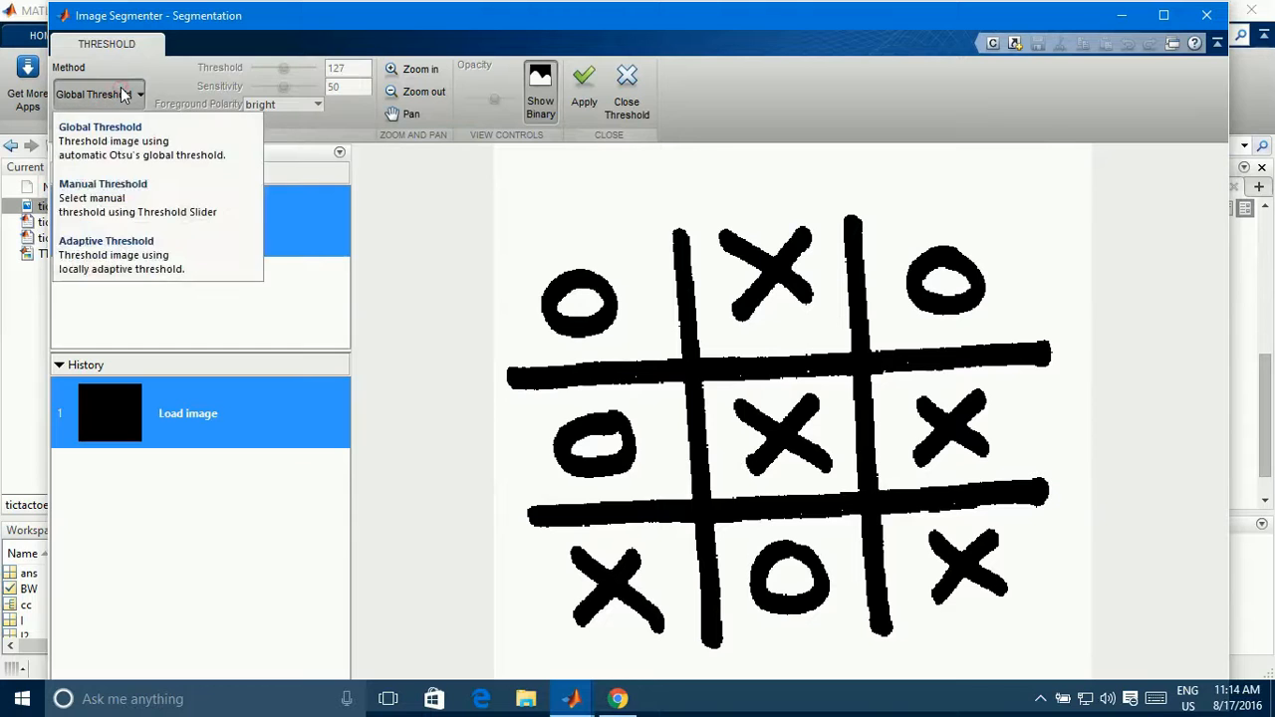
{"action": "left_click", "coordinate": [103, 197]}
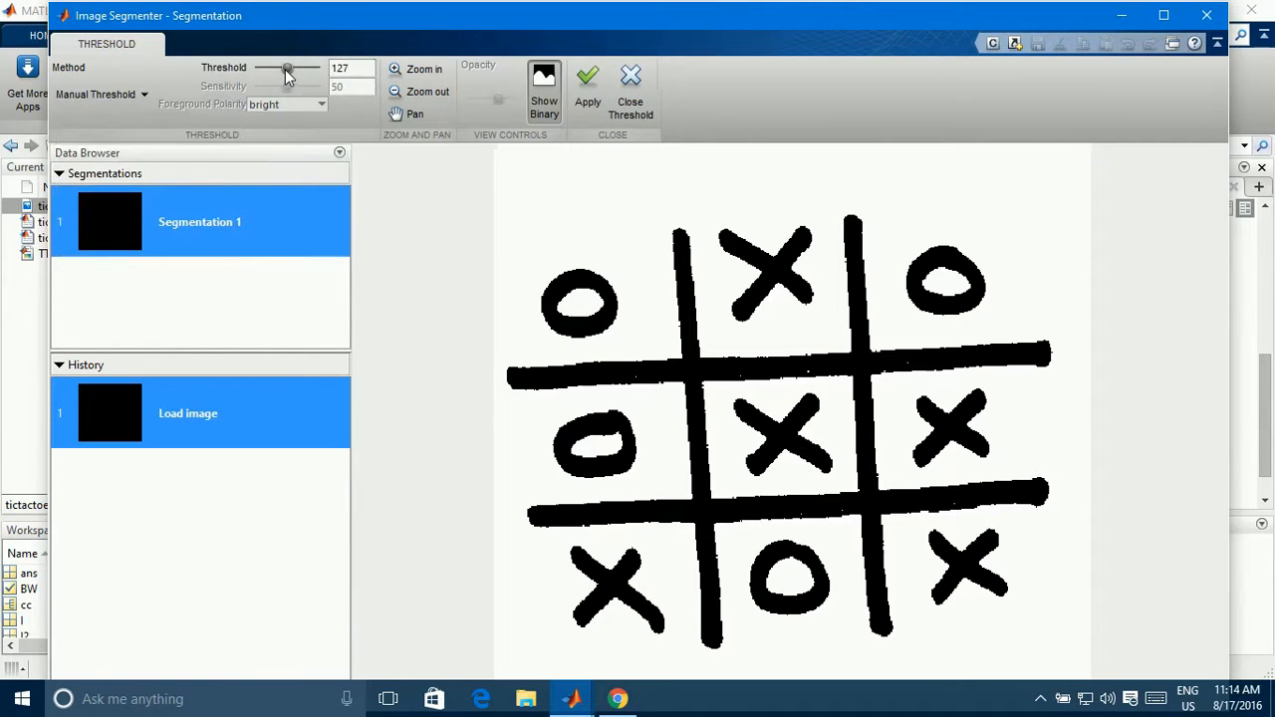
{"action": "left_click_drag", "start_coordinate": [287, 68], "coordinate": [291, 67]}
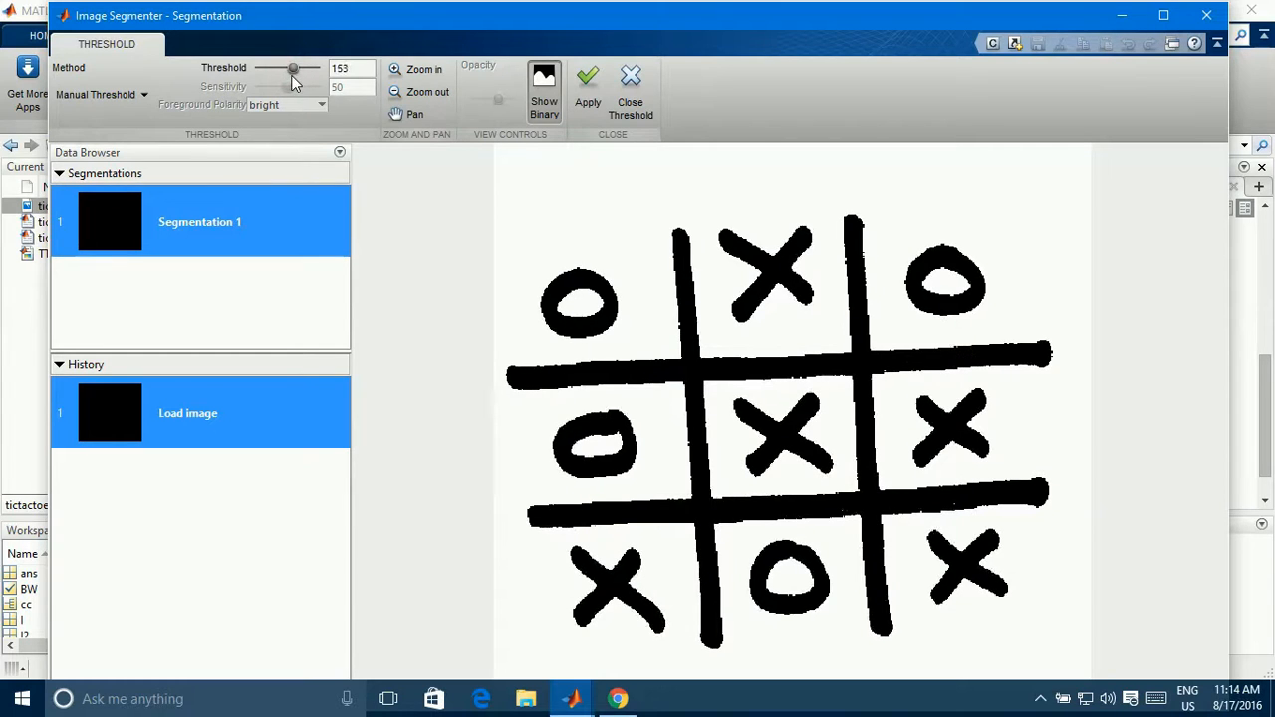
{"action": "left_click_drag", "start_coordinate": [291, 68], "coordinate": [299, 67]}
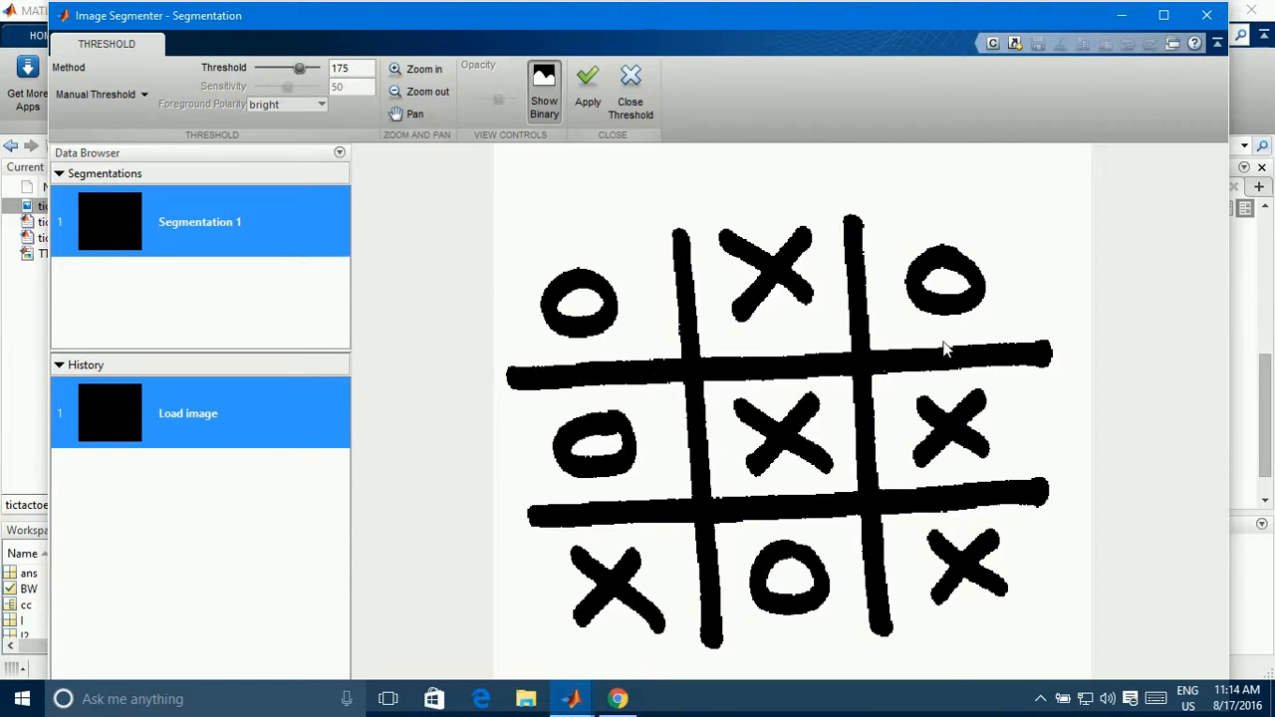
{"action": "mouse_move", "coordinate": [721, 614]}
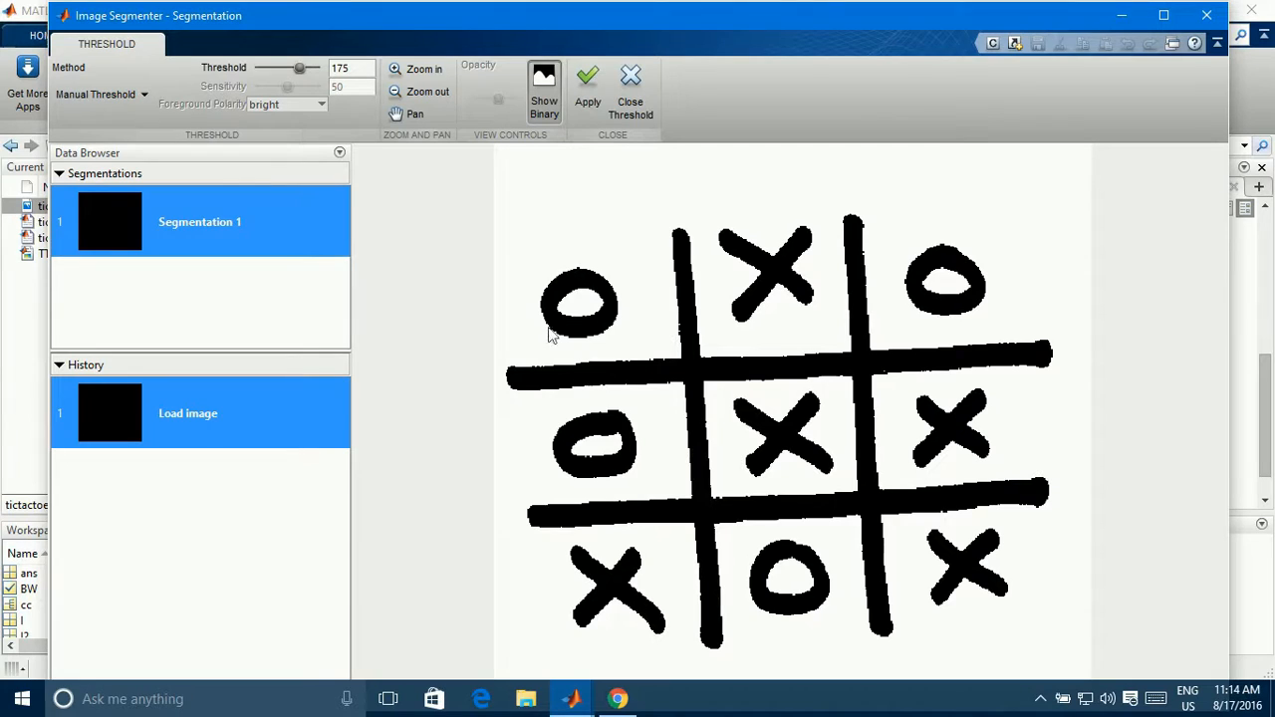
{"action": "mouse_move", "coordinate": [638, 215]}
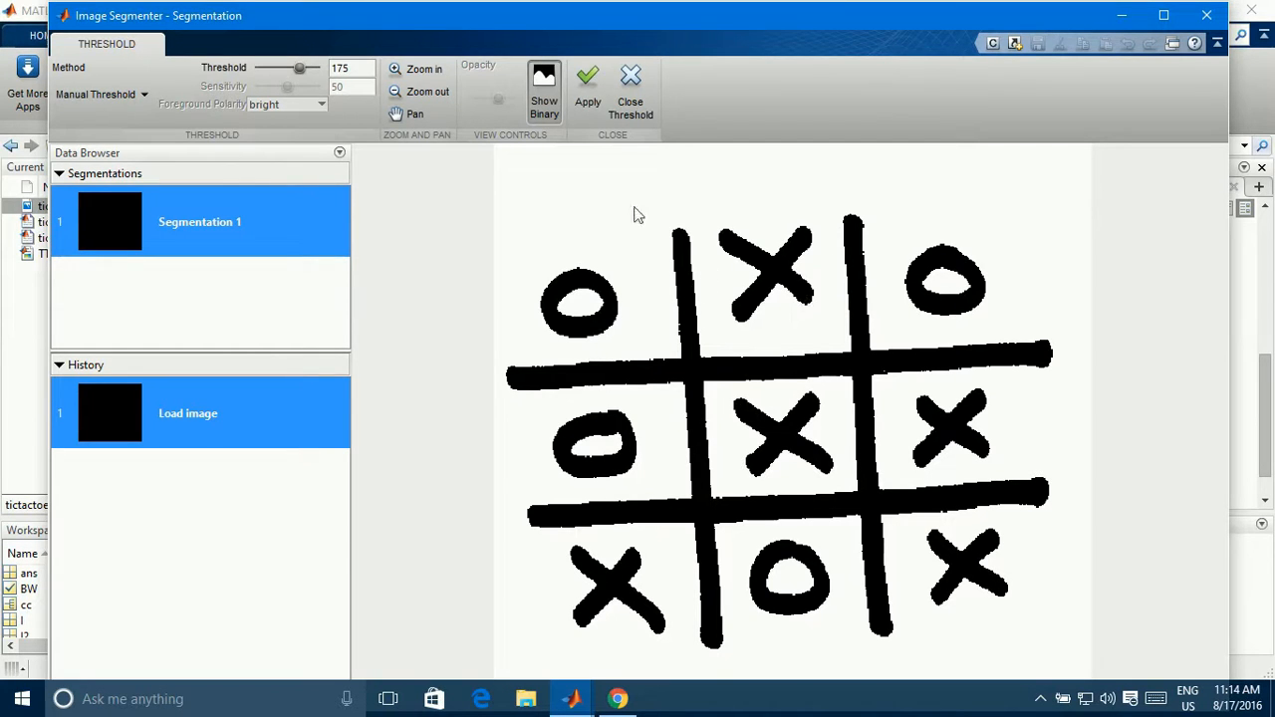
{"action": "mouse_move", "coordinate": [613, 656]}
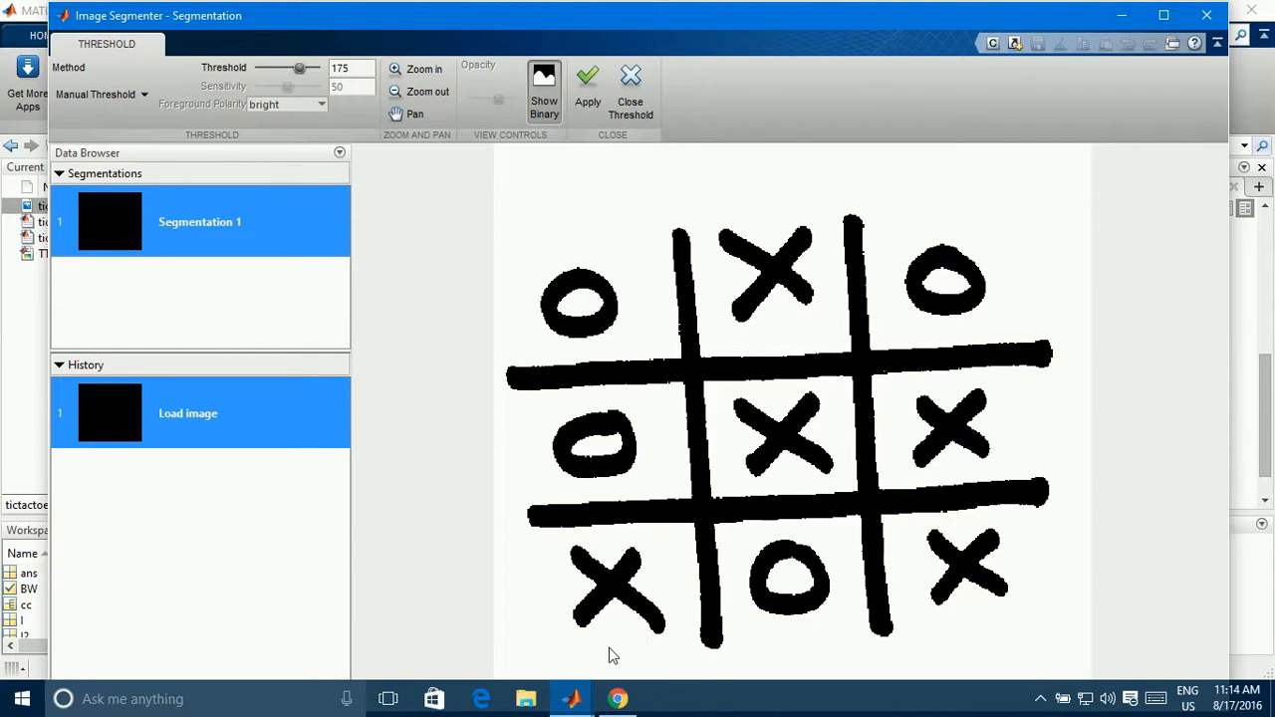
{"action": "mouse_move", "coordinate": [614, 209]}
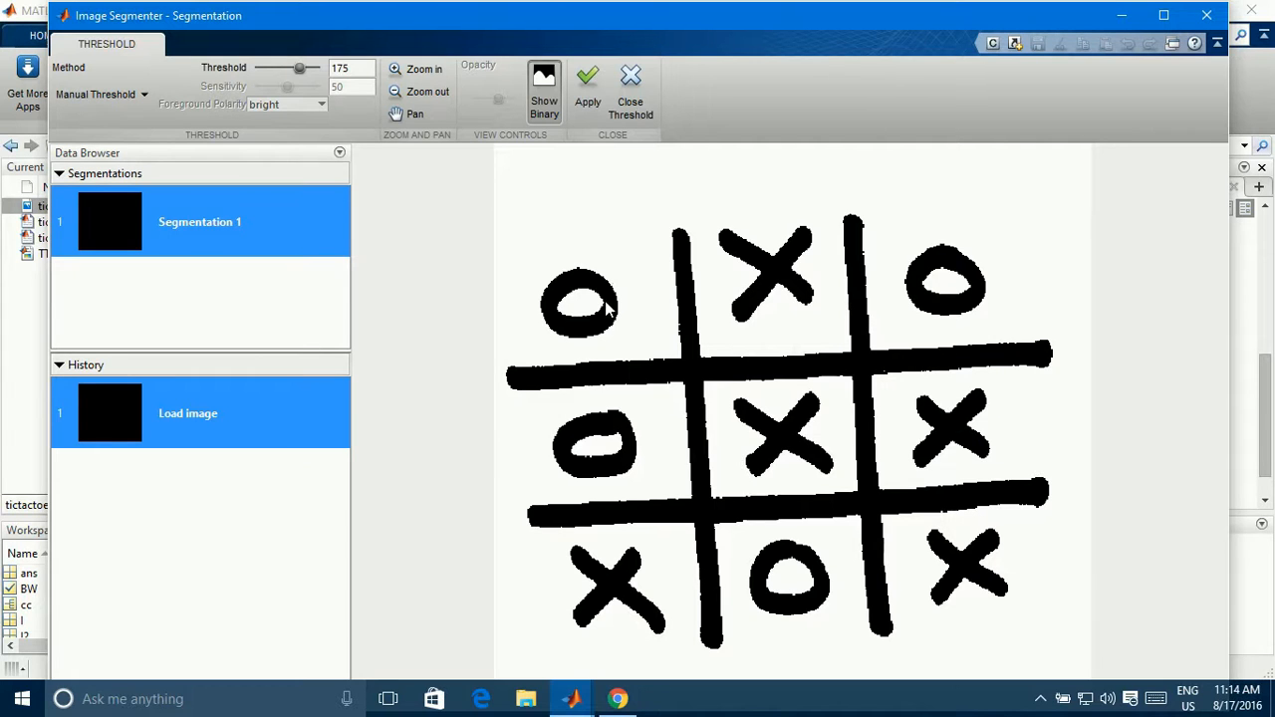
{"action": "mouse_move", "coordinate": [618, 150]}
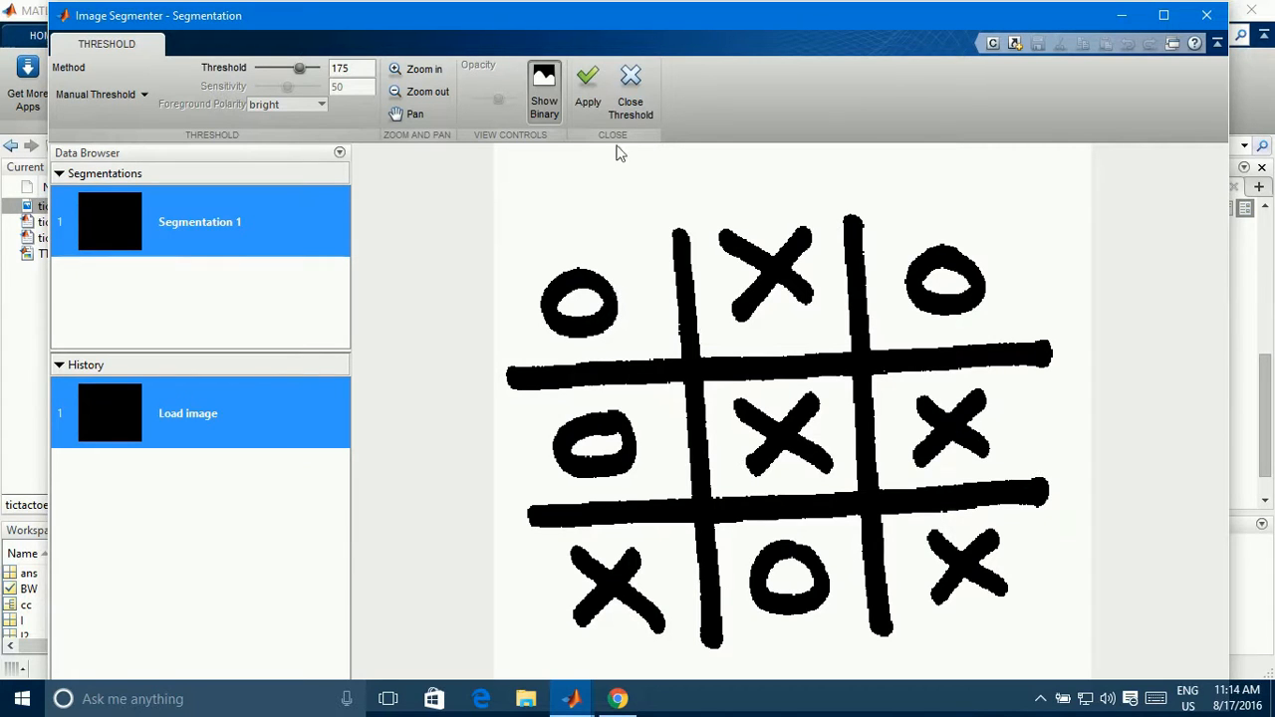
{"action": "mouse_move", "coordinate": [588, 89]}
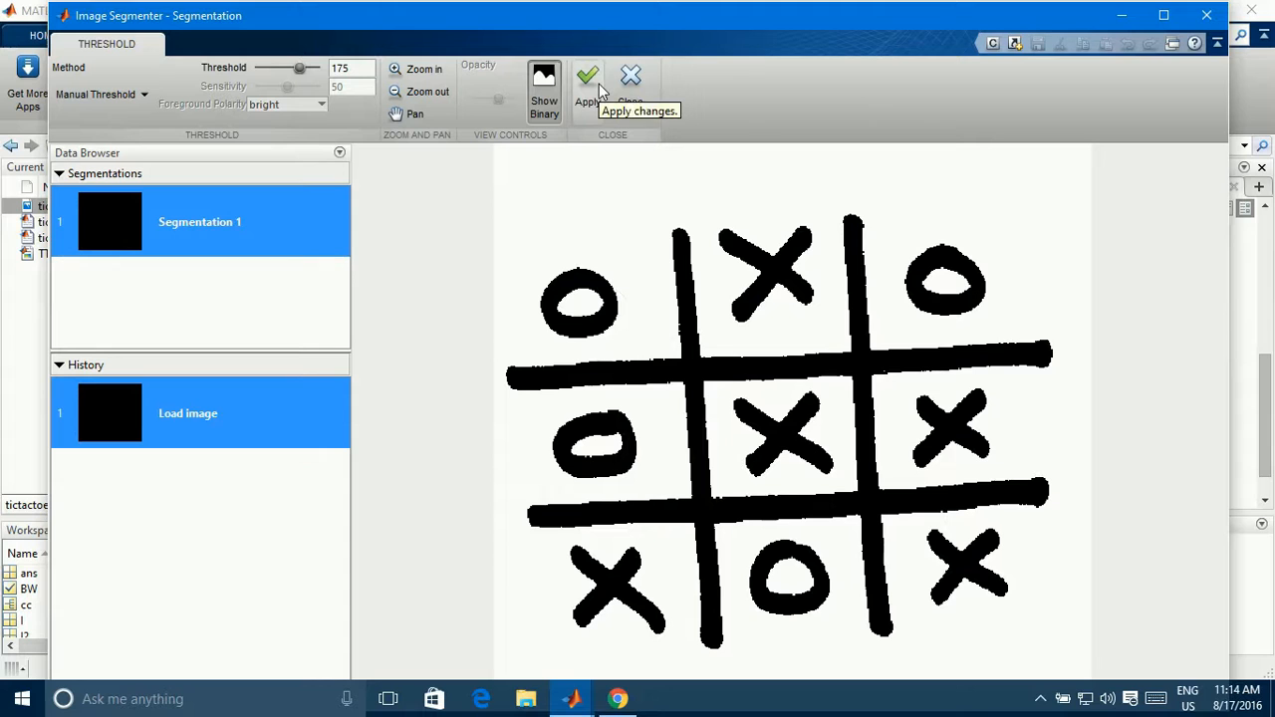
{"action": "left_click", "coordinate": [587, 84]}
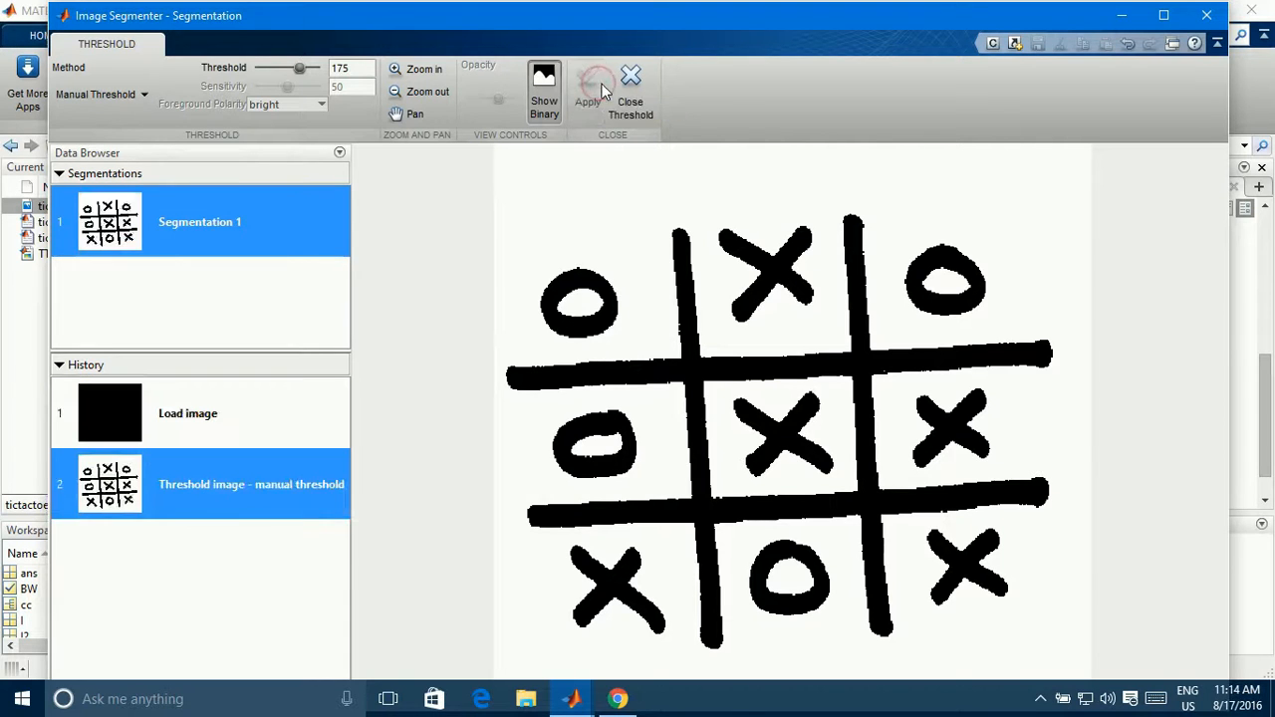
{"action": "left_click", "coordinate": [630, 96]}
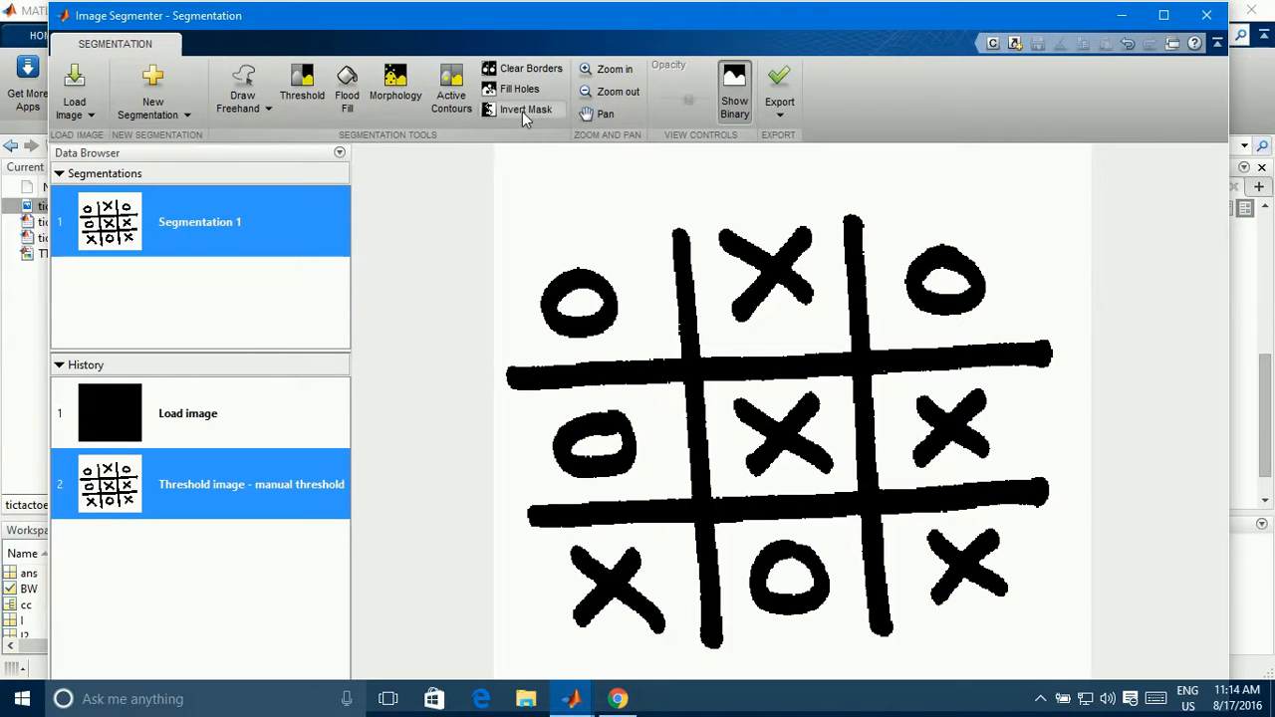
{"action": "mouse_move", "coordinate": [526, 107]}
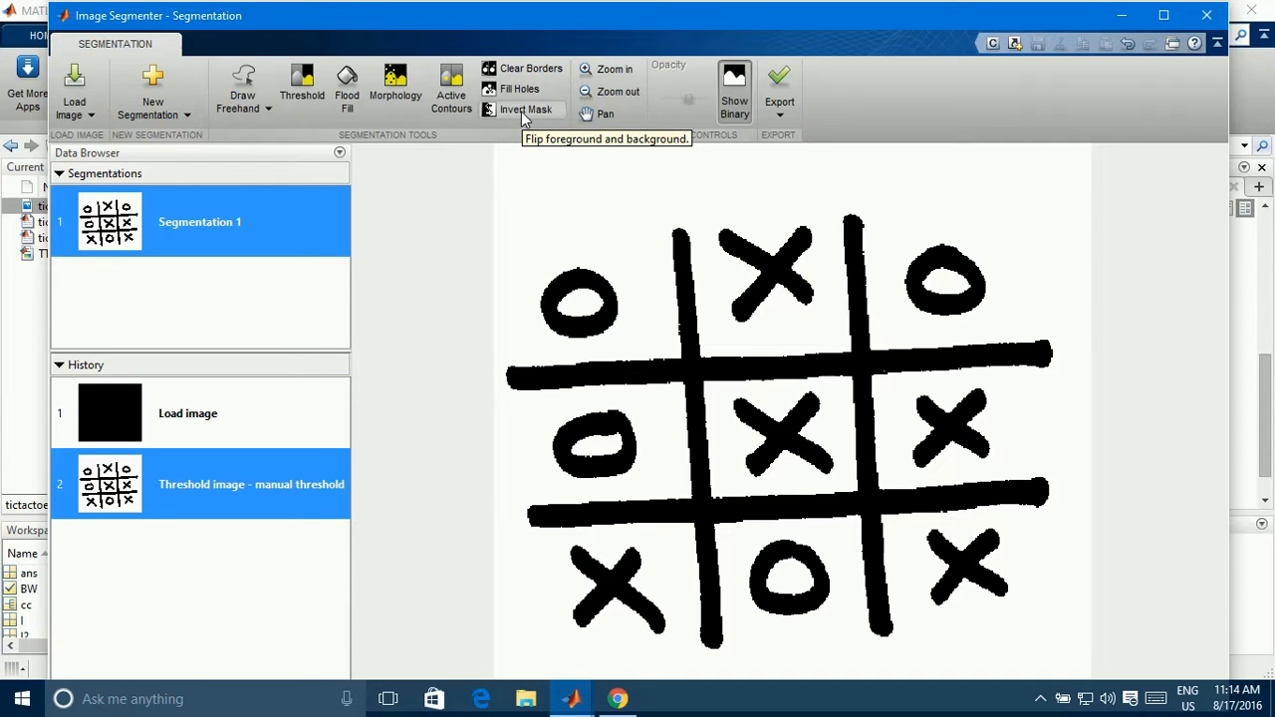
Invert the mask so the marks and grid lines are white on black.
{"action": "left_click", "coordinate": [526, 110]}
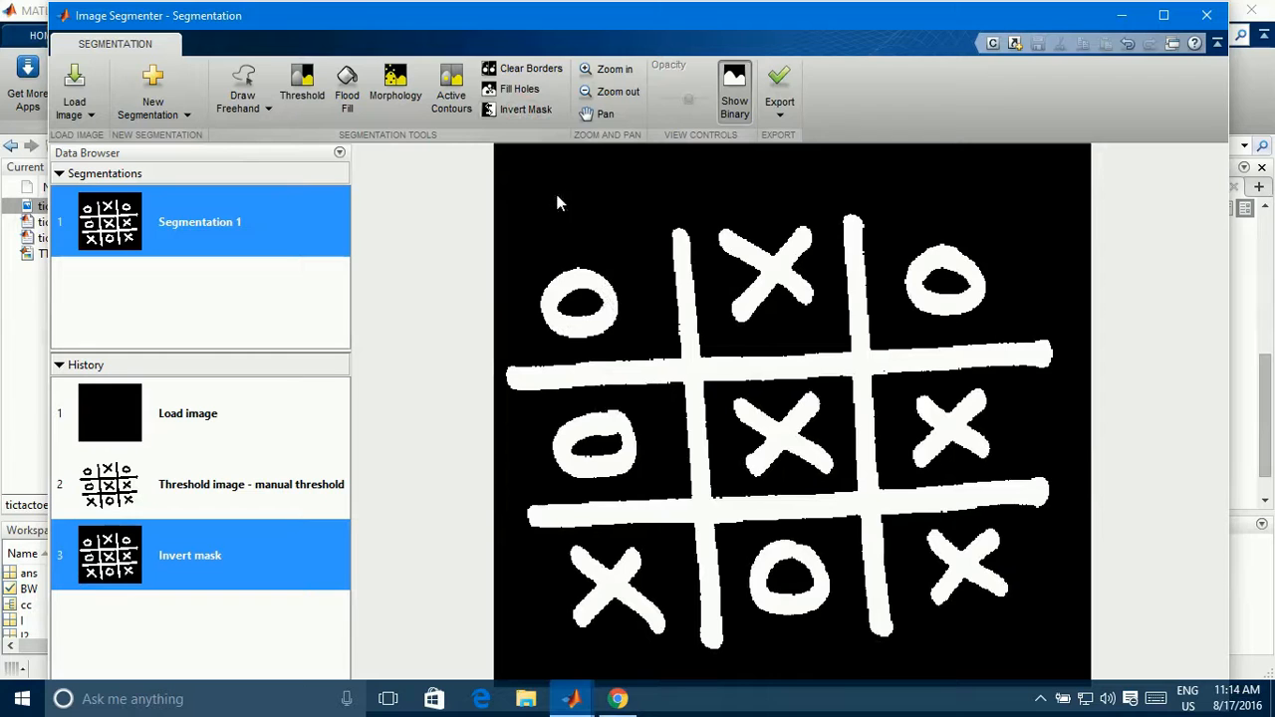
{"action": "mouse_move", "coordinate": [1135, 660]}
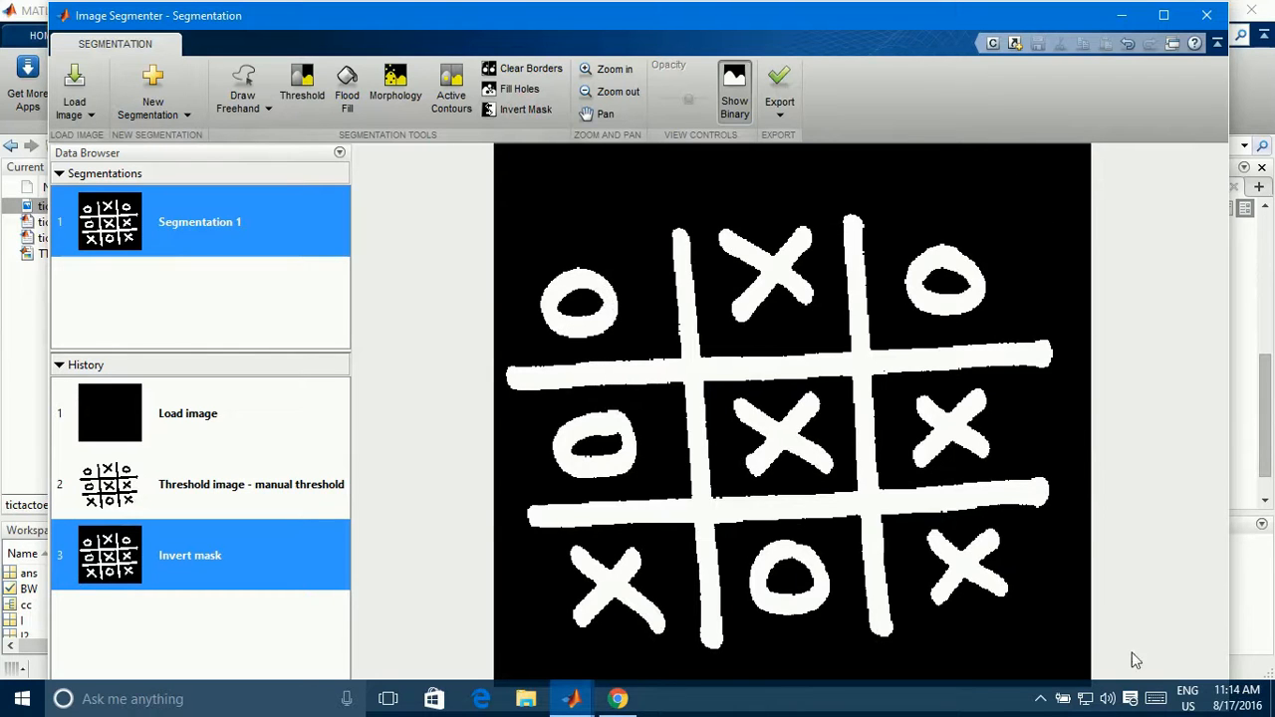
{"action": "mouse_move", "coordinate": [560, 179]}
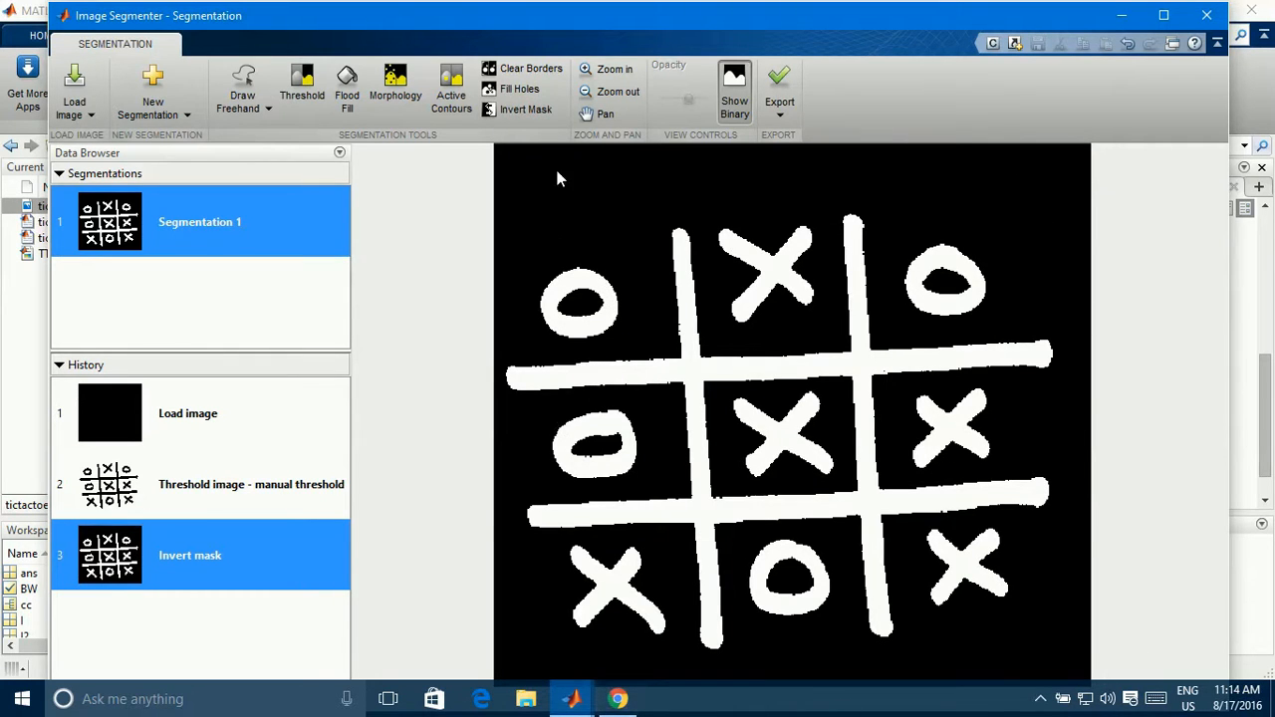
{"action": "mouse_move", "coordinate": [568, 283]}
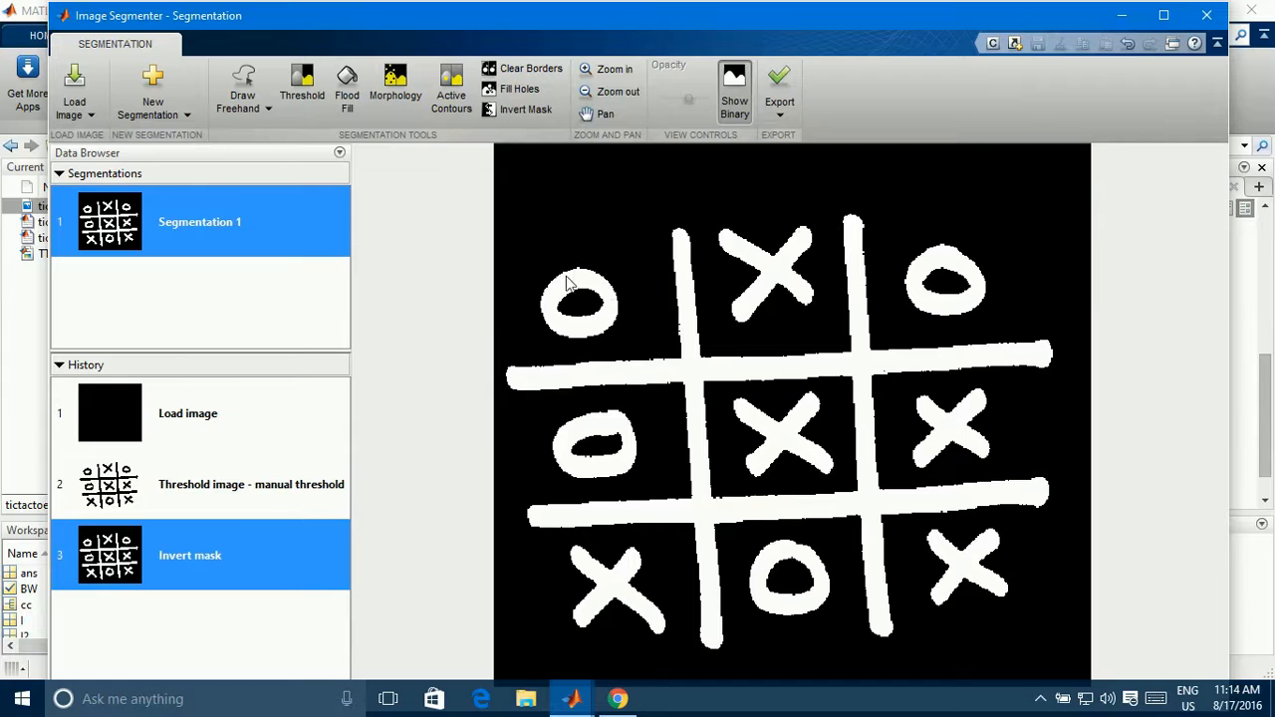
{"action": "mouse_move", "coordinate": [742, 338]}
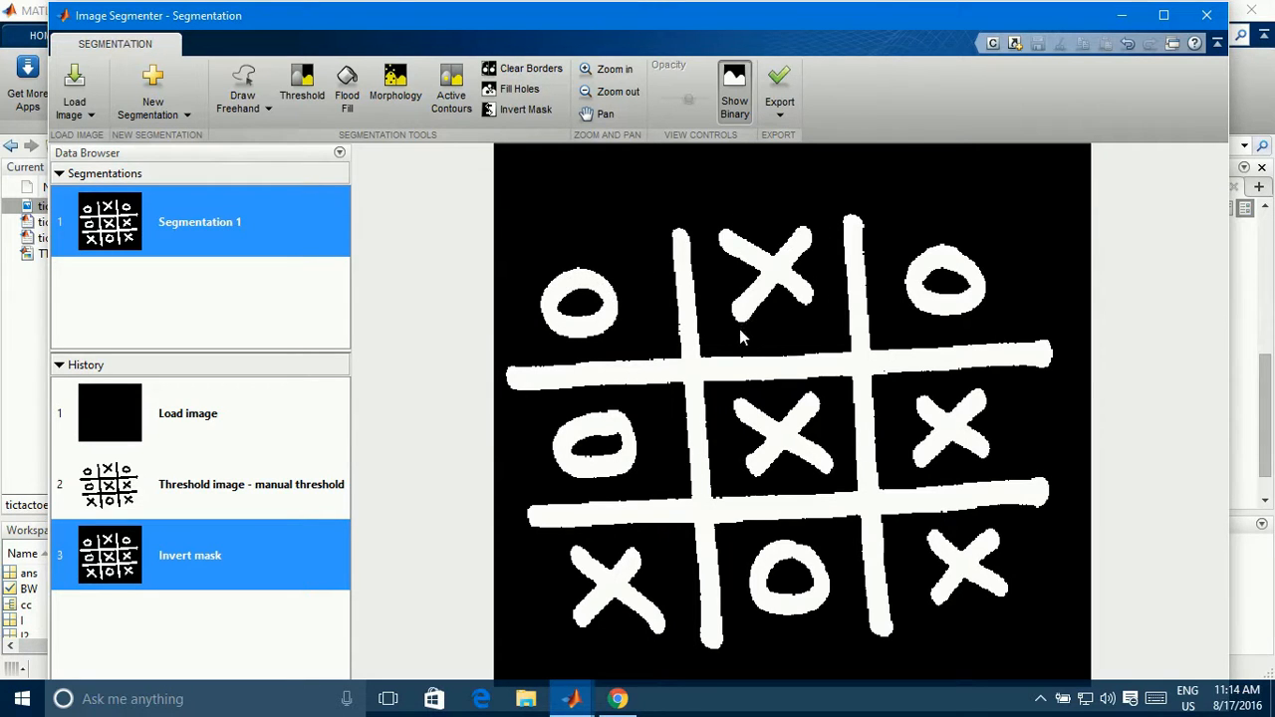
{"action": "mouse_move", "coordinate": [909, 630]}
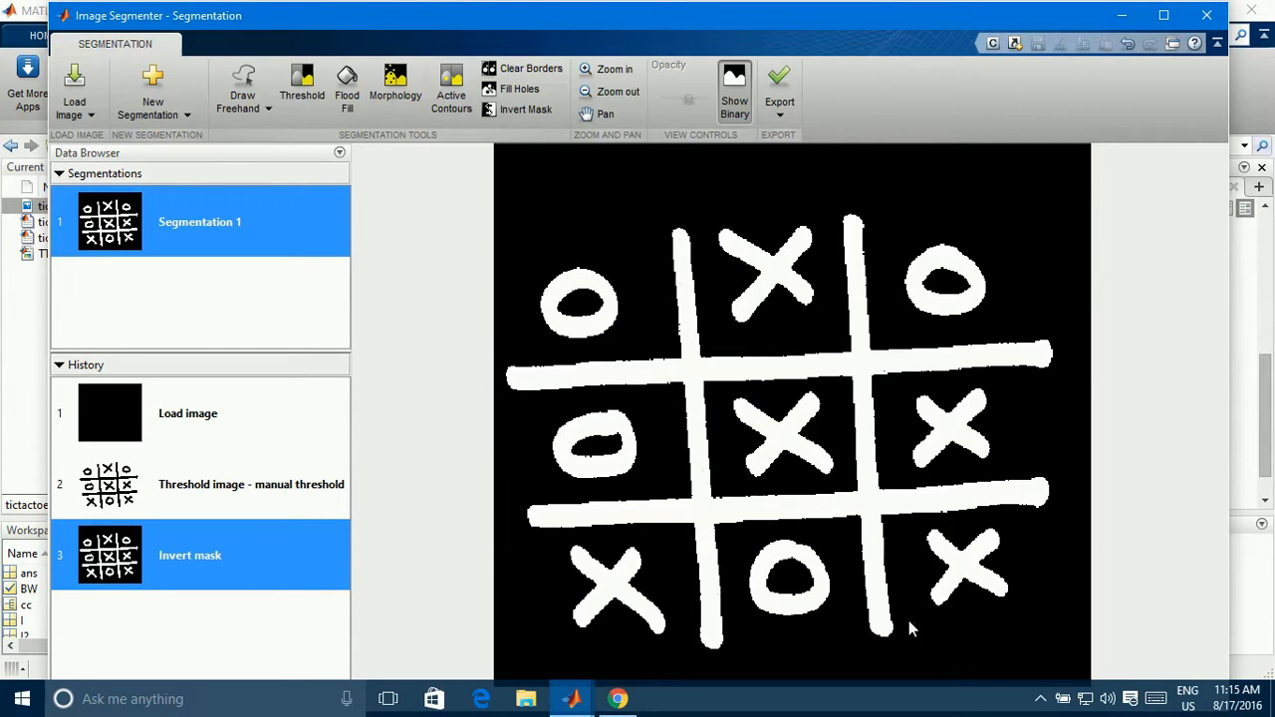
{"action": "mouse_move", "coordinate": [648, 416]}
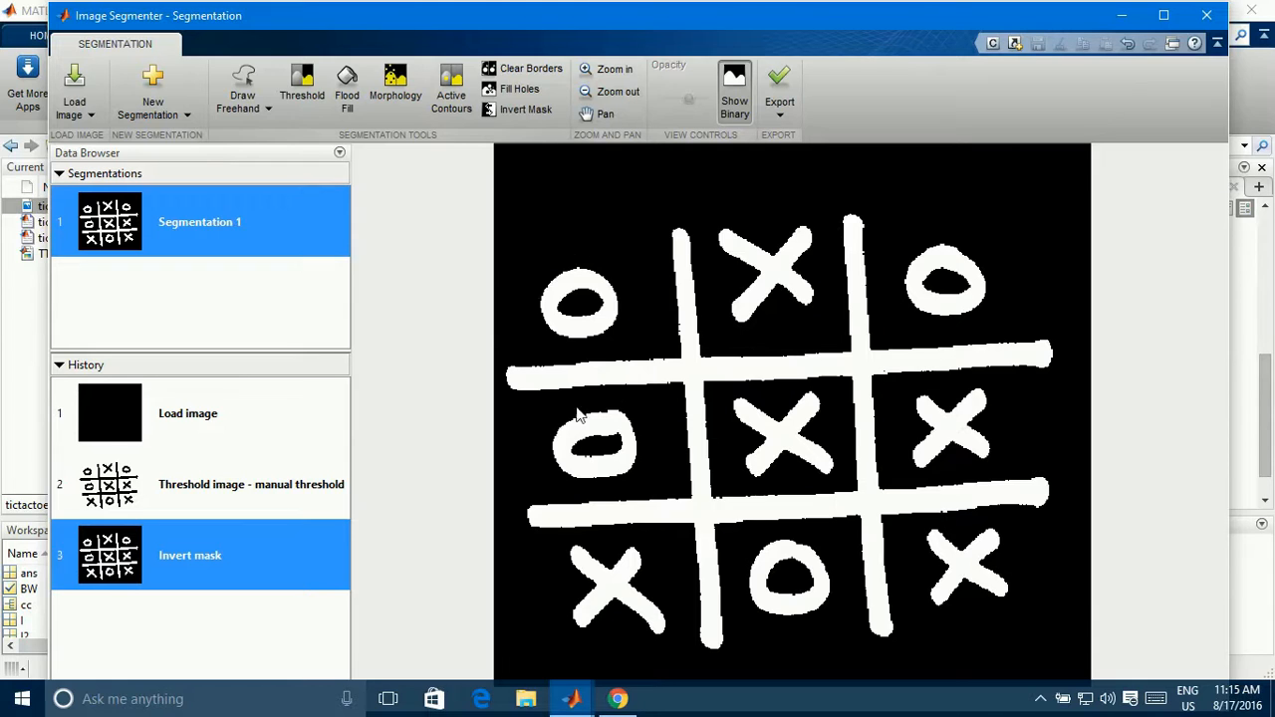
{"action": "mouse_move", "coordinate": [893, 184]}
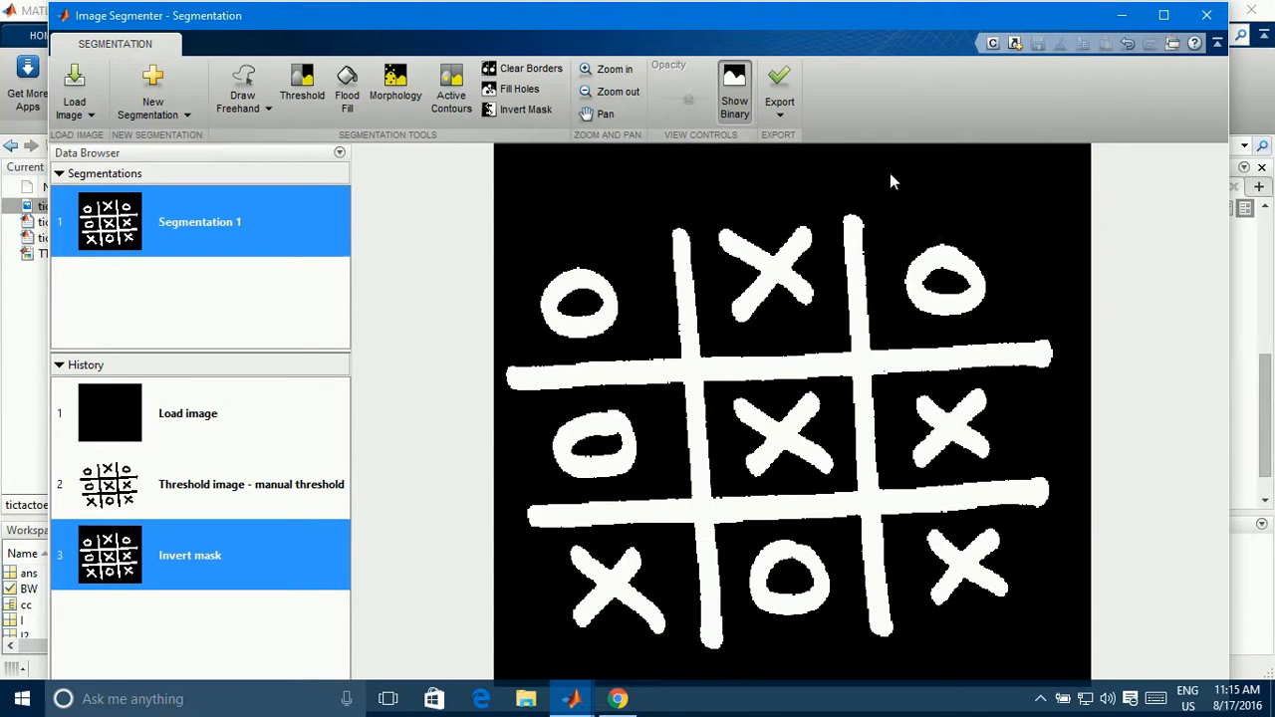
{"action": "mouse_move", "coordinate": [797, 135]}
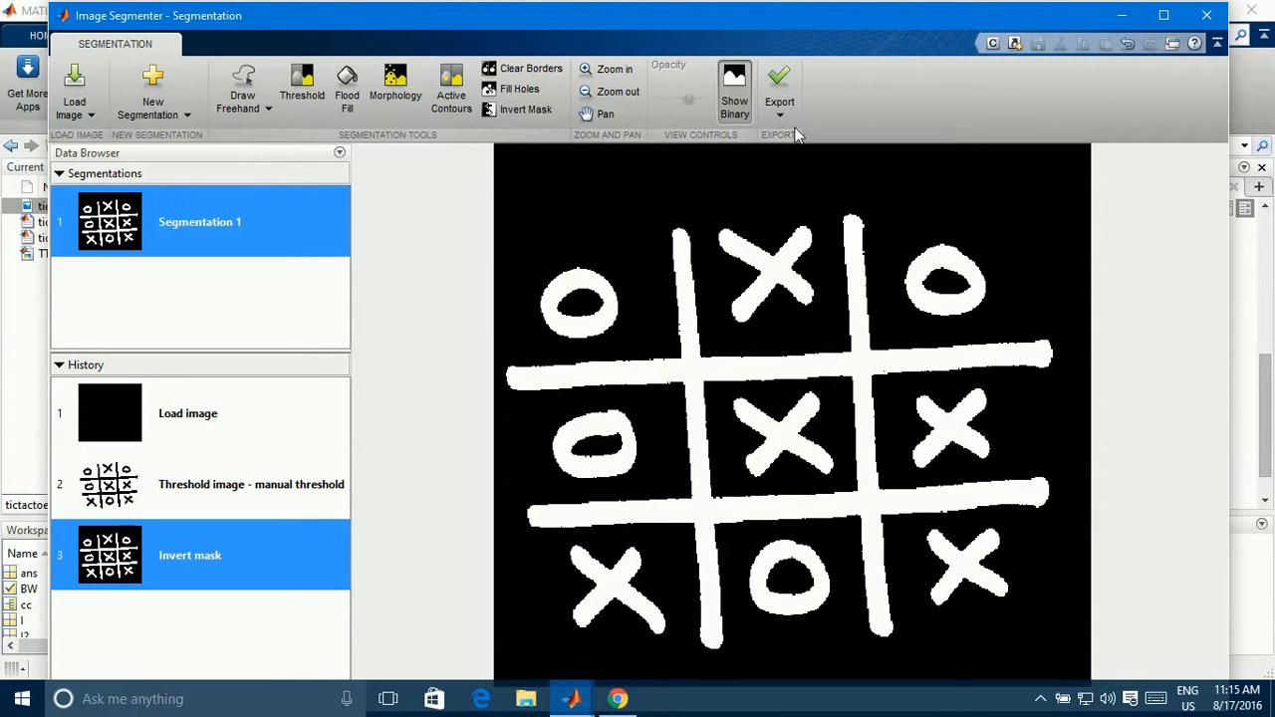
Export the final segmentation to the workspace as BW1 together with maskedImage.
{"action": "left_click", "coordinate": [781, 110]}
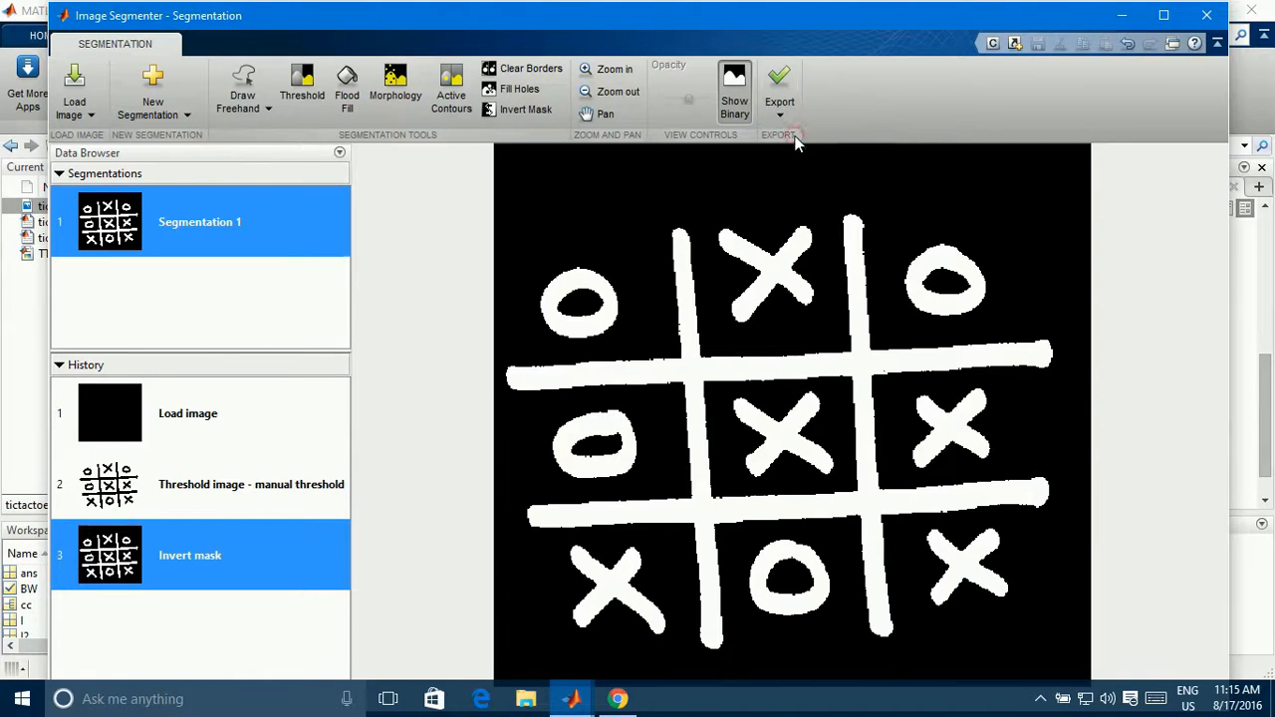
{"action": "left_click", "coordinate": [779, 83]}
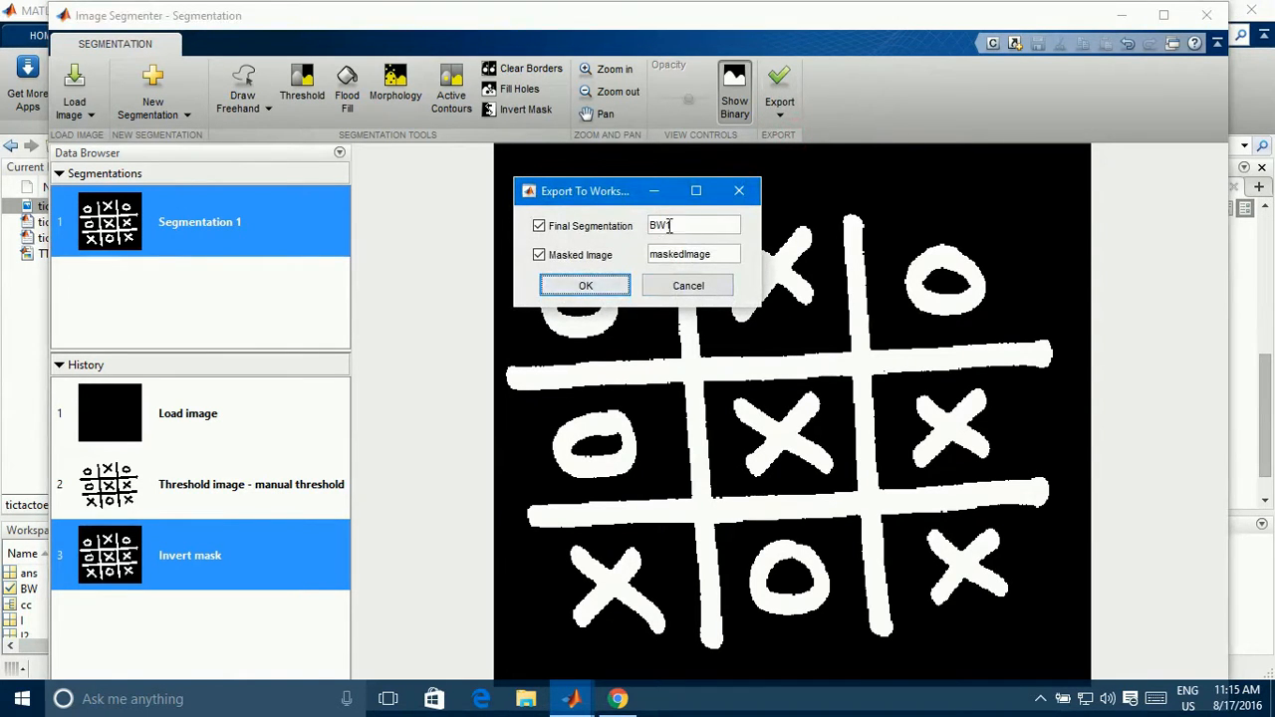
{"action": "type", "text": "1"}
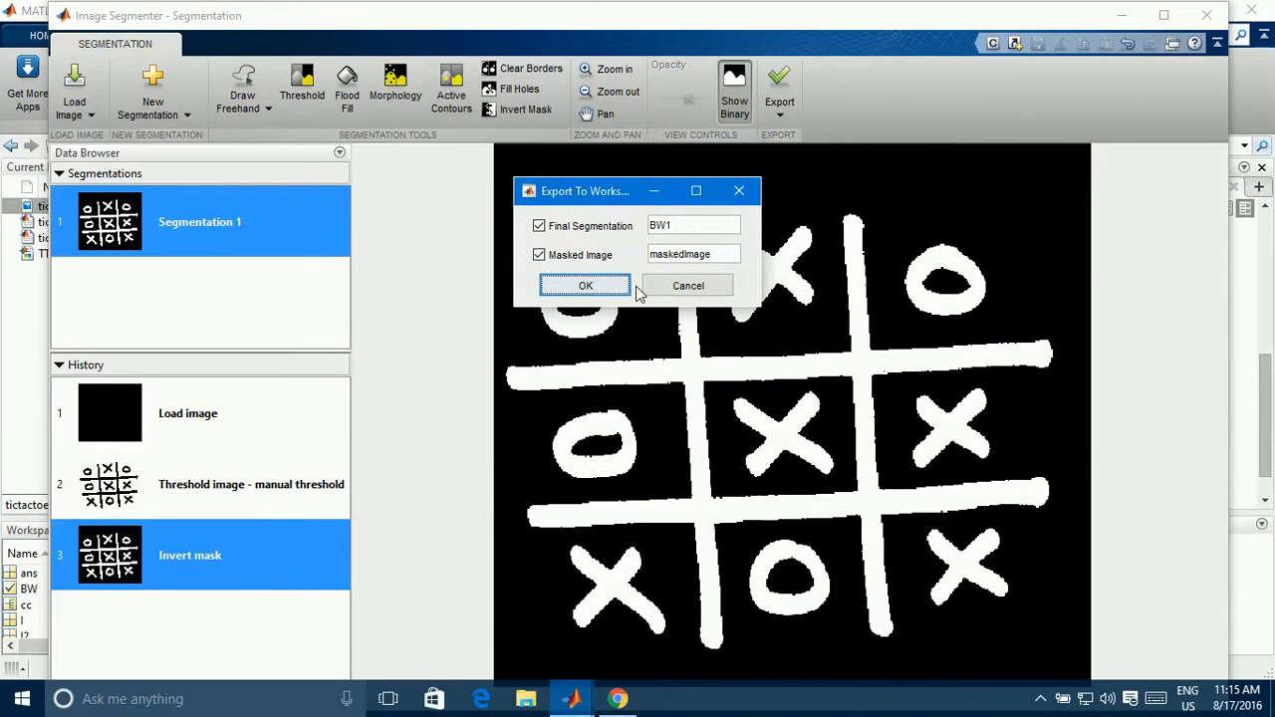
{"action": "left_click", "coordinate": [586, 287]}
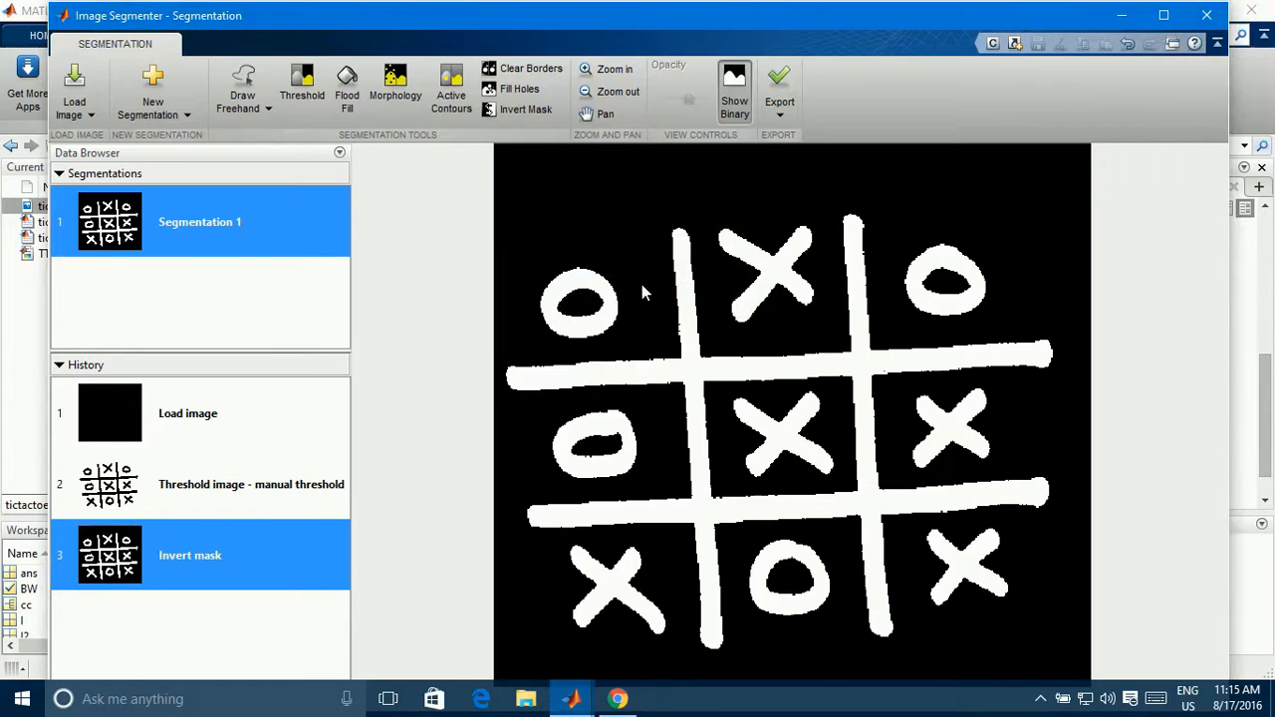
{"action": "mouse_move", "coordinate": [394, 90]}
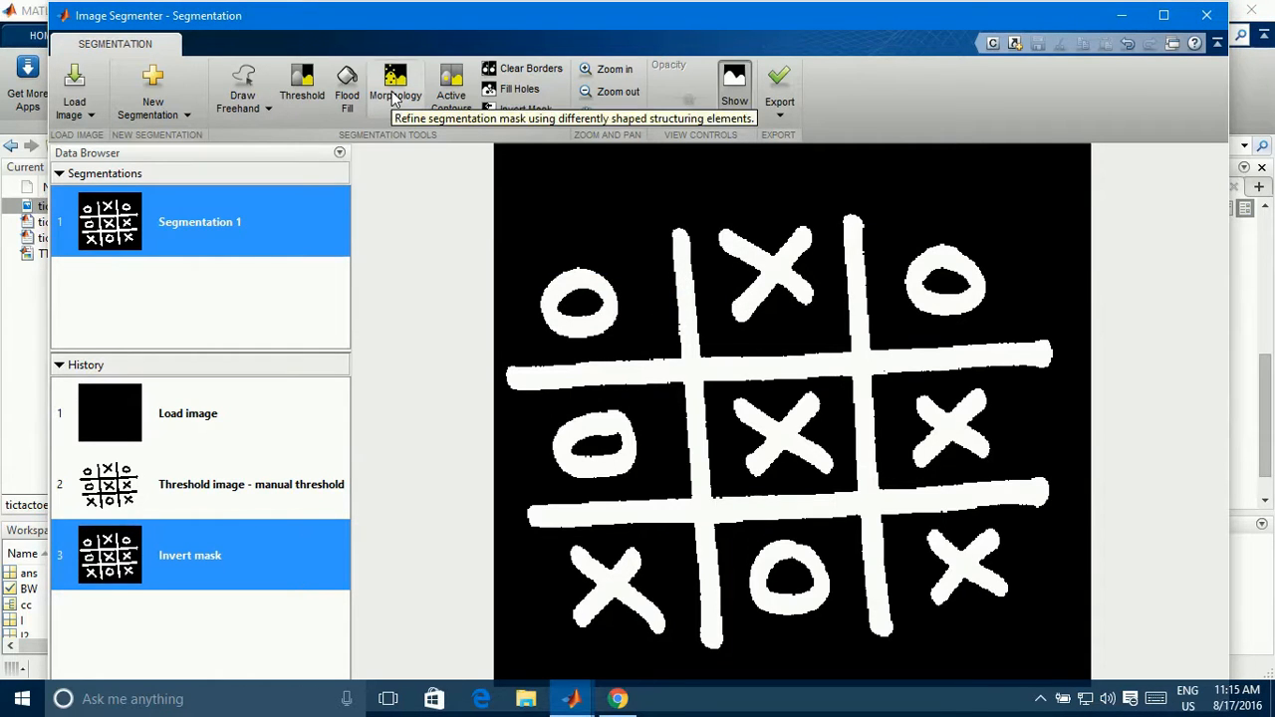
Apply an Open Mask morphology operation with an Octagon structuring element and close Morphology.
{"action": "left_click", "coordinate": [394, 88]}
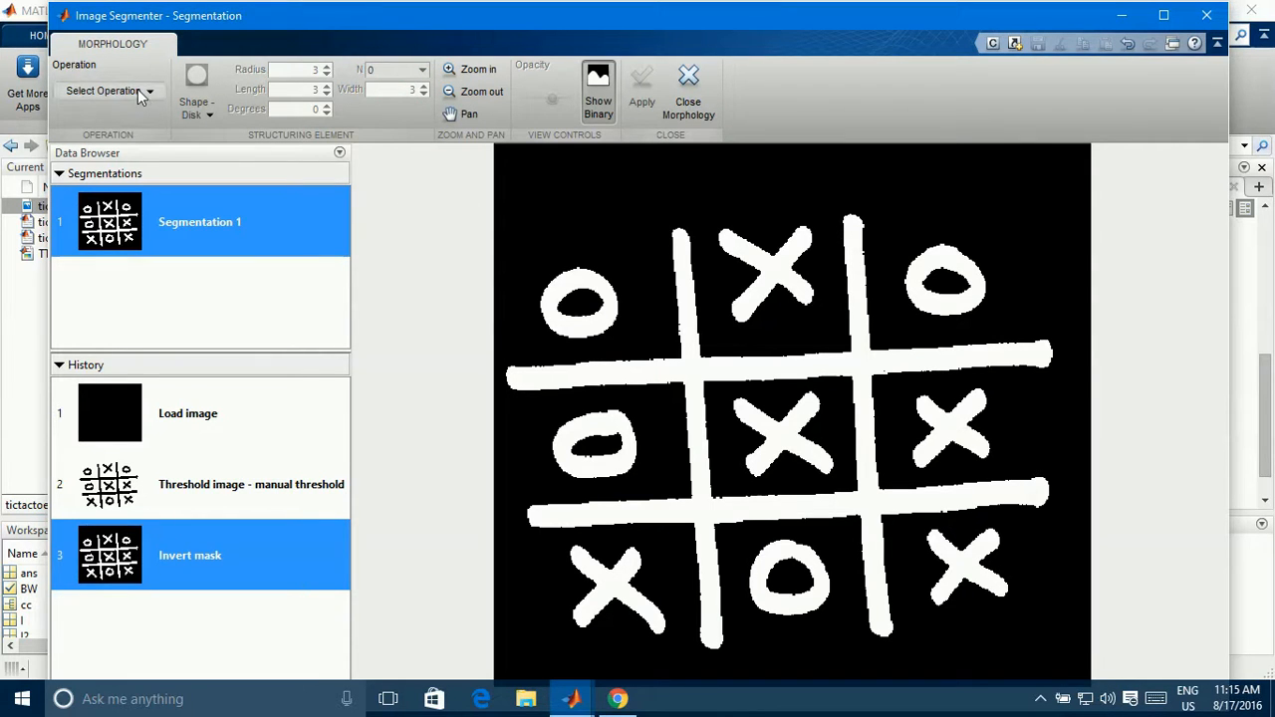
{"action": "left_click", "coordinate": [109, 92]}
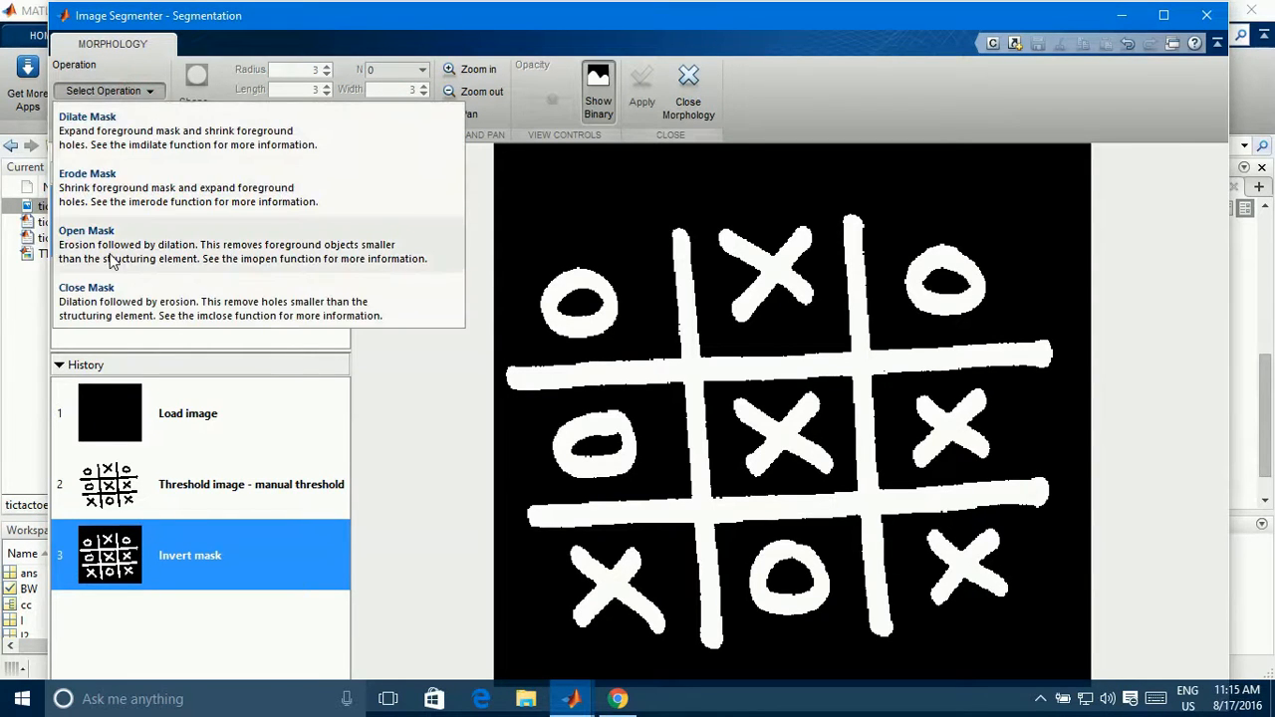
{"action": "mouse_move", "coordinate": [112, 247]}
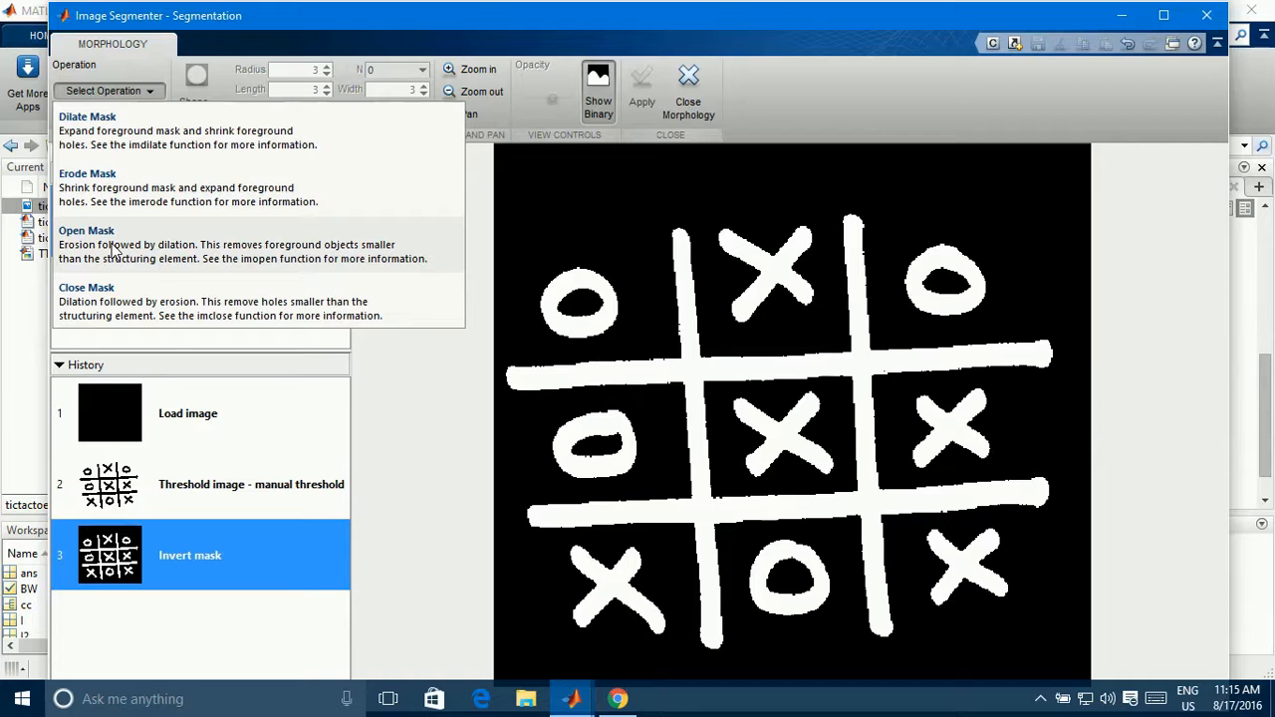
{"action": "left_click", "coordinate": [86, 231]}
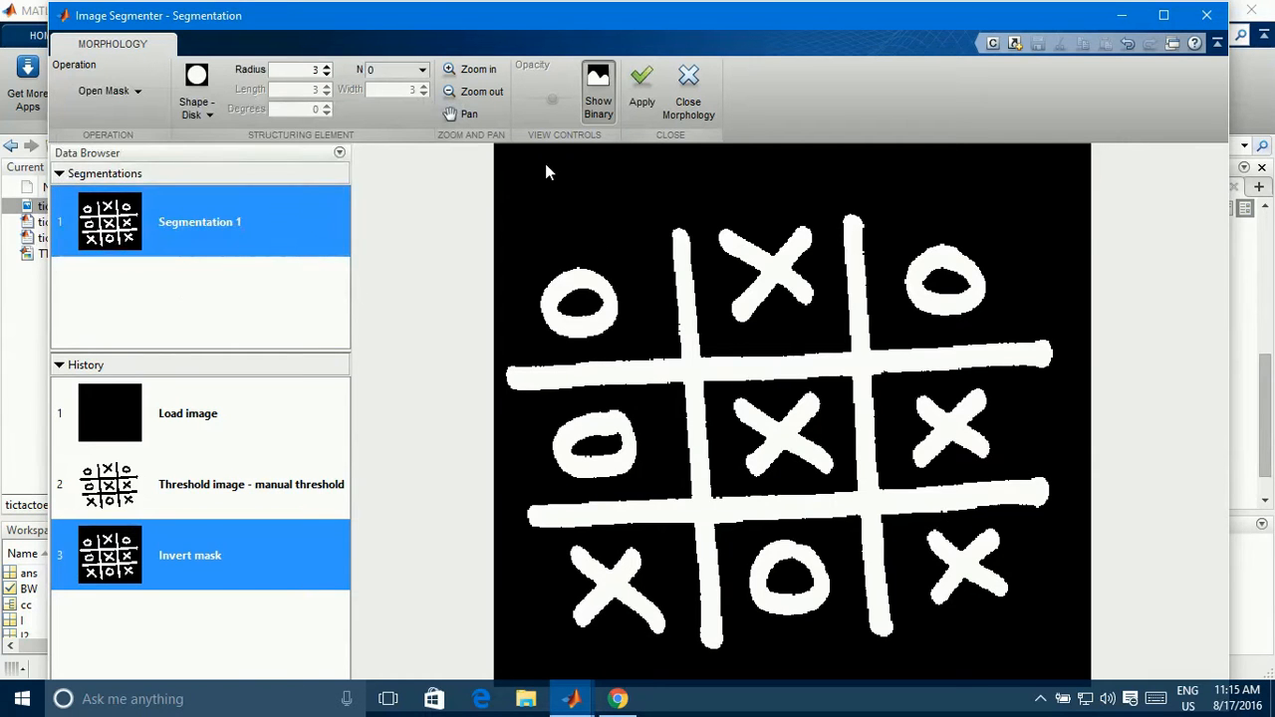
{"action": "mouse_move", "coordinate": [622, 331]}
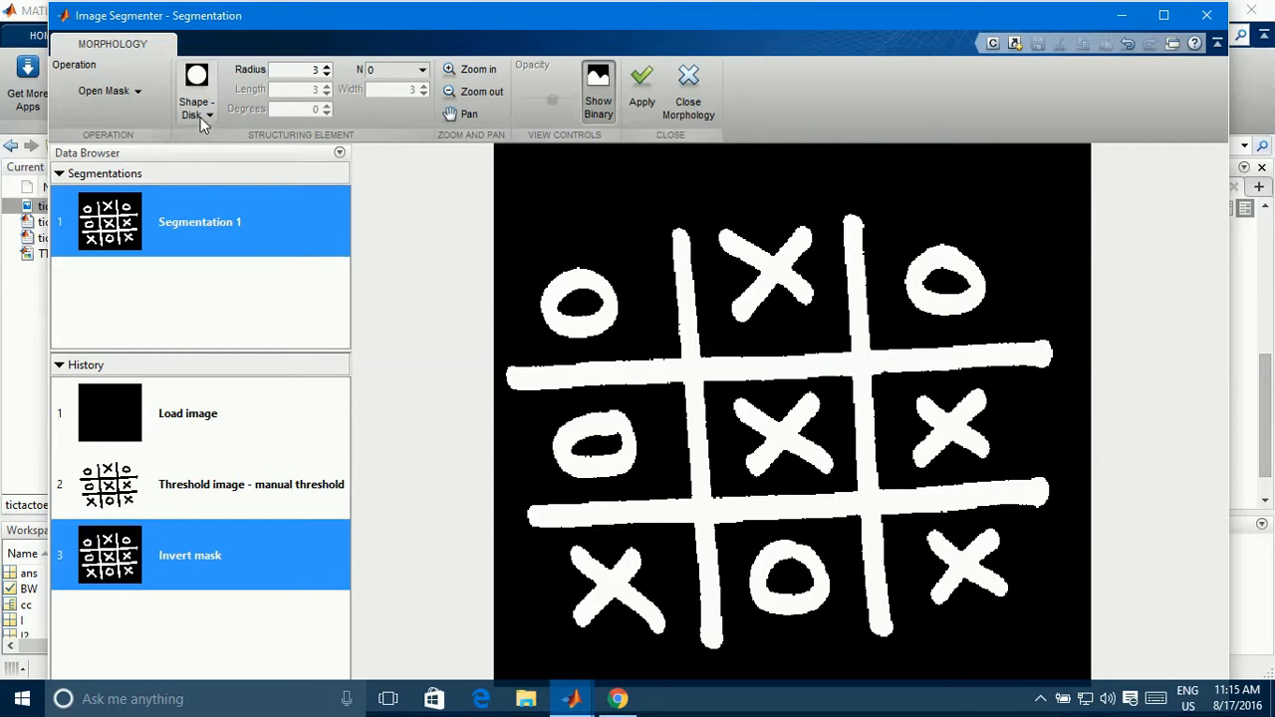
{"action": "left_click", "coordinate": [195, 96]}
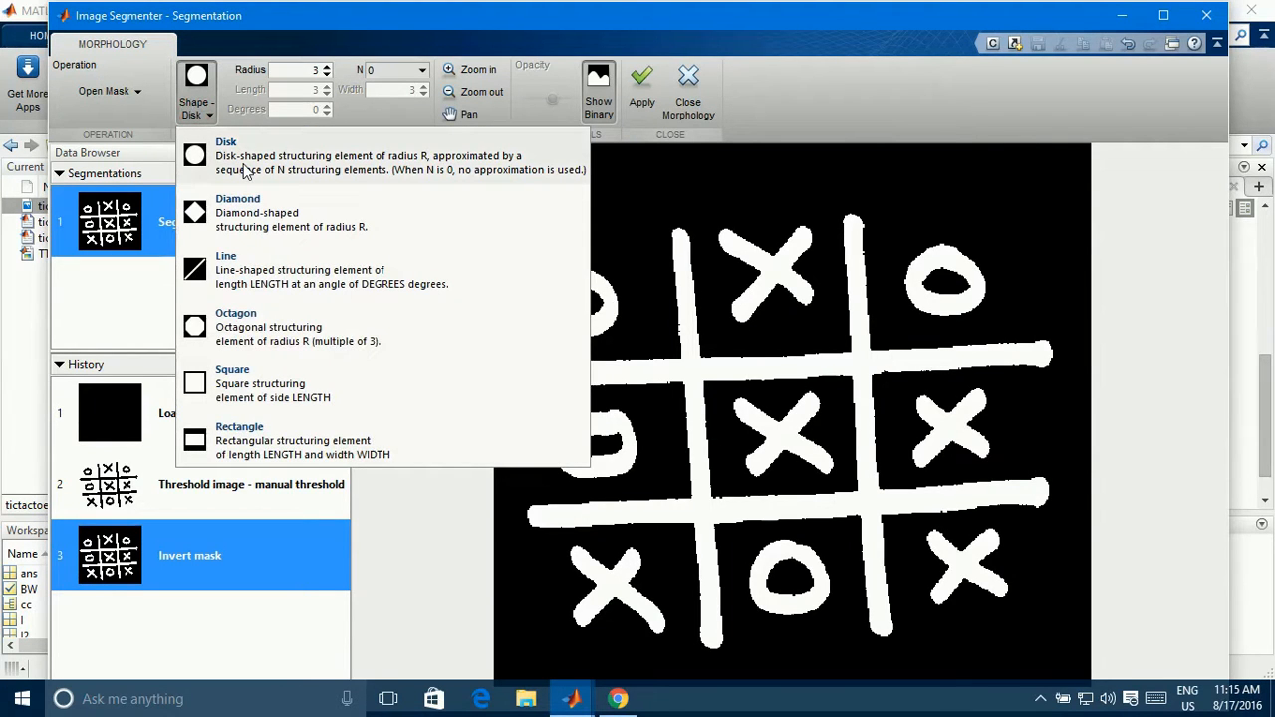
{"action": "mouse_move", "coordinate": [255, 189]}
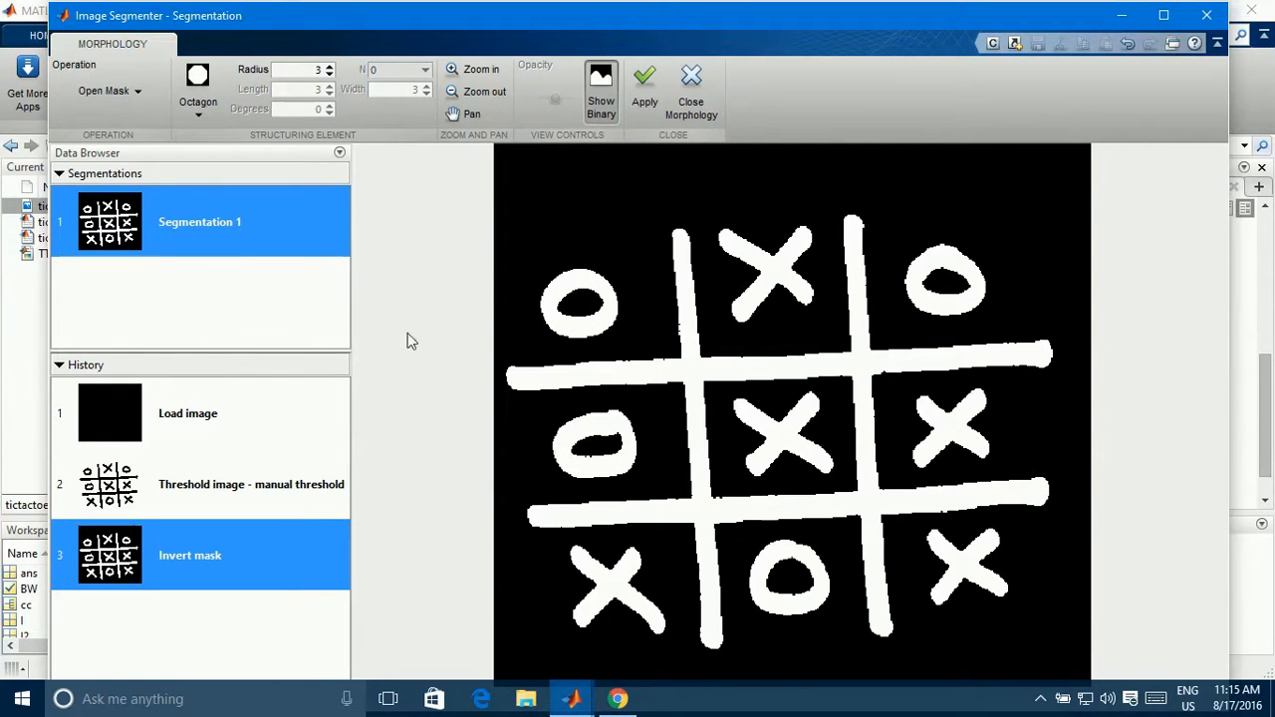
{"action": "mouse_move", "coordinate": [590, 291]}
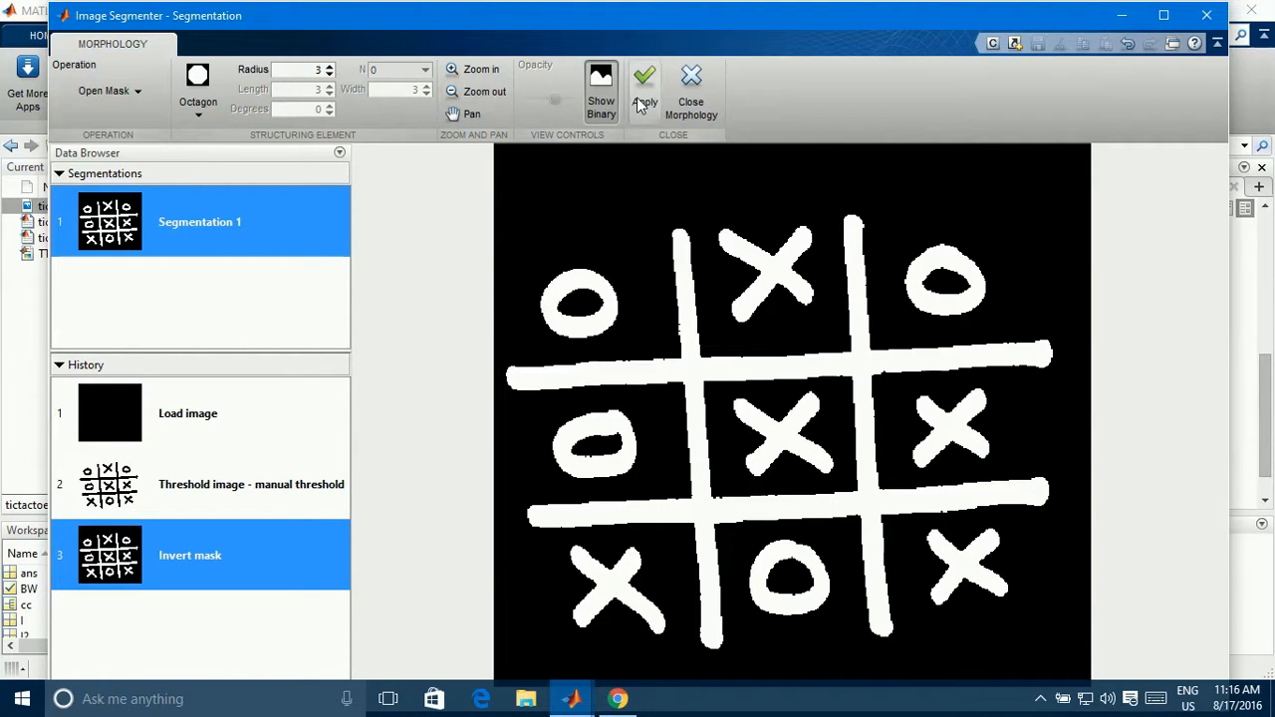
{"action": "left_click", "coordinate": [646, 90]}
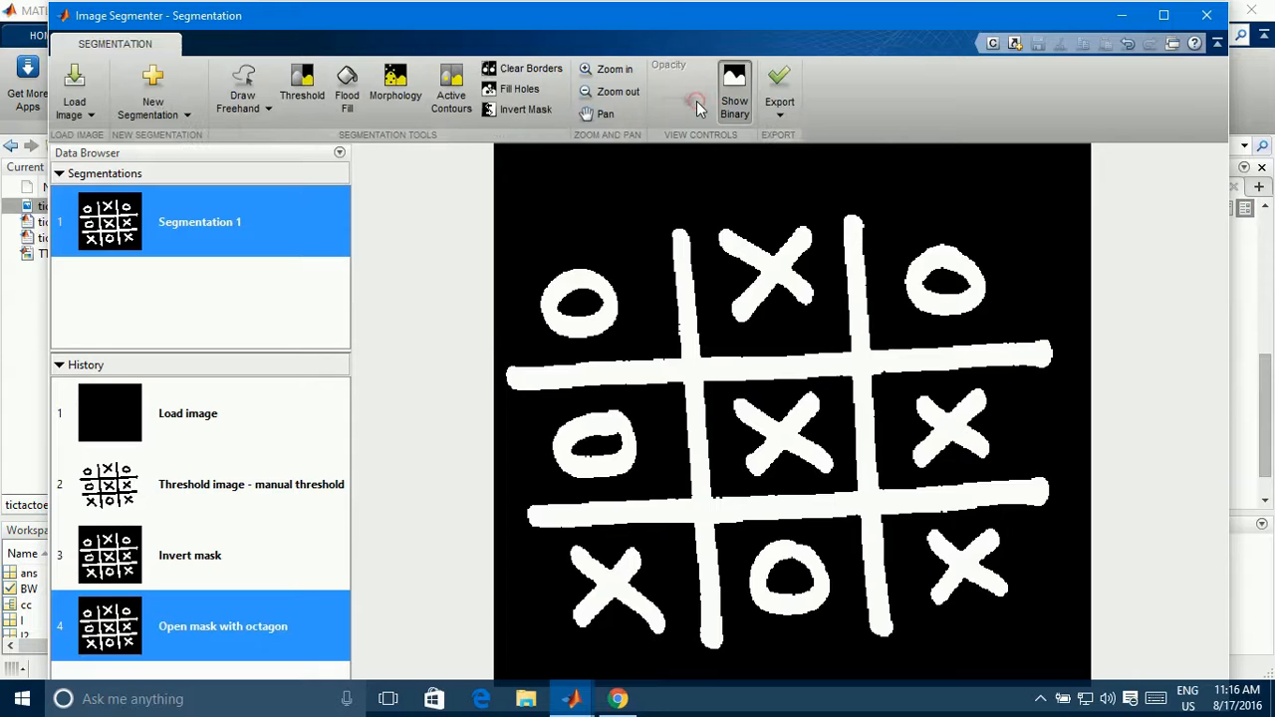
{"action": "left_click", "coordinate": [780, 107]}
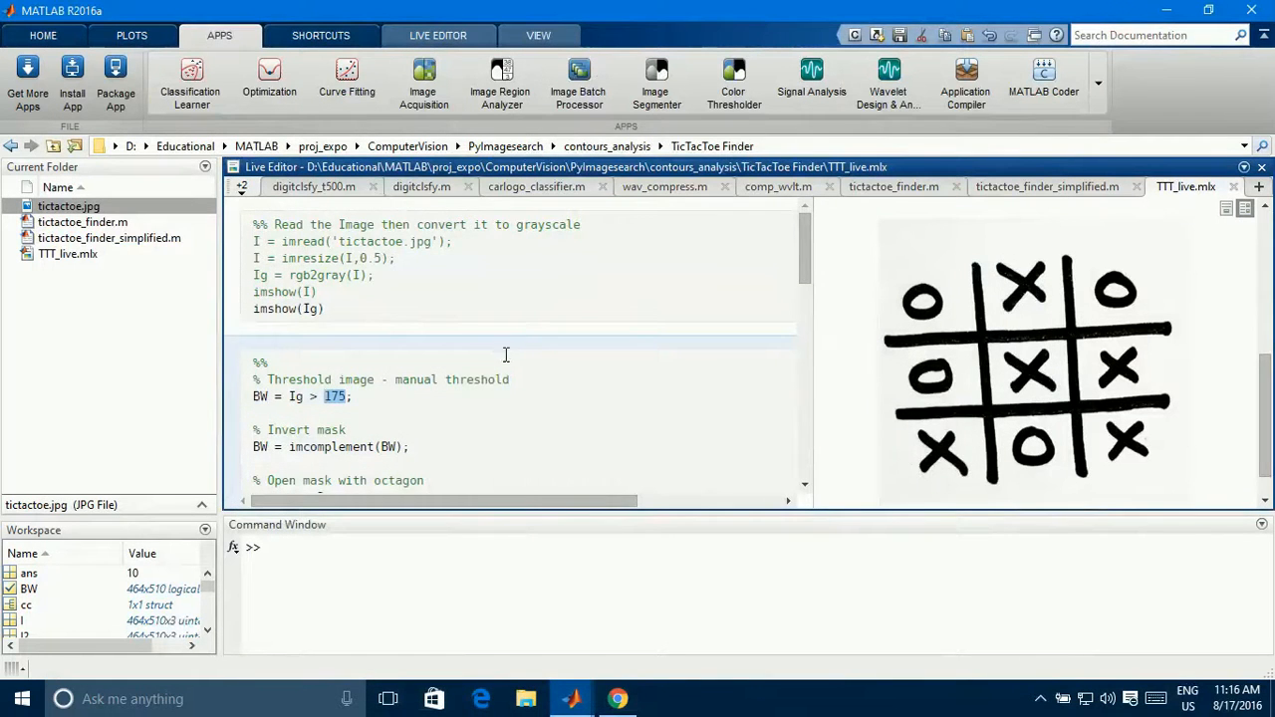
Scroll through the threshold, imcomplement and imopen code, then return to the Image Segmenter window.
{"action": "scroll", "scroll_direction": "down", "scroll_amount": 3}
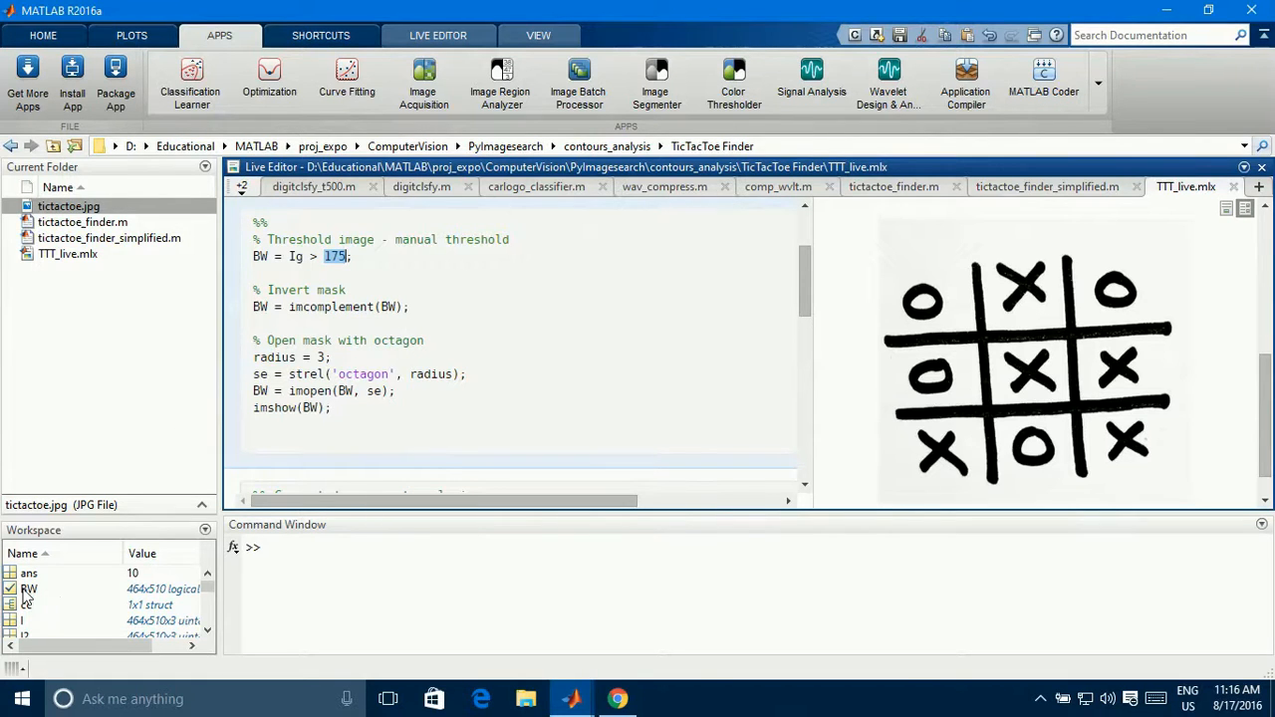
{"action": "left_click", "coordinate": [30, 590]}
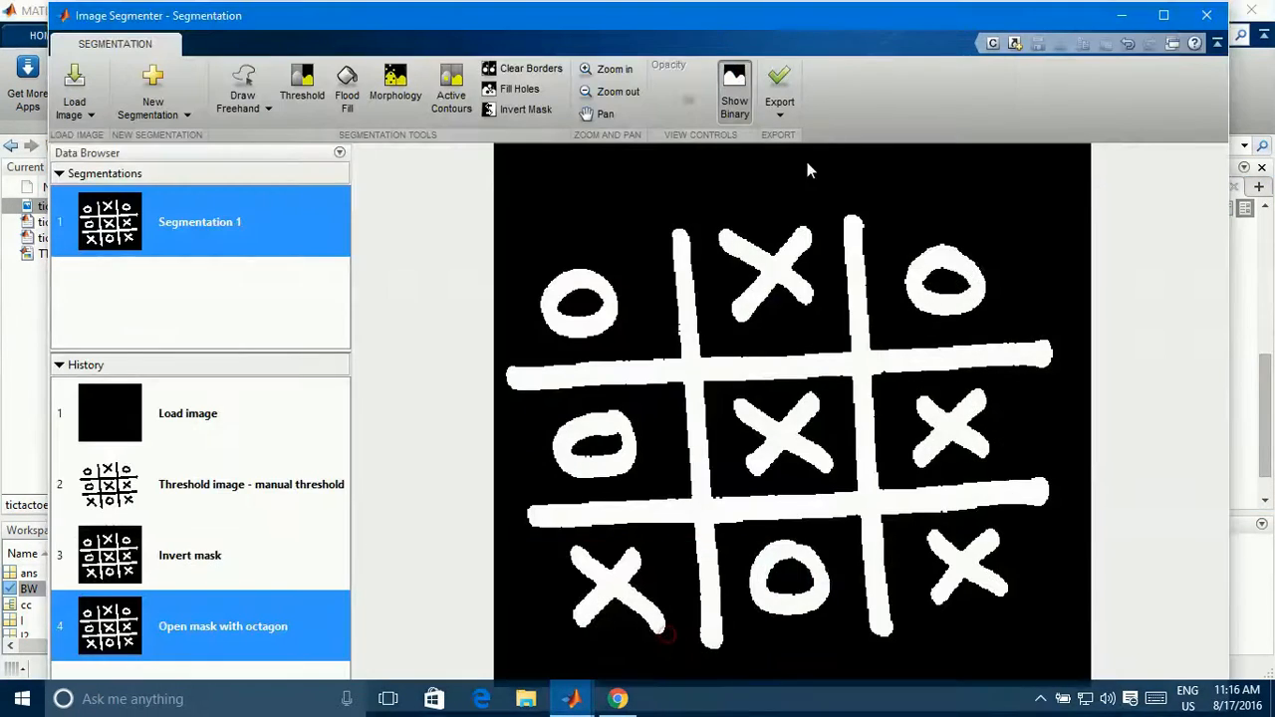
Generate a function from the segmentation steps via Export > Generate Function.
{"action": "left_click", "coordinate": [779, 89]}
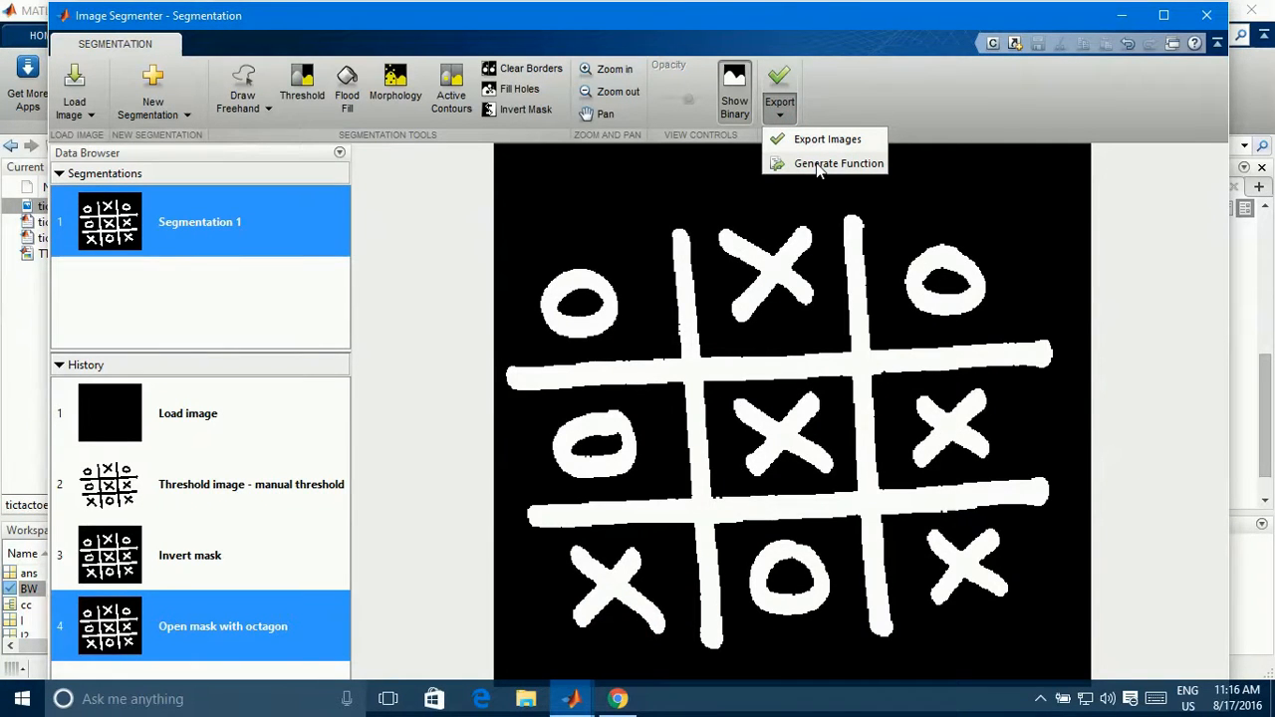
{"action": "left_click", "coordinate": [839, 164]}
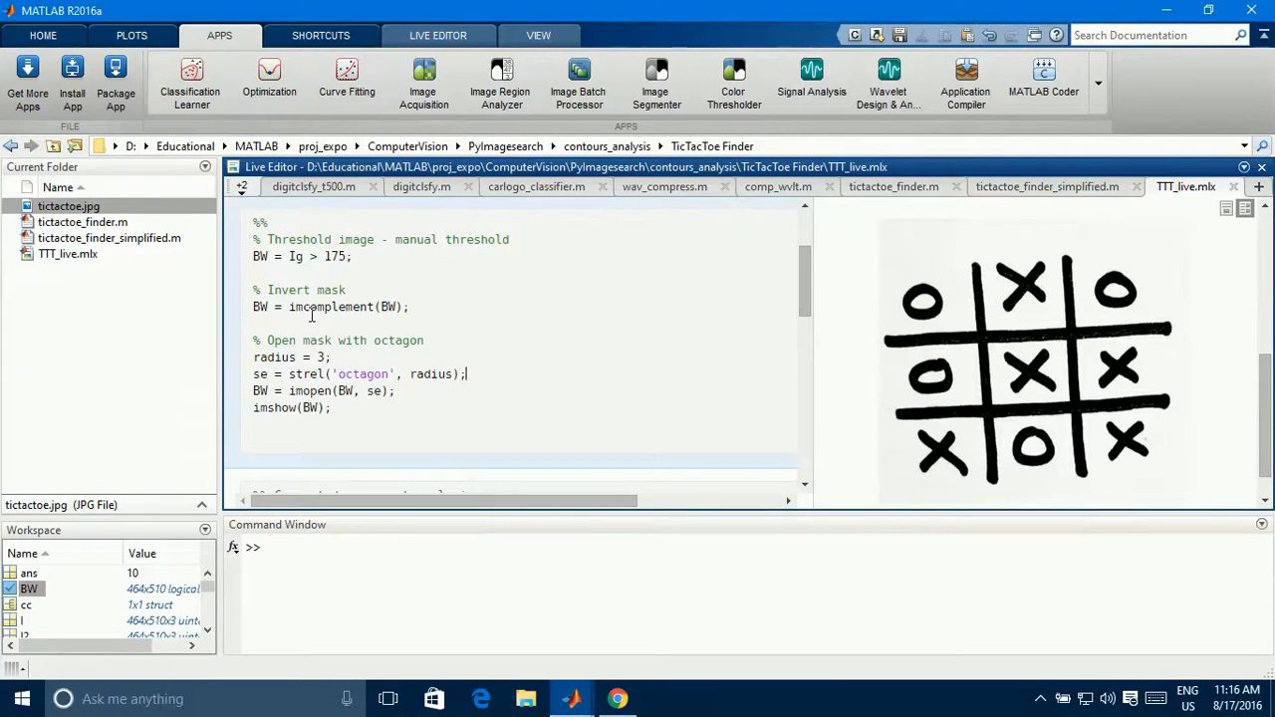
Run the octagon-opening section to display the white-on-black board mask.
{"action": "scroll", "scroll_direction": "down", "scroll_amount": 3}
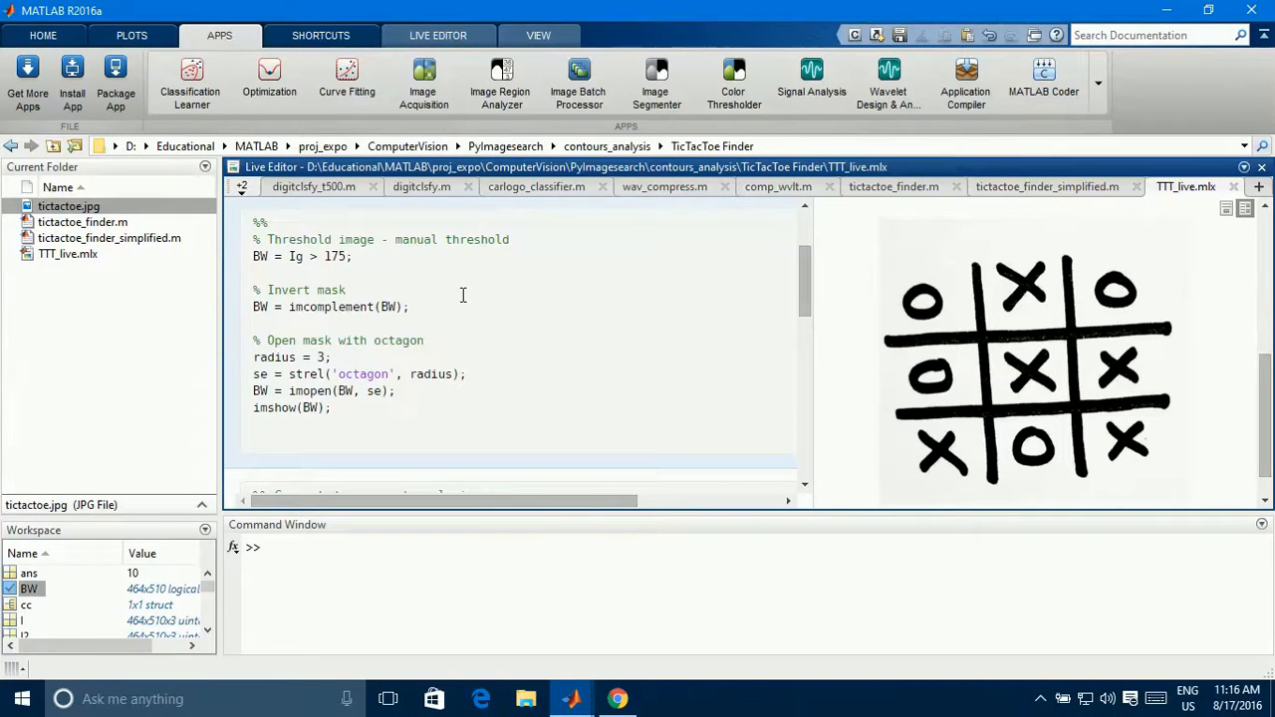
{"action": "left_click", "coordinate": [438, 36]}
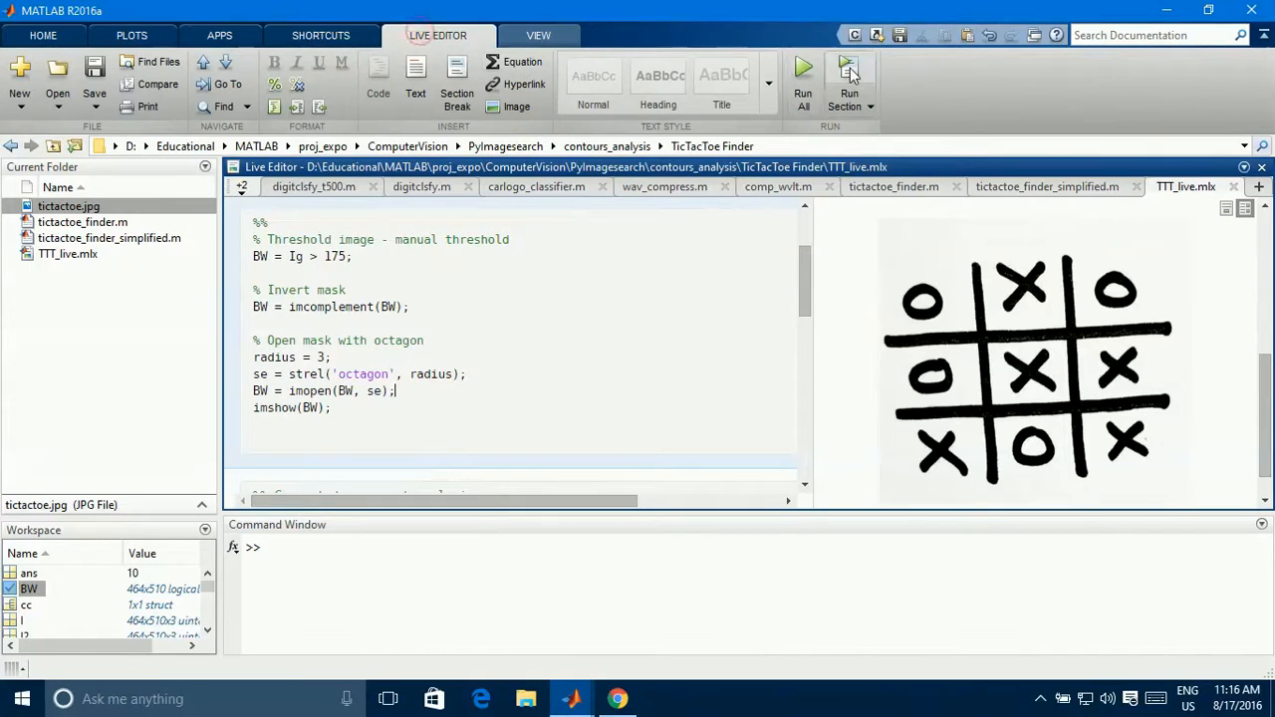
{"action": "left_click", "coordinate": [849, 76]}
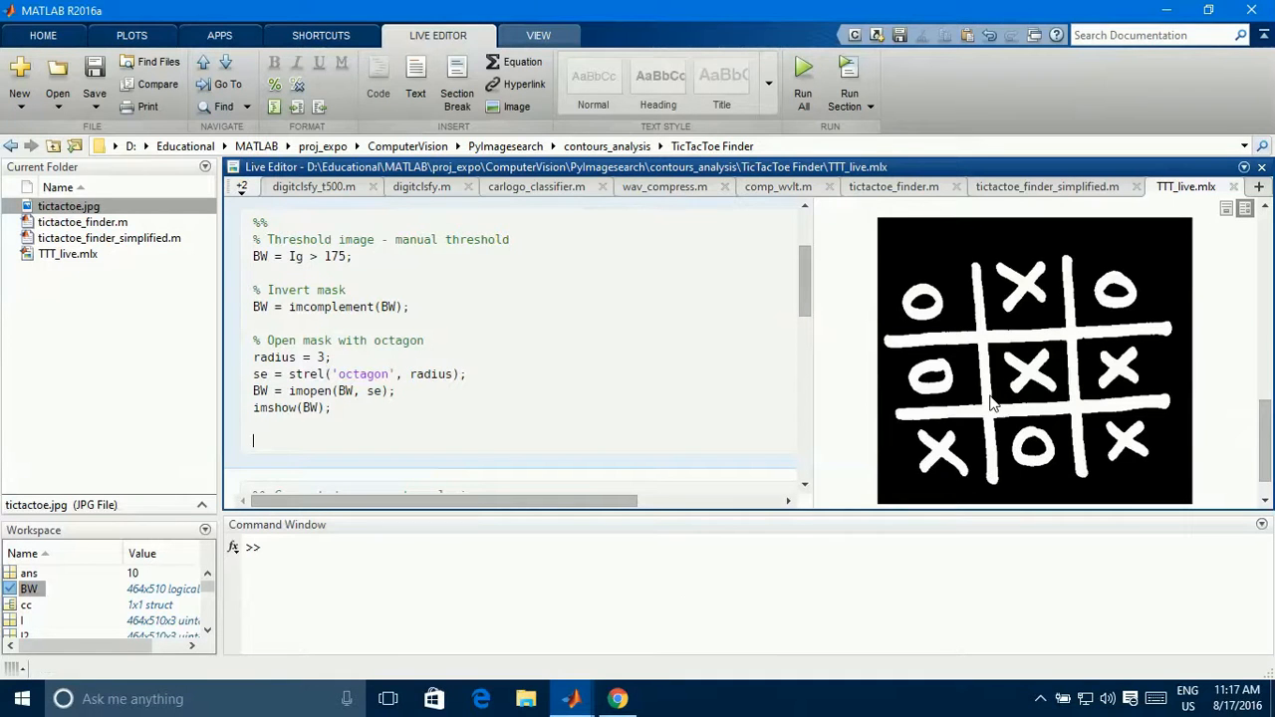
Review the bwconncomp call (BW, connectivity 4) and run the section, reporting 10 objects.
{"action": "scroll", "scroll_direction": "down", "scroll_amount": 3}
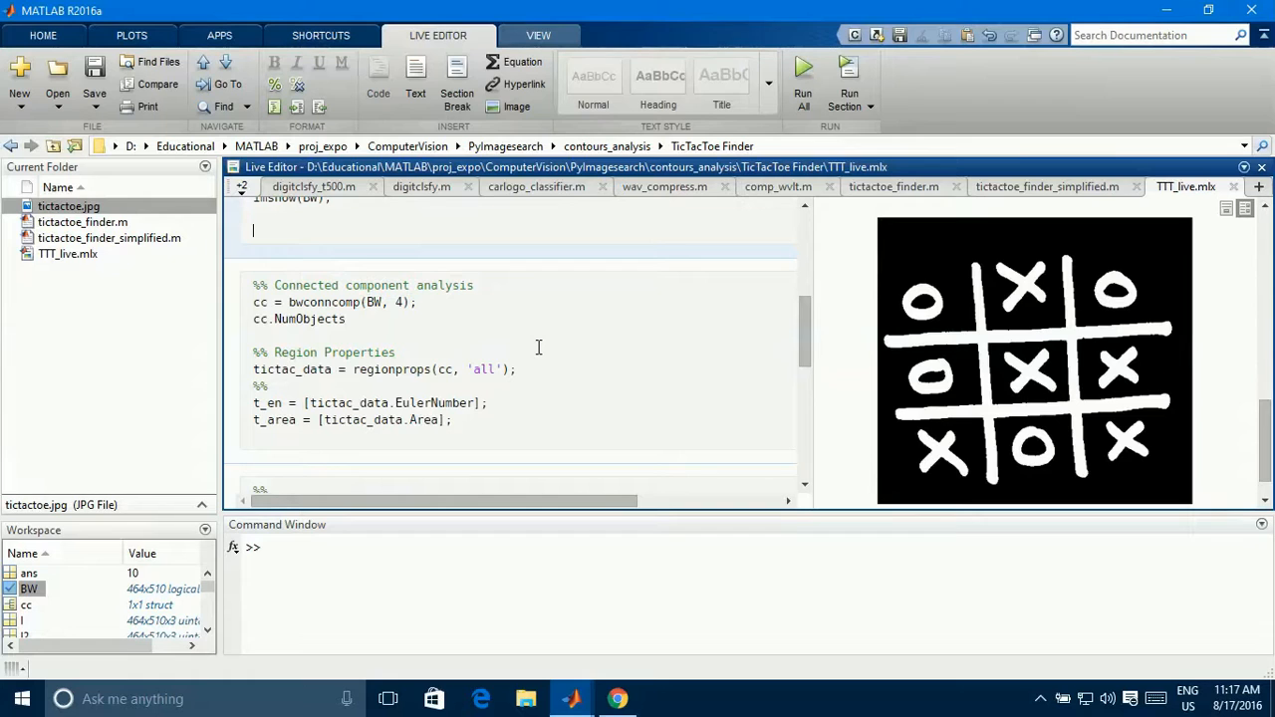
{"action": "mouse_move", "coordinate": [378, 307]}
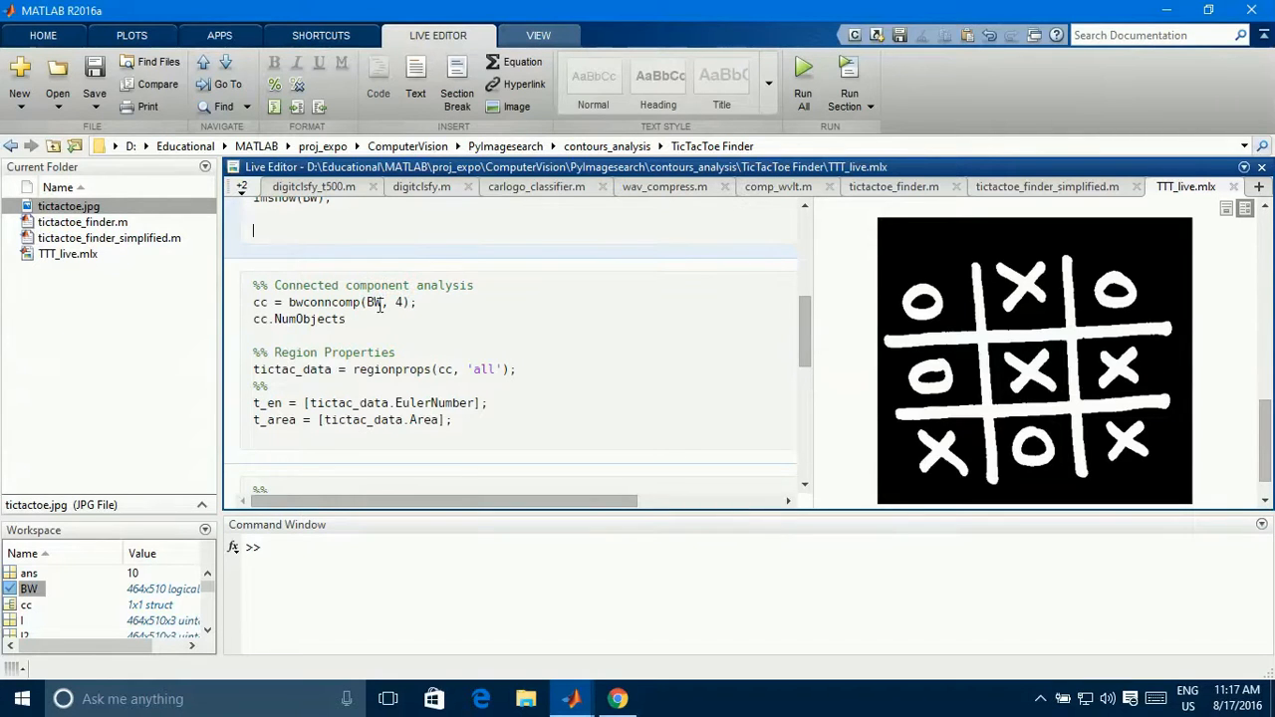
{"action": "double_click", "coordinate": [321, 303]}
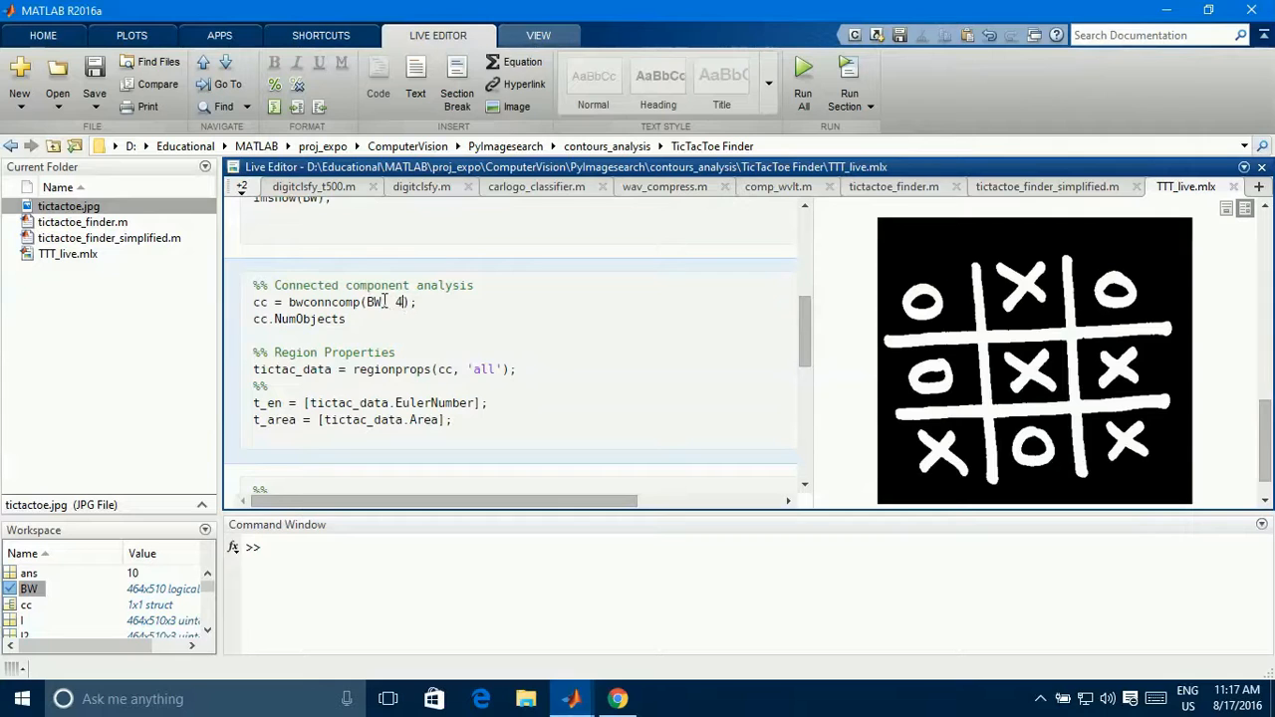
{"action": "double_click", "coordinate": [323, 303]}
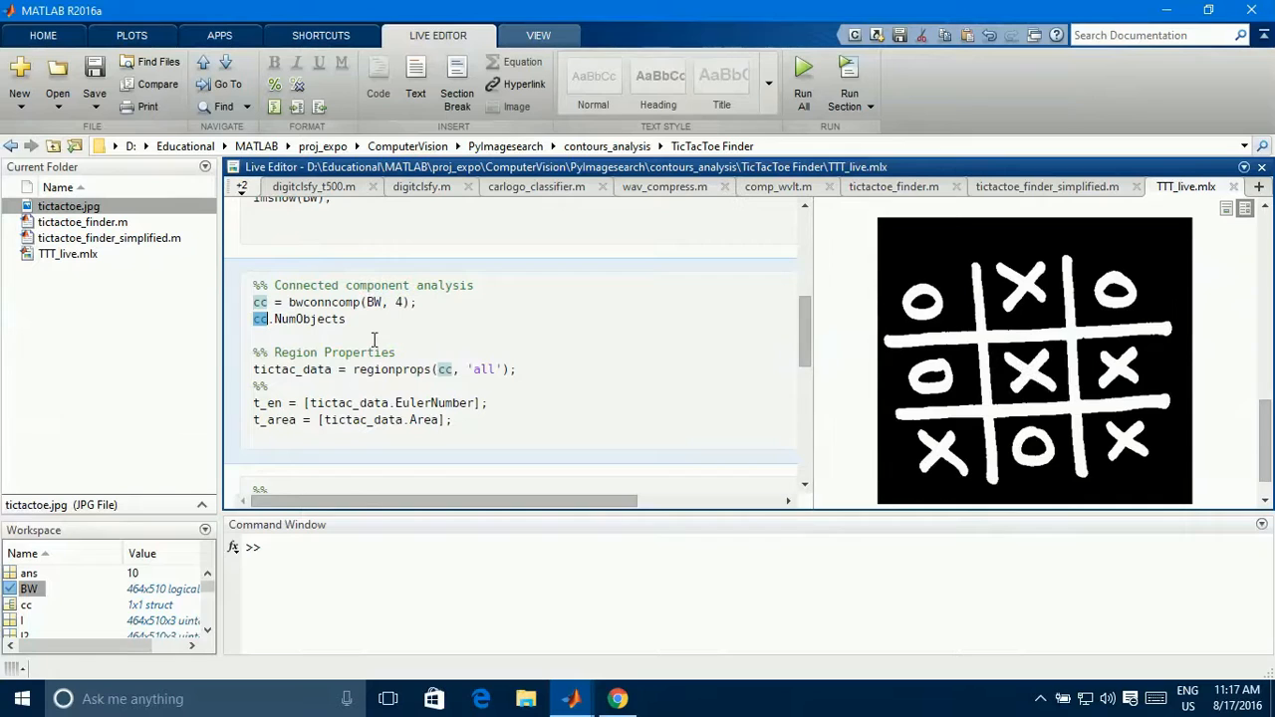
{"action": "double_click", "coordinate": [310, 319]}
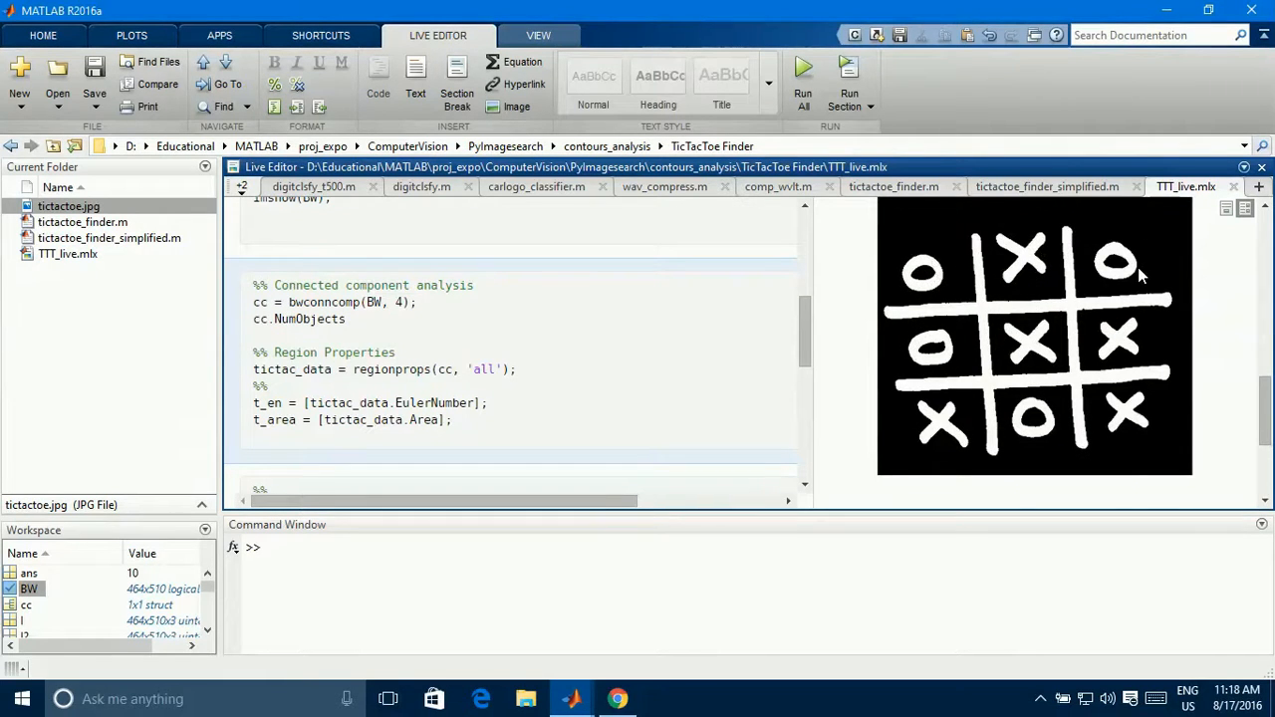
{"action": "mouse_move", "coordinate": [1020, 411]}
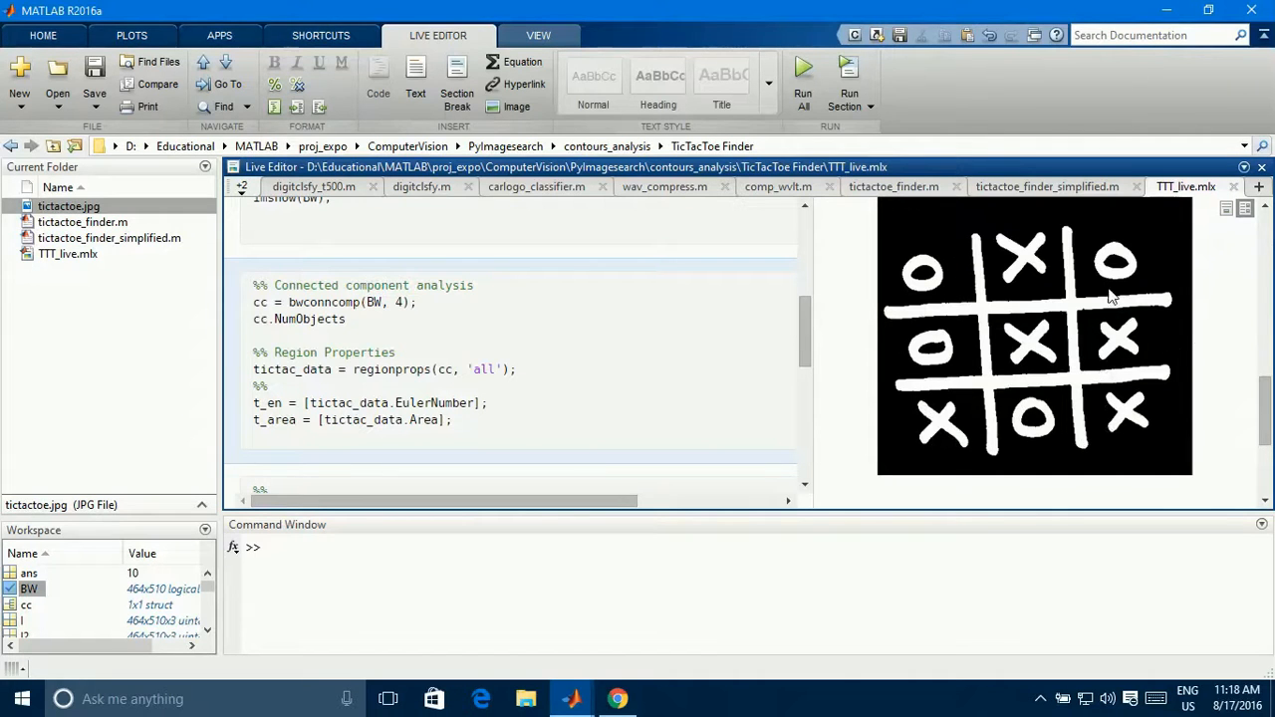
{"action": "mouse_move", "coordinate": [1119, 407]}
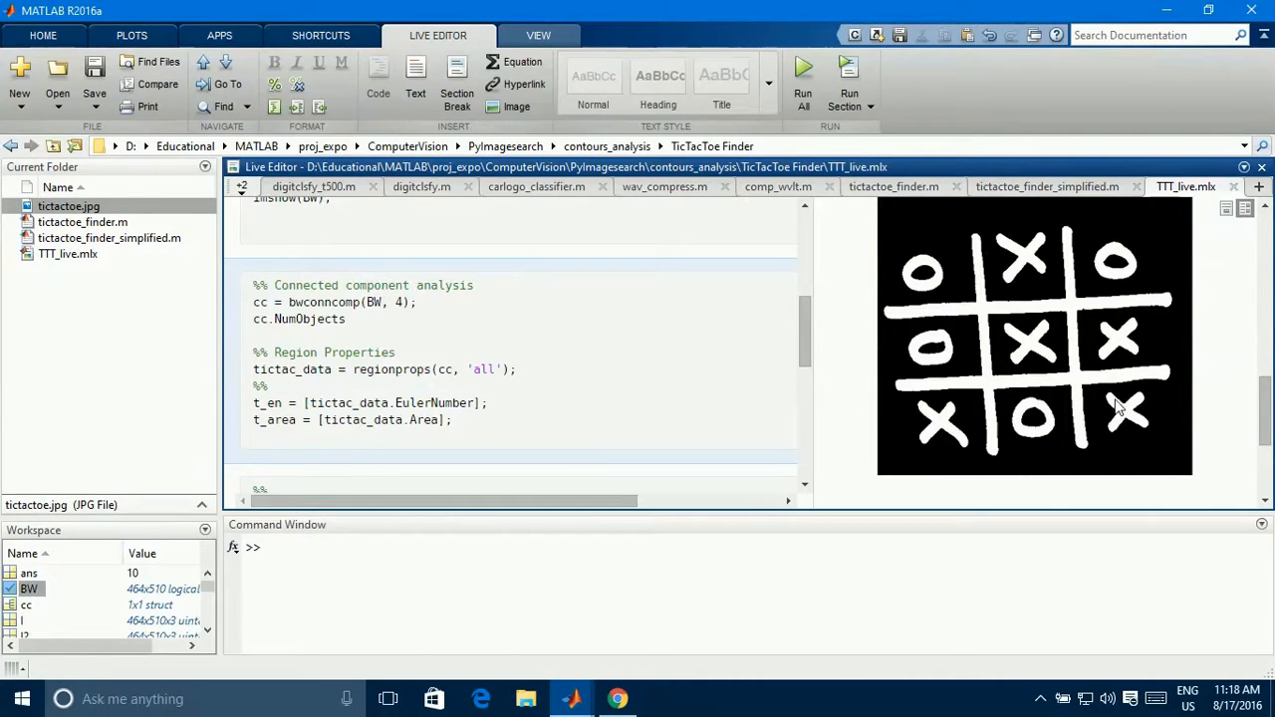
{"action": "left_click", "coordinate": [394, 351]}
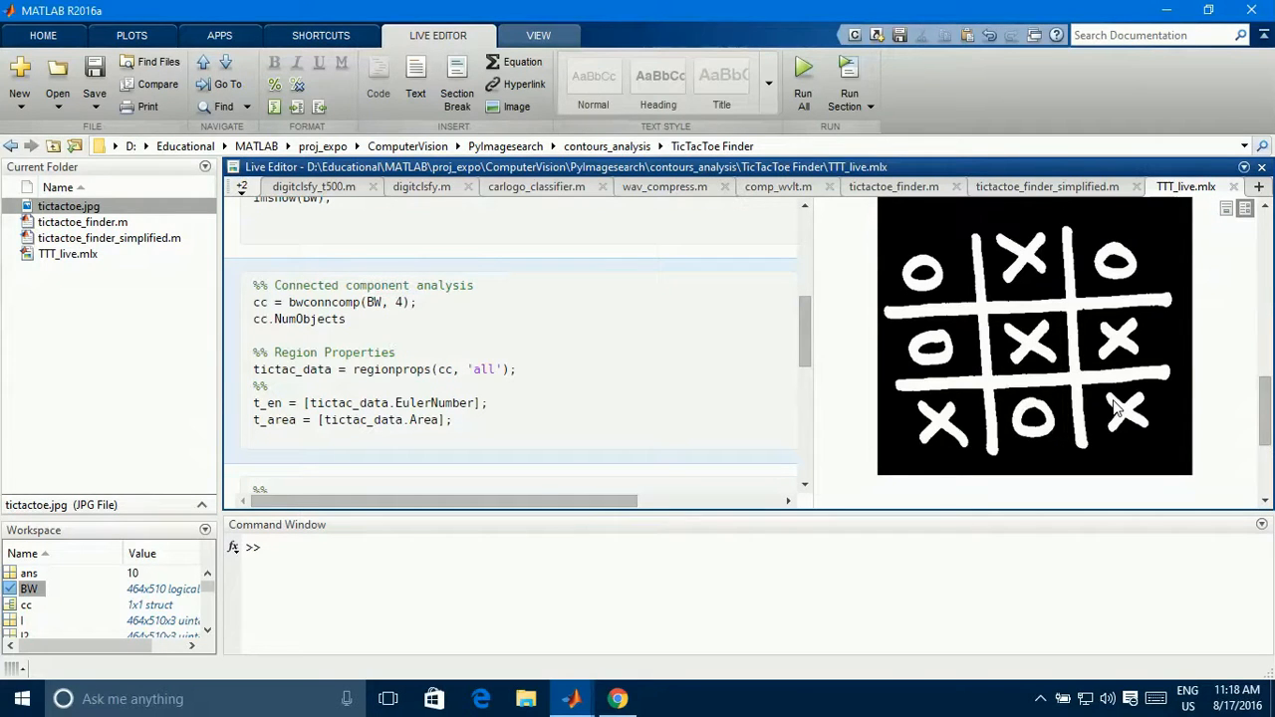
{"action": "mouse_move", "coordinate": [1060, 386]}
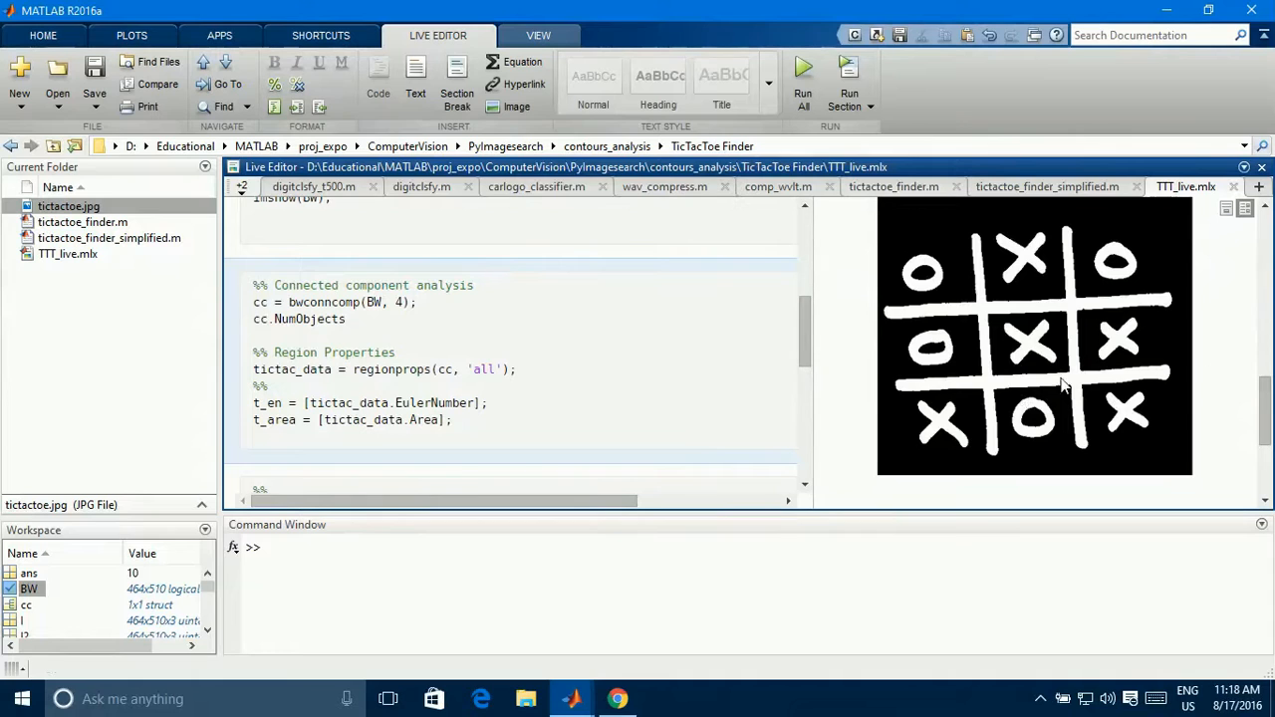
{"action": "left_click", "coordinate": [395, 351]}
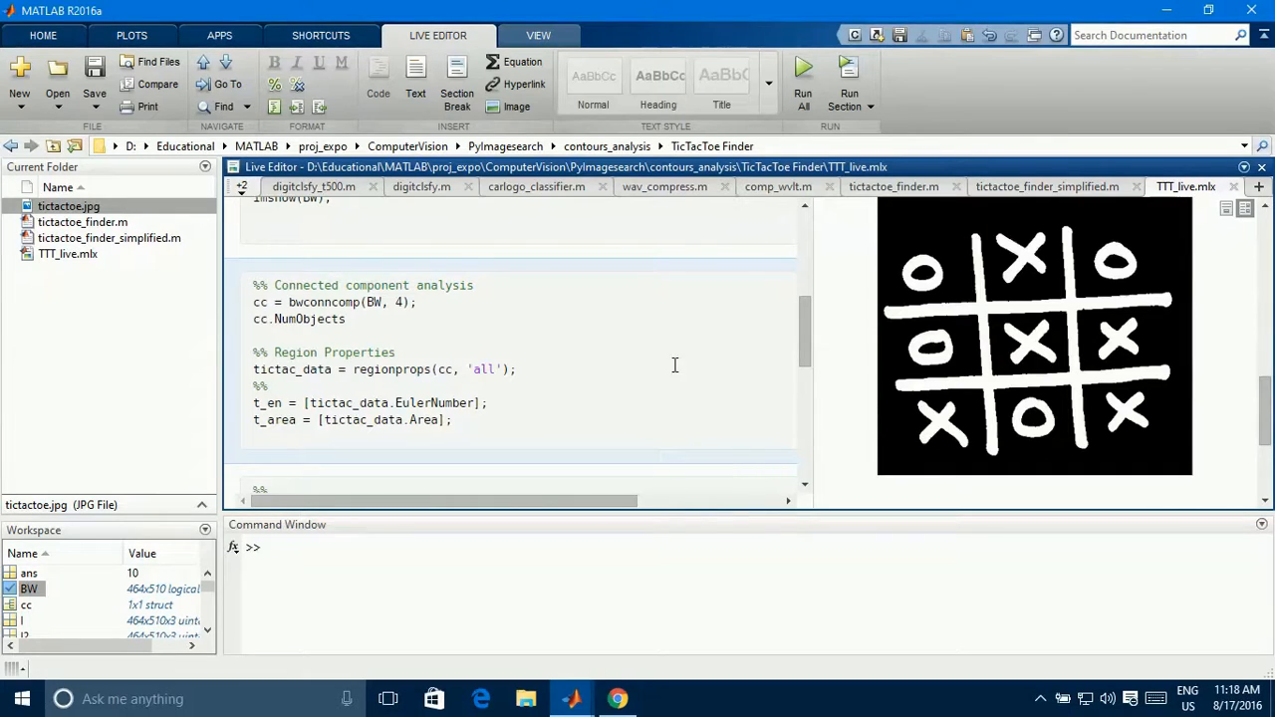
{"action": "scroll", "scroll_direction": "down", "scroll_amount": 3}
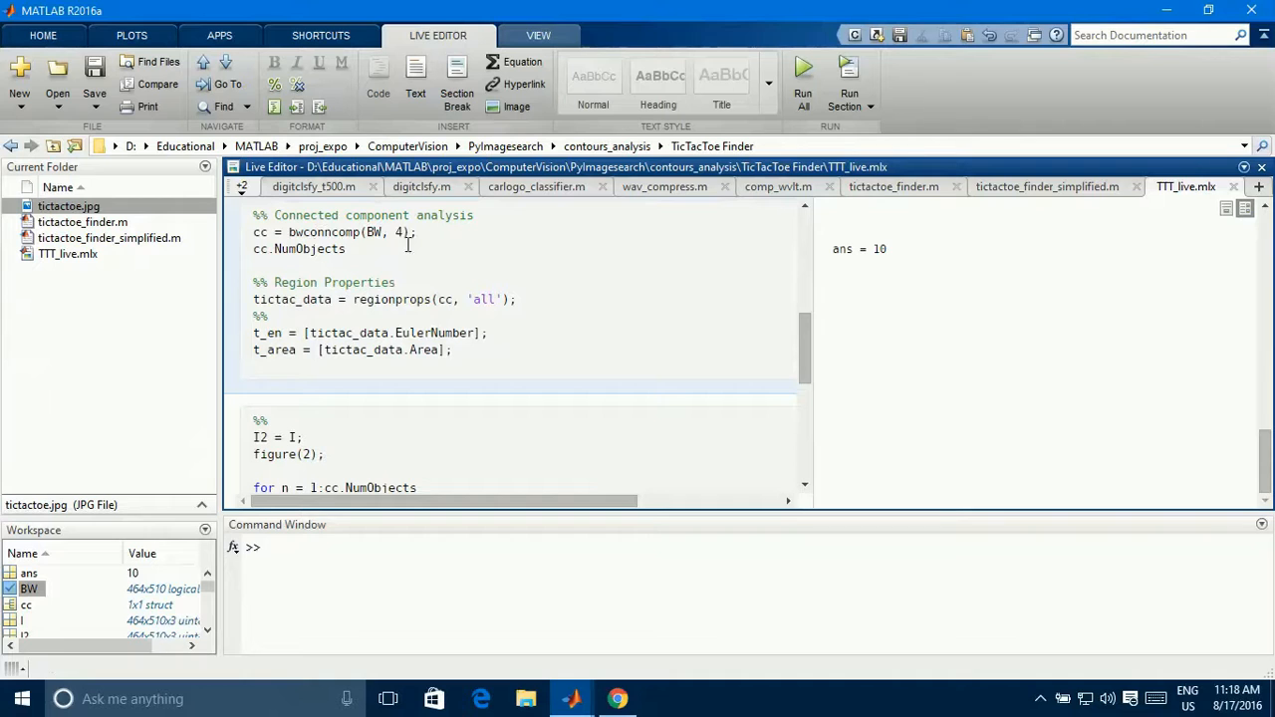
{"action": "double_click", "coordinate": [390, 299]}
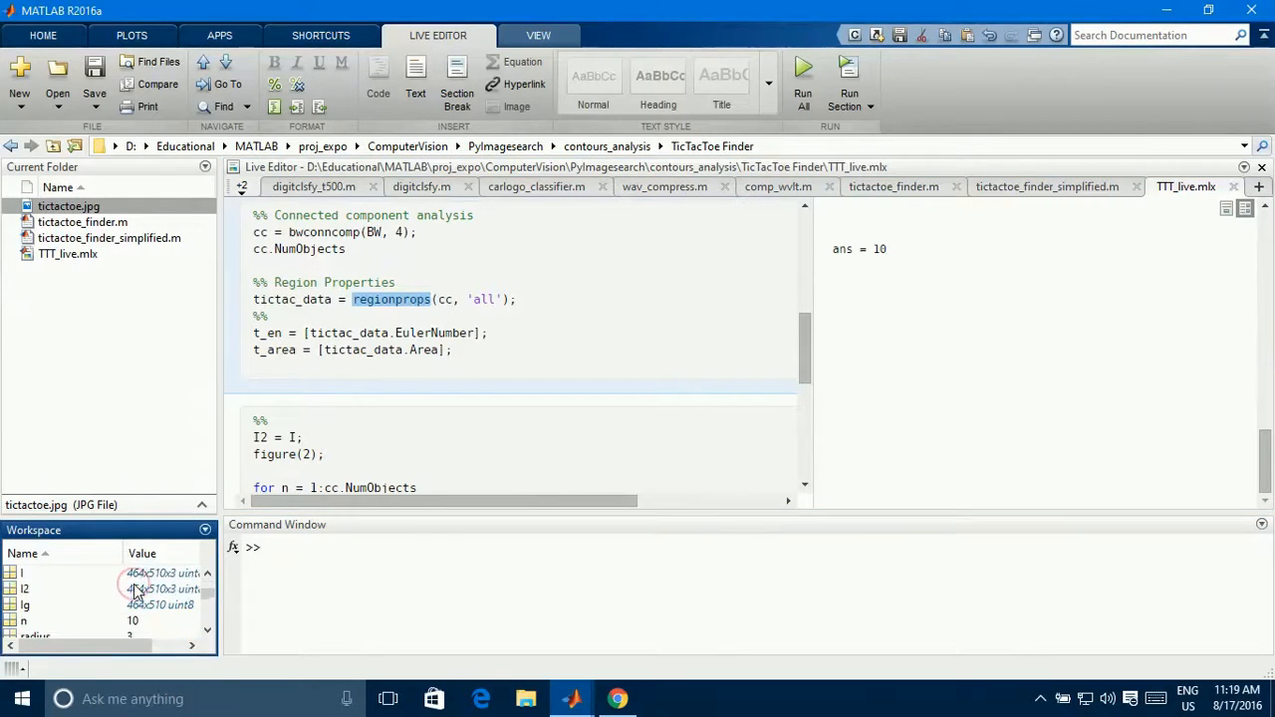
{"action": "scroll", "scroll_direction": "down", "scroll_amount": 3}
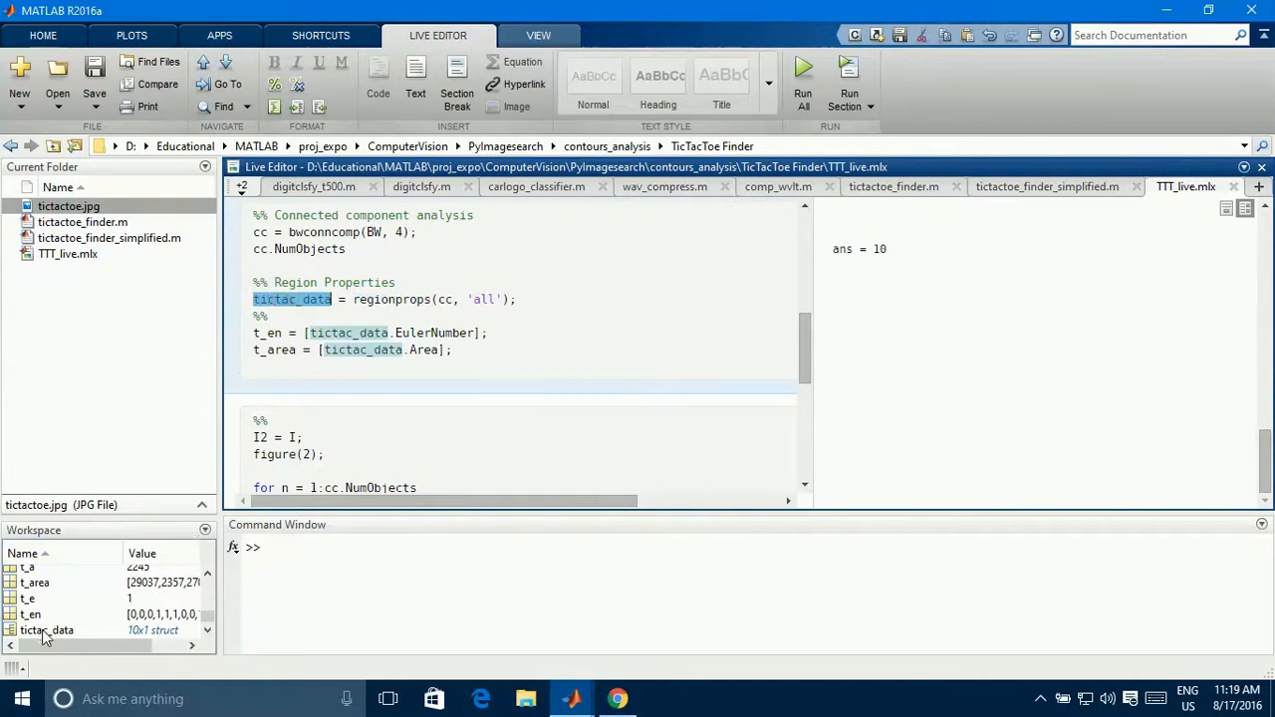
{"action": "left_click", "coordinate": [48, 630]}
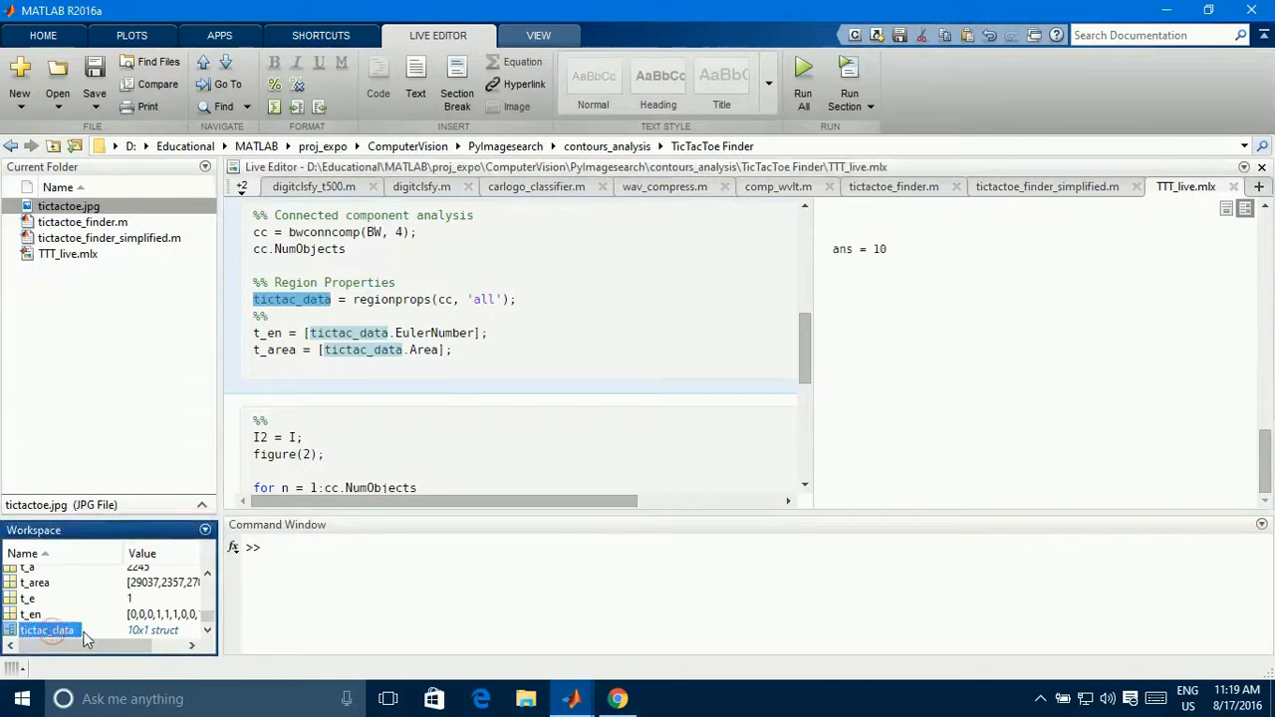
Inspect tictac_data in the Variables editor as a 10-row table, scrolling through its 23 fields.
{"action": "double_click", "coordinate": [48, 630]}
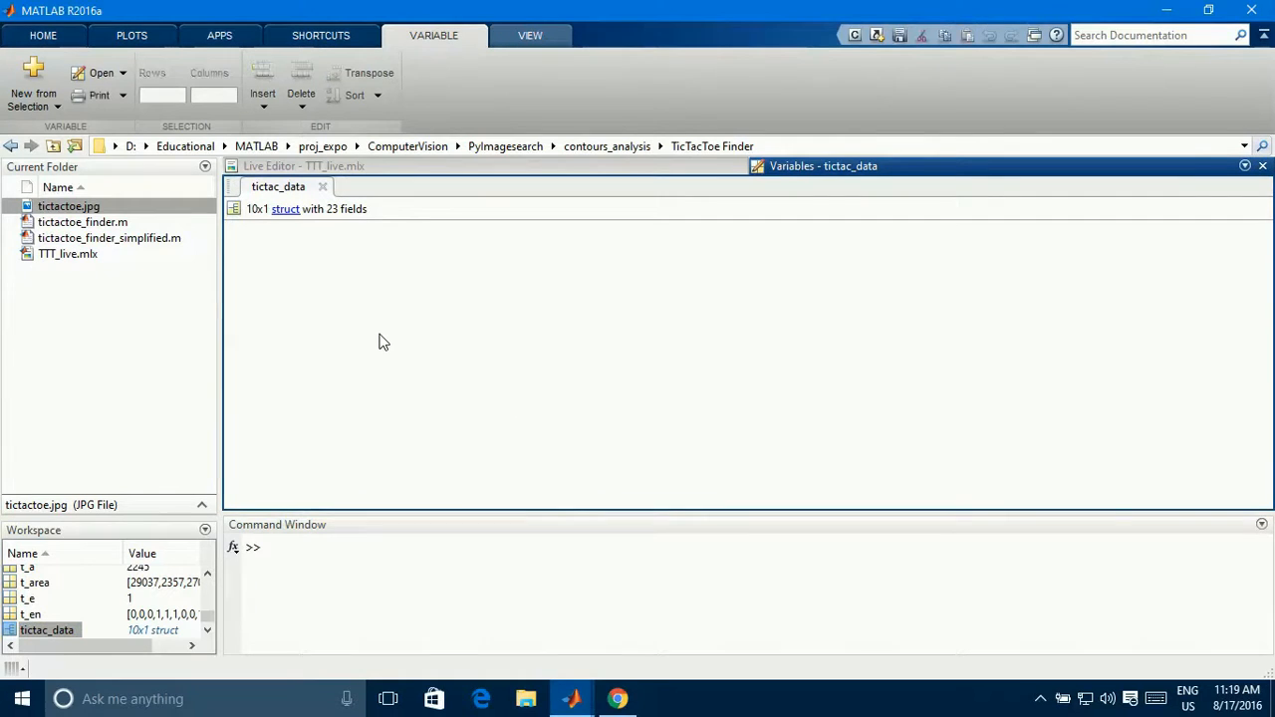
{"action": "left_click", "coordinate": [285, 210]}
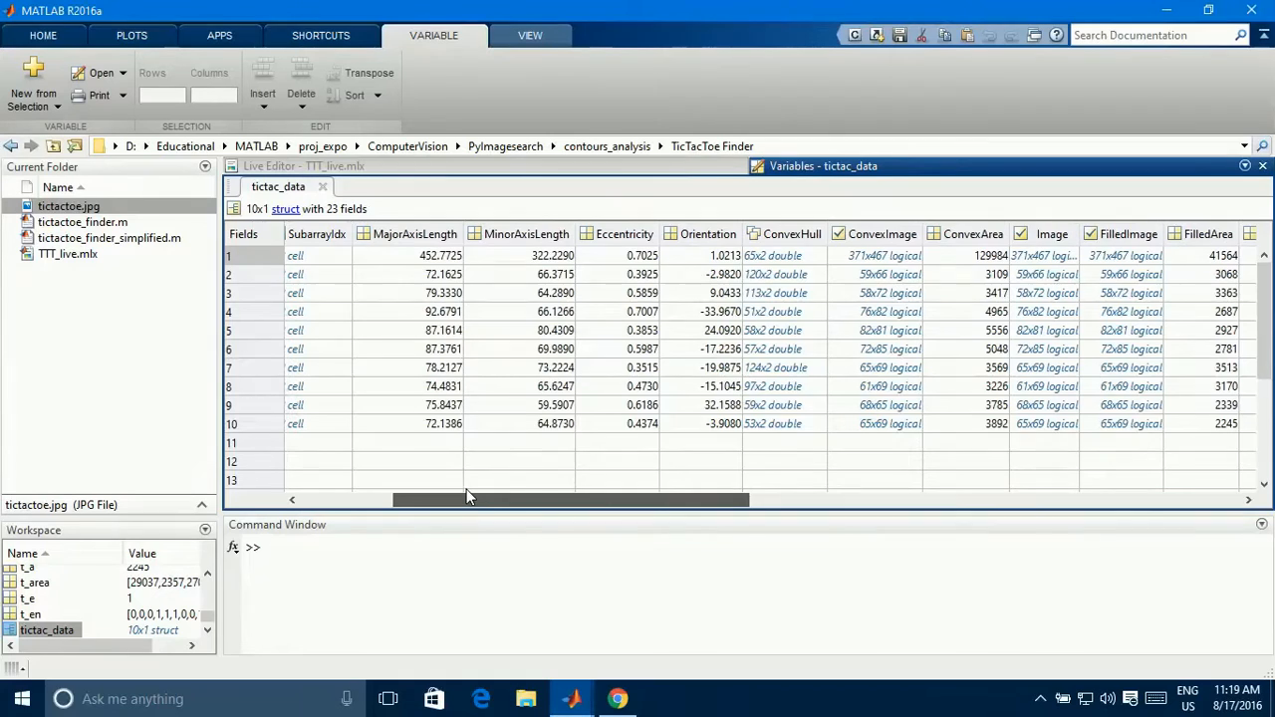
{"action": "scroll", "scroll_direction": "right", "scroll_amount": 3}
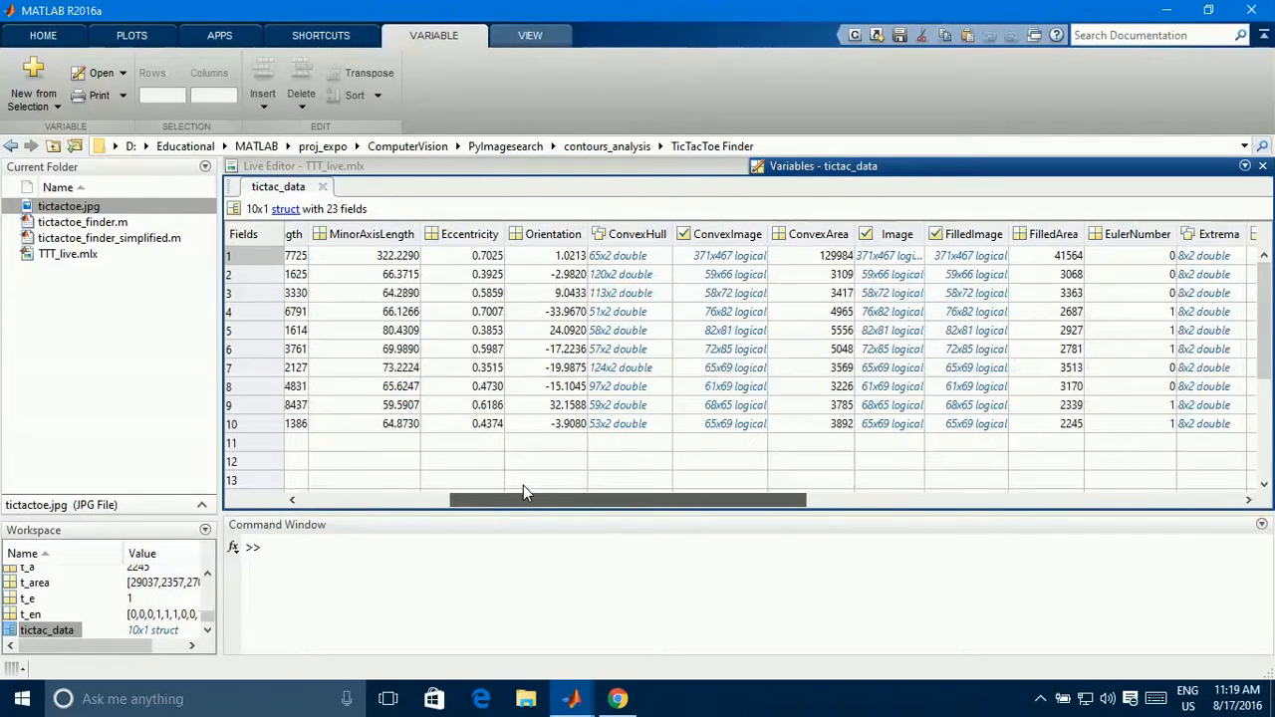
{"action": "scroll", "scroll_direction": "right", "scroll_amount": 3}
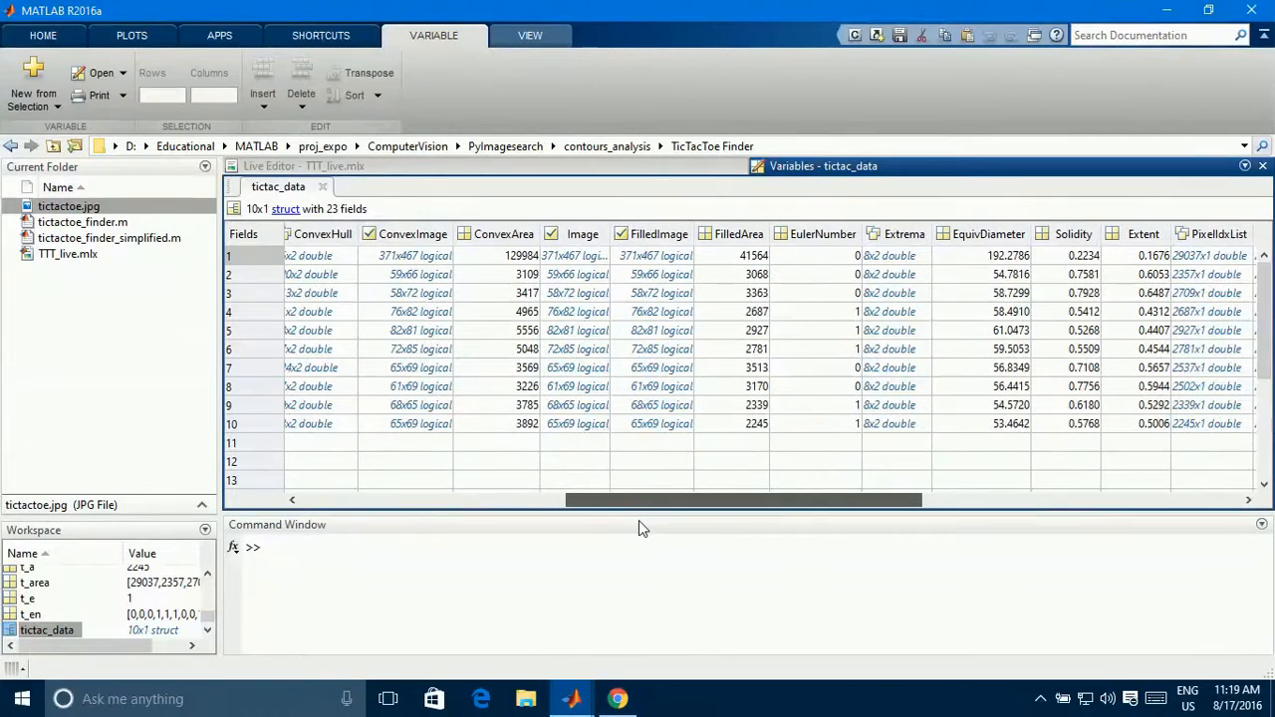
{"action": "scroll", "scroll_direction": "right", "scroll_amount": 3}
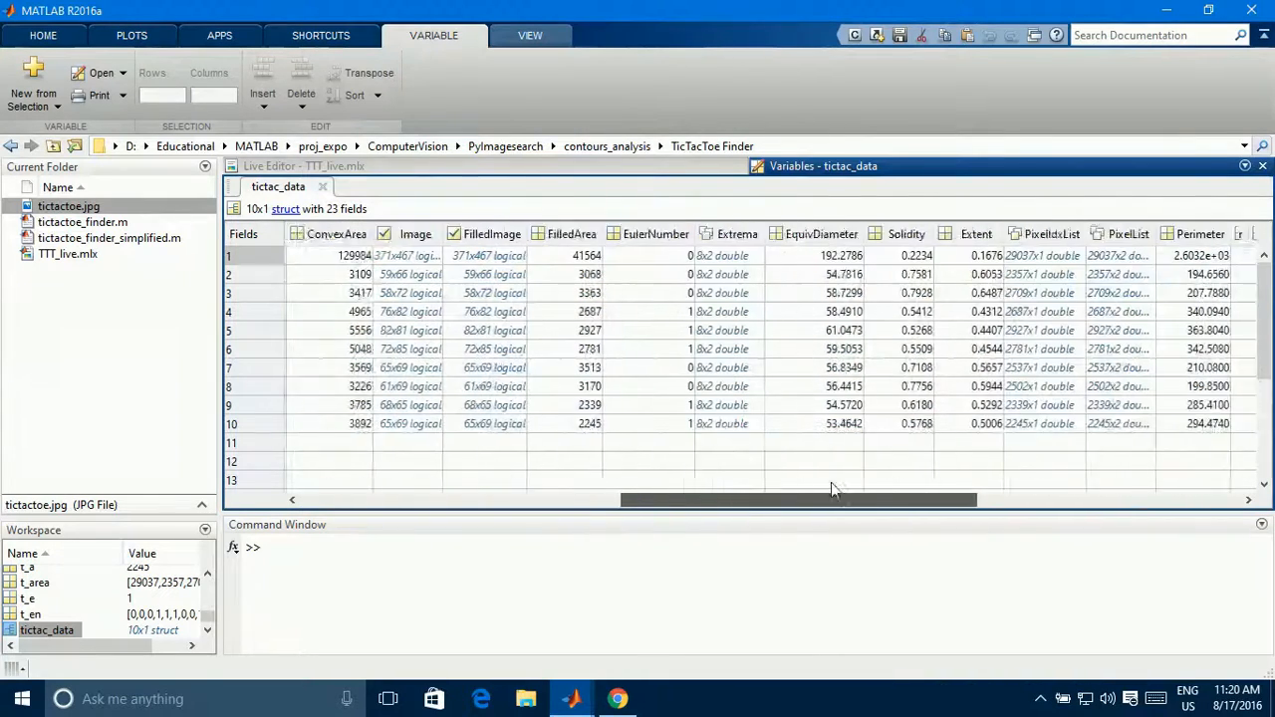
{"action": "scroll", "scroll_direction": "right", "scroll_amount": 3}
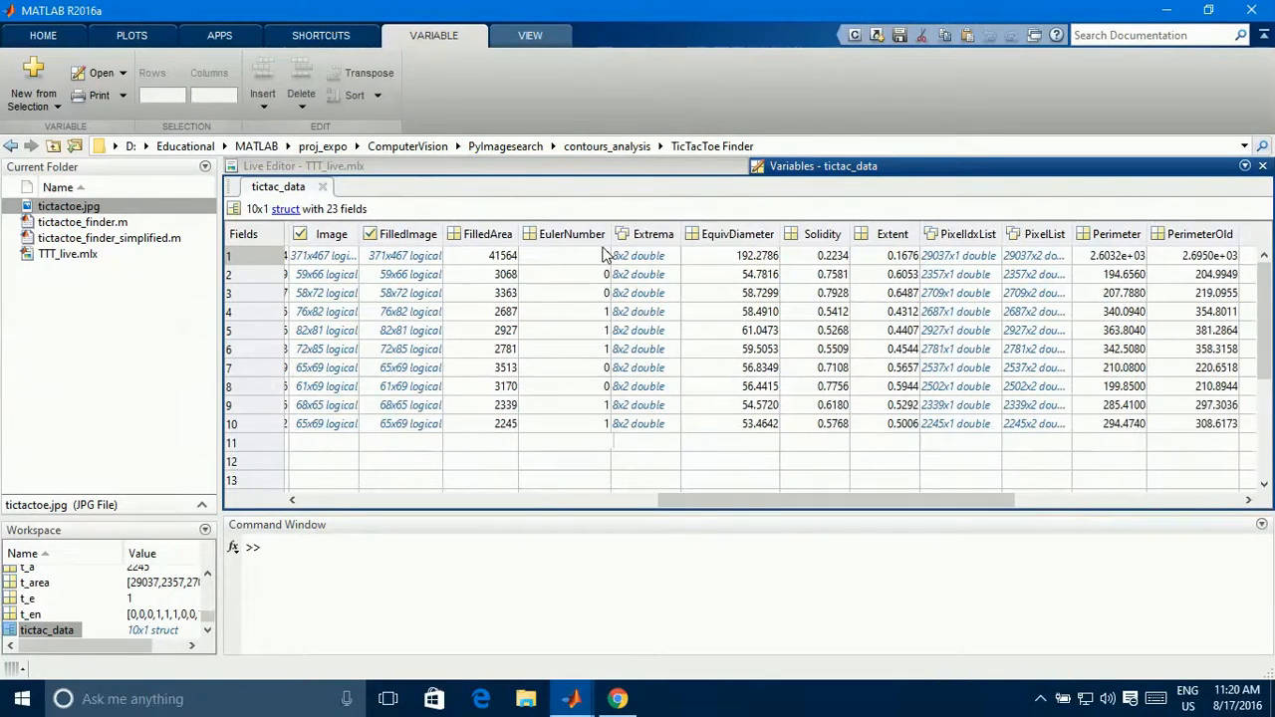
{"action": "mouse_move", "coordinate": [605, 366]}
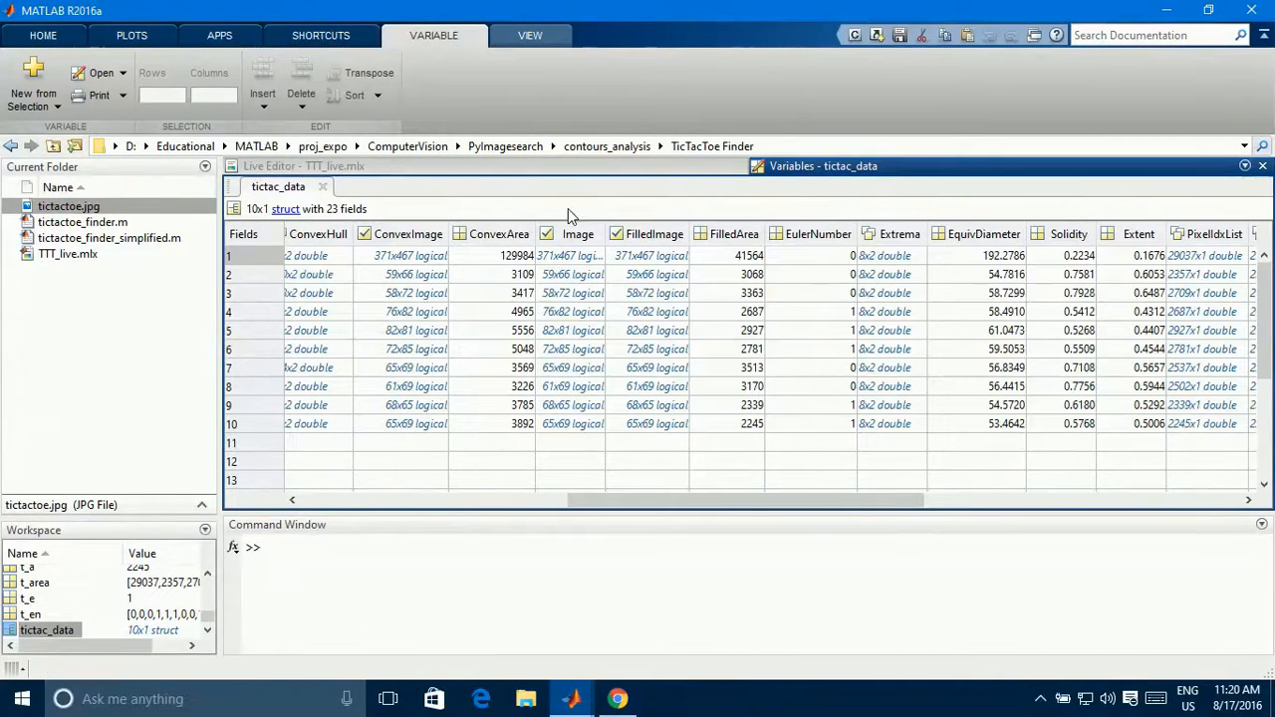
Launch Image Region Analyzer and select the BW mask to load from the workspace.
{"action": "left_click", "coordinate": [219, 36]}
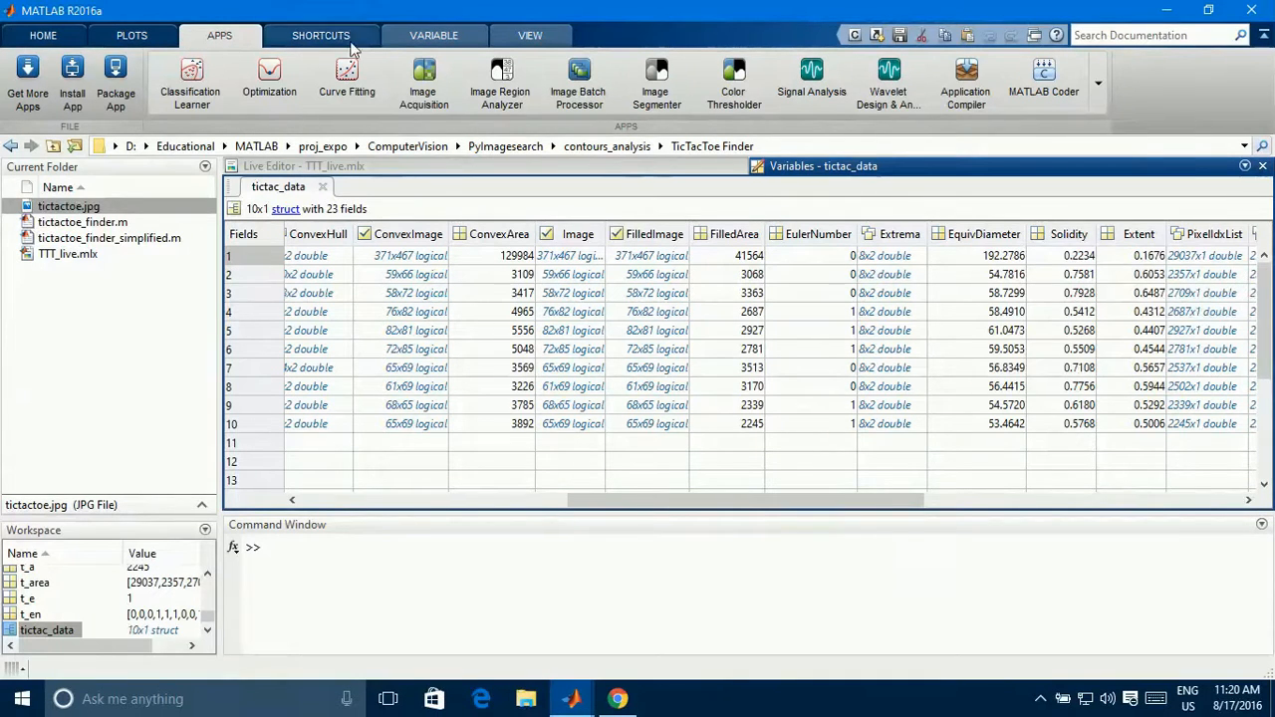
{"action": "mouse_move", "coordinate": [502, 83]}
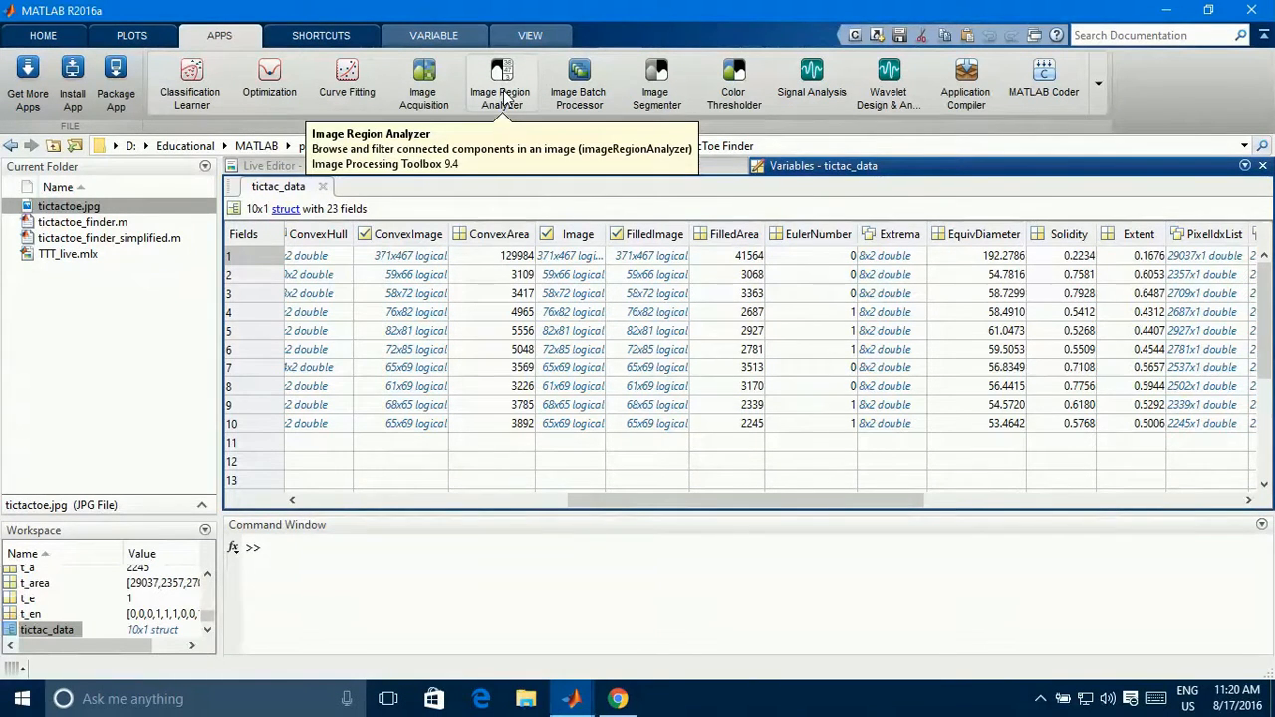
{"action": "mouse_move", "coordinate": [502, 68]}
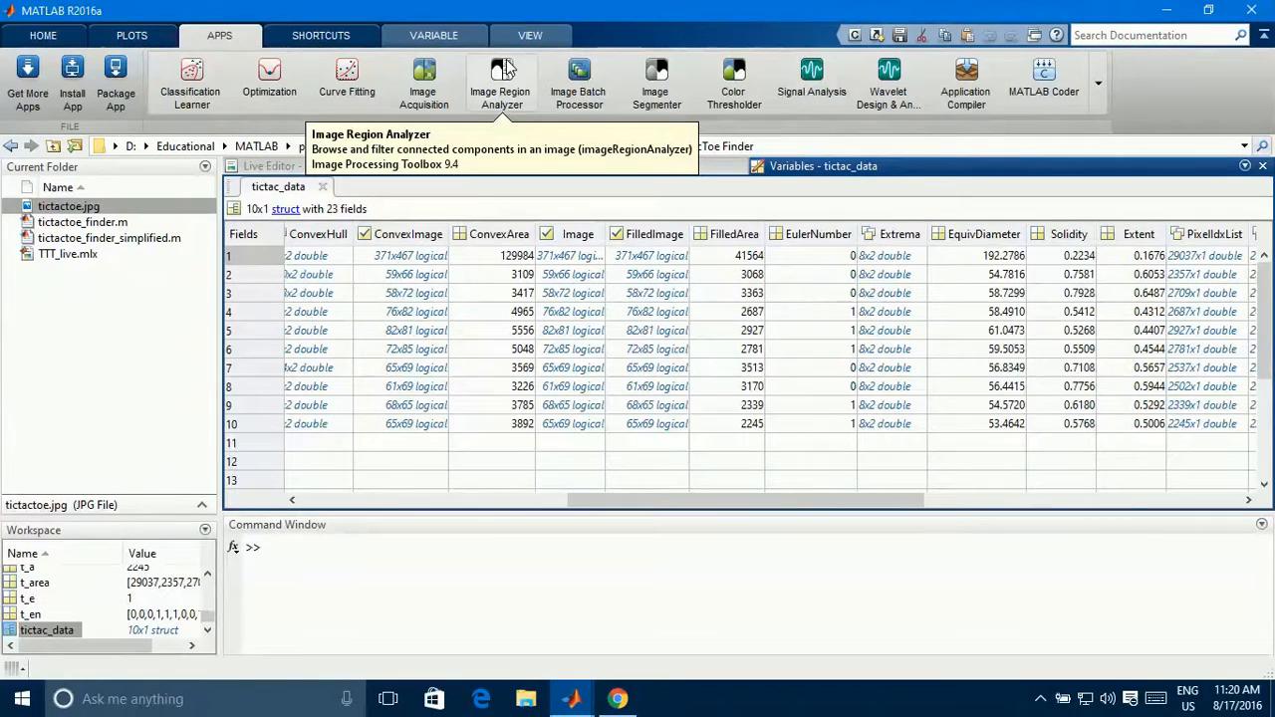
{"action": "left_click", "coordinate": [500, 84]}
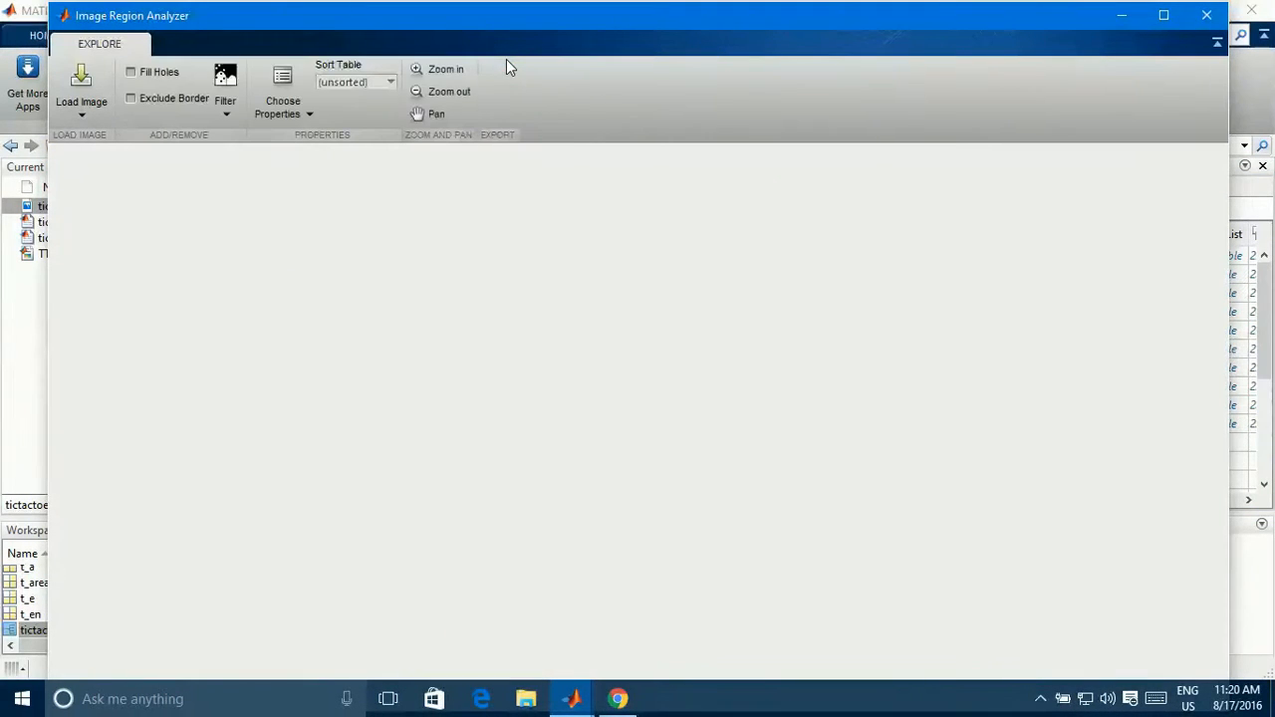
{"action": "left_click", "coordinate": [80, 96]}
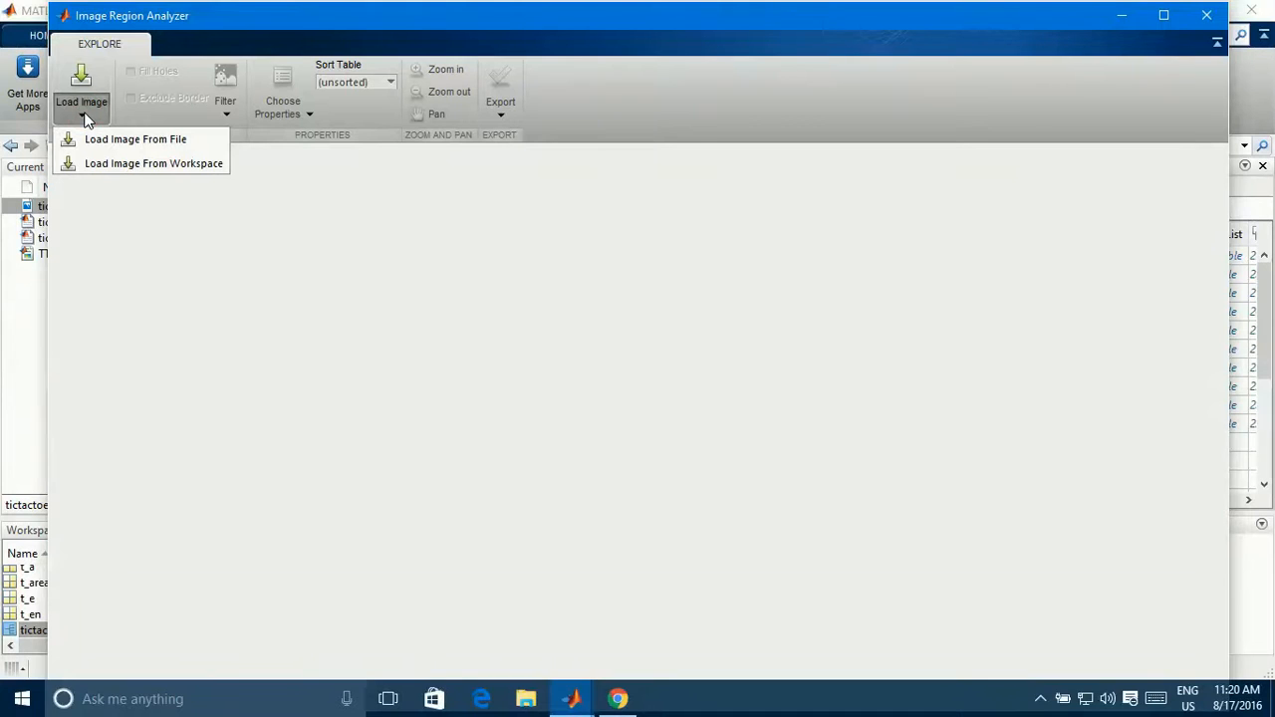
{"action": "mouse_move", "coordinate": [155, 170]}
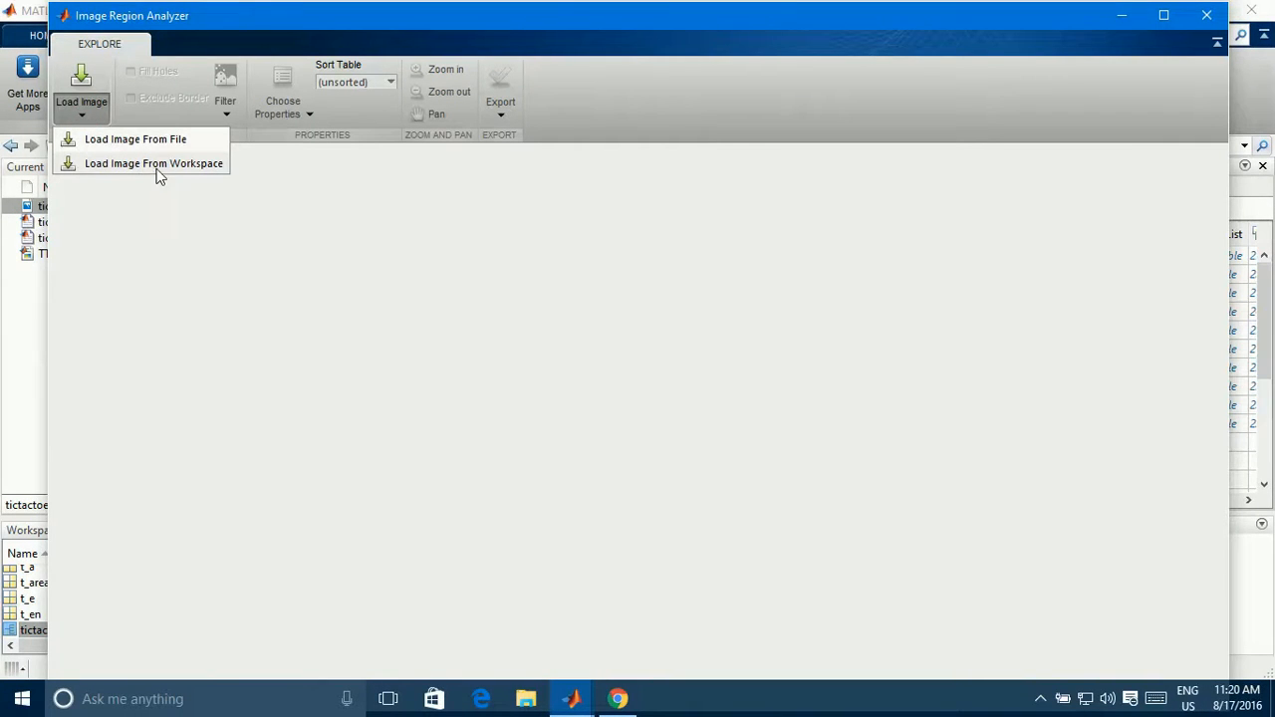
{"action": "left_click", "coordinate": [153, 164]}
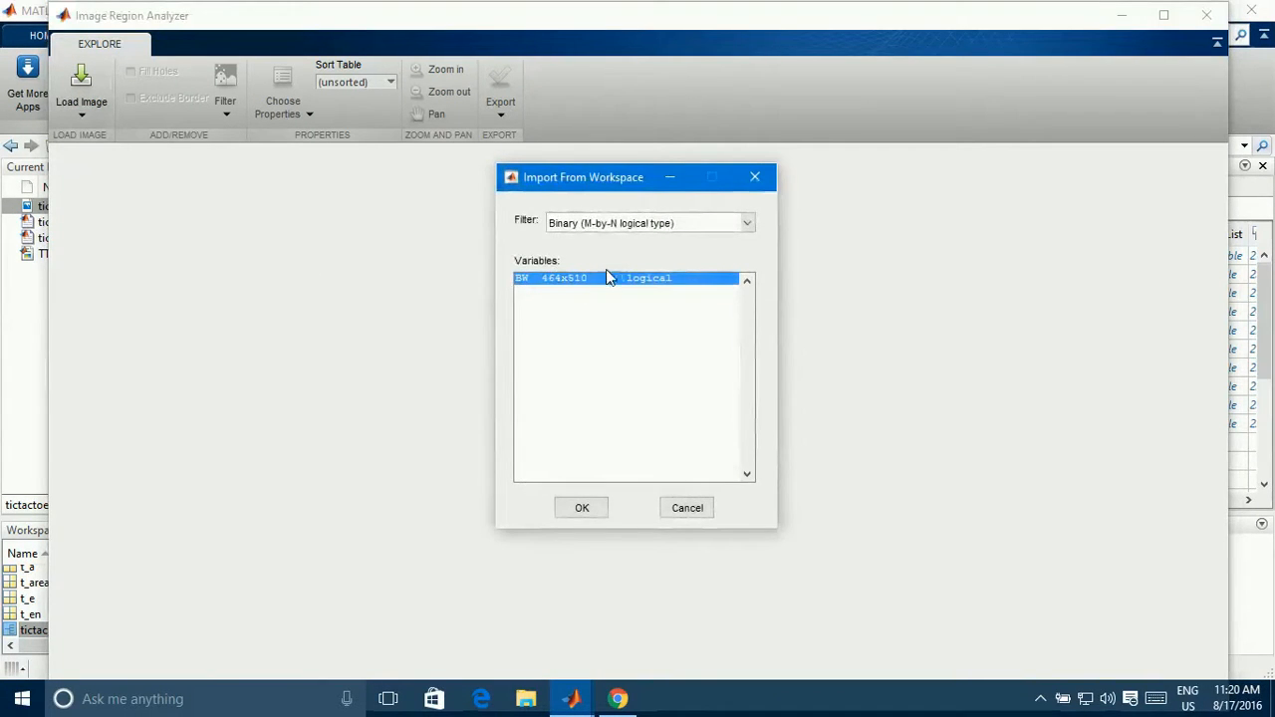
{"action": "left_click", "coordinate": [582, 508]}
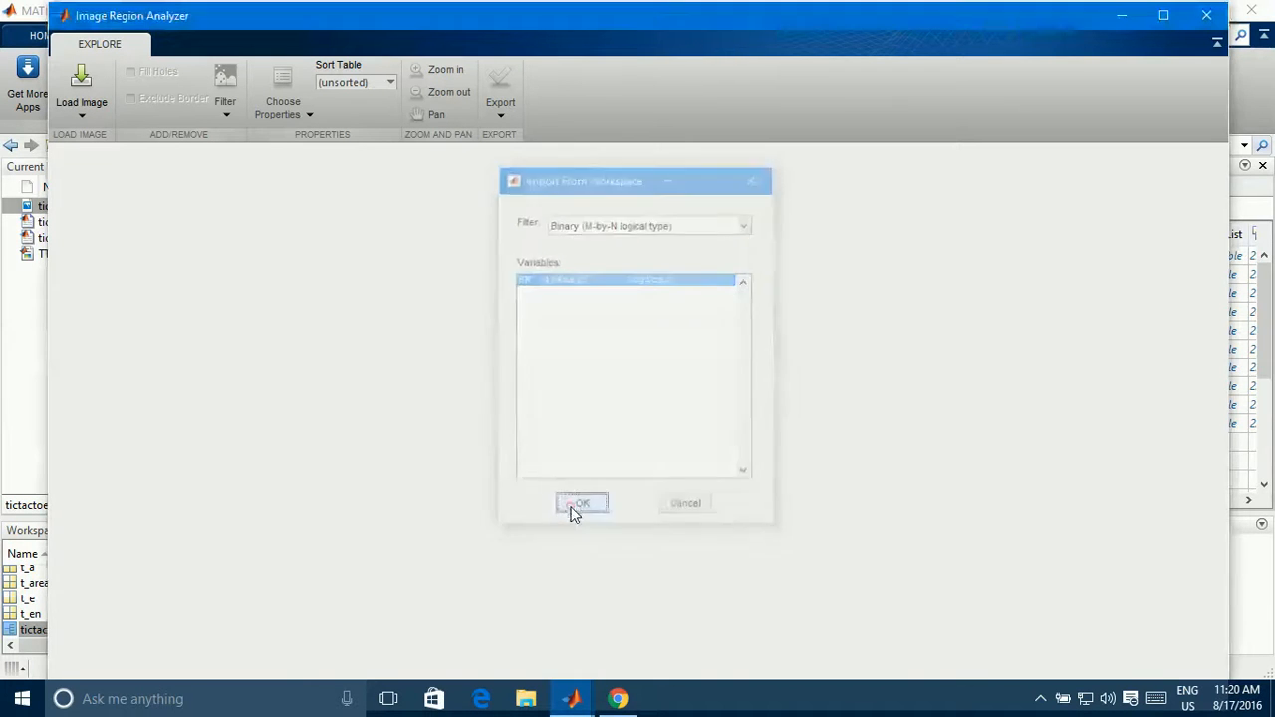
Confirm importing BW so the analyzer shows the mask with its 10-region property table.
{"action": "left_click", "coordinate": [581, 502]}
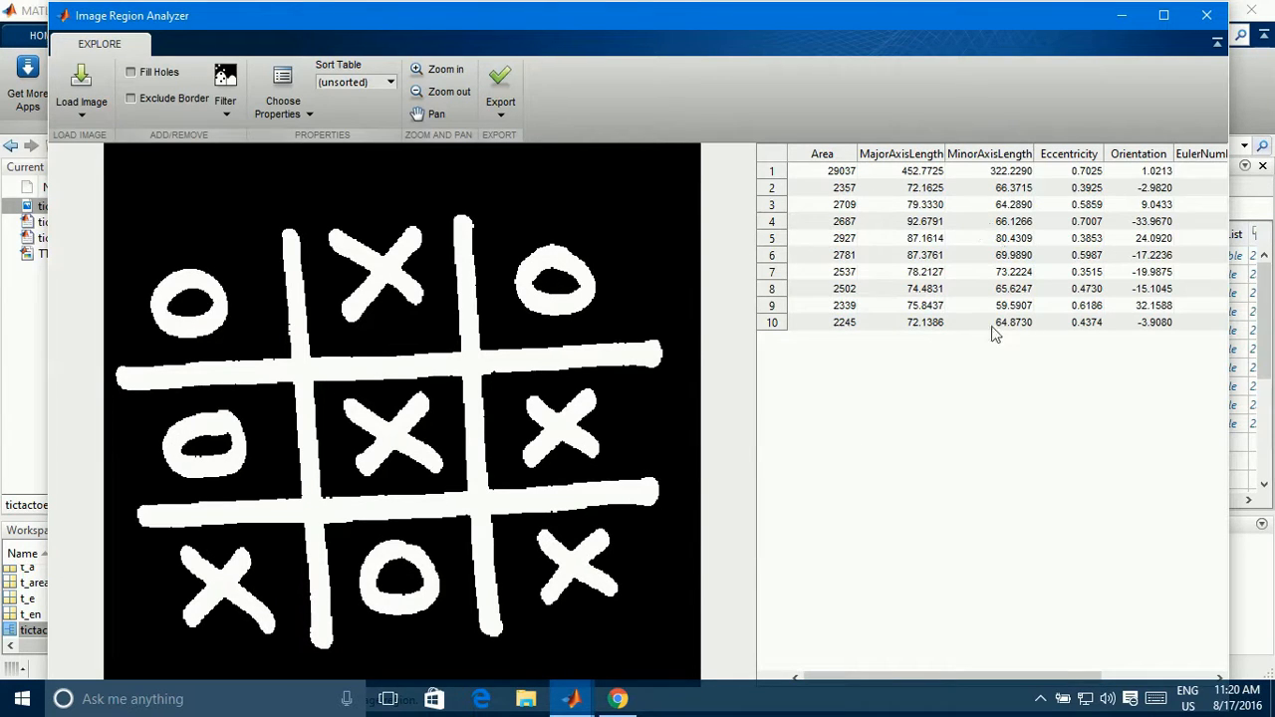
{"action": "mouse_move", "coordinate": [889, 291]}
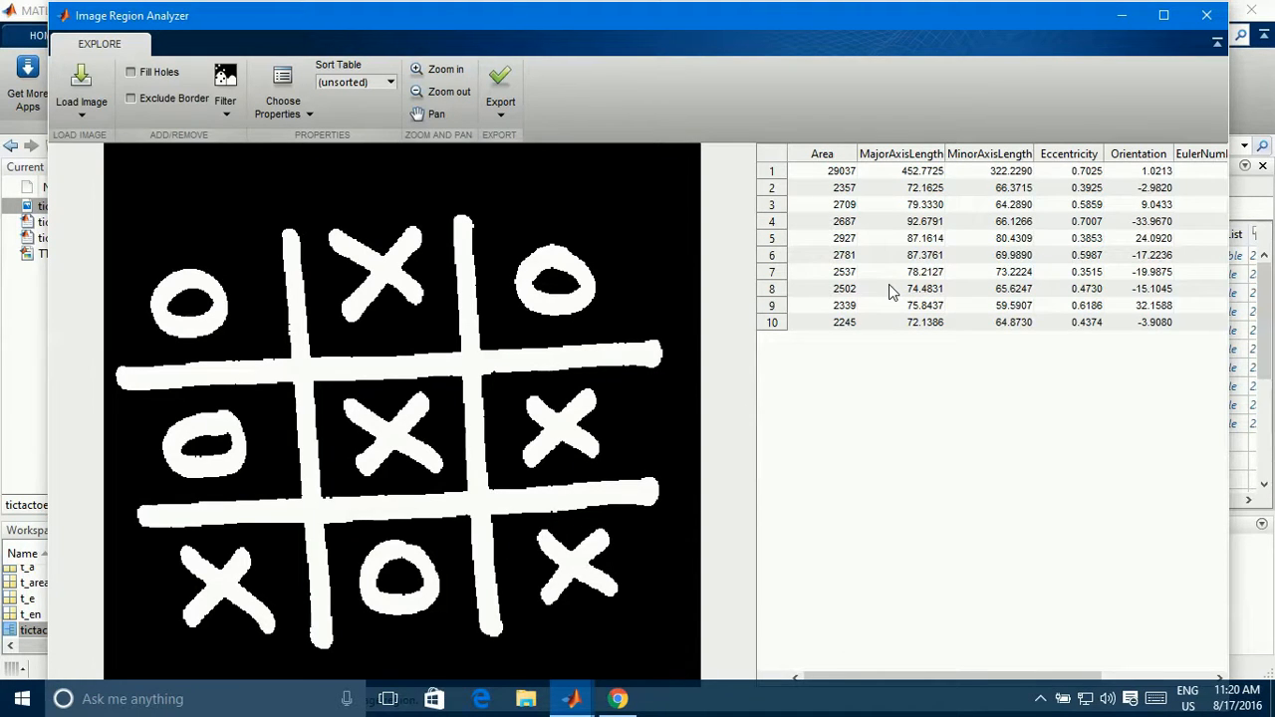
{"action": "mouse_move", "coordinate": [478, 219]}
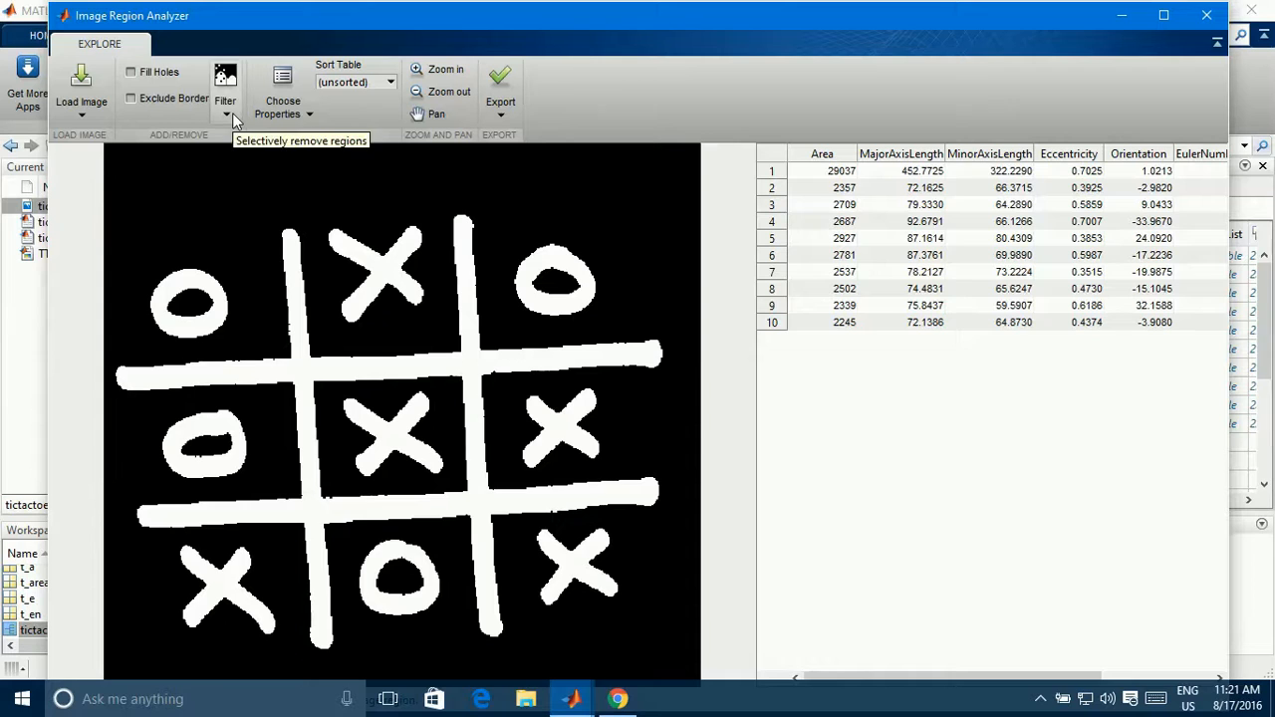
{"action": "mouse_move", "coordinate": [488, 319]}
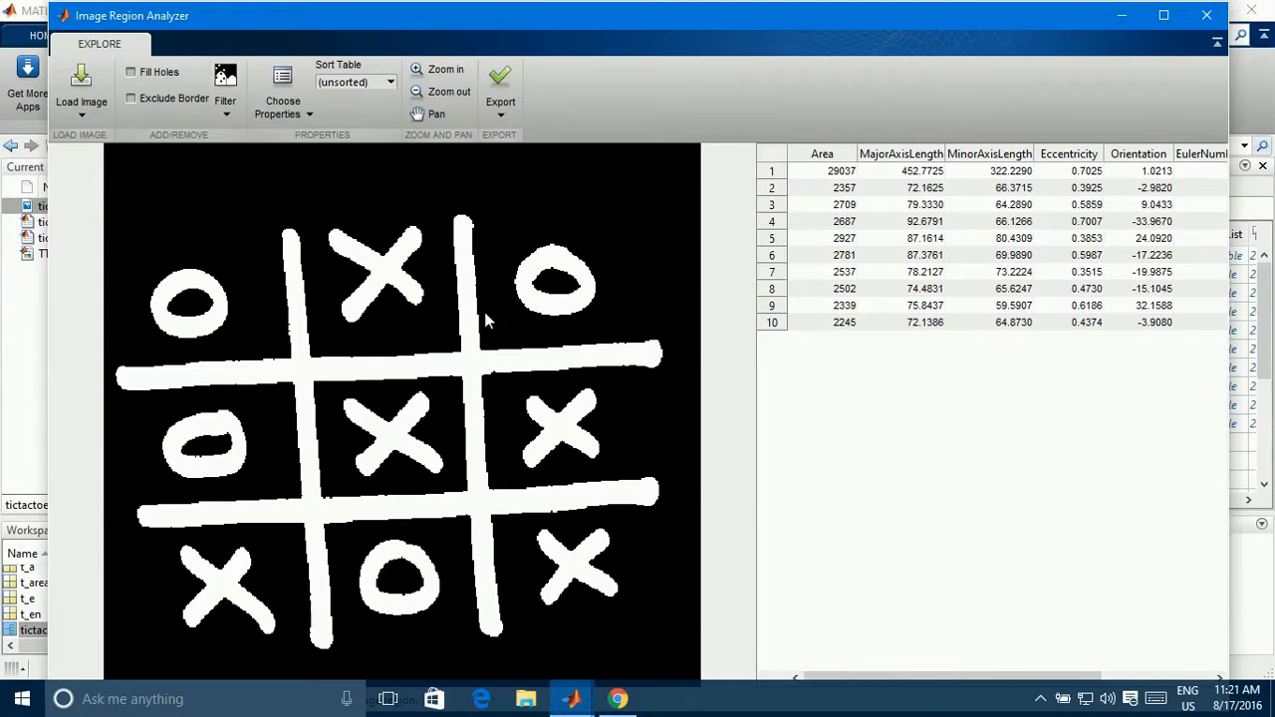
{"action": "left_click", "coordinate": [225, 89]}
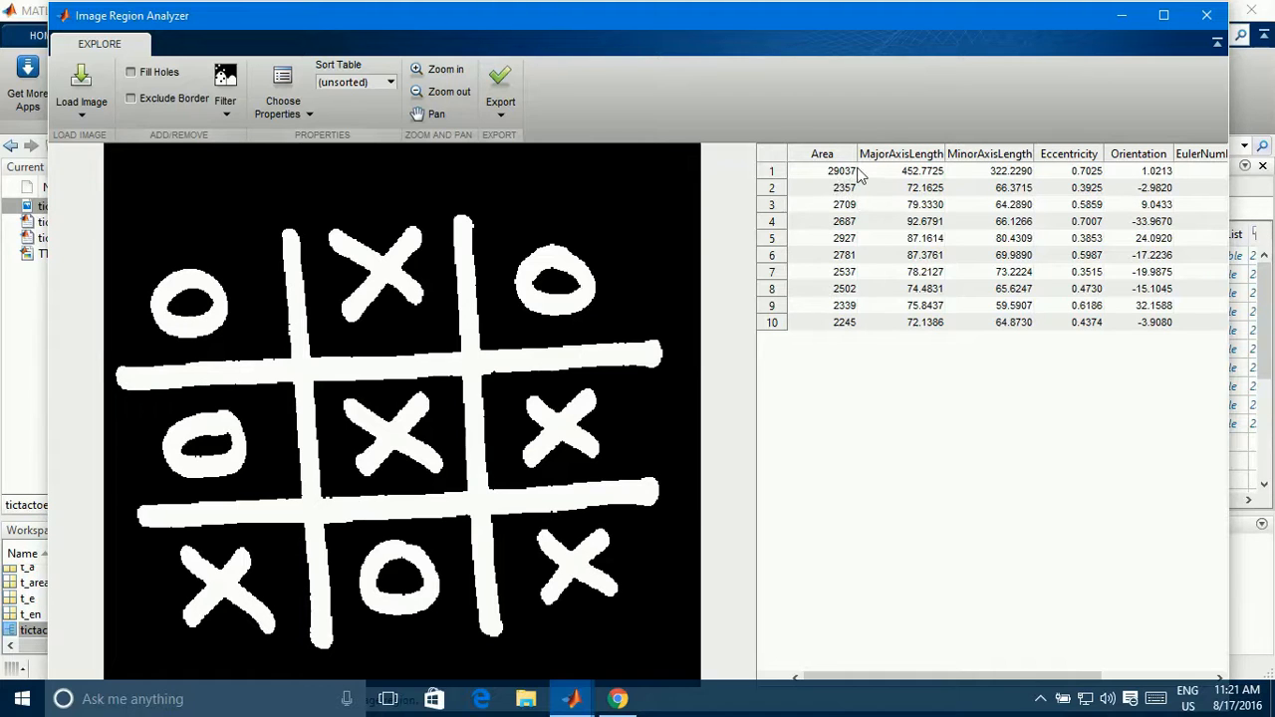
{"action": "mouse_move", "coordinate": [865, 215]}
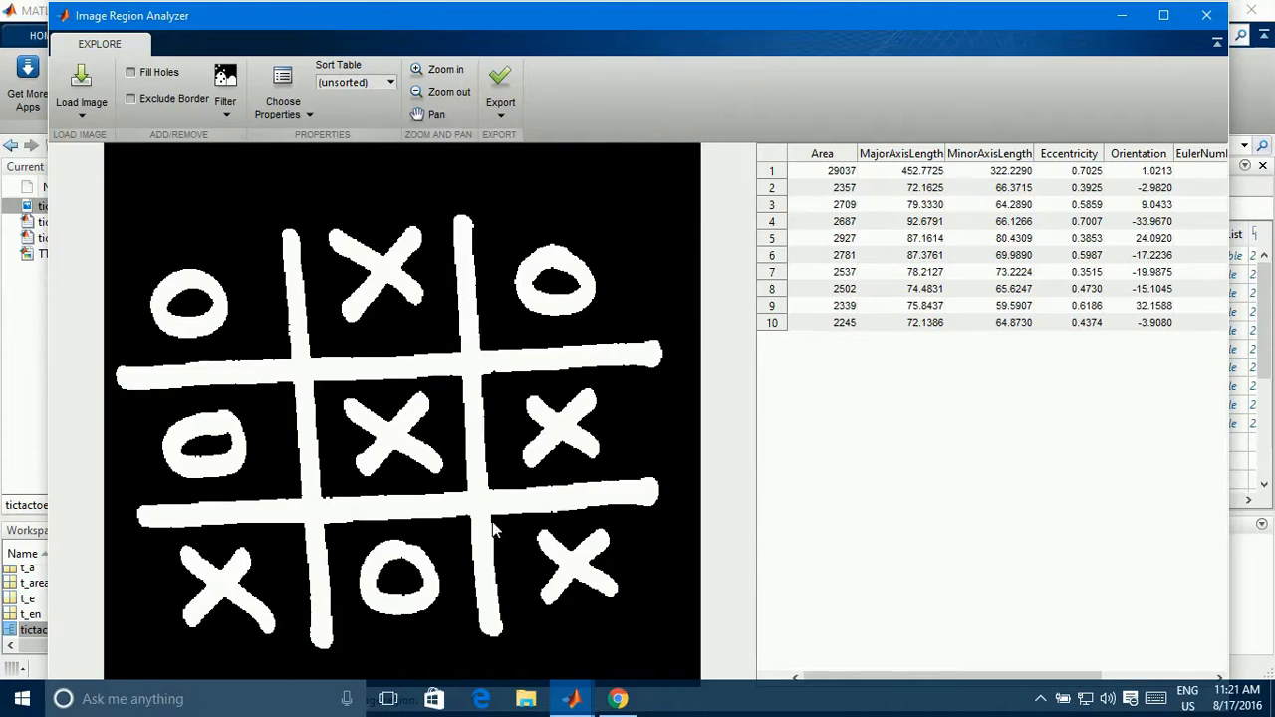
{"action": "mouse_move", "coordinate": [223, 287]}
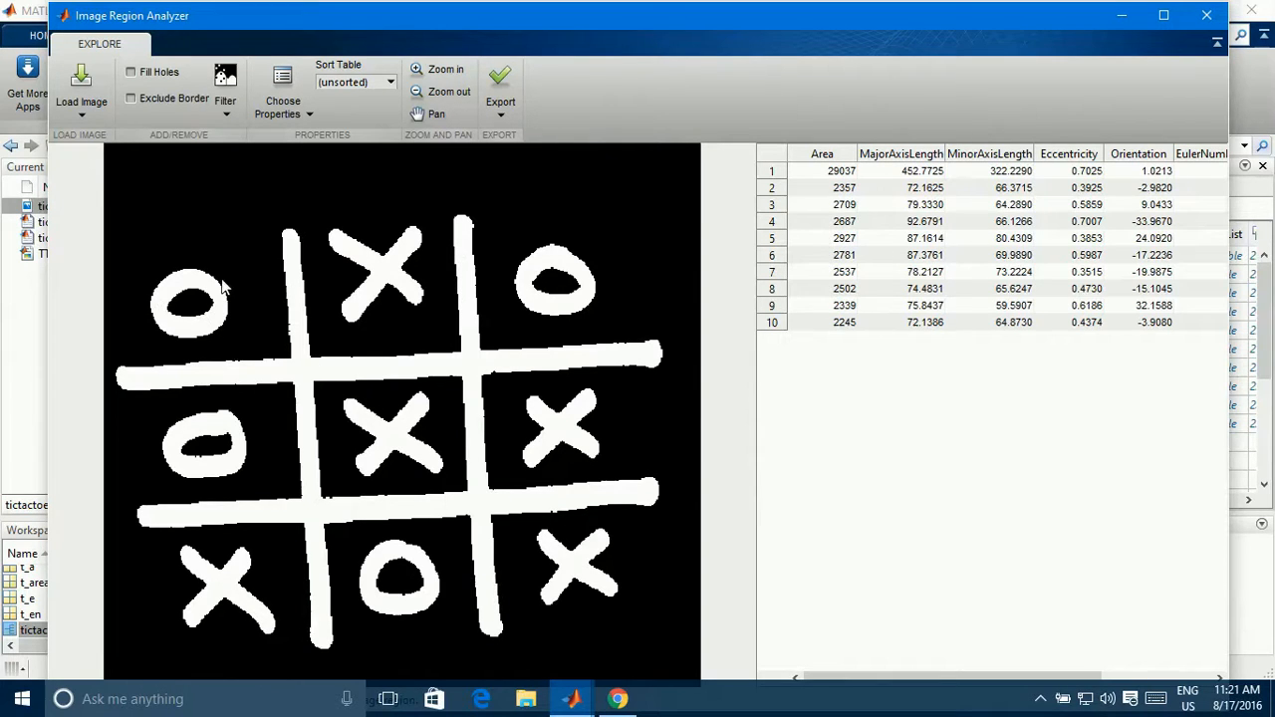
Filter regions by Area between 0 and 29,035 to drop the grid, then add a second condition.
{"action": "left_click", "coordinate": [225, 84]}
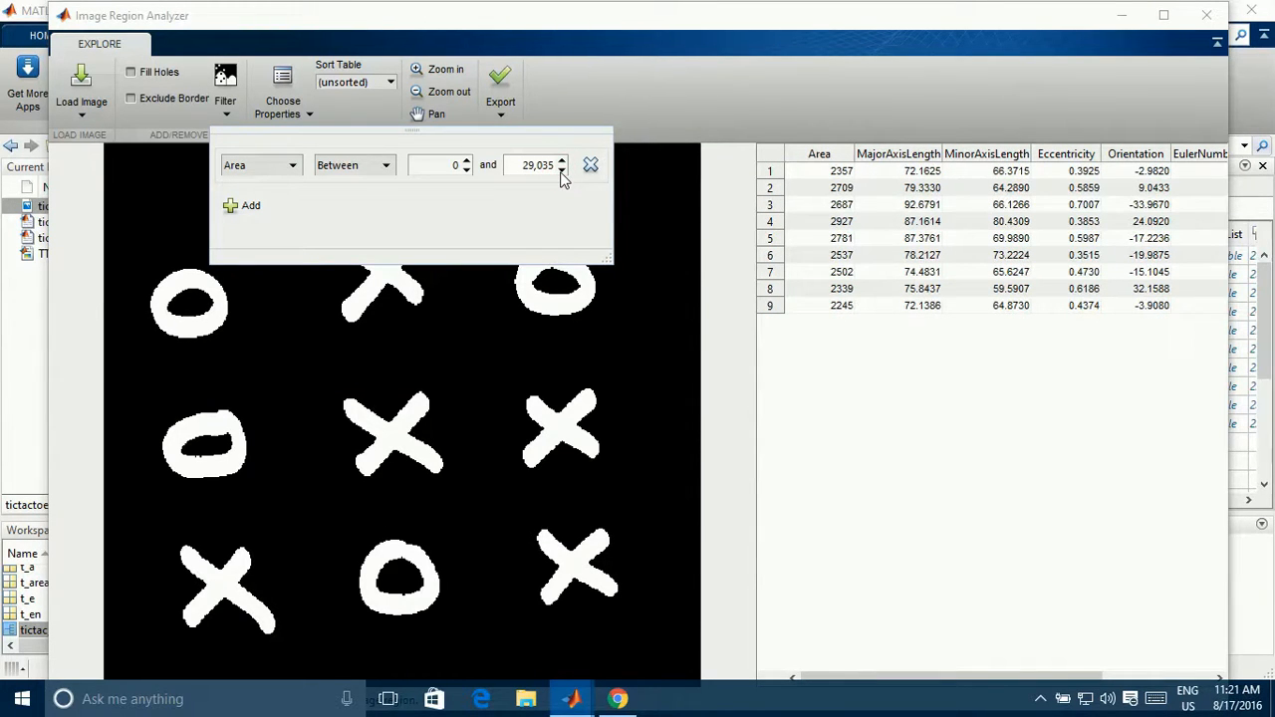
{"action": "mouse_move", "coordinate": [602, 183]}
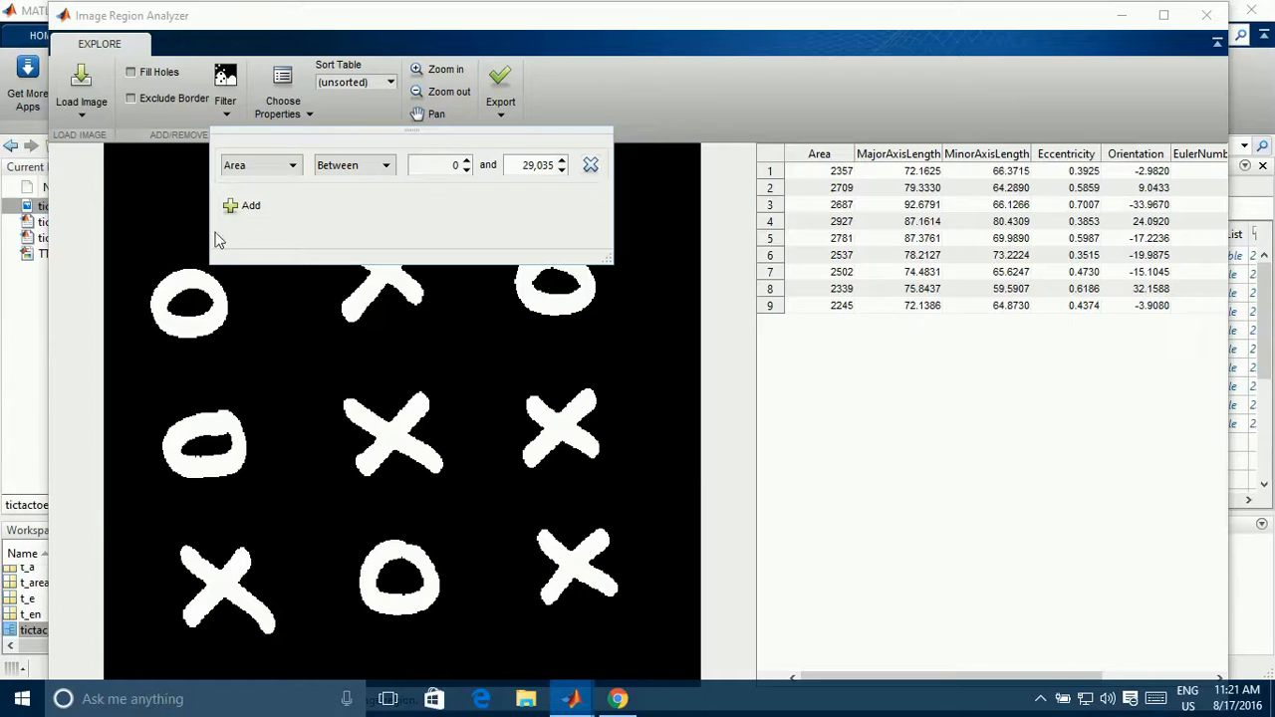
{"action": "mouse_move", "coordinate": [475, 526]}
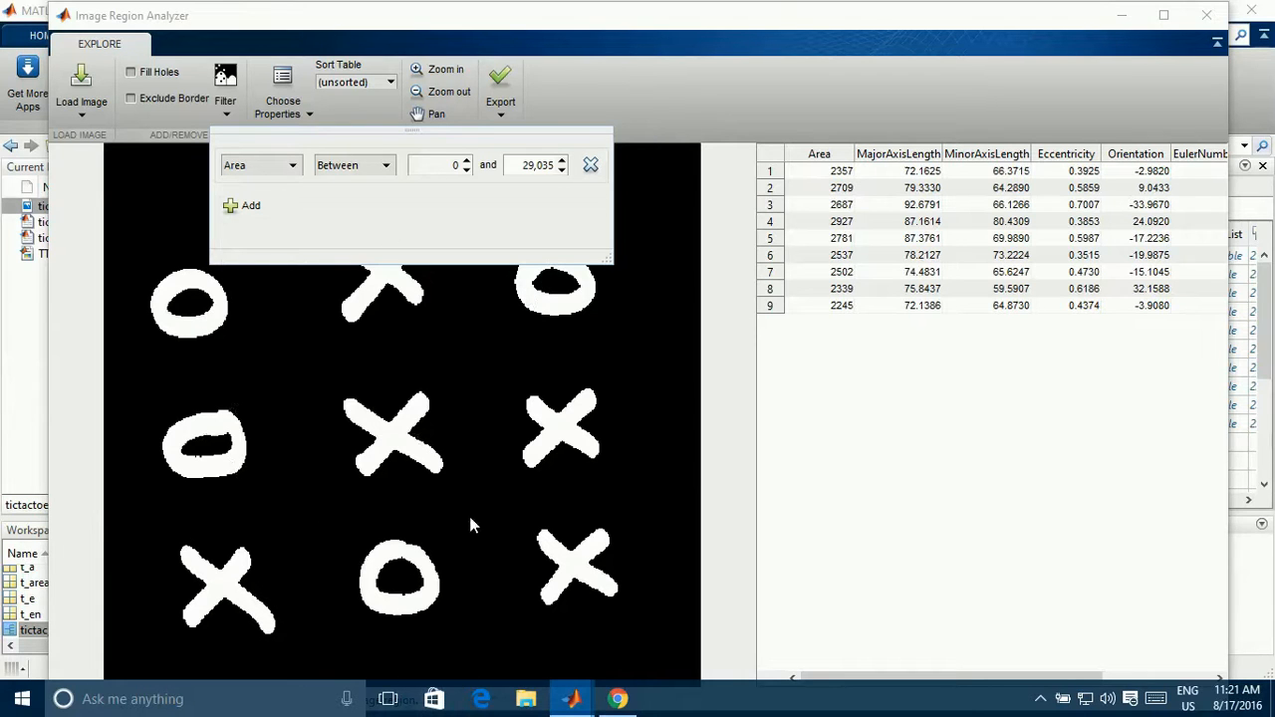
{"action": "mouse_move", "coordinate": [478, 538]}
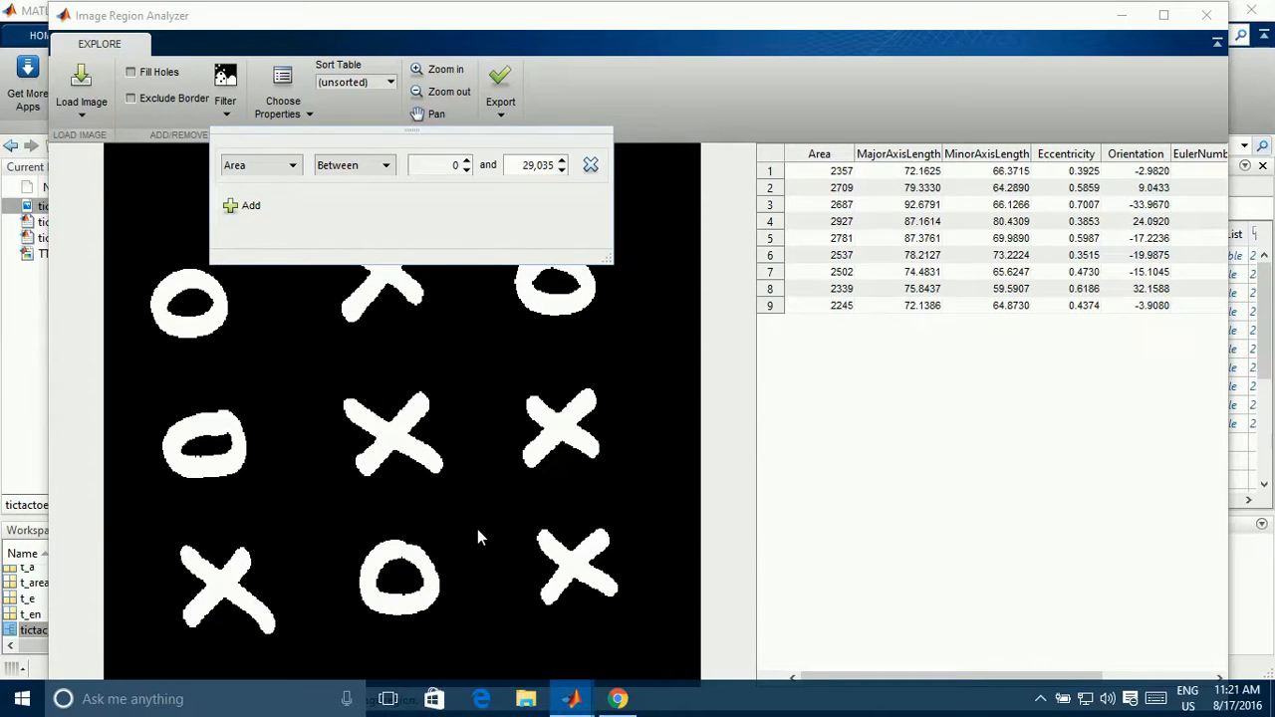
{"action": "mouse_move", "coordinate": [231, 340]}
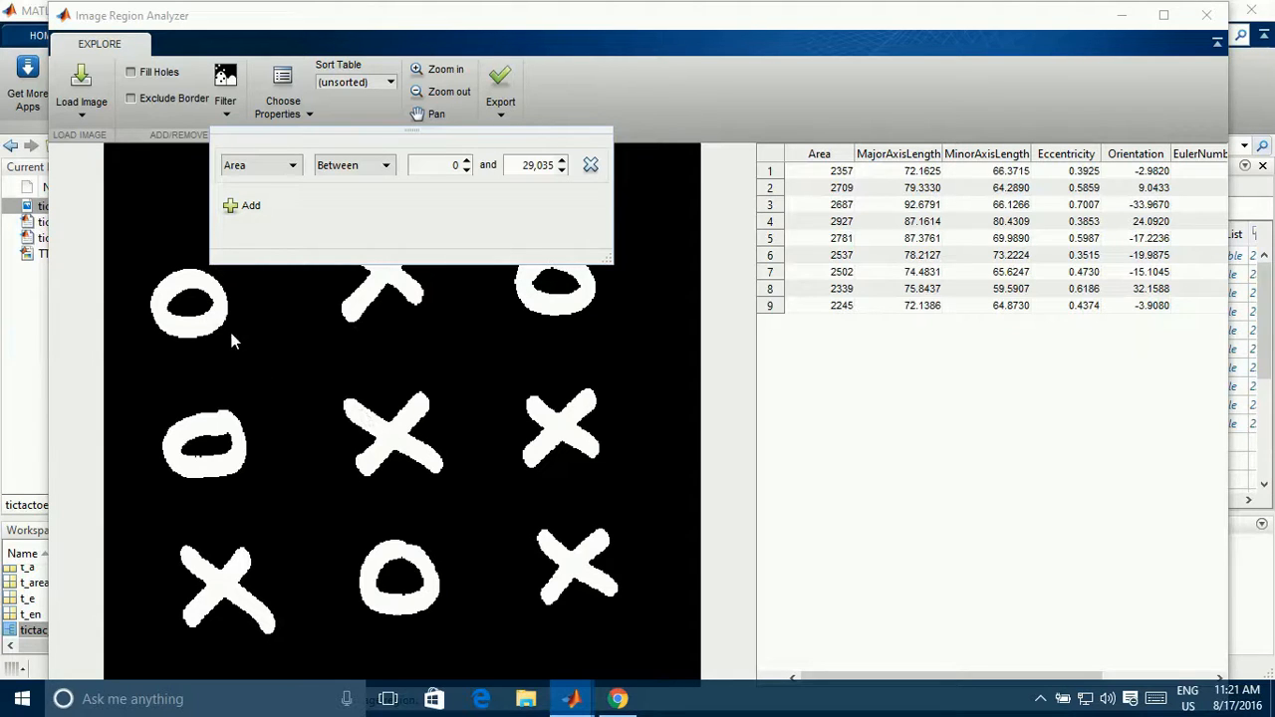
{"action": "mouse_move", "coordinate": [554, 562]}
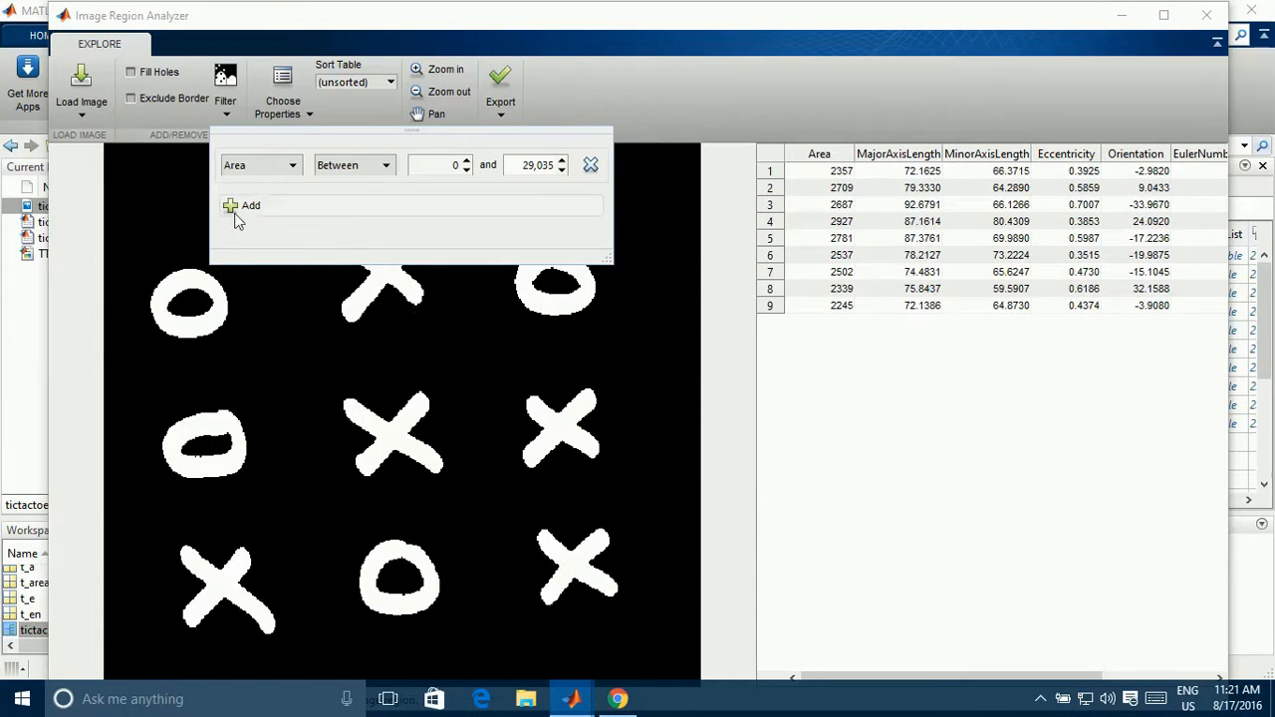
{"action": "left_click", "coordinate": [247, 206]}
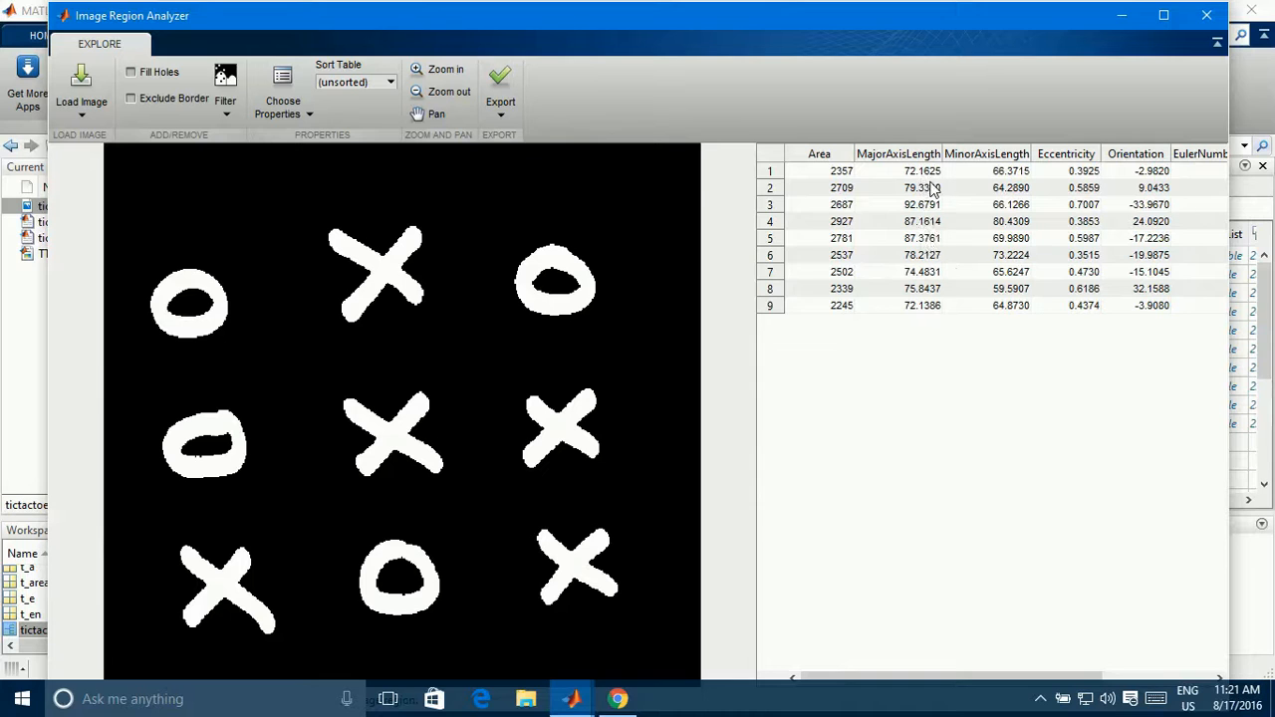
{"action": "mouse_move", "coordinate": [933, 249]}
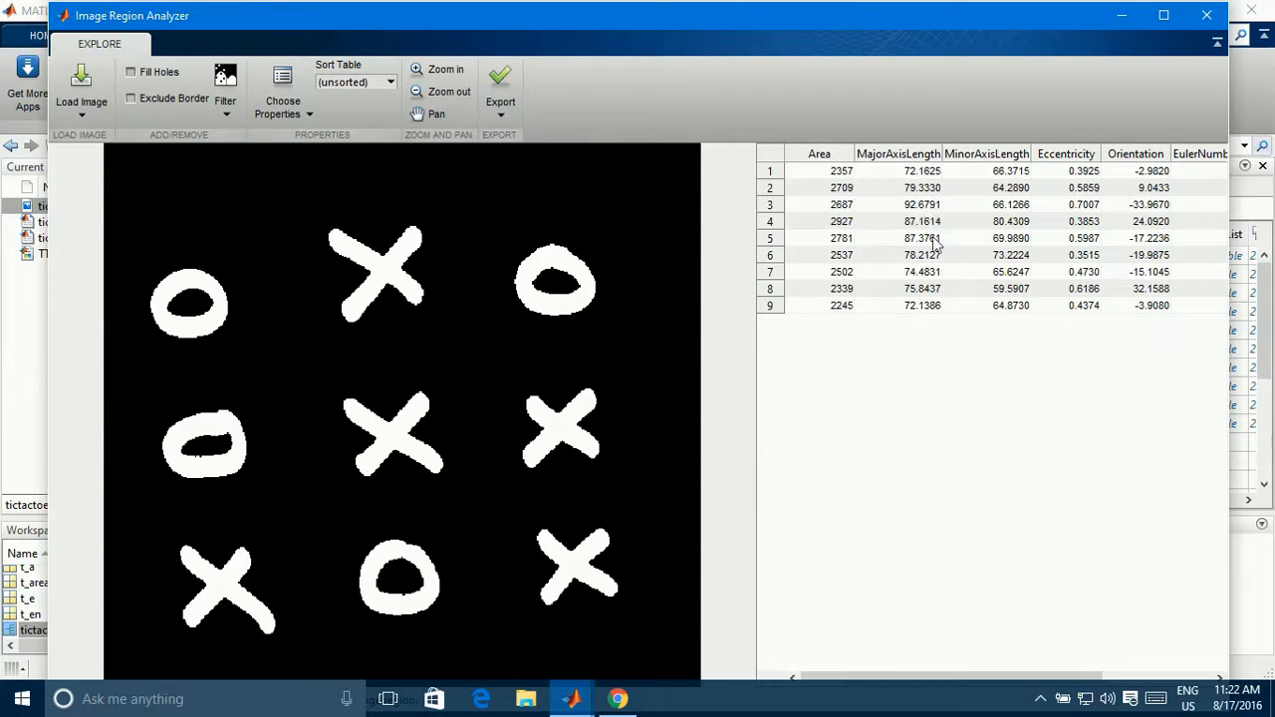
{"action": "mouse_move", "coordinate": [949, 197]}
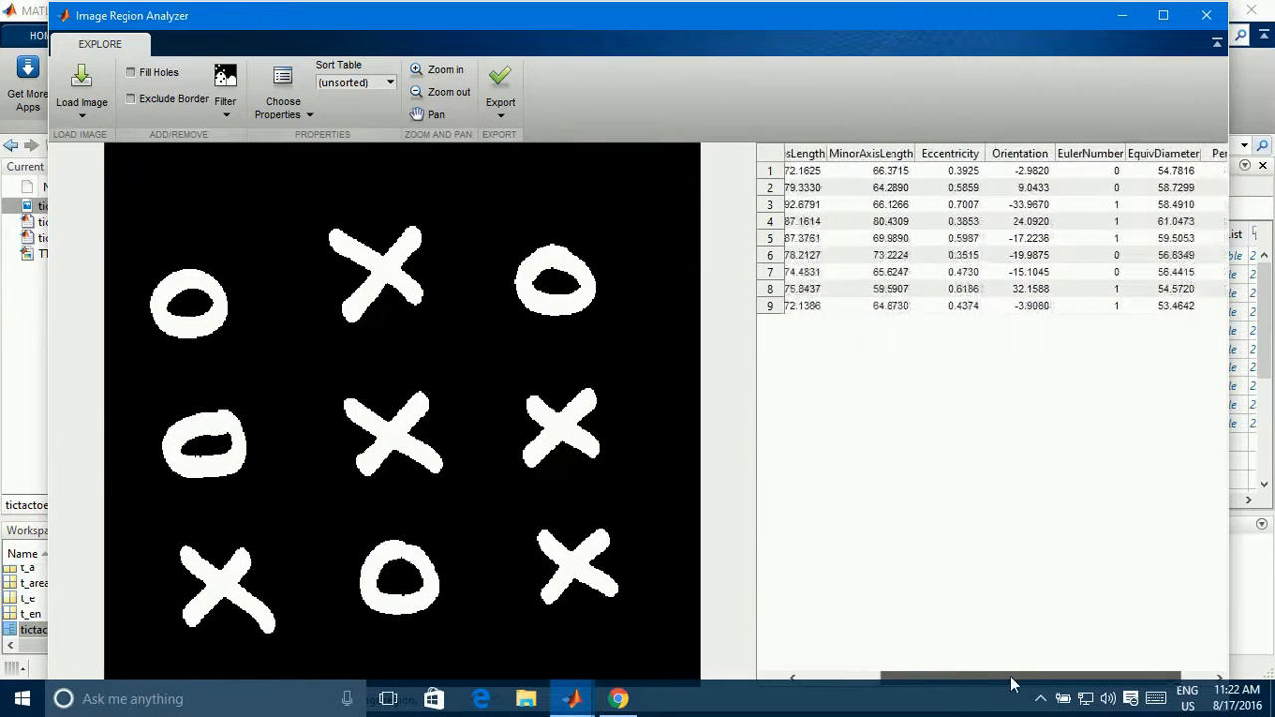
Cap EulerNumber at 0.95 to isolate the four O marks, then close the analyzer.
{"action": "scroll", "scroll_direction": "right", "scroll_amount": 3}
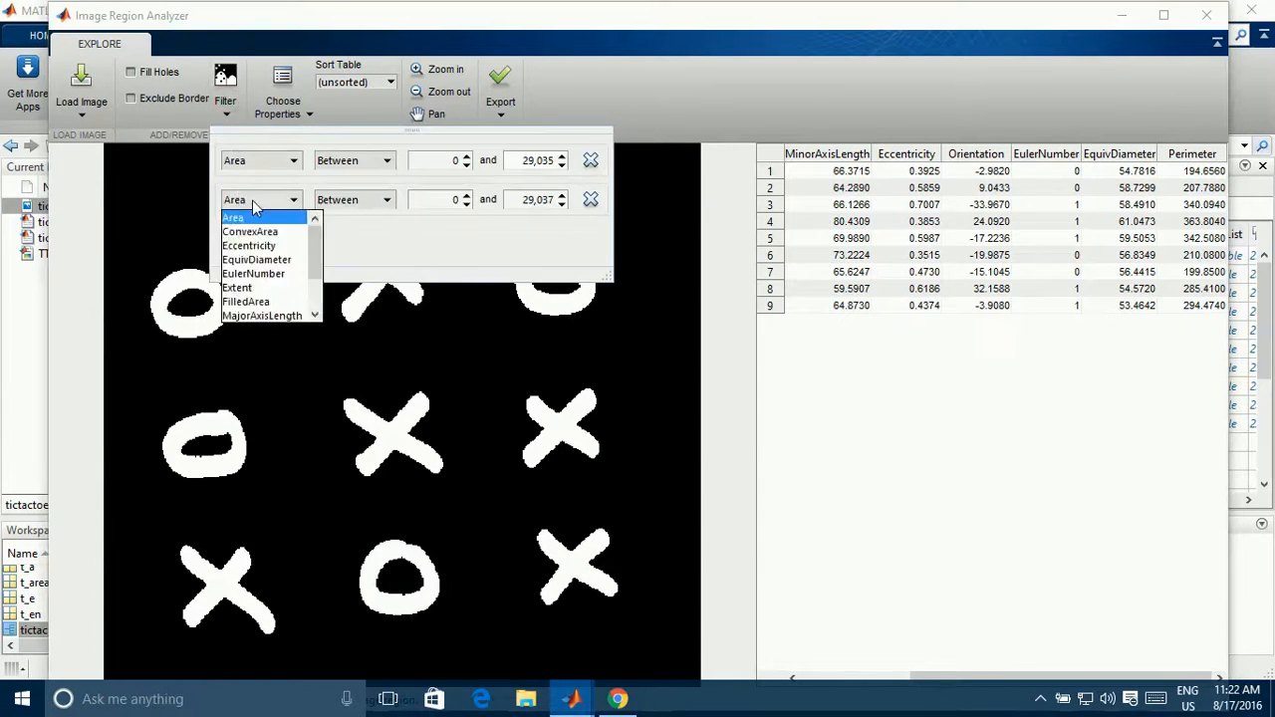
{"action": "mouse_move", "coordinate": [263, 287]}
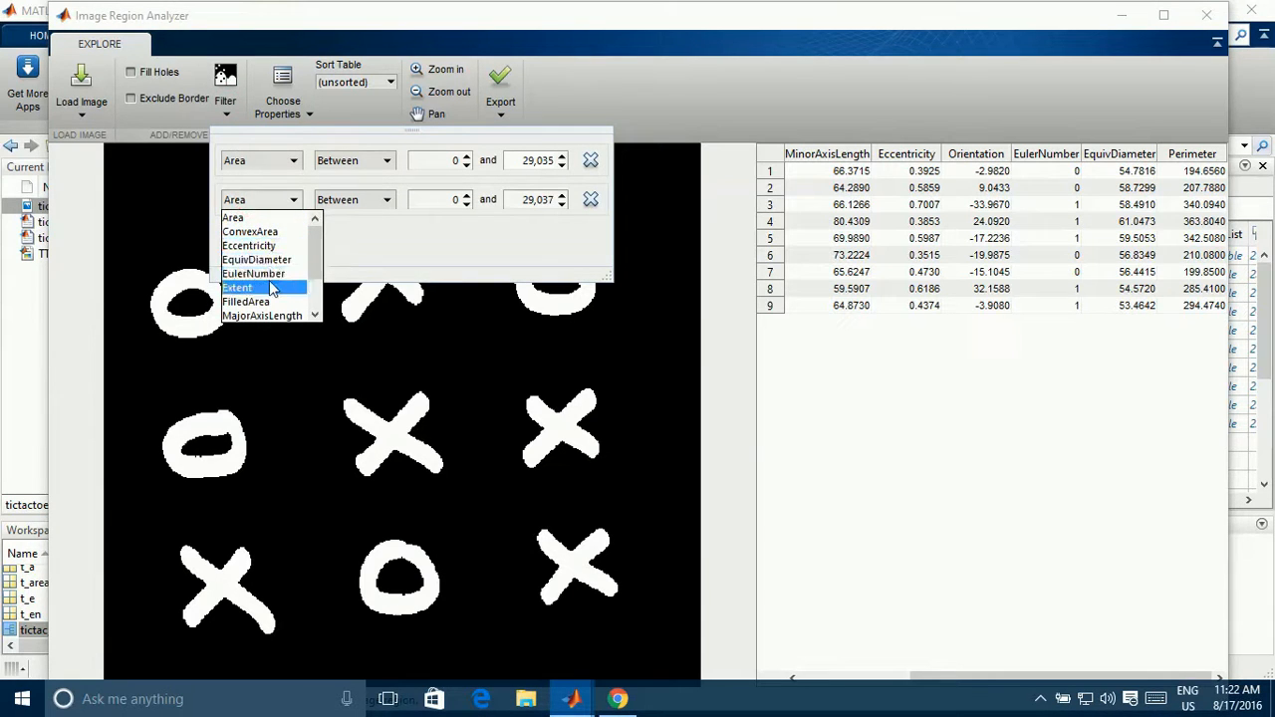
{"action": "left_click", "coordinate": [253, 275]}
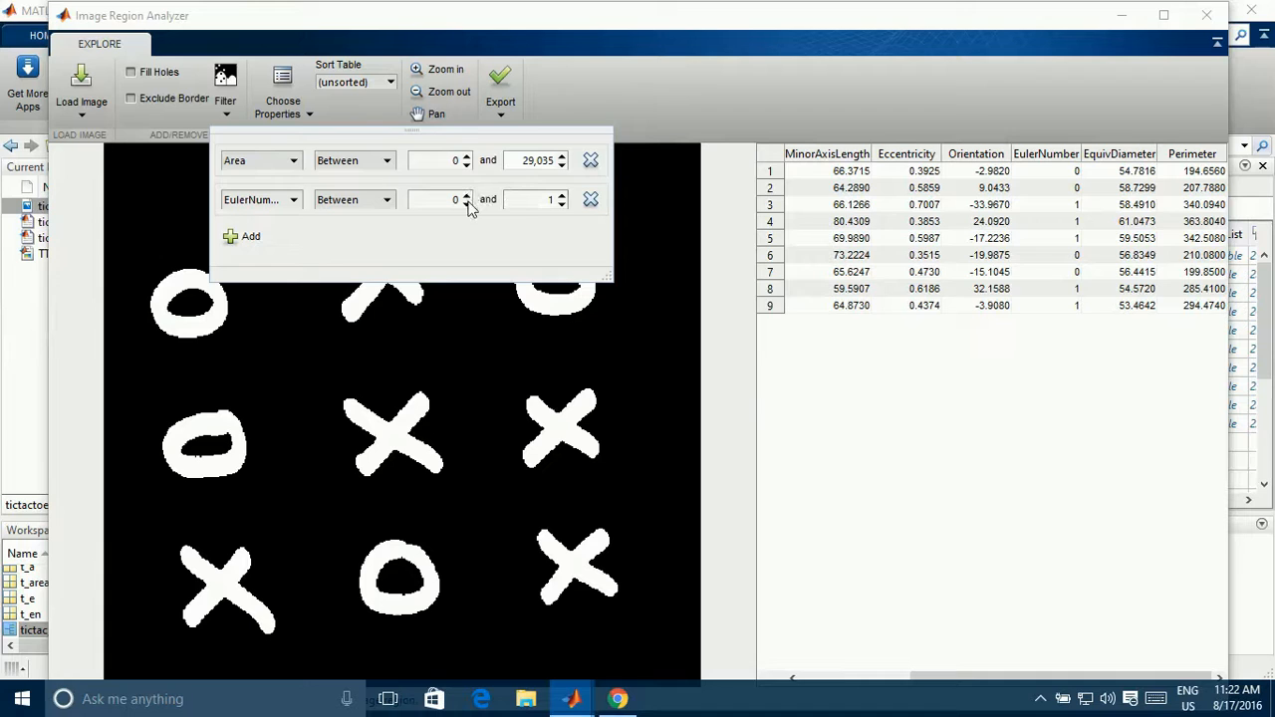
{"action": "type", "text": "0.95"}
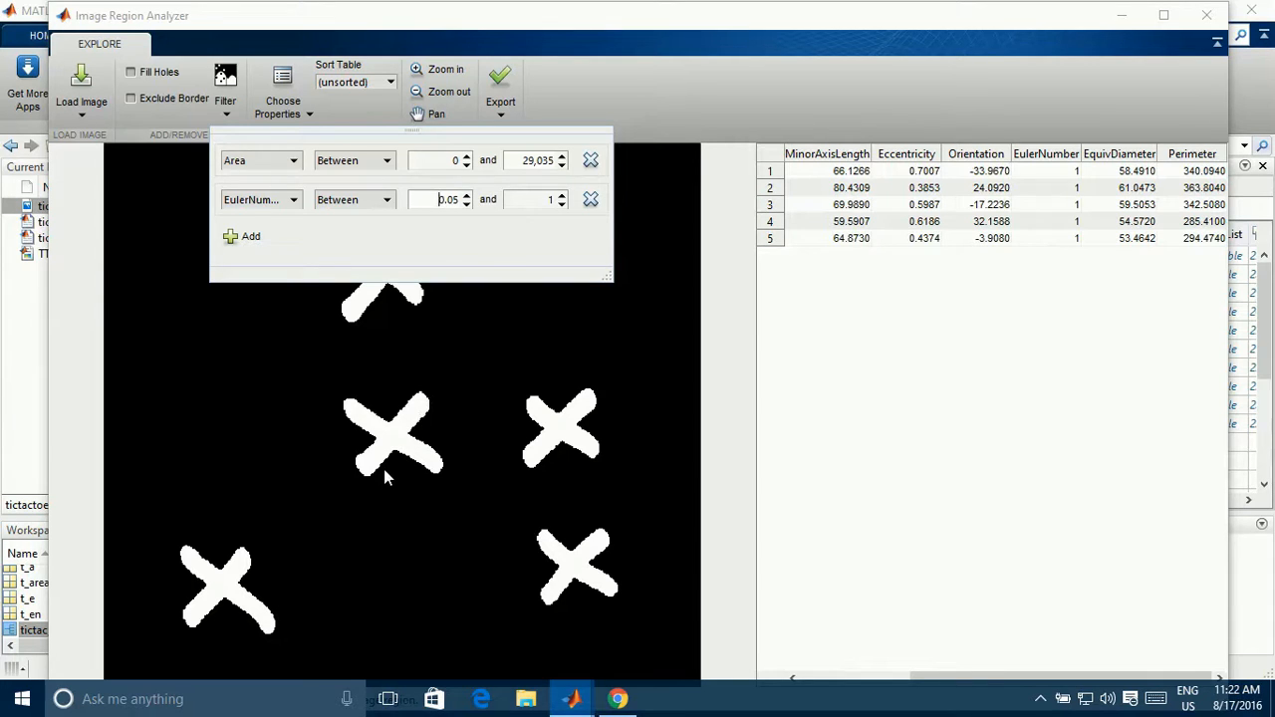
{"action": "mouse_move", "coordinate": [417, 484]}
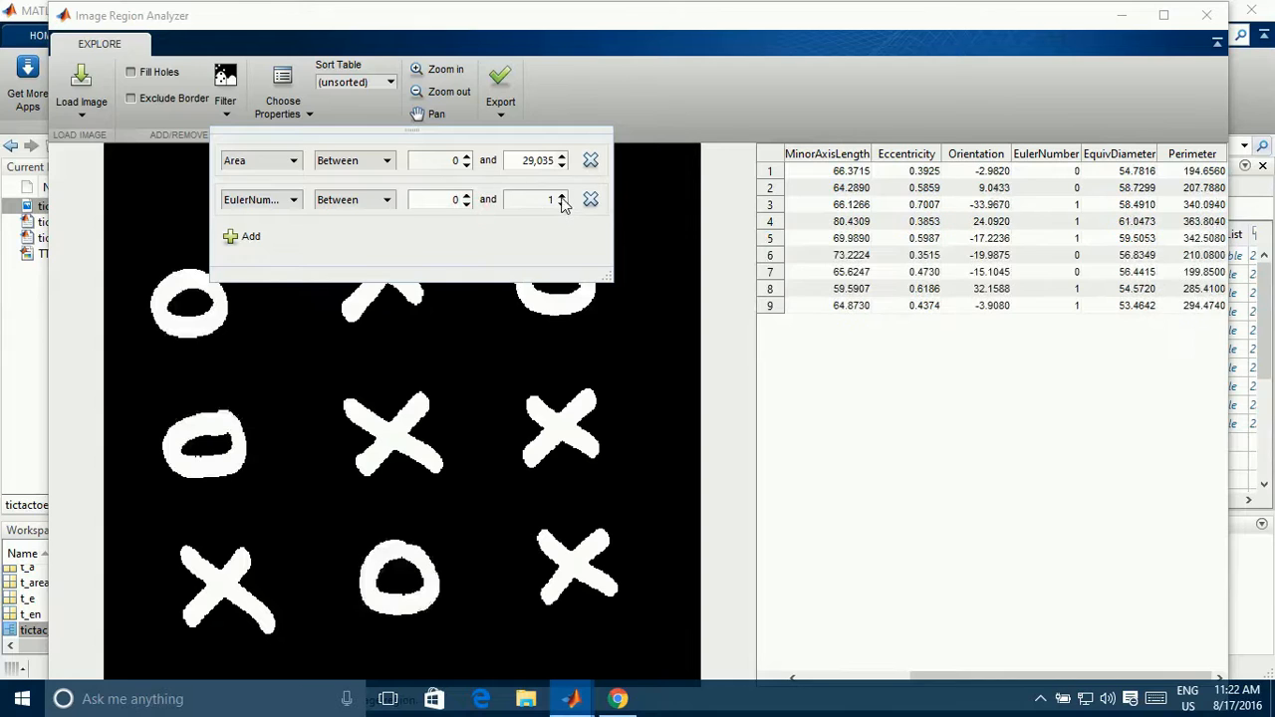
{"action": "left_click", "coordinate": [562, 199]}
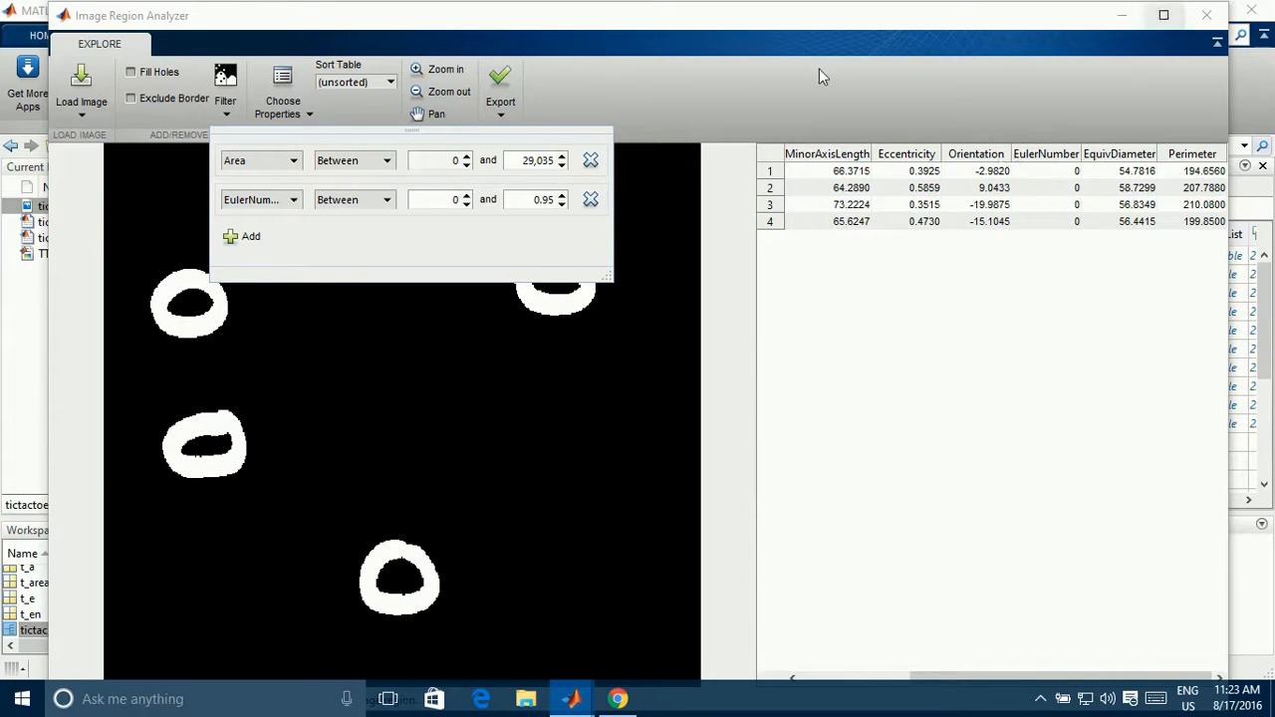
{"action": "mouse_move", "coordinate": [502, 102]}
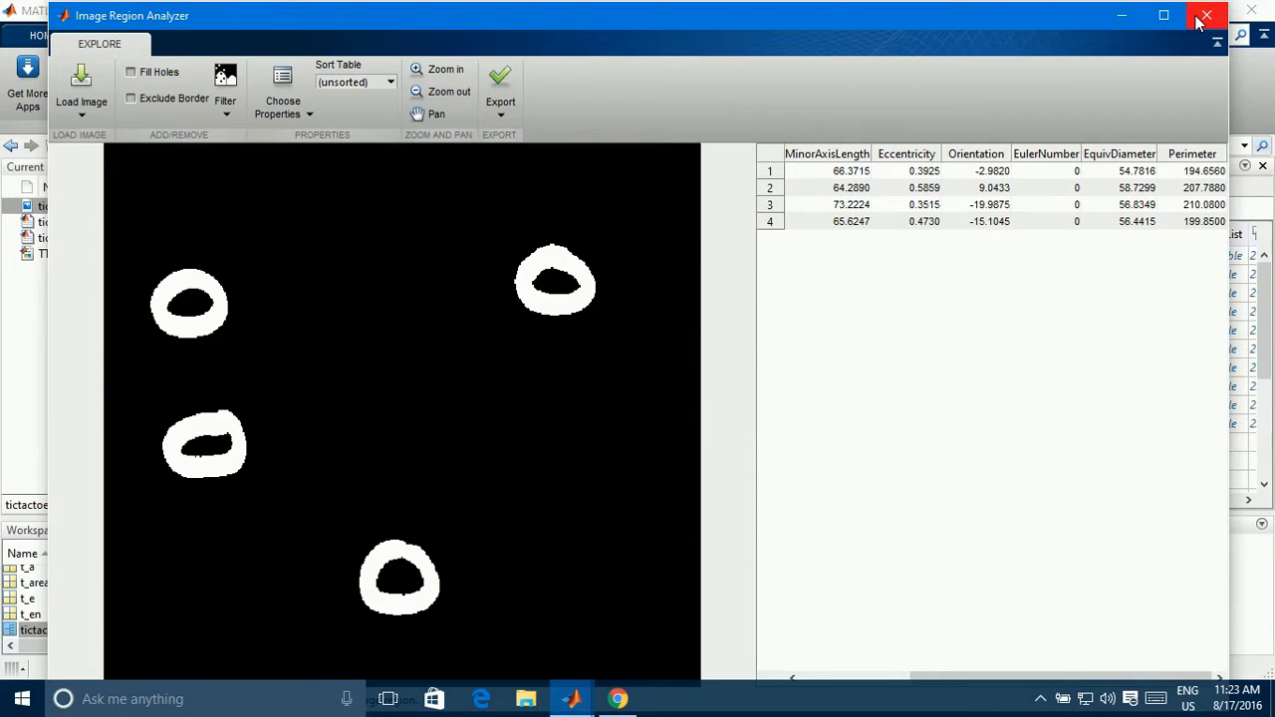
{"action": "left_click", "coordinate": [1207, 16]}
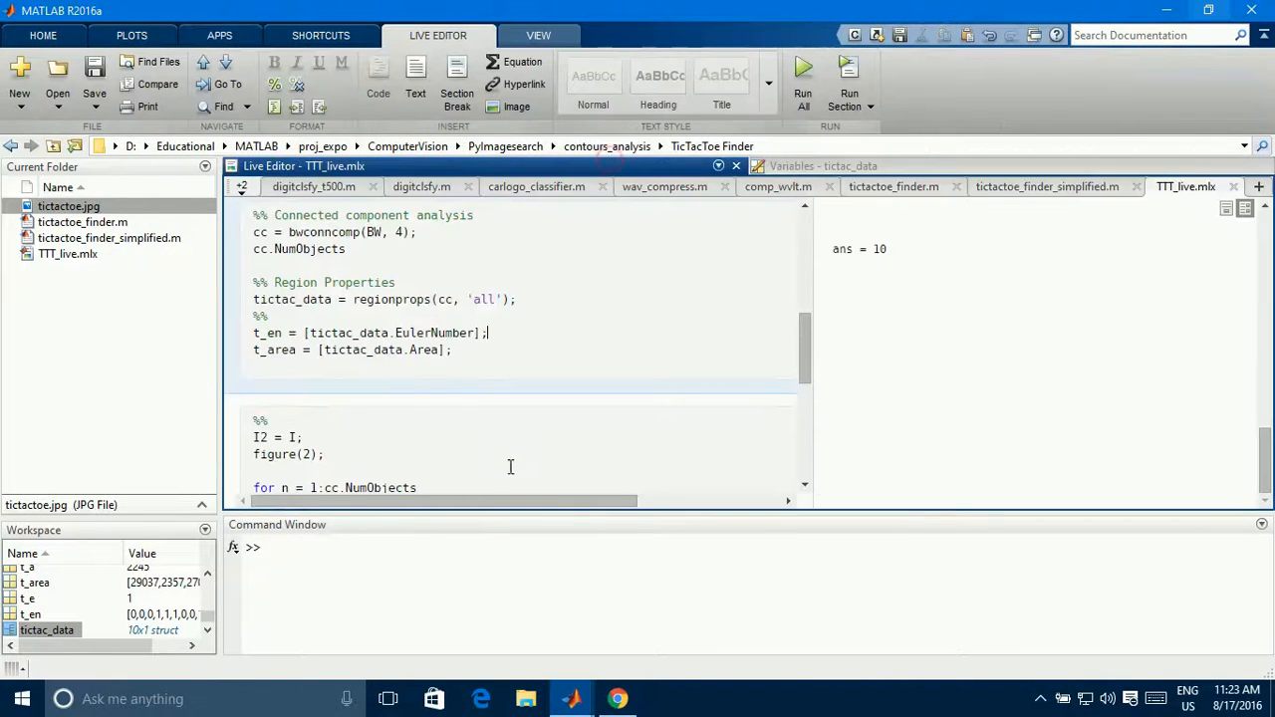
{"action": "left_click", "coordinate": [454, 350]}
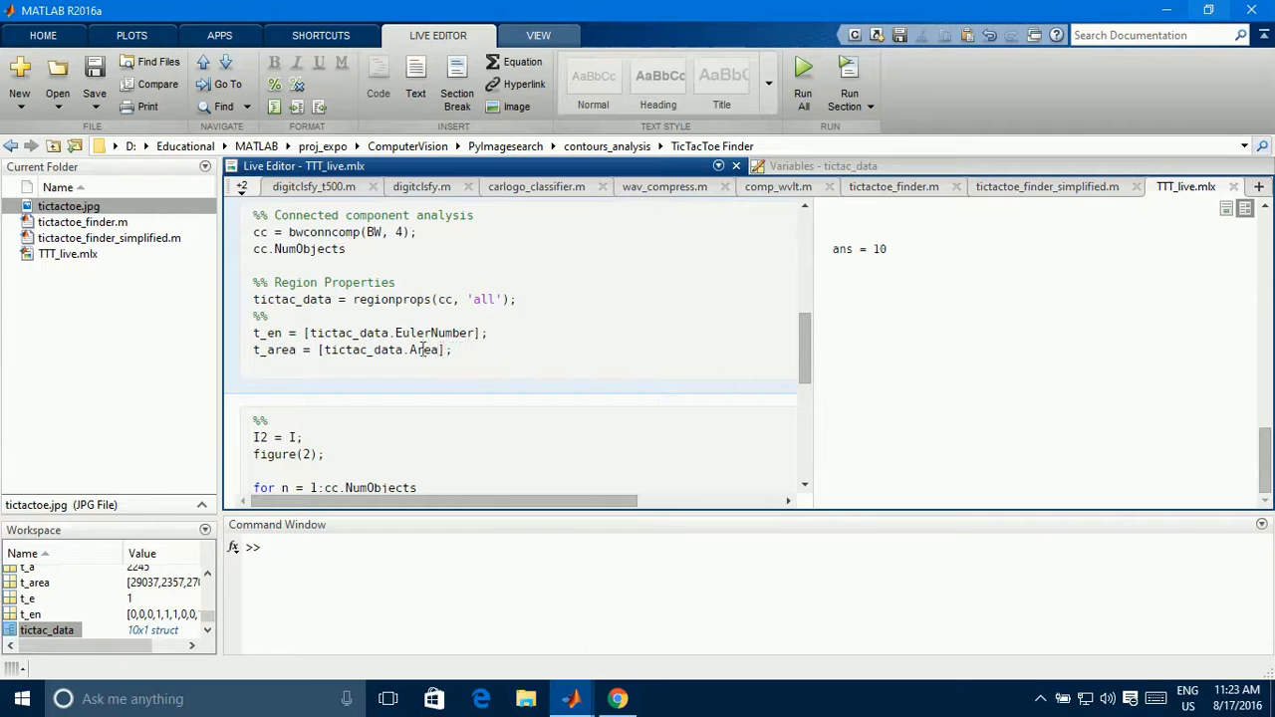
{"action": "double_click", "coordinate": [433, 333]}
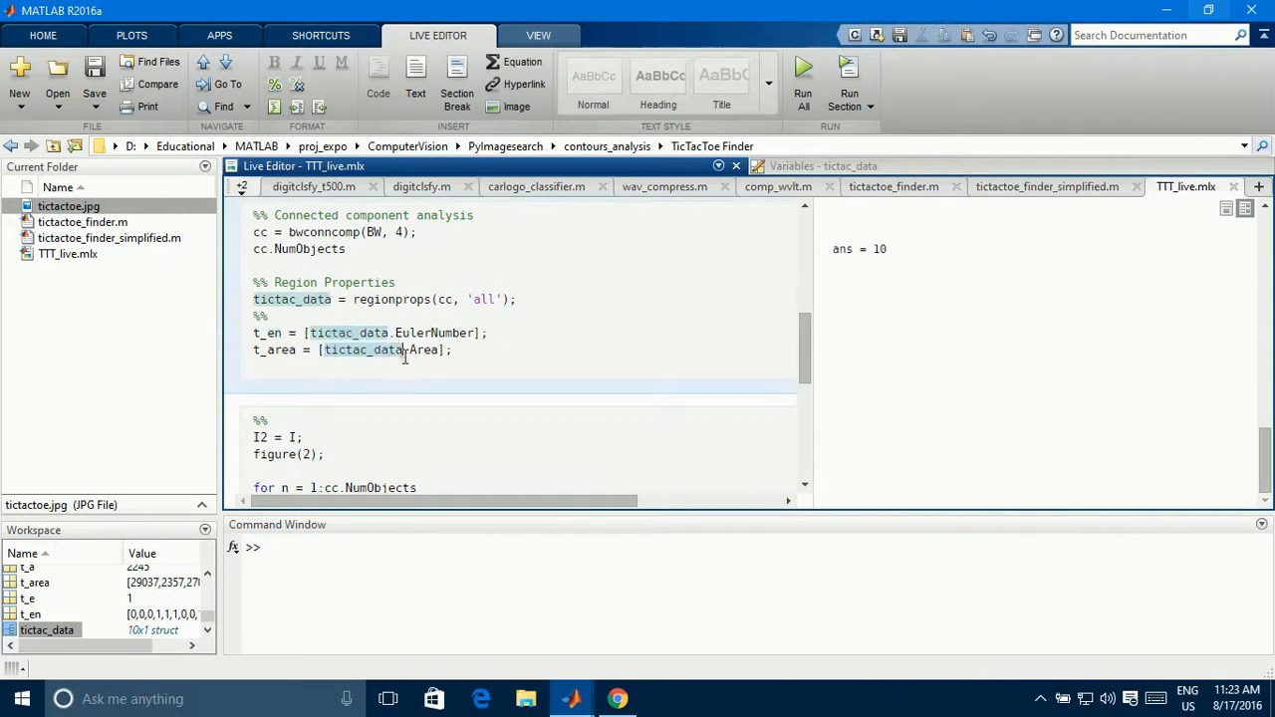
{"action": "double_click", "coordinate": [275, 351]}
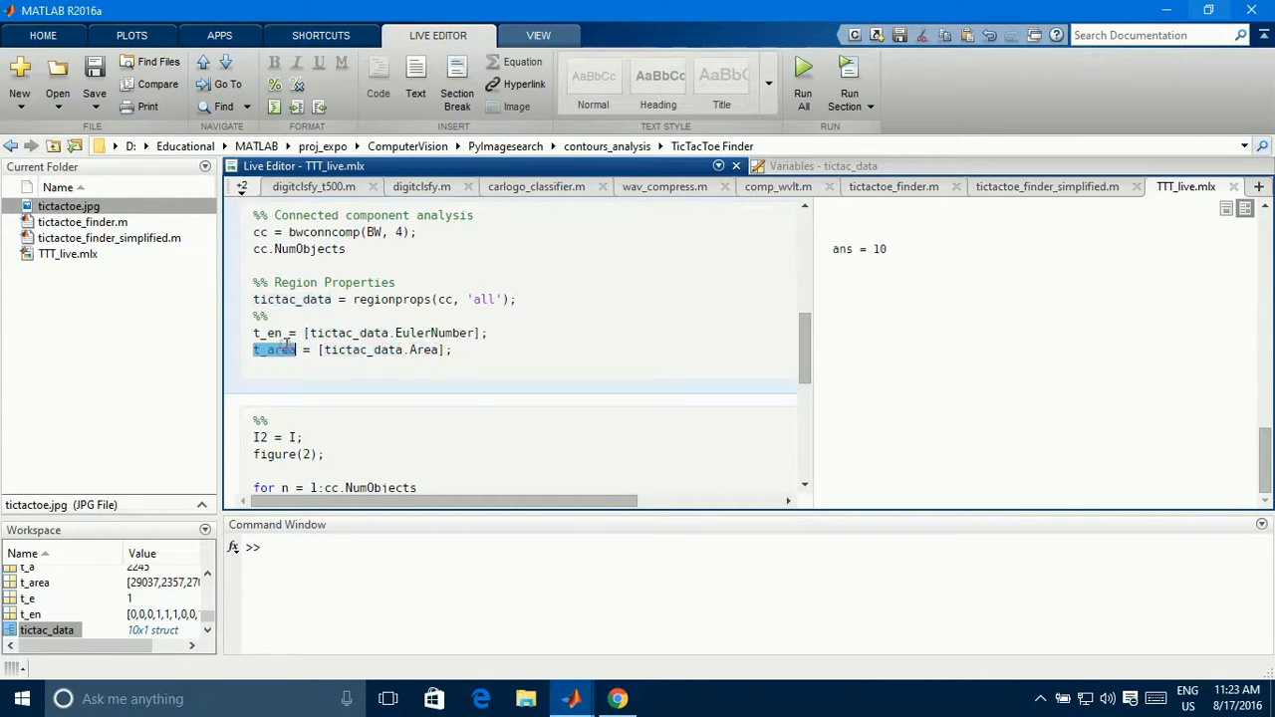
{"action": "left_click", "coordinate": [279, 367]}
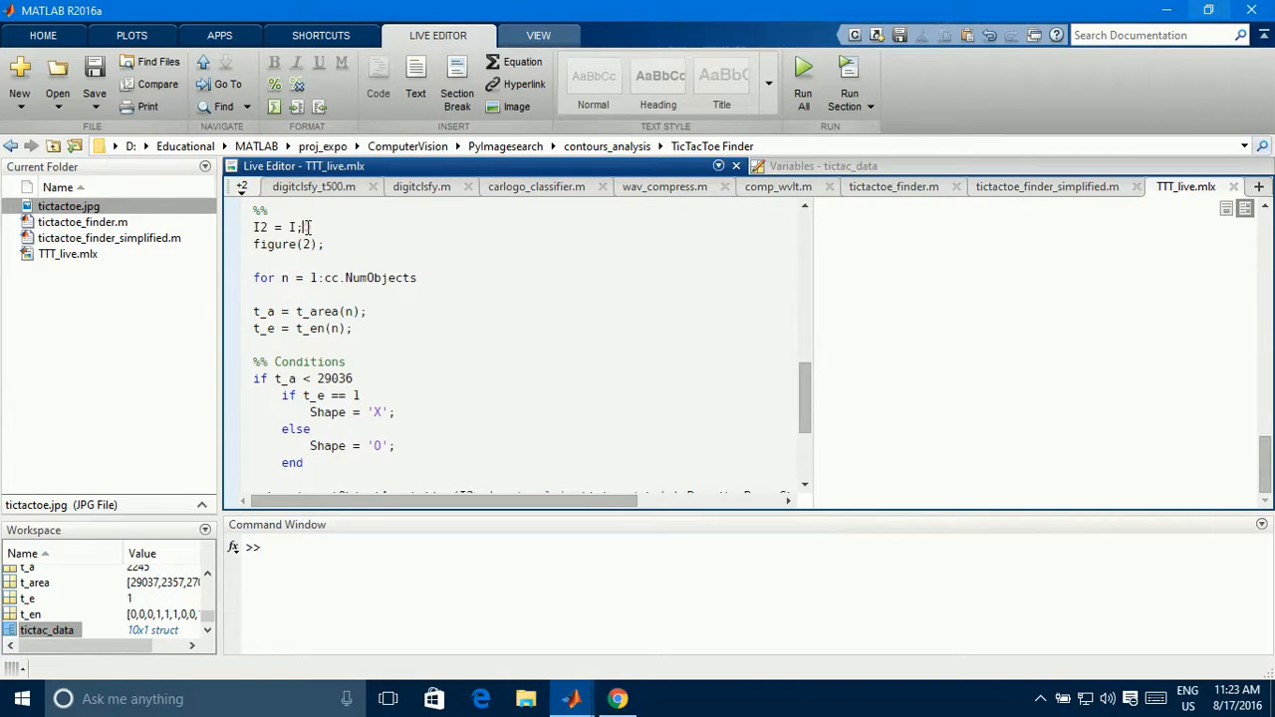
{"action": "triple_click", "coordinate": [283, 227]}
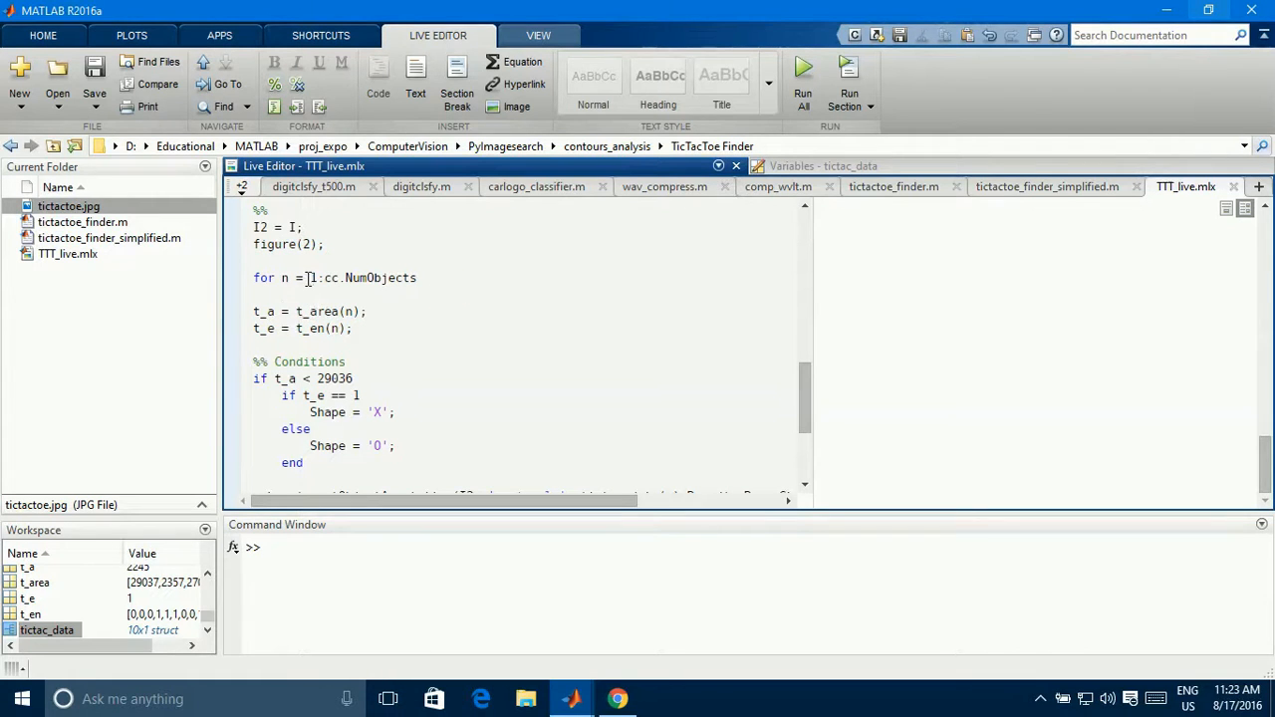
{"action": "double_click", "coordinate": [383, 279]}
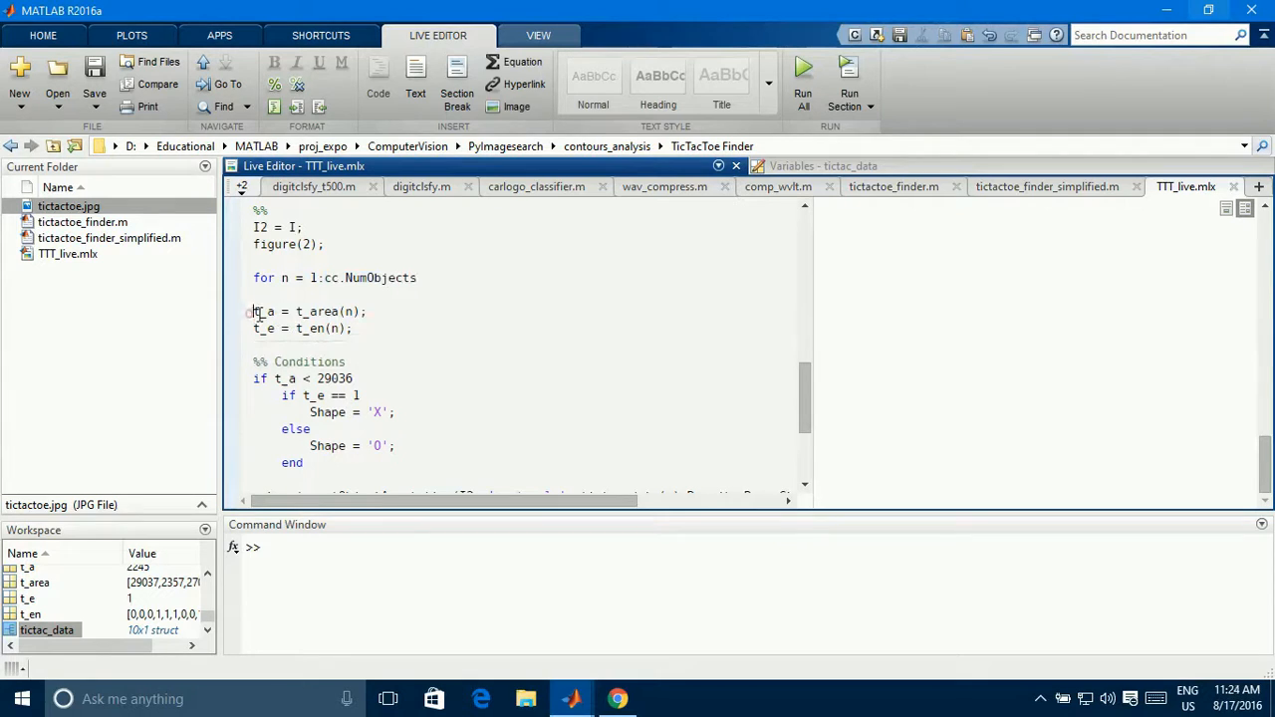
{"action": "triple_click", "coordinate": [309, 311]}
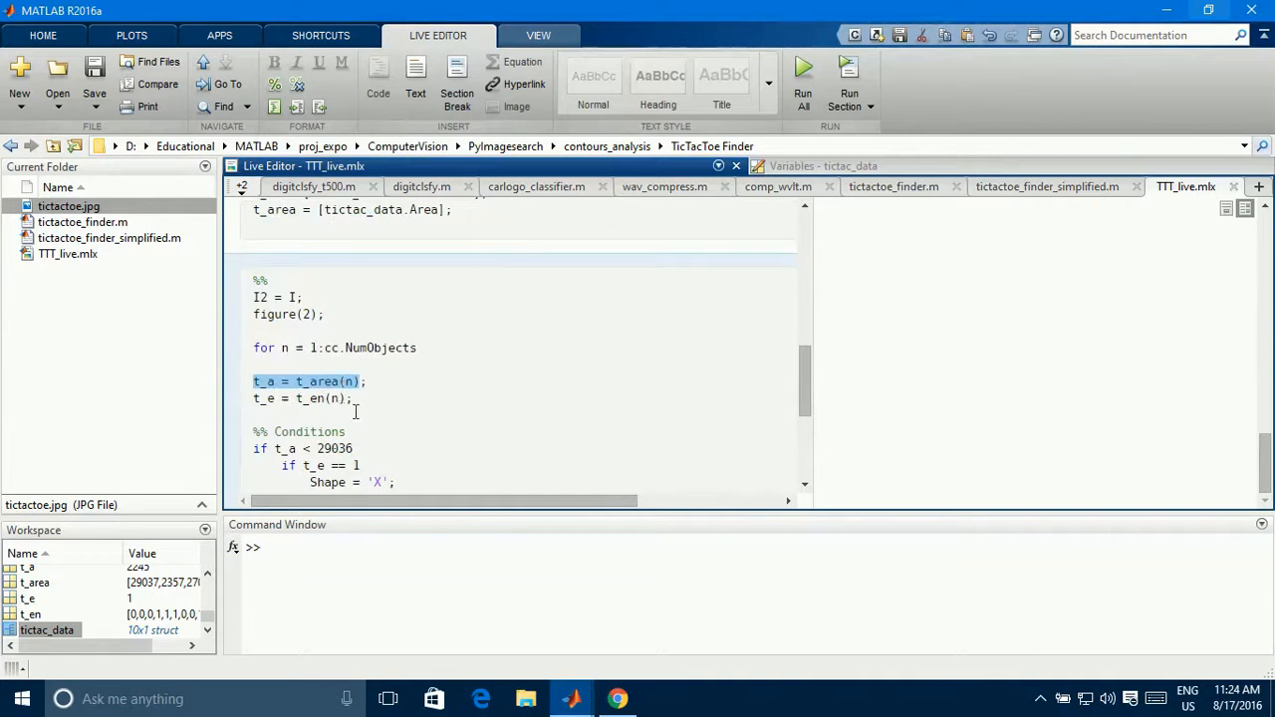
{"action": "scroll", "scroll_direction": "up", "scroll_amount": 3}
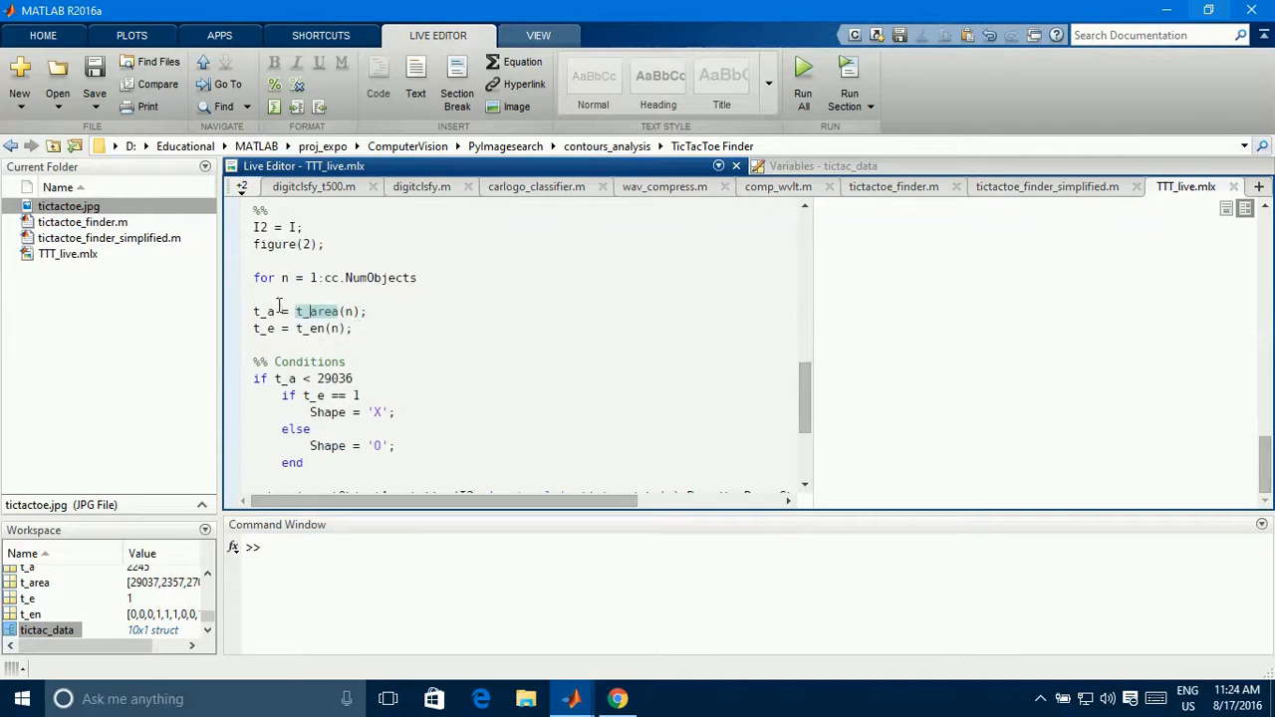
{"action": "mouse_move", "coordinate": [257, 329]}
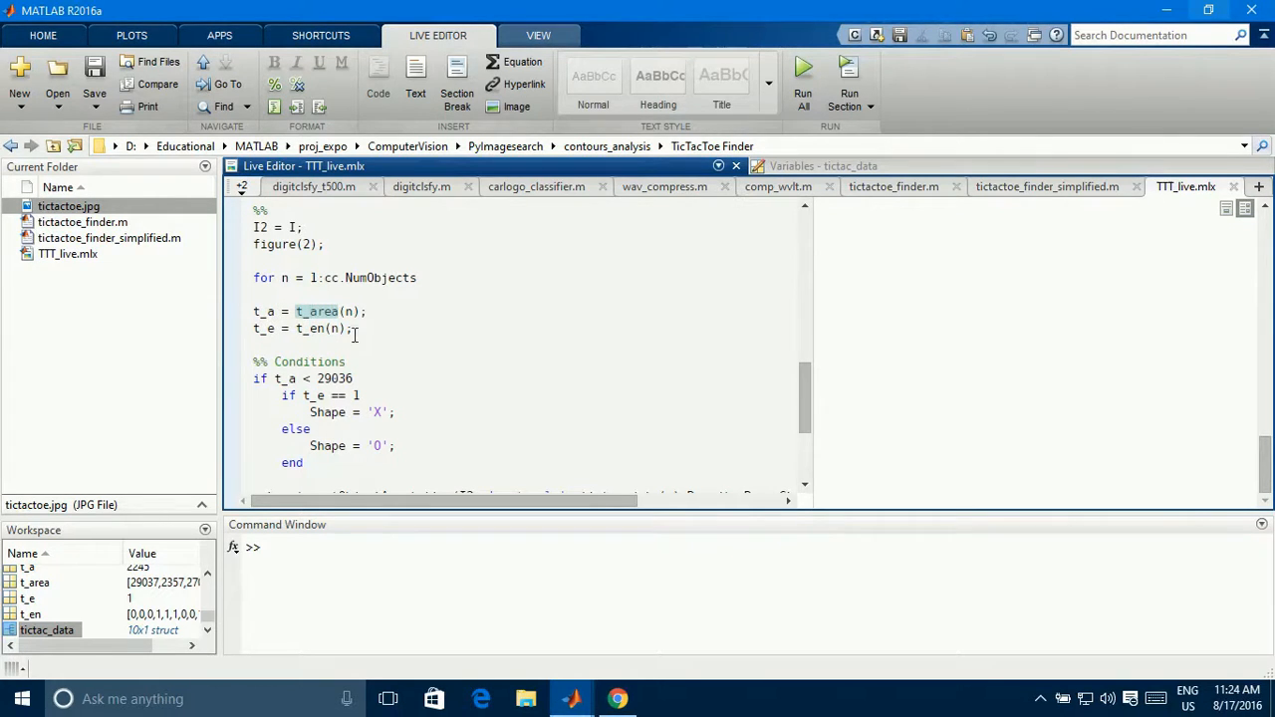
{"action": "scroll", "scroll_direction": "down", "scroll_amount": 3}
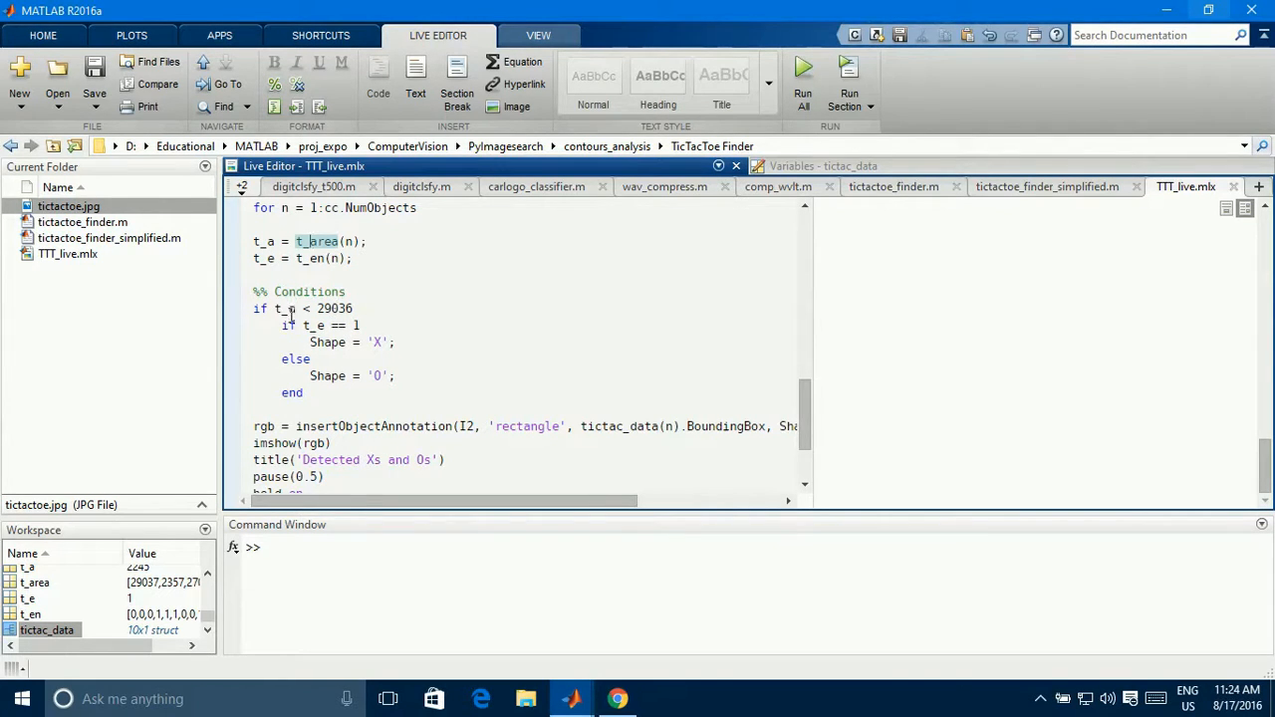
{"action": "double_click", "coordinate": [331, 307]}
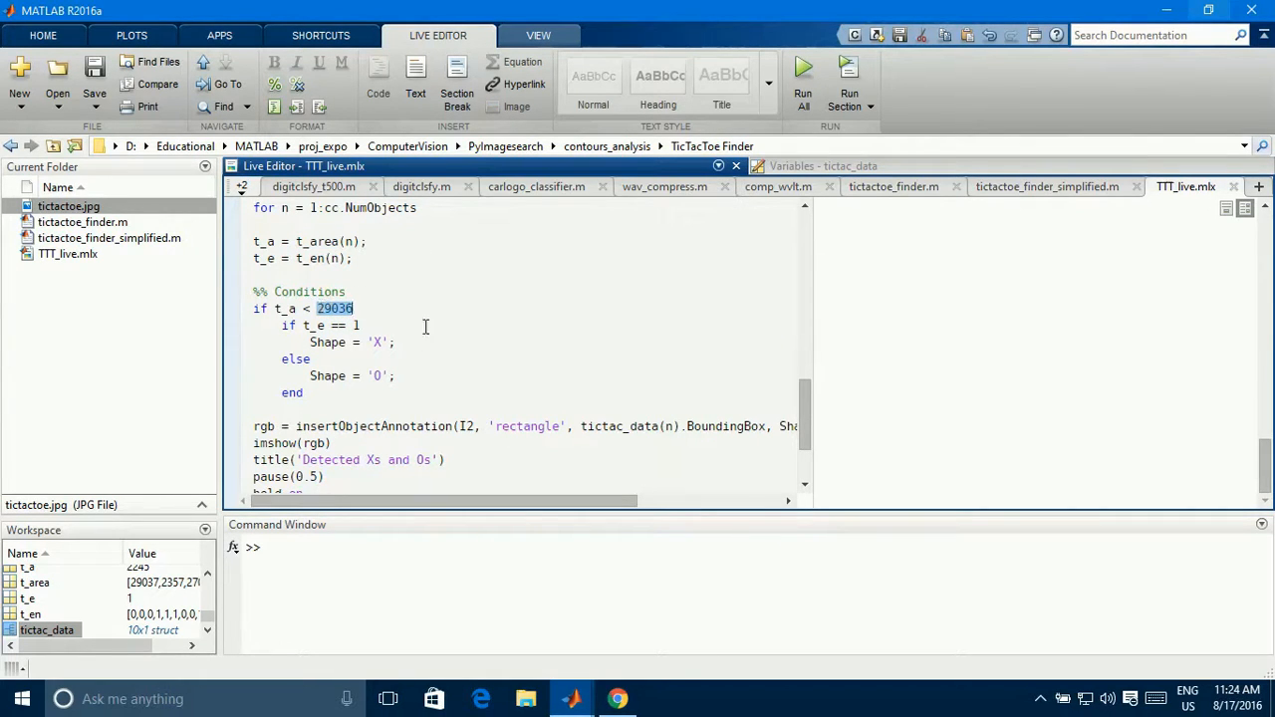
{"action": "mouse_move", "coordinate": [602, 359]}
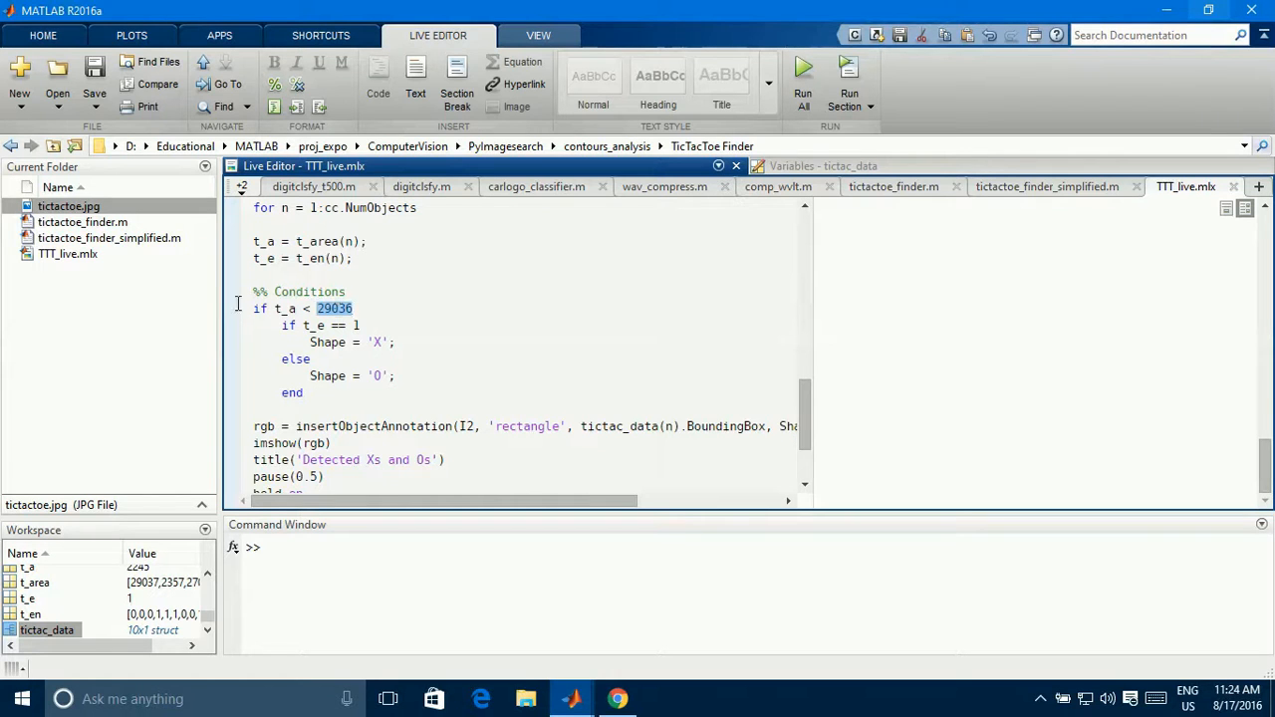
{"action": "left_click", "coordinate": [359, 327]}
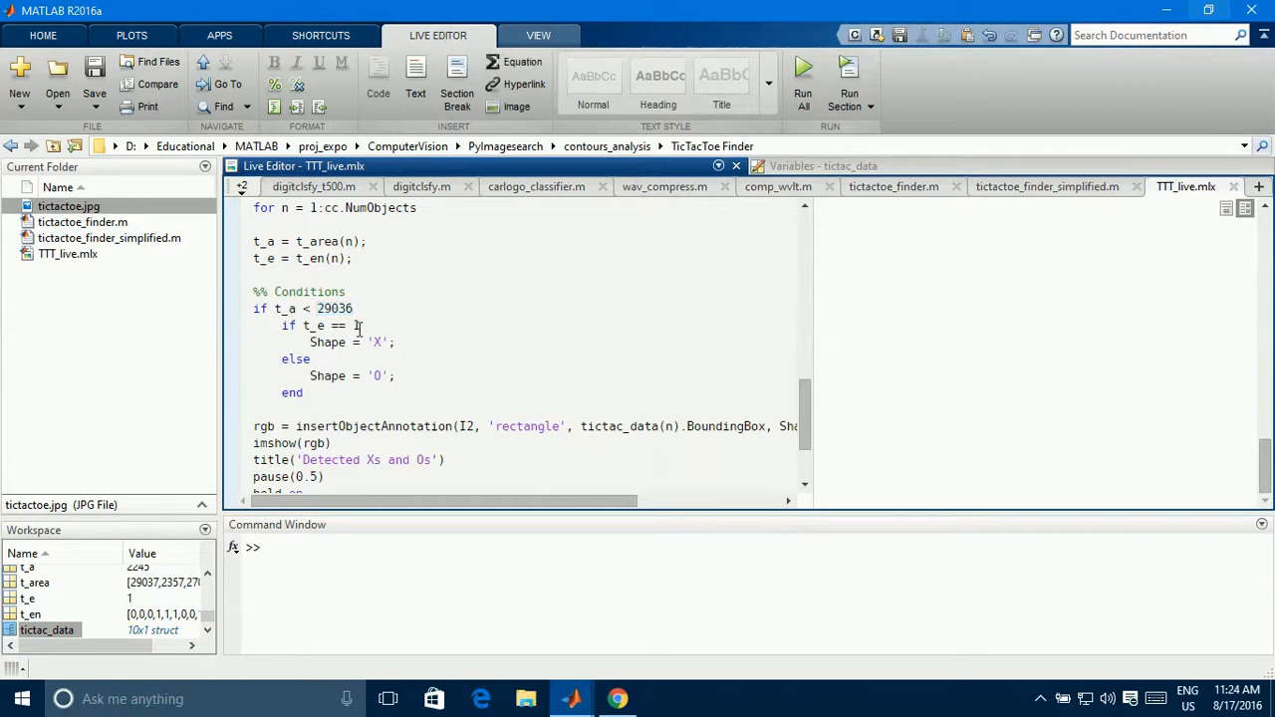
{"action": "double_click", "coordinate": [313, 327]}
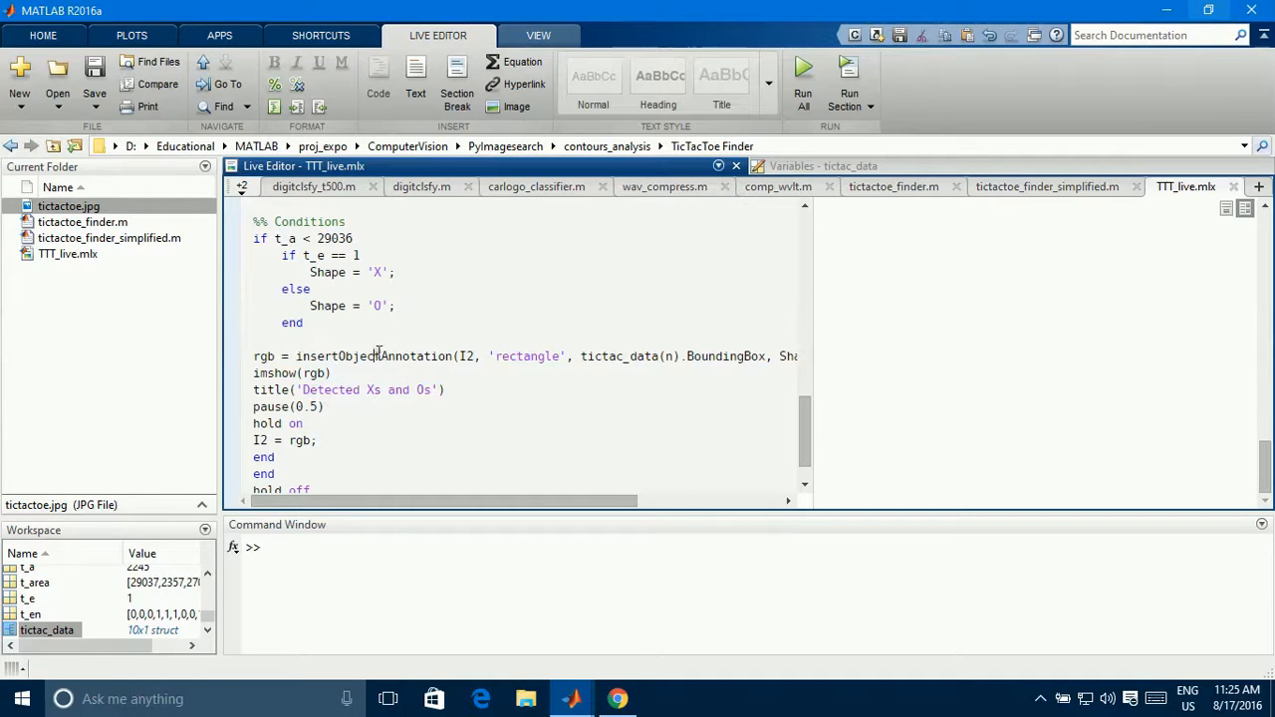
{"action": "double_click", "coordinate": [373, 355]}
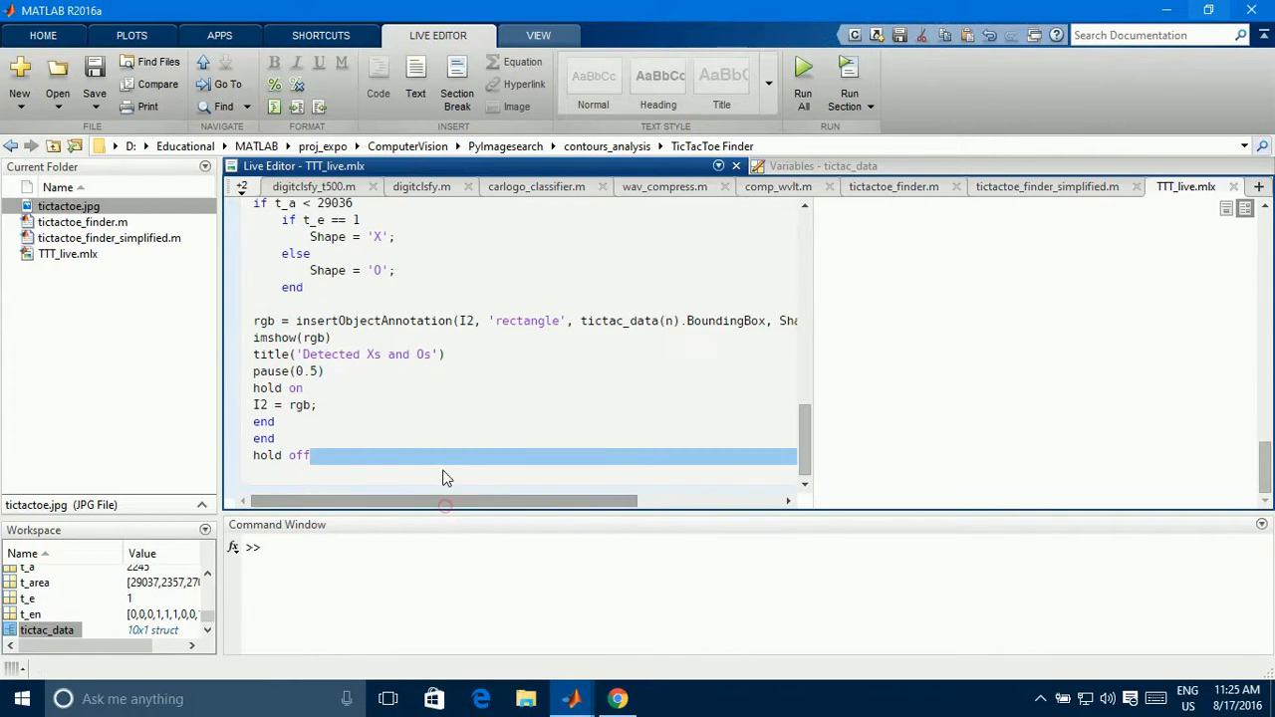
{"action": "left_click", "coordinate": [462, 321]}
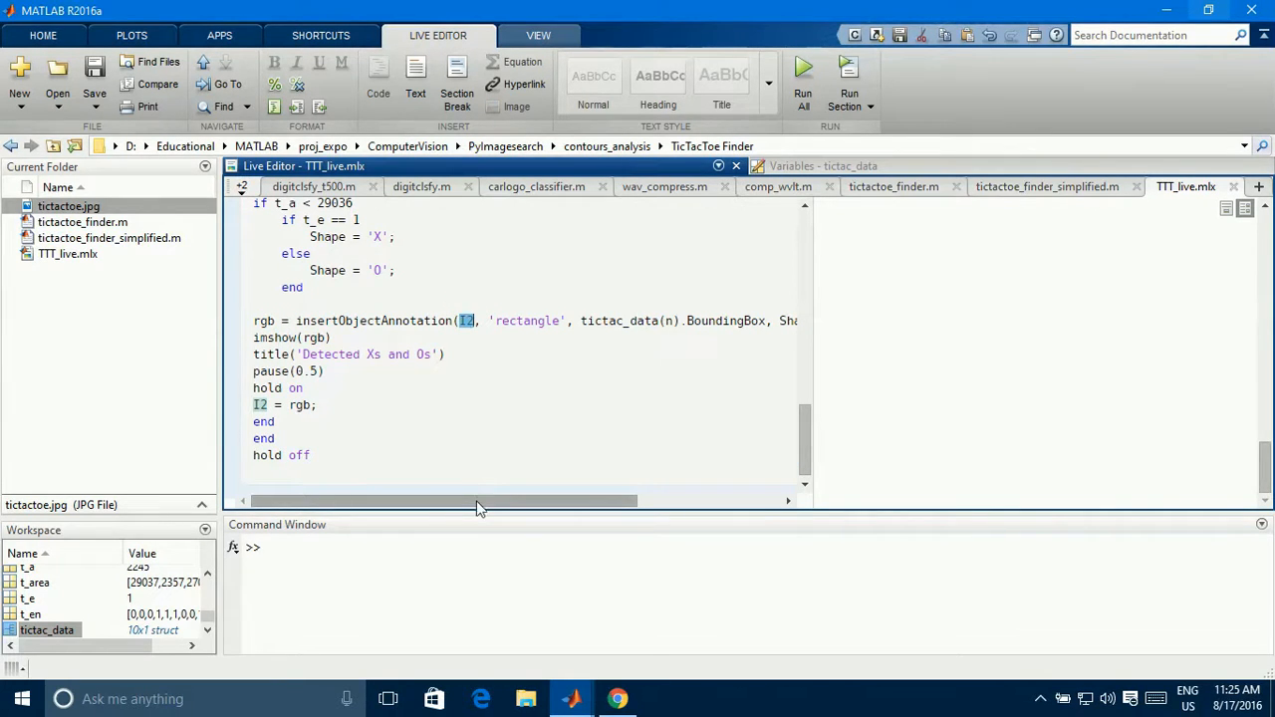
{"action": "left_click_drag", "start_coordinate": [478, 500], "coordinate": [574, 500]}
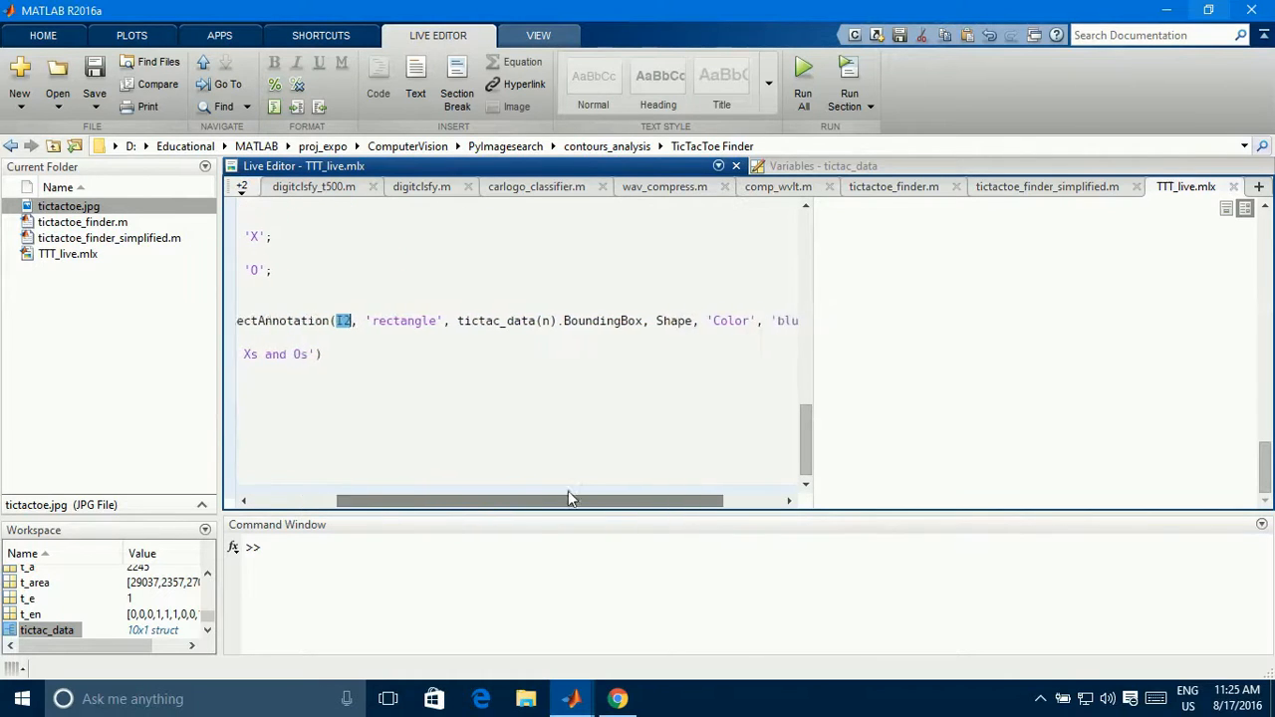
{"action": "left_click_drag", "start_coordinate": [574, 500], "coordinate": [628, 501]}
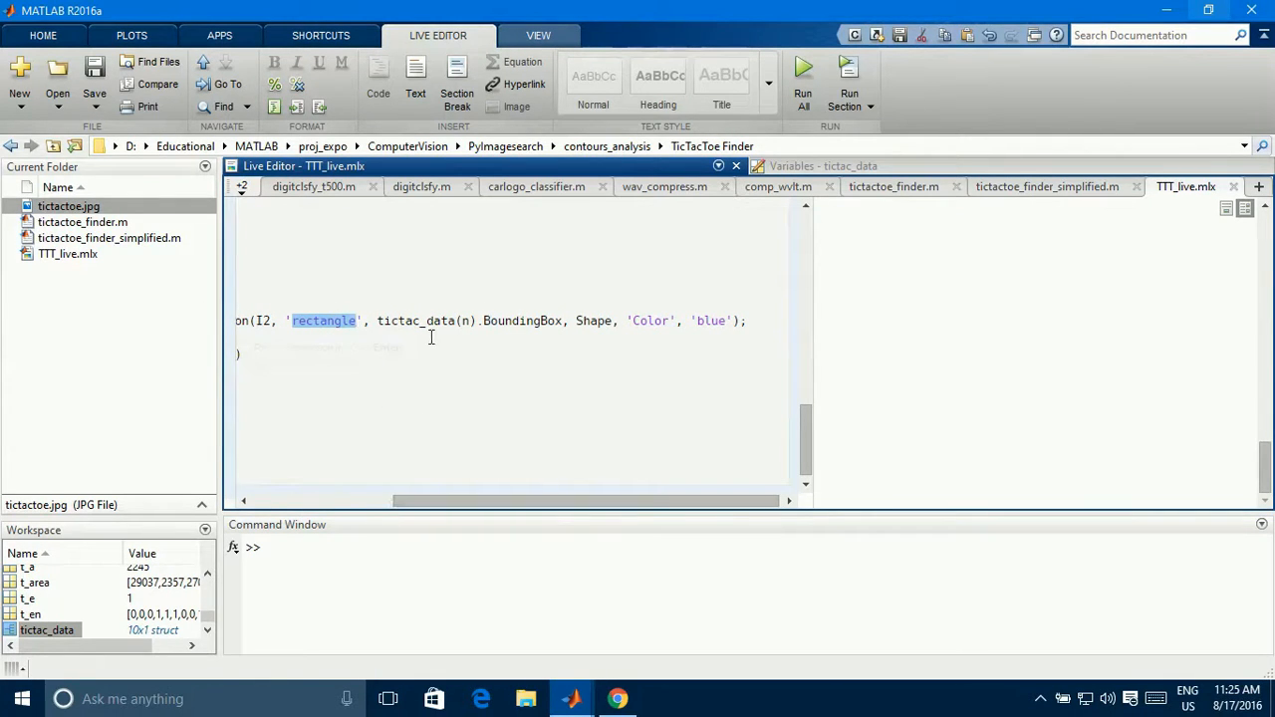
{"action": "double_click", "coordinate": [522, 321]}
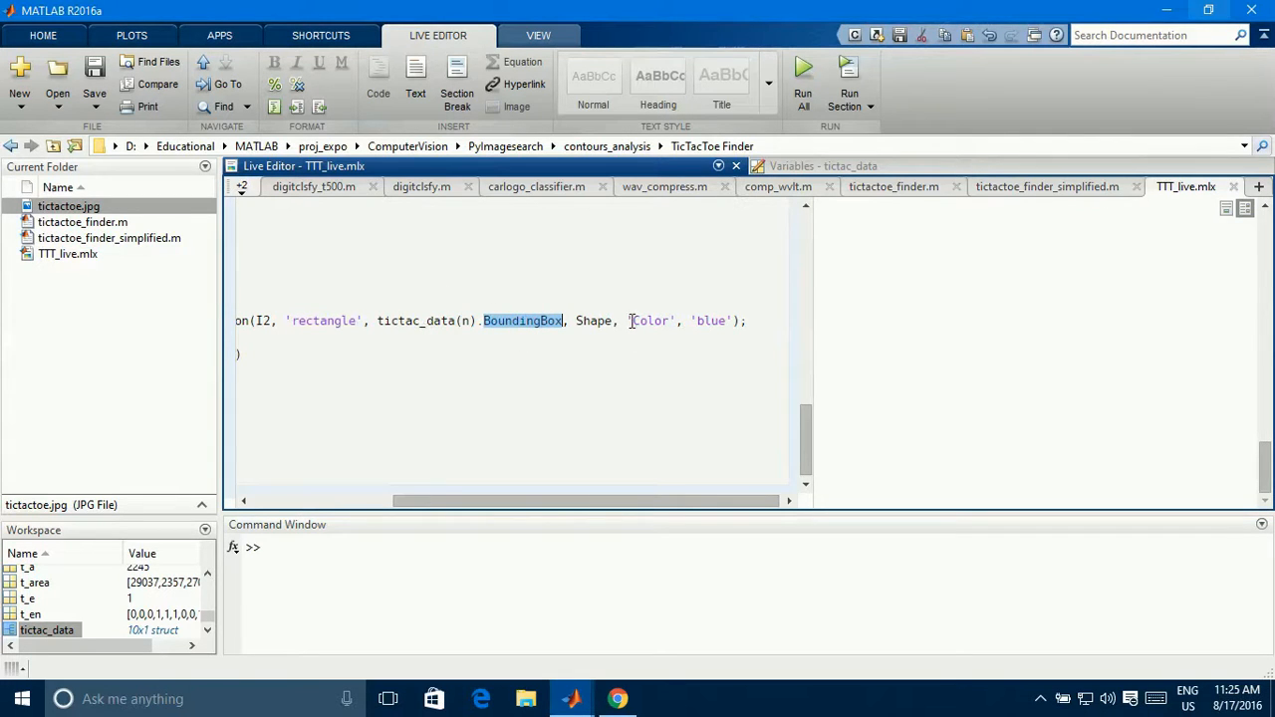
{"action": "double_click", "coordinate": [594, 321]}
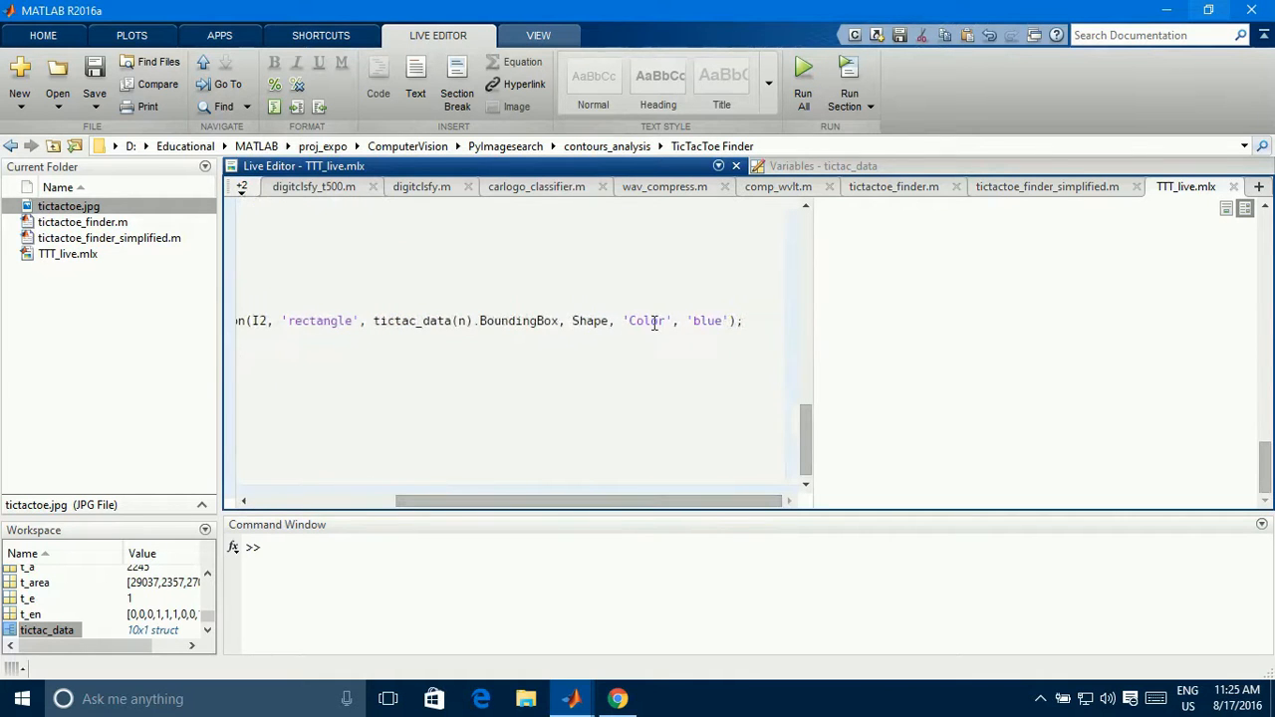
{"action": "double_click", "coordinate": [646, 321]}
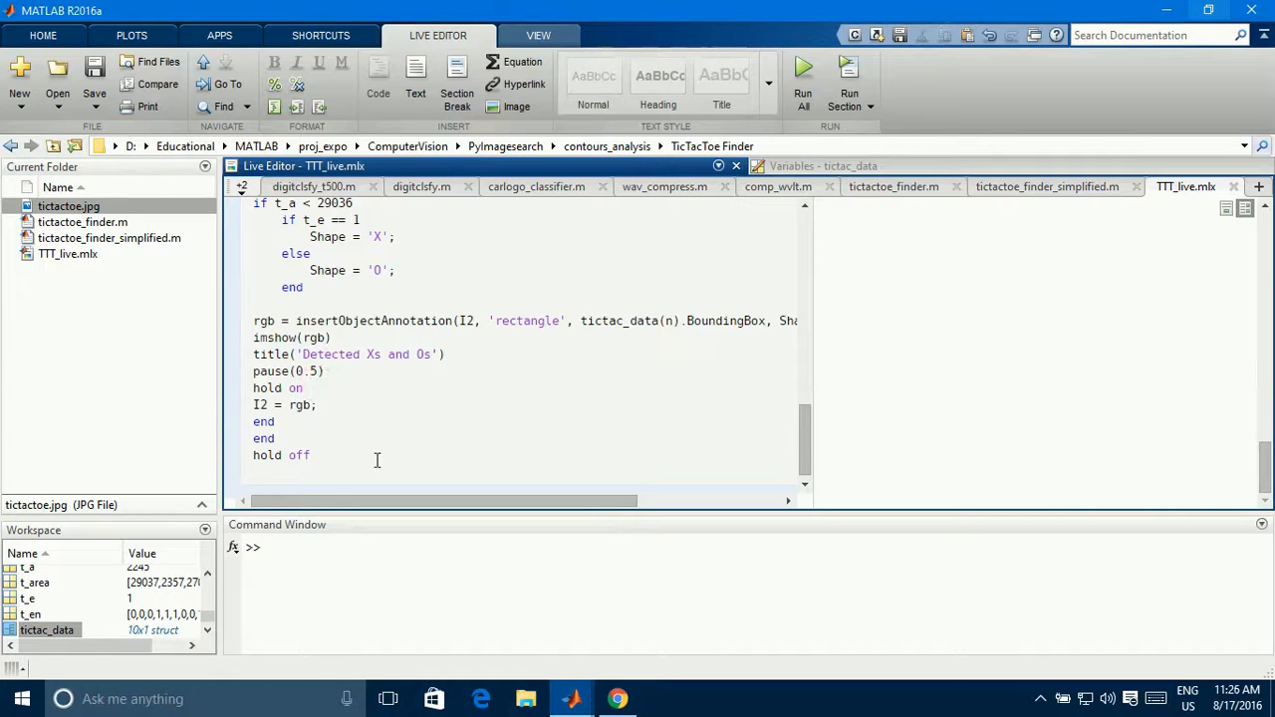
{"action": "mouse_move", "coordinate": [464, 414]}
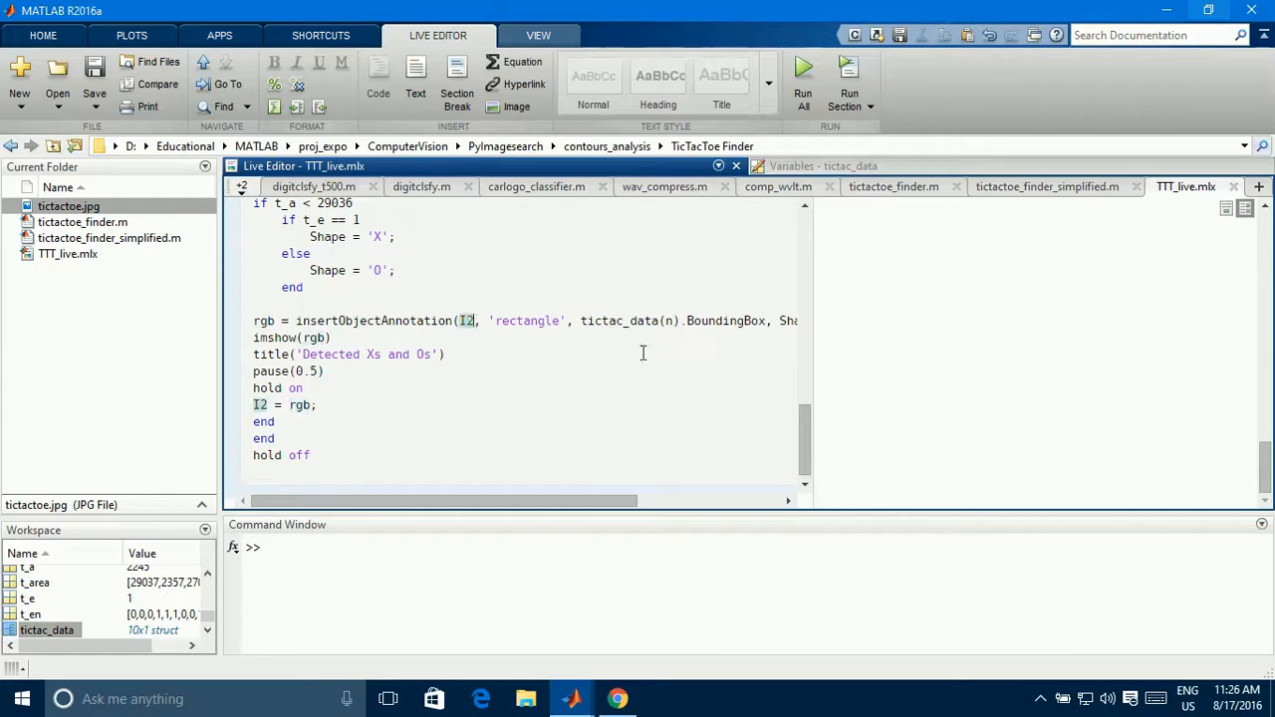
{"action": "double_click", "coordinate": [375, 319]}
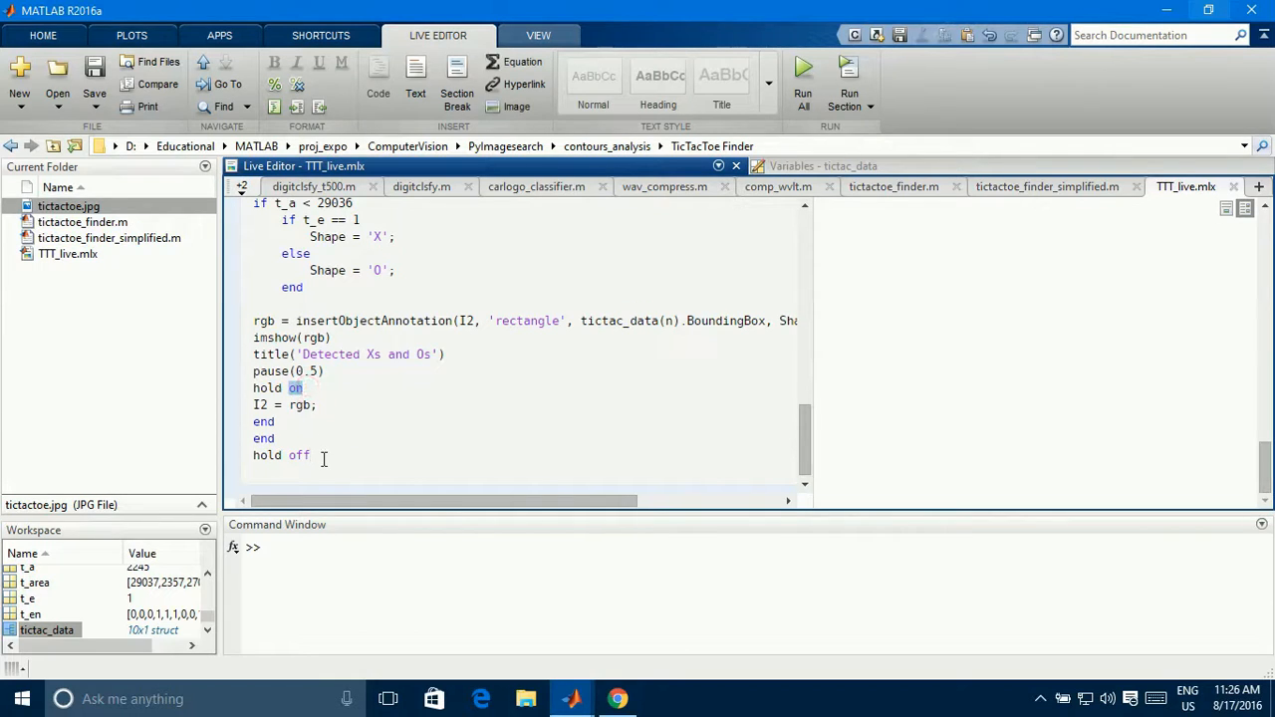
{"action": "double_click", "coordinate": [299, 454]}
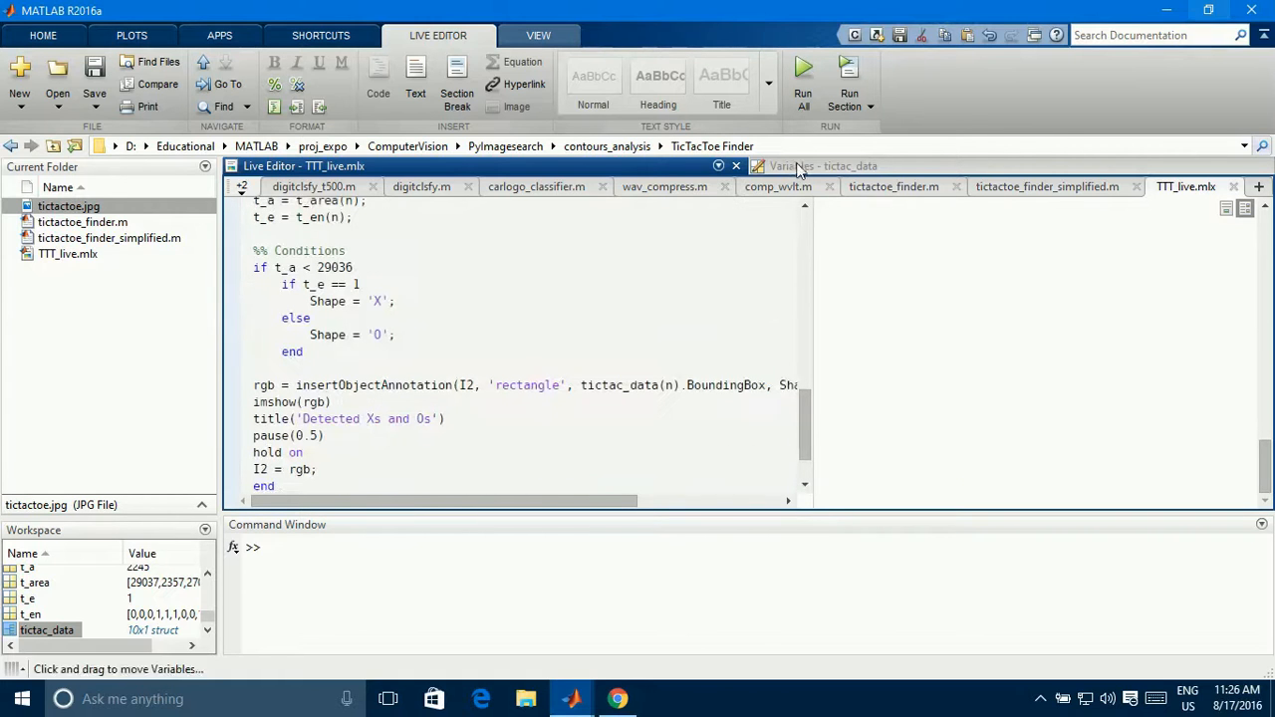
{"action": "mouse_move", "coordinate": [849, 76]}
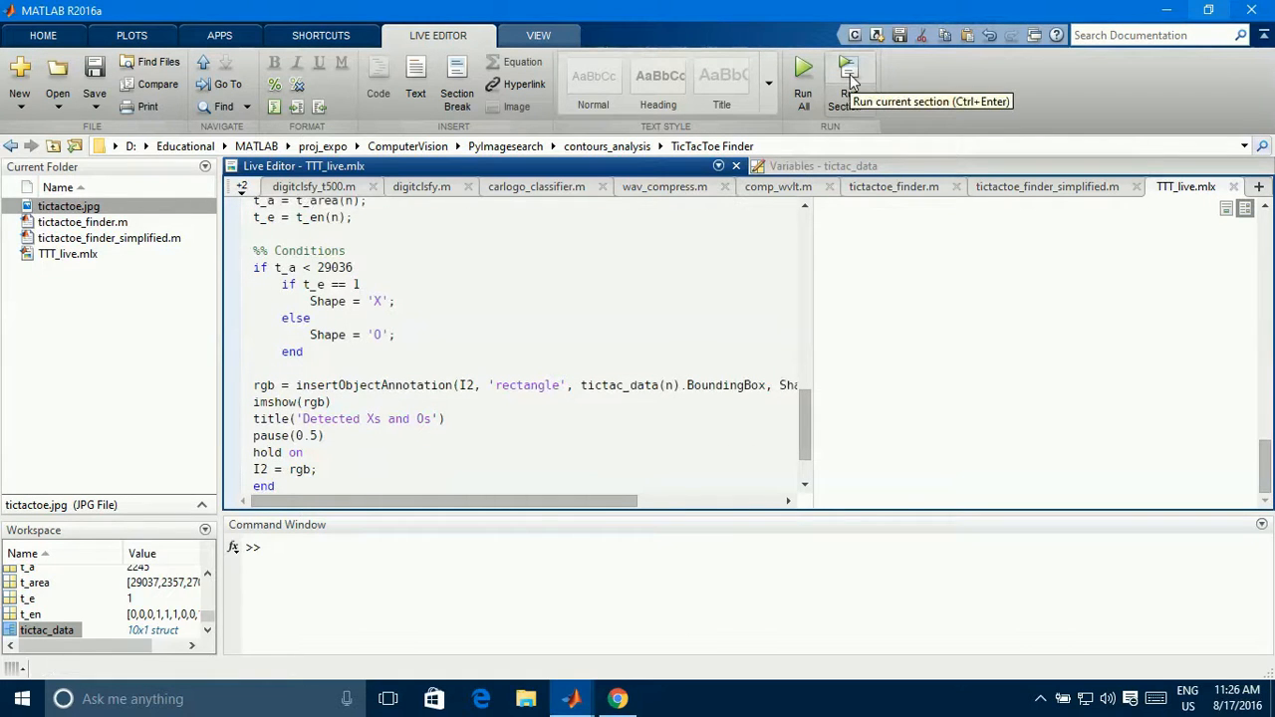
Run the annotation section to show 'Detected Xs and Os' with blue-boxed marks.
{"action": "left_click", "coordinate": [849, 76]}
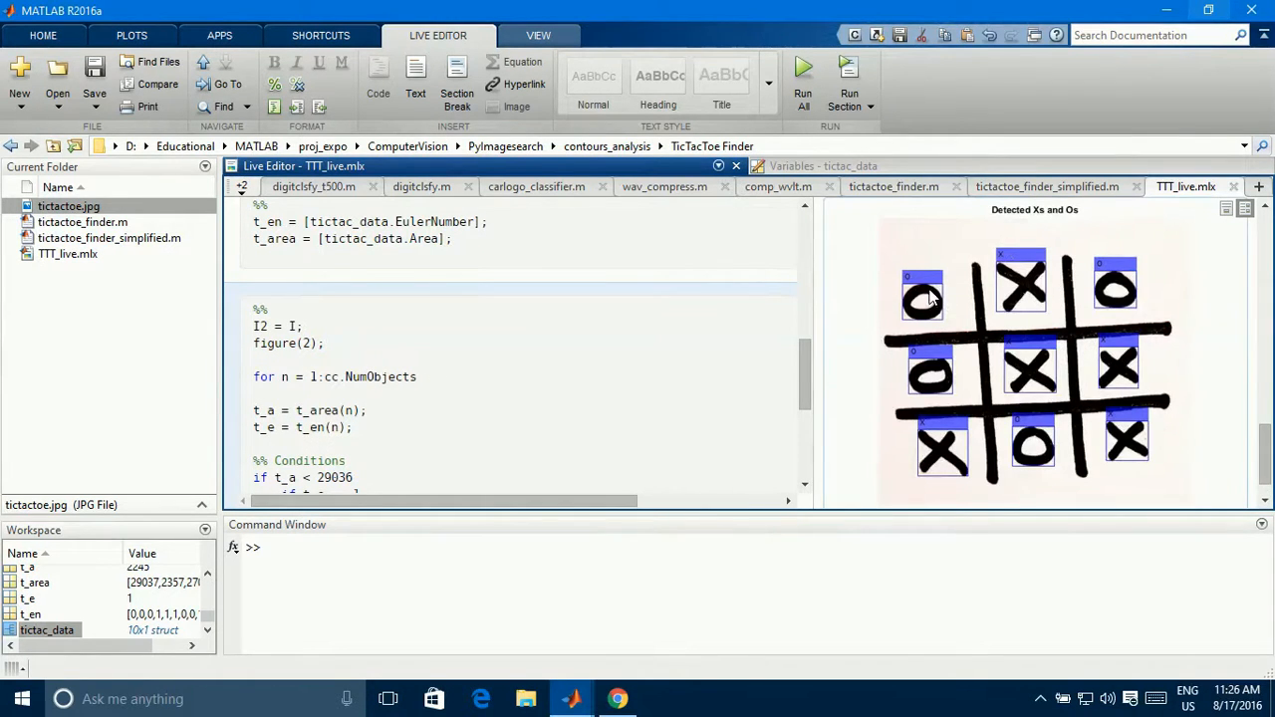
{"action": "mouse_move", "coordinate": [926, 303]}
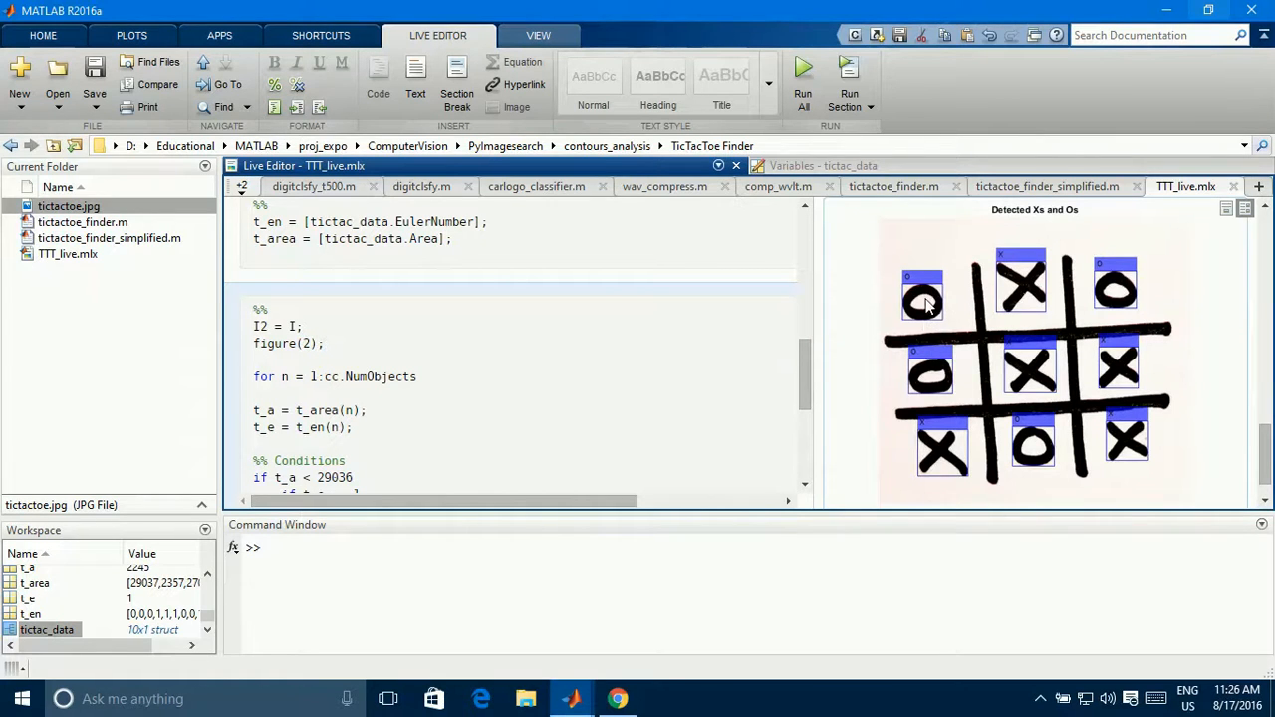
{"action": "mouse_move", "coordinate": [1096, 287]}
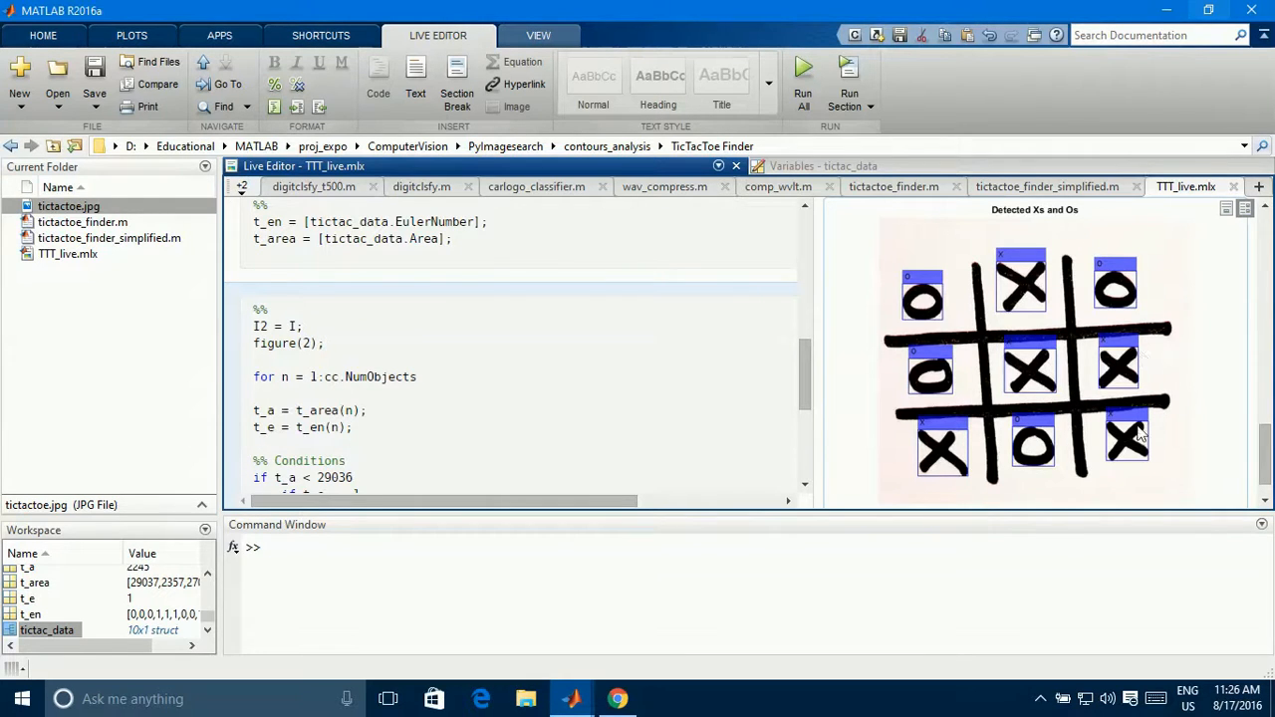
{"action": "mouse_move", "coordinate": [1139, 458]}
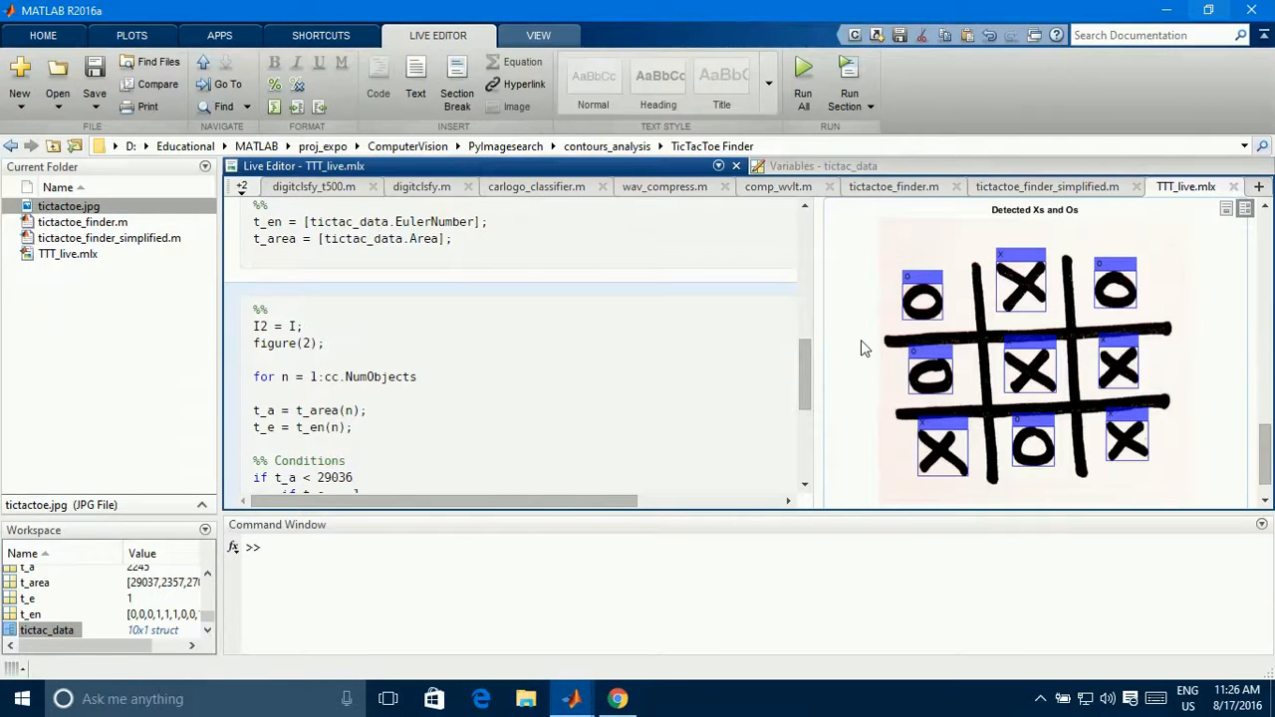
{"action": "mouse_move", "coordinate": [1044, 486]}
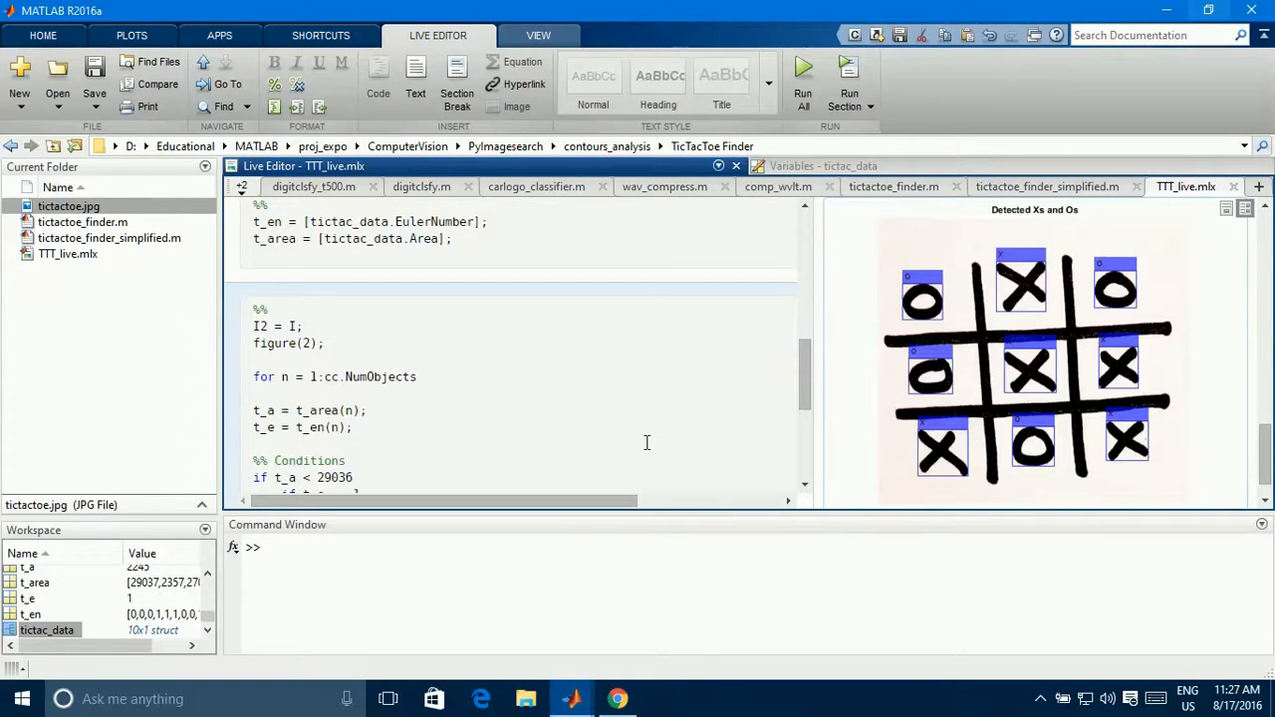
{"action": "mouse_move", "coordinate": [556, 402]}
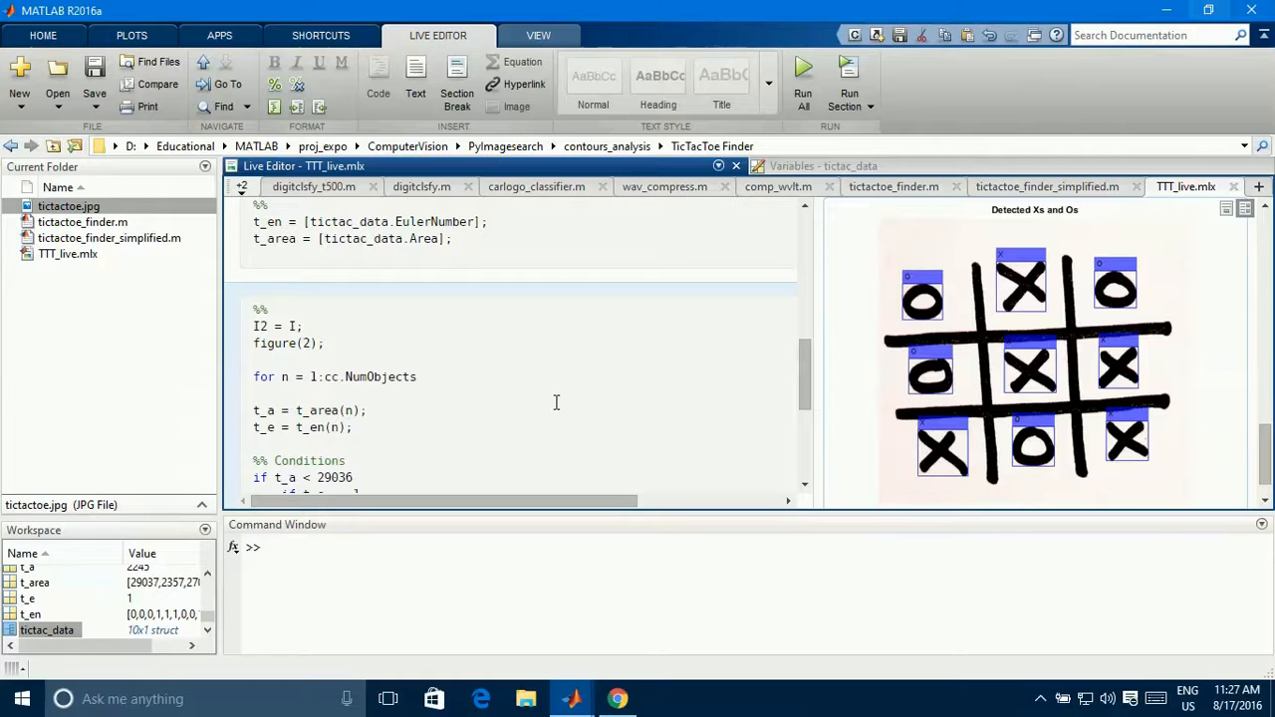
{"action": "mouse_move", "coordinate": [888, 416]}
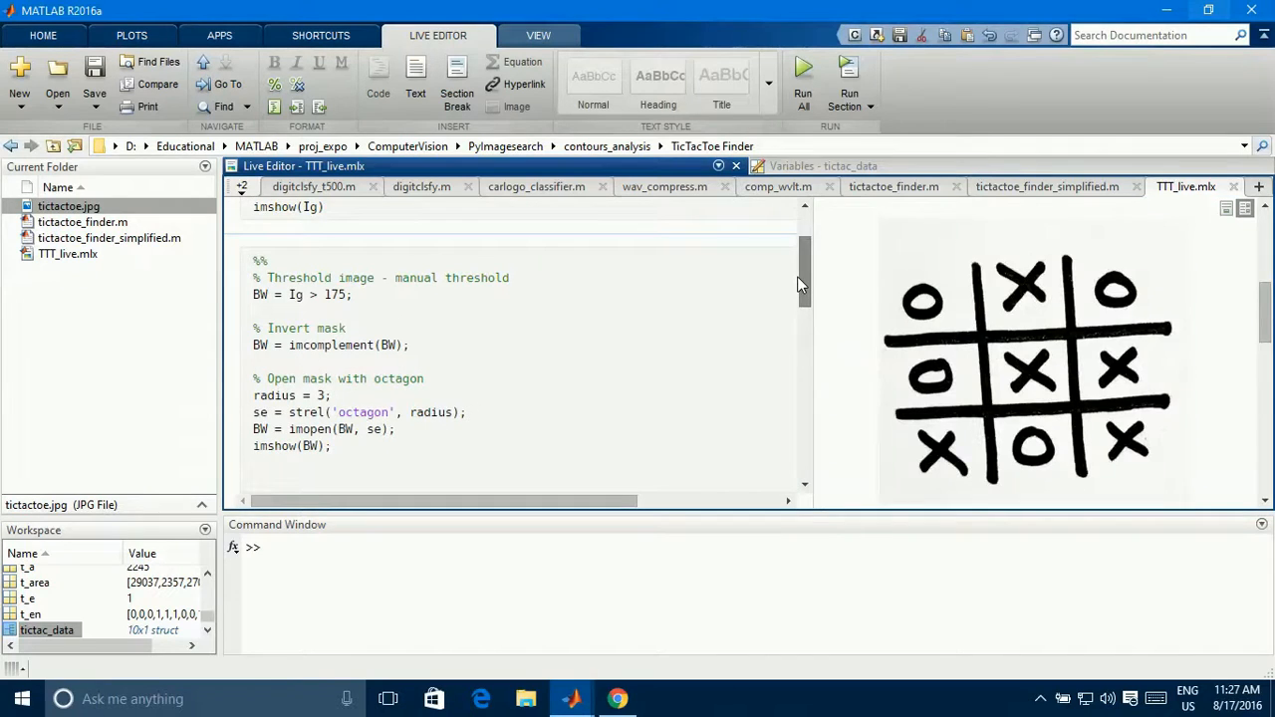
Show the apps gallery from the APPS tab while the labelled figure stays visible.
{"action": "left_click", "coordinate": [219, 36]}
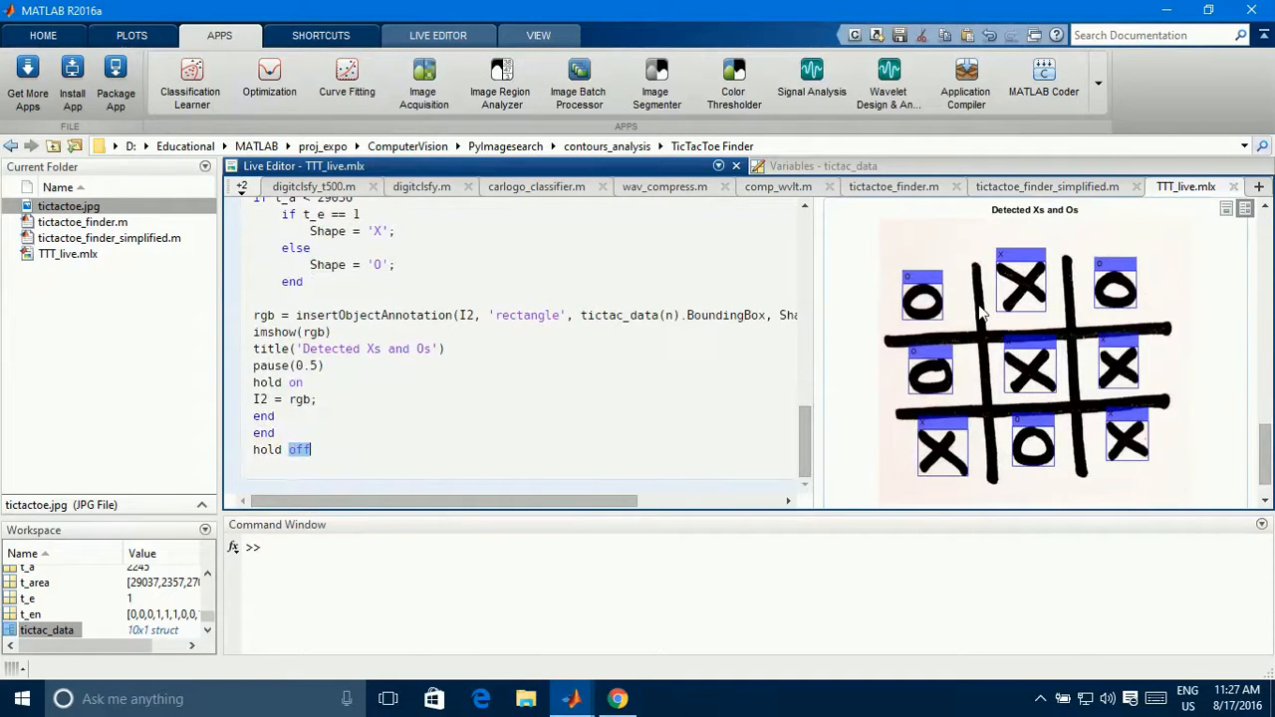
{"action": "mouse_move", "coordinate": [925, 275]}
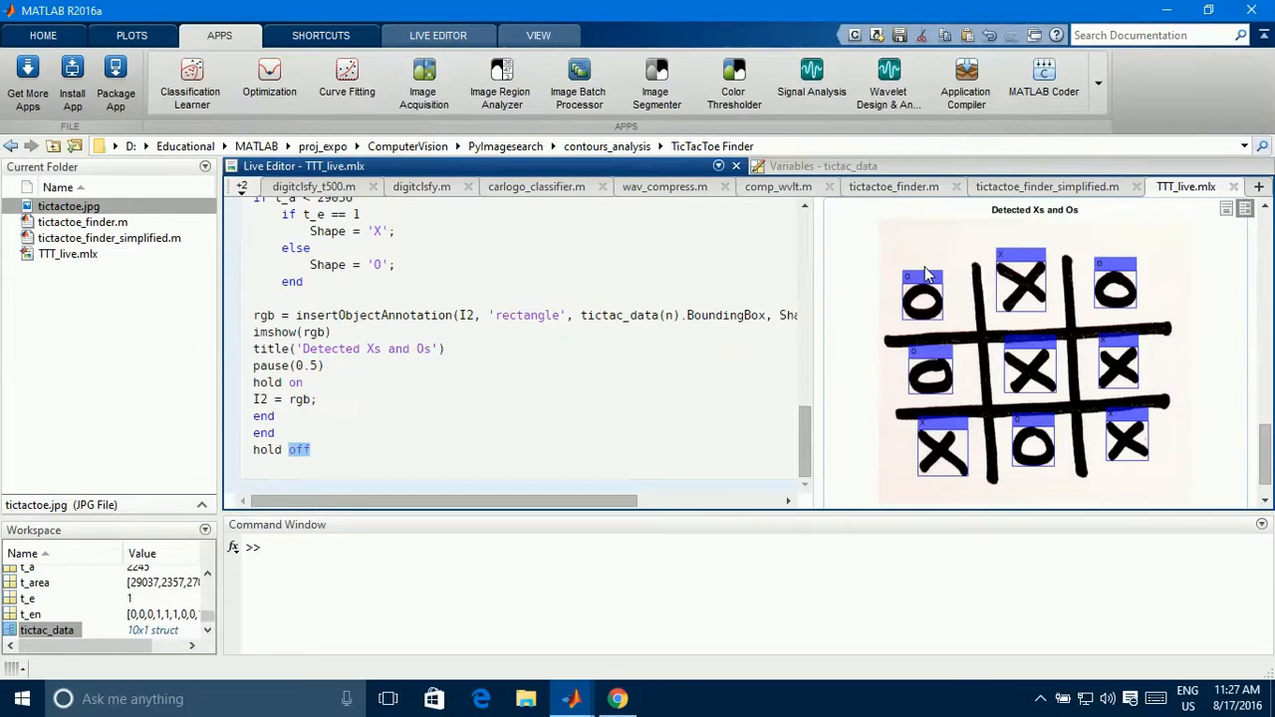
{"action": "left_click", "coordinate": [311, 450]}
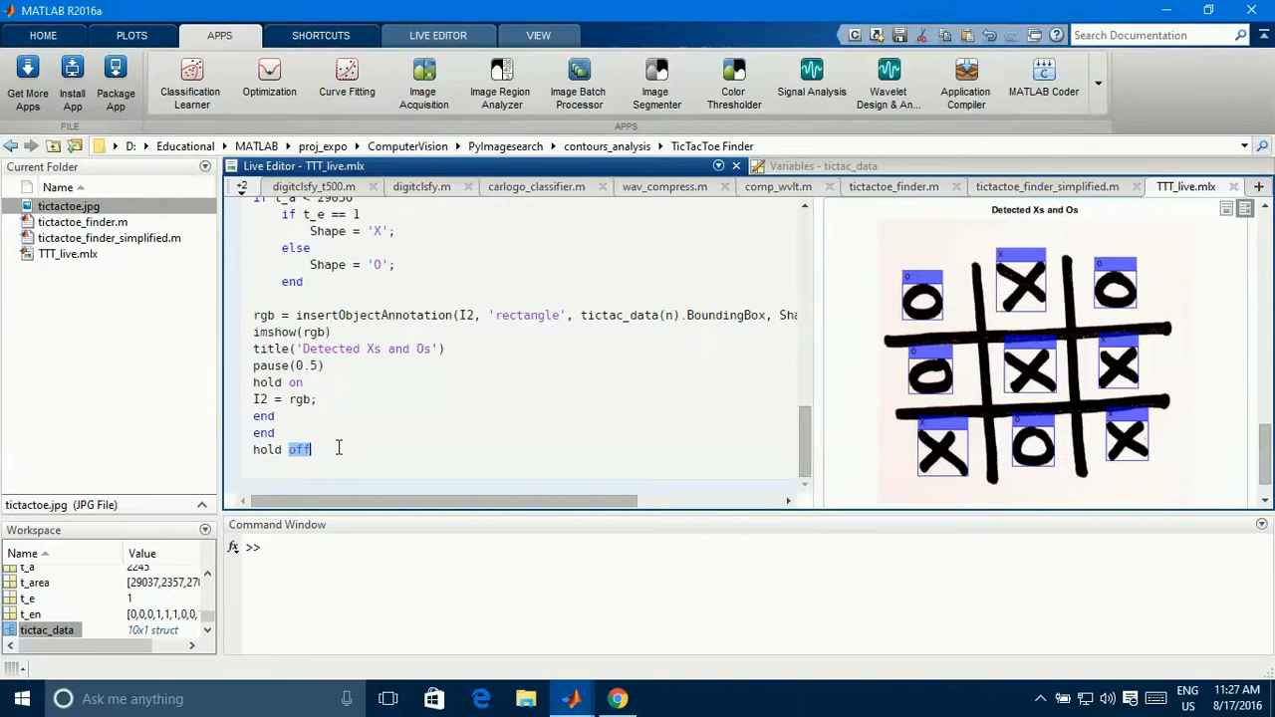